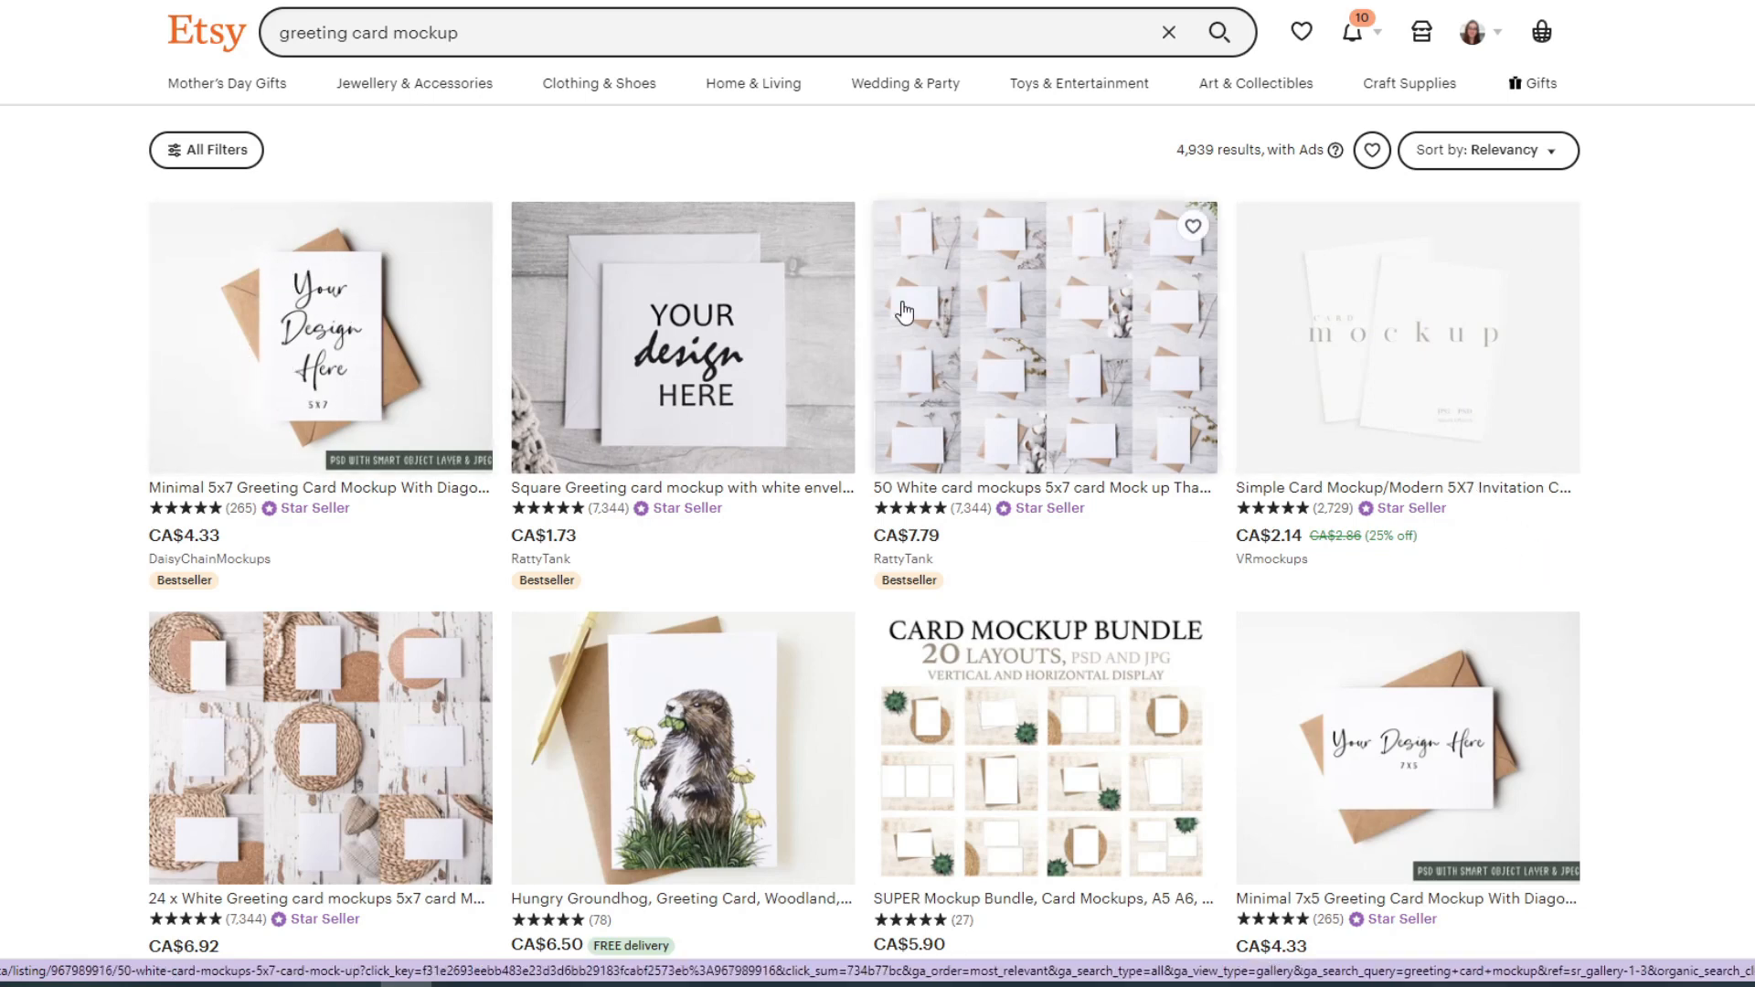
{"action": "mouse_move", "coordinate": [1046, 435]}
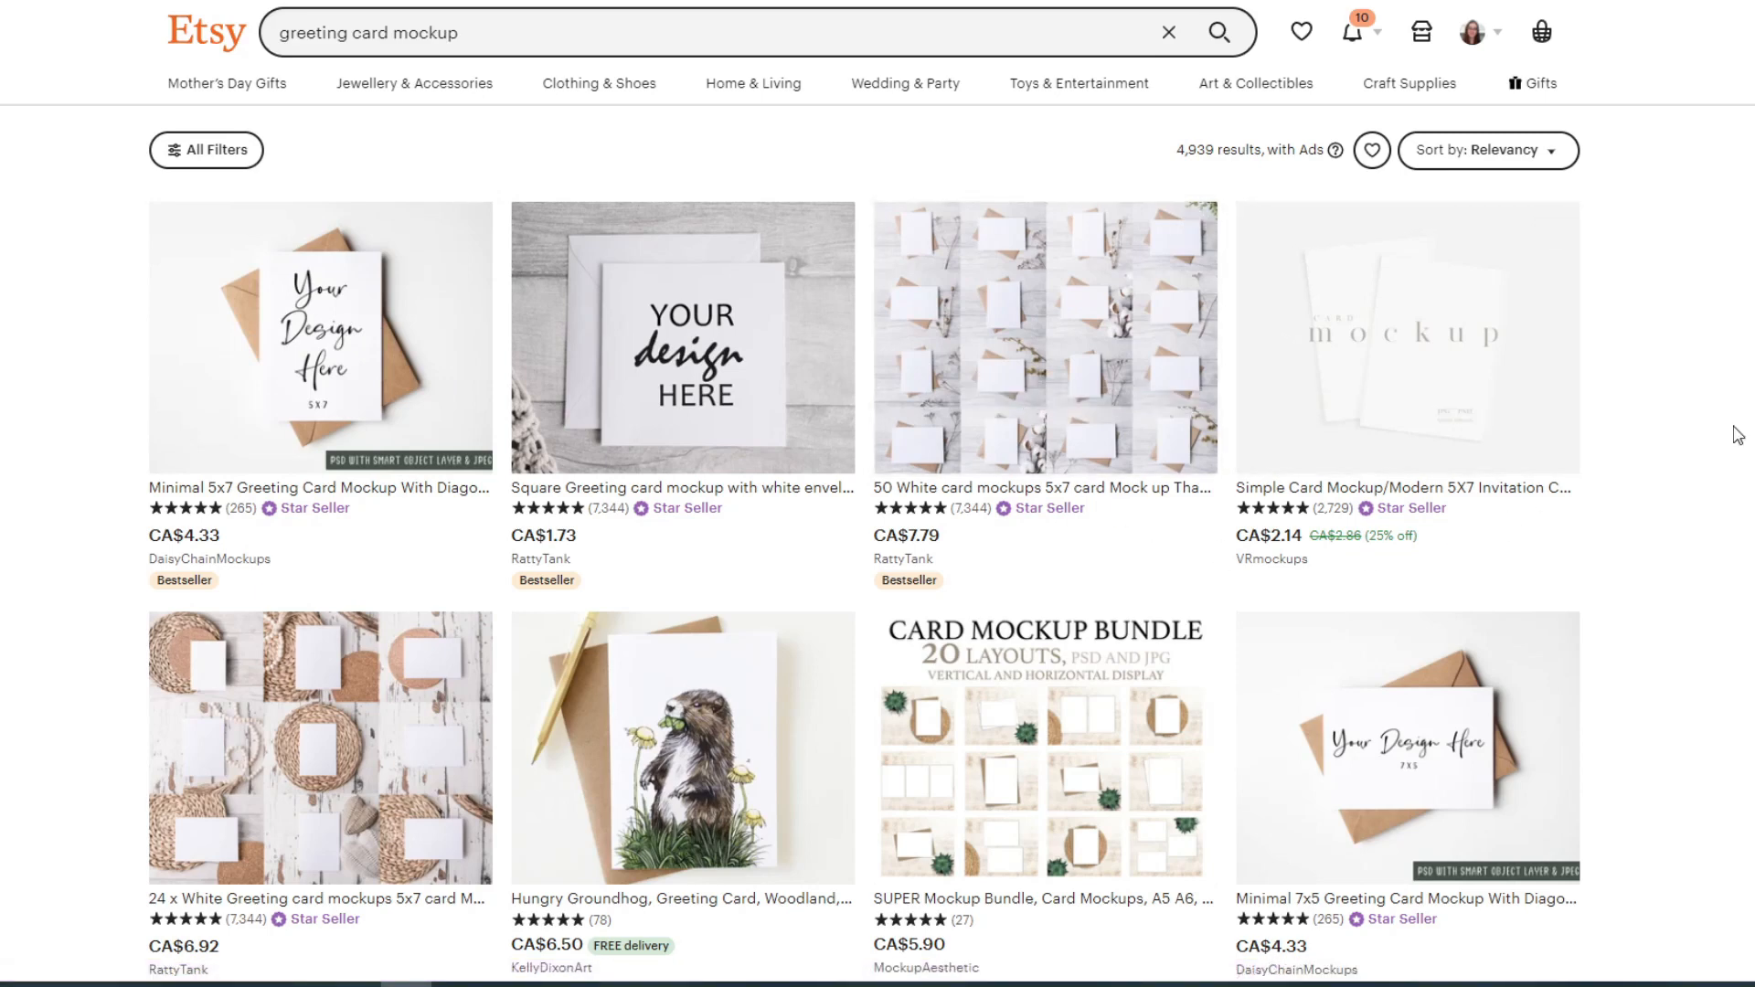
Open the '50 White card mockups 5x7' listing from the greeting card mockup results.
{"action": "scroll", "scroll_direction": "down", "scroll_amount": 3}
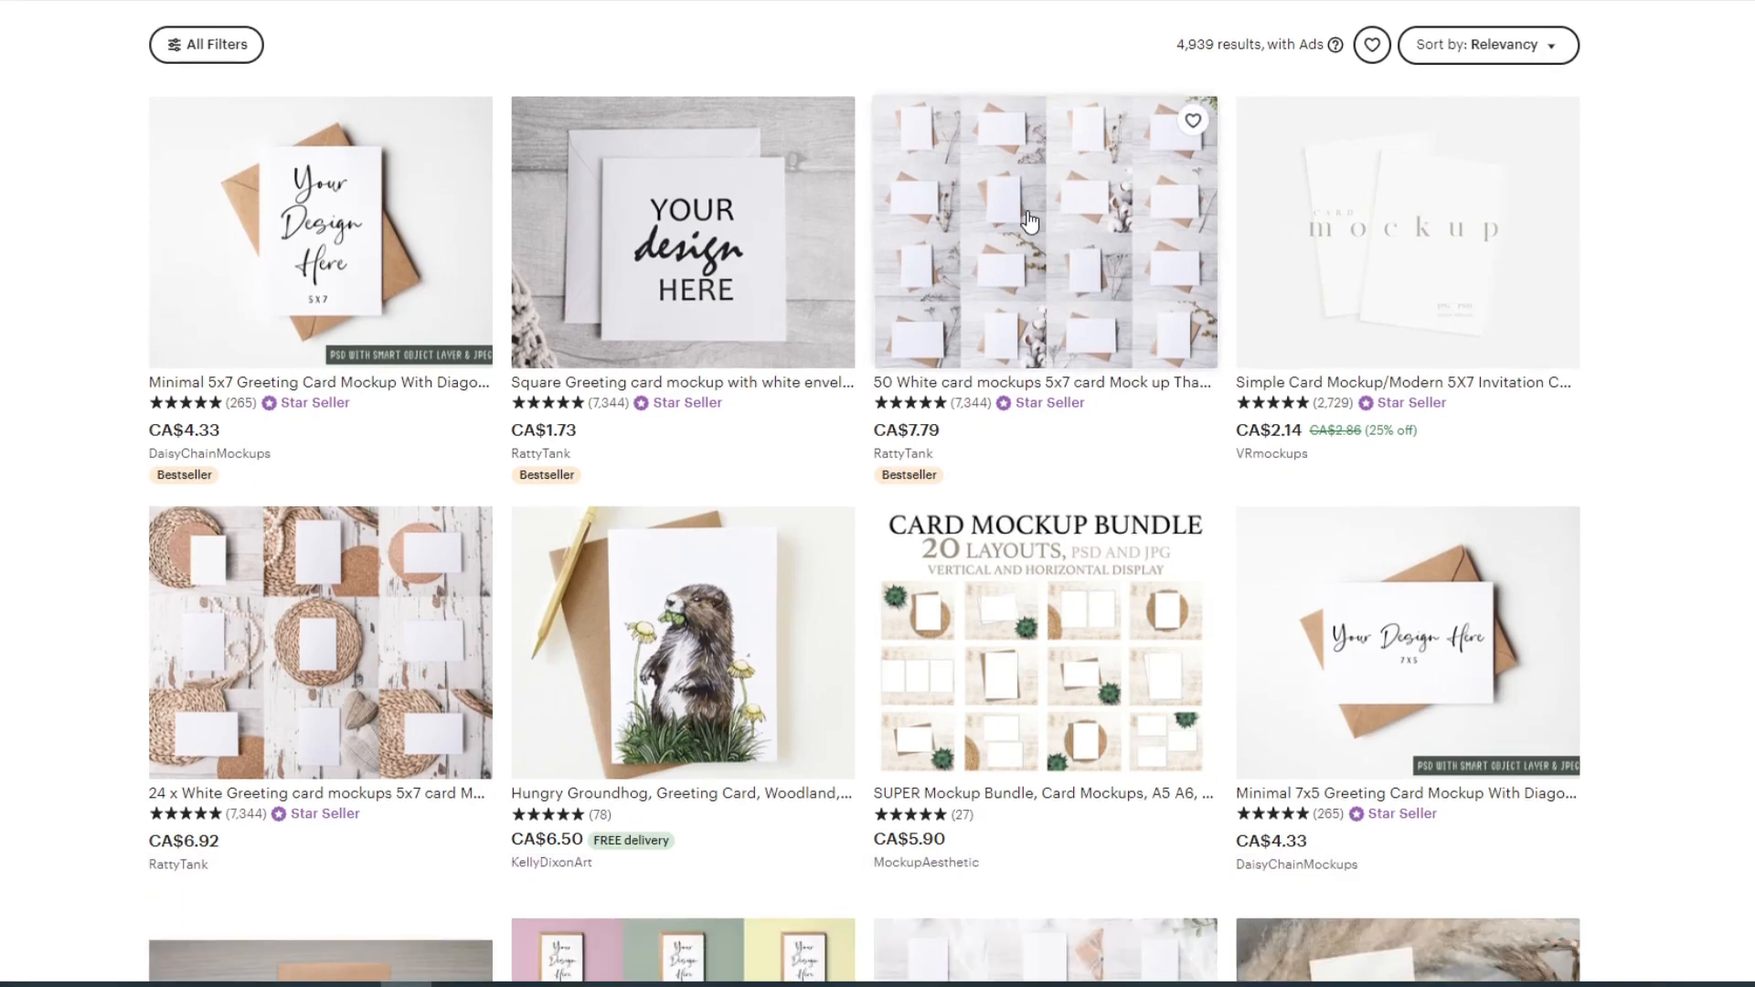
{"action": "left_click", "coordinate": [1043, 231]}
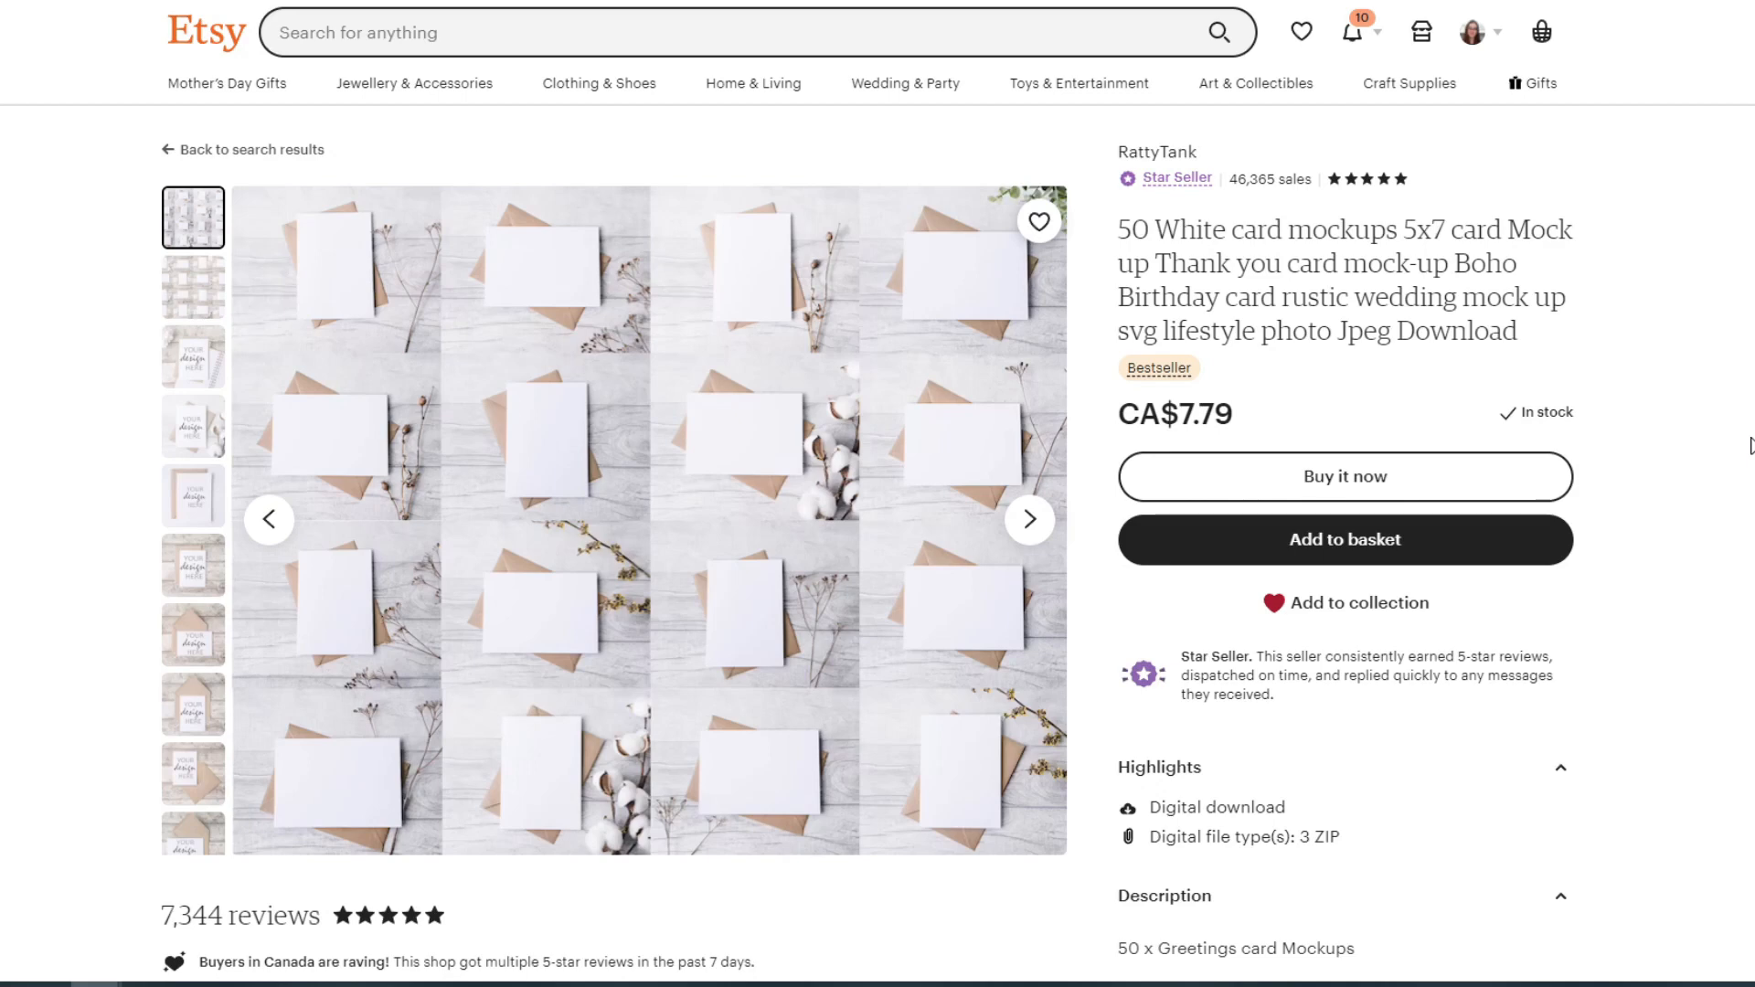
{"action": "mouse_move", "coordinate": [1598, 545]}
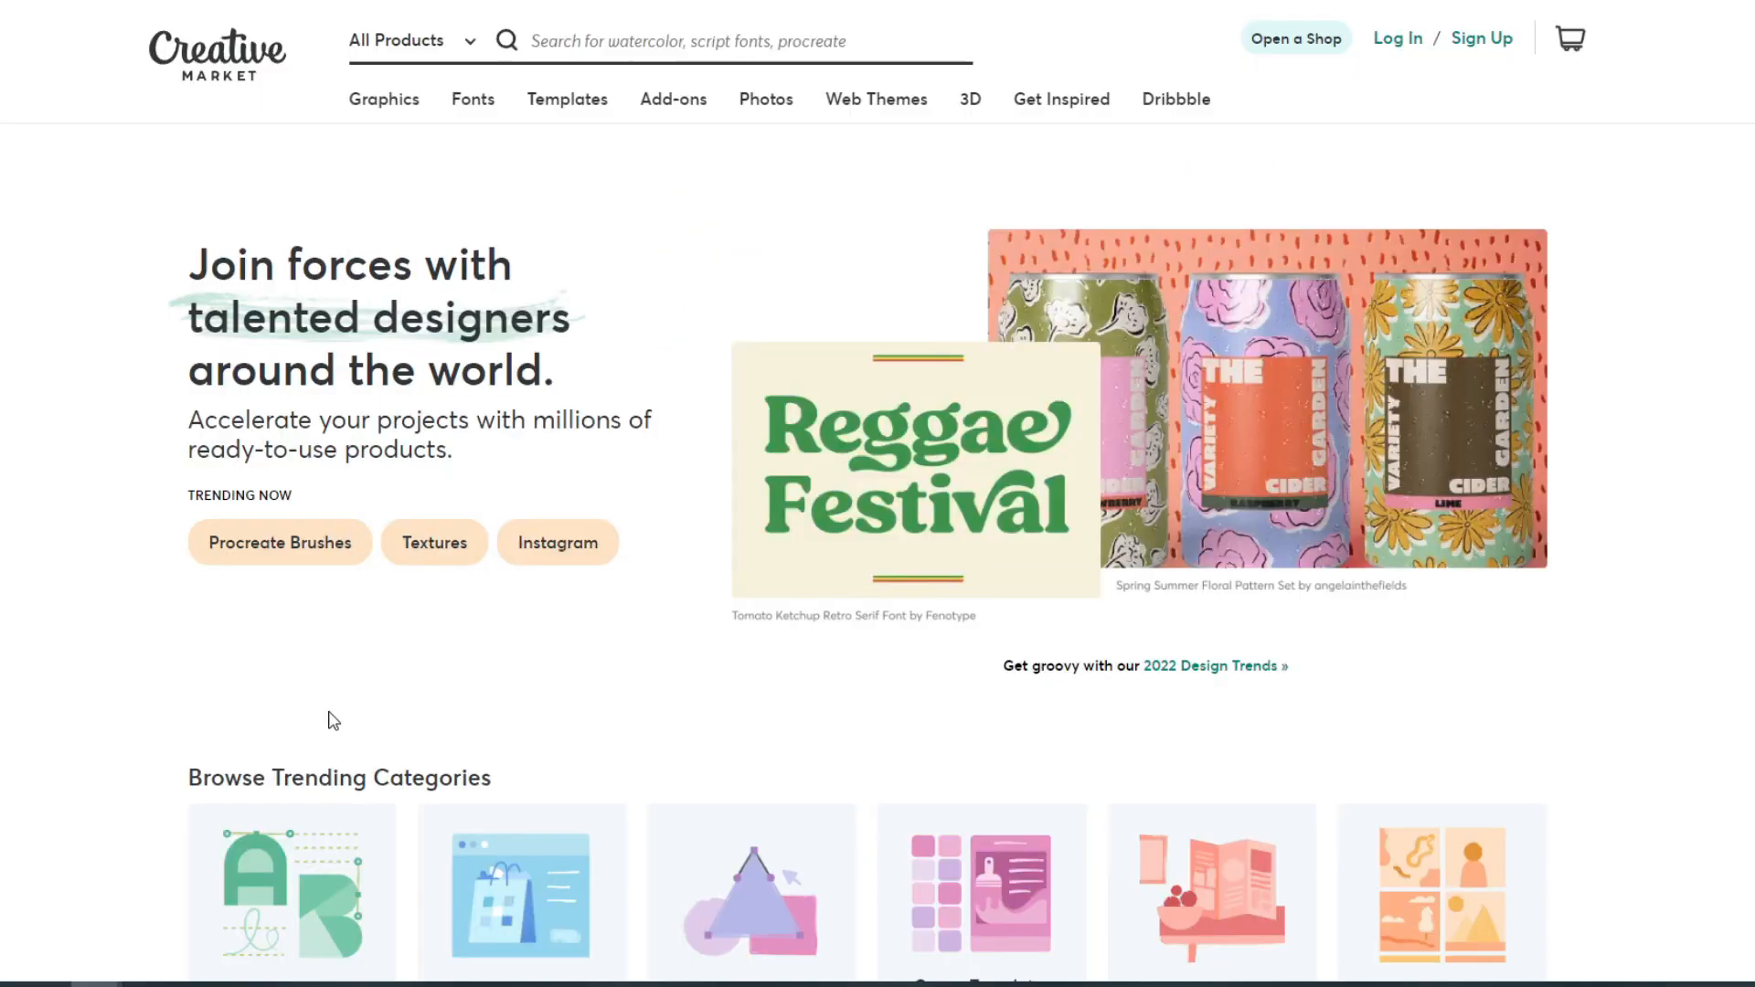
{"action": "mouse_move", "coordinate": [331, 711]}
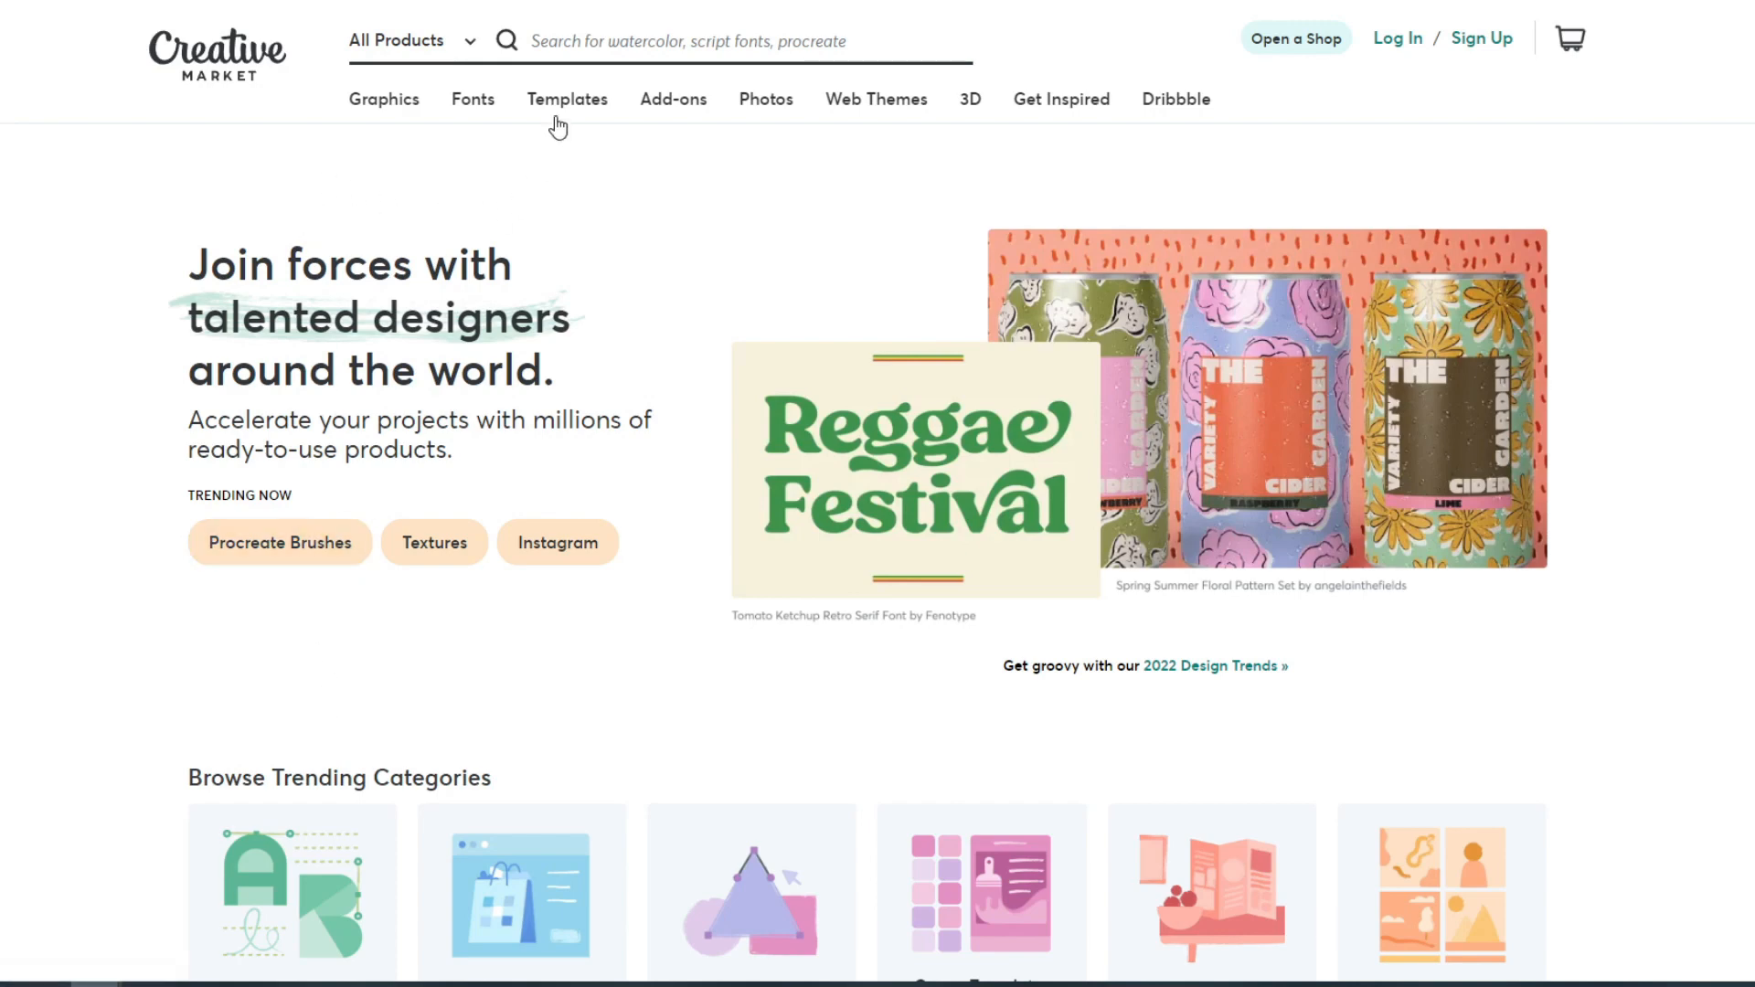
Go to the Scene Creator mockups collection under Templates > Mockups and browse it.
{"action": "left_click", "coordinate": [567, 98]}
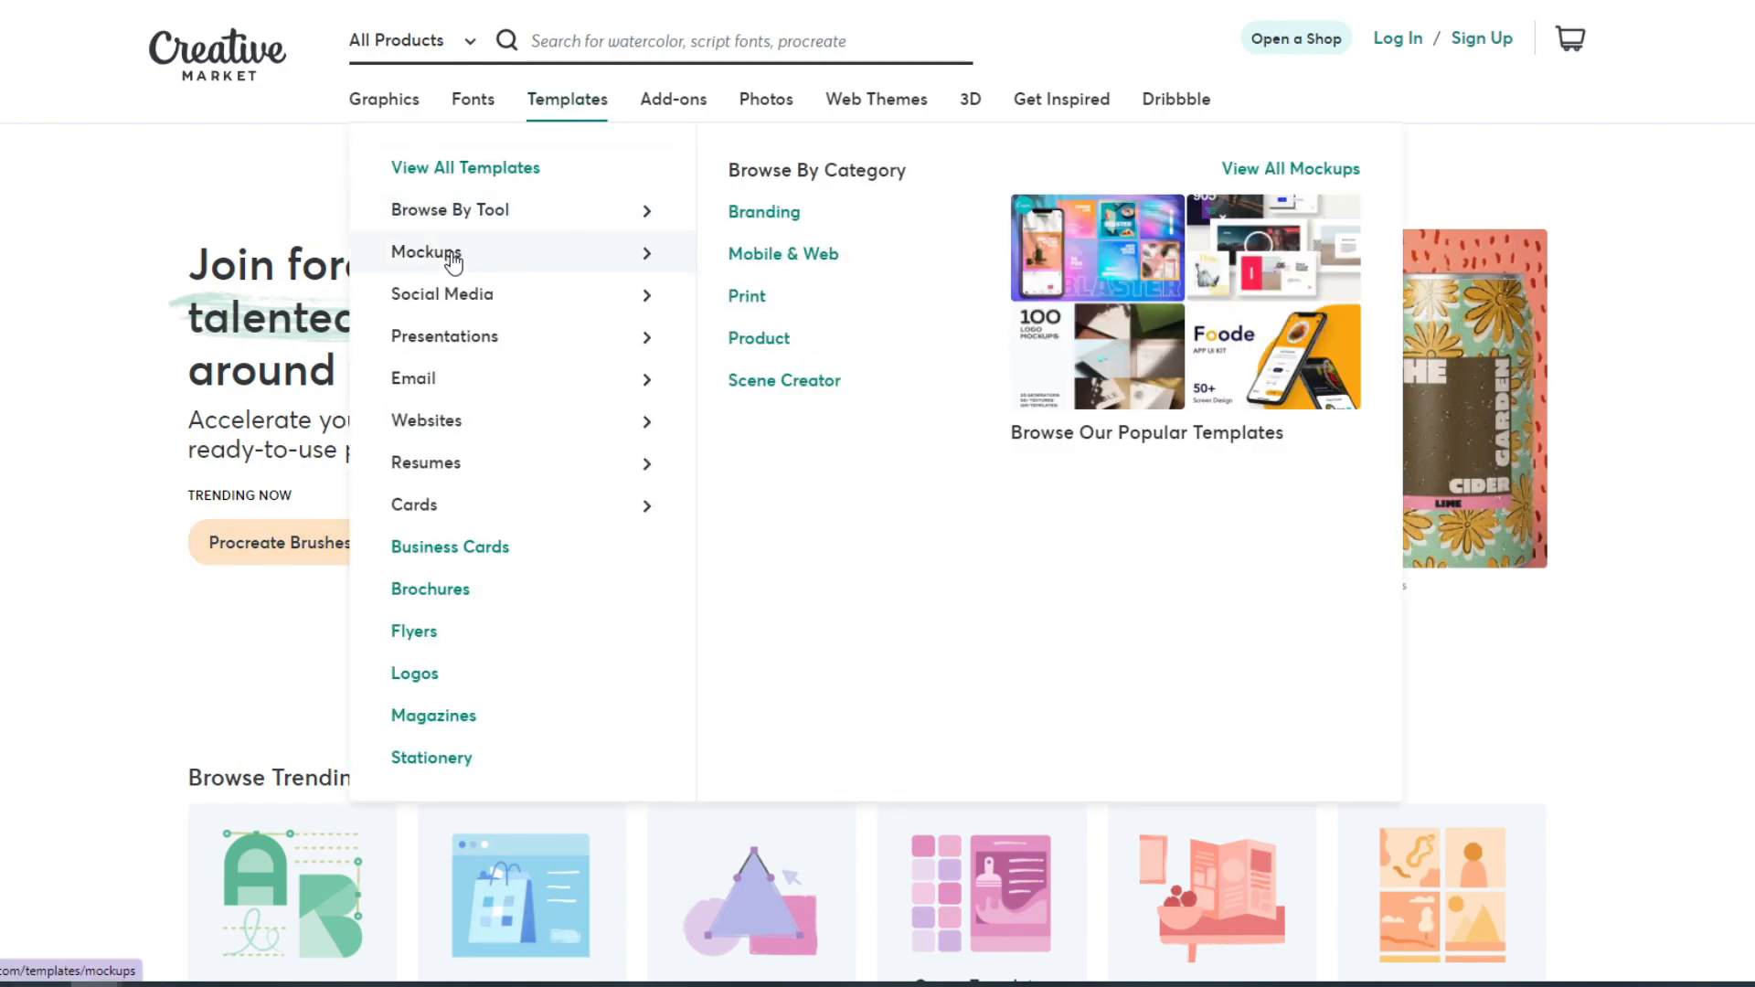
{"action": "mouse_move", "coordinate": [450, 209]}
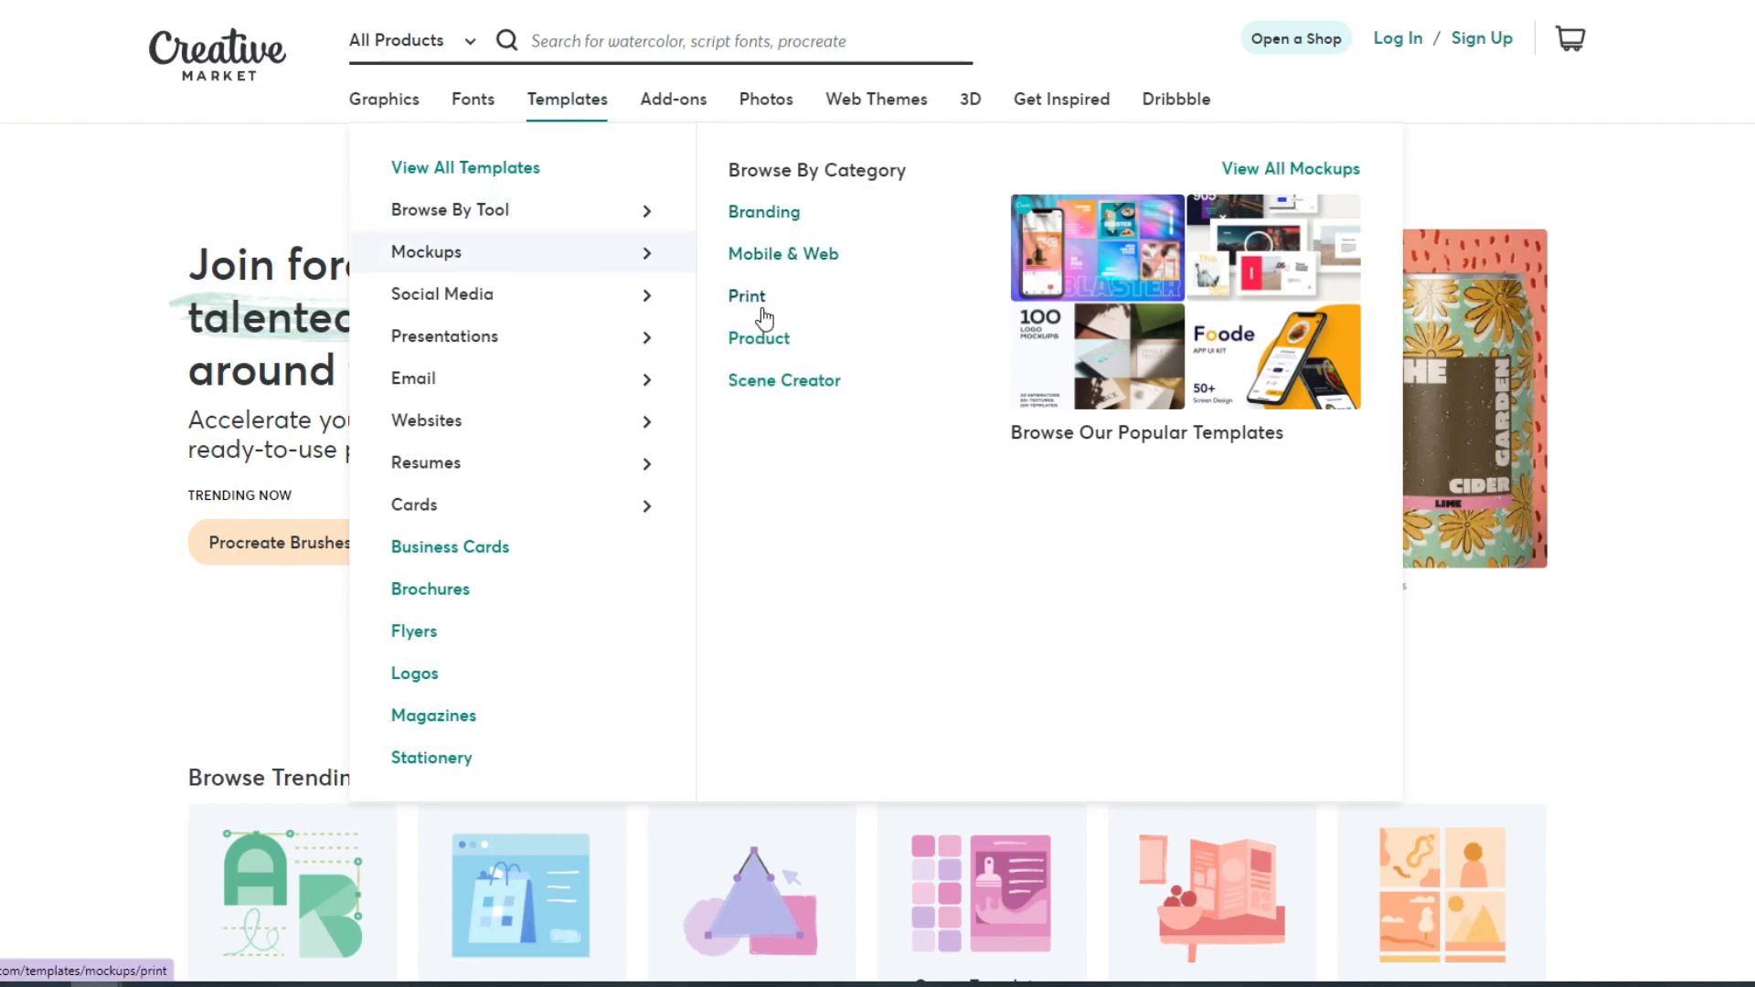
{"action": "mouse_move", "coordinate": [785, 380]}
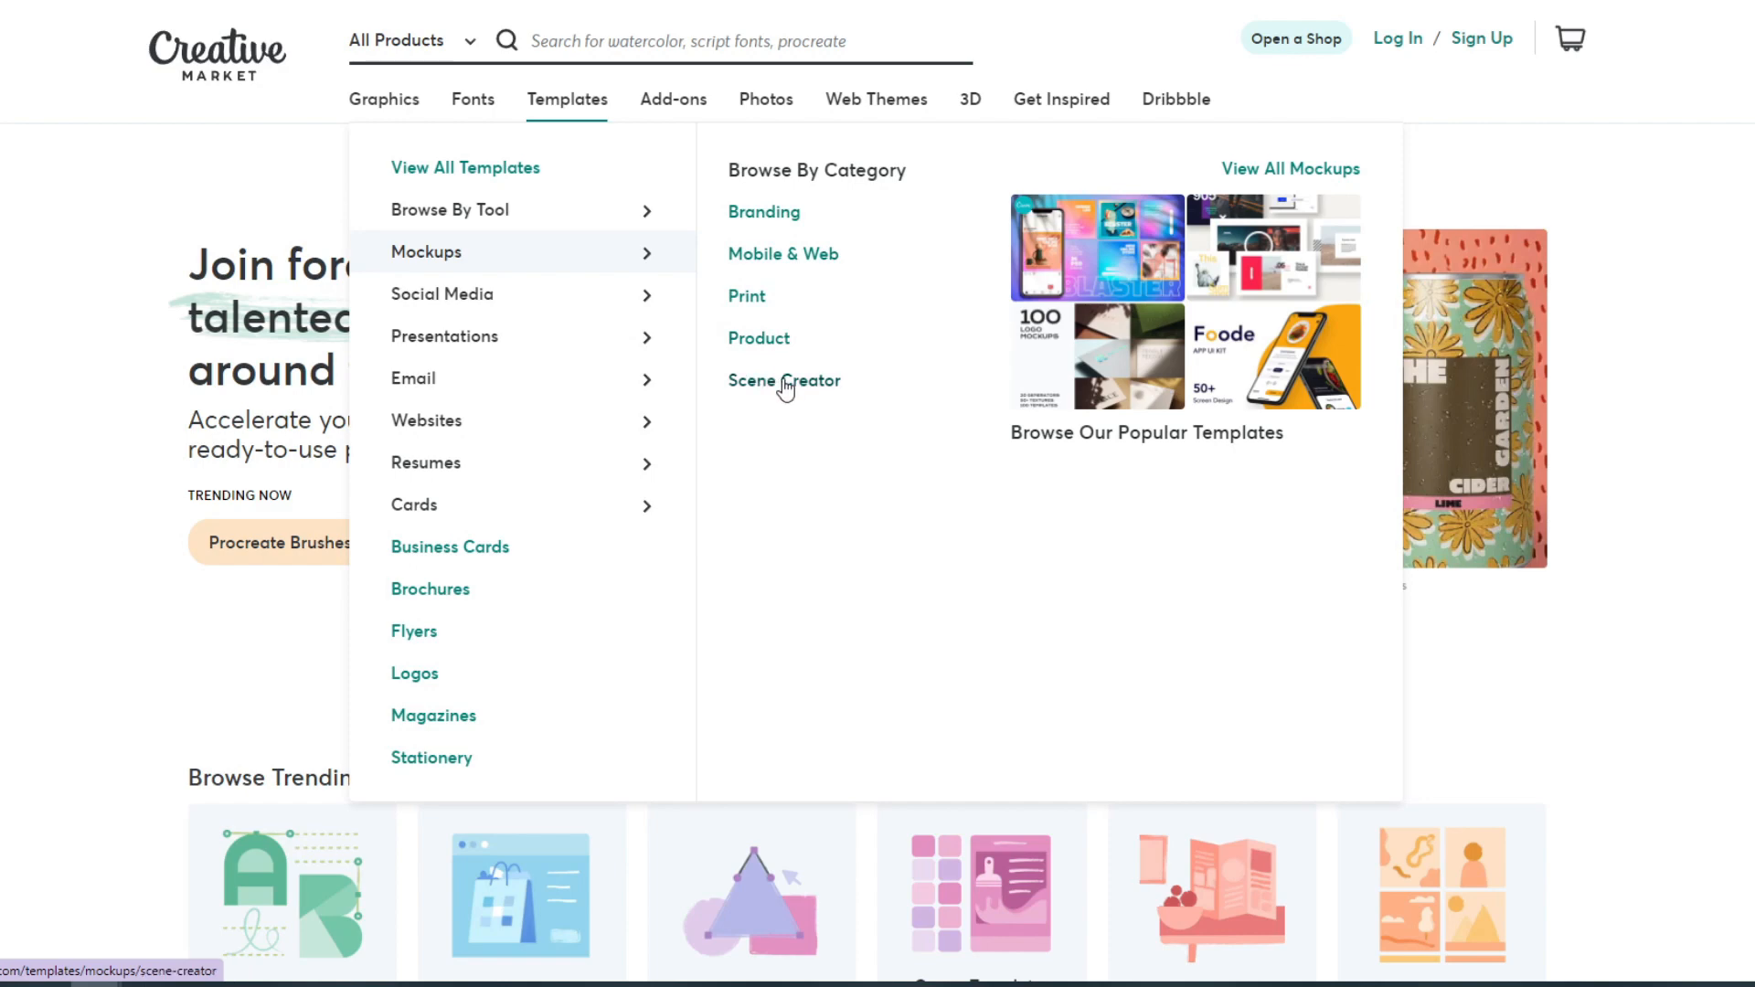
{"action": "left_click", "coordinate": [785, 380]}
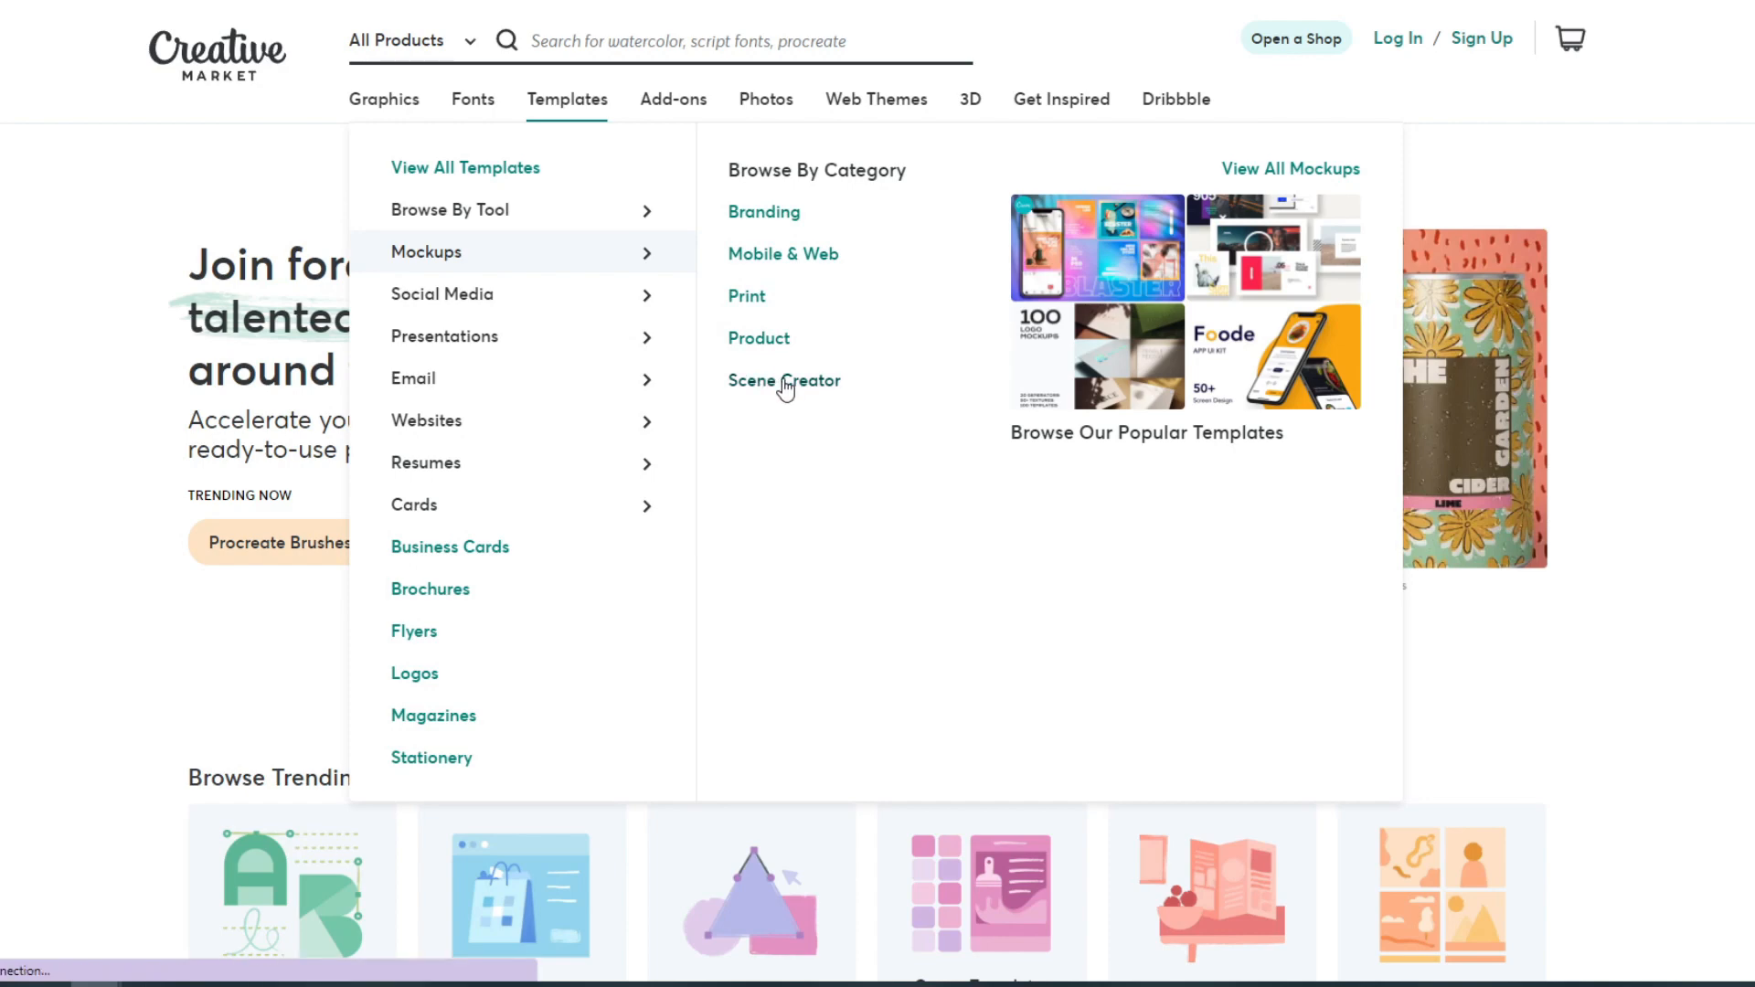
{"action": "left_click", "coordinate": [785, 380]}
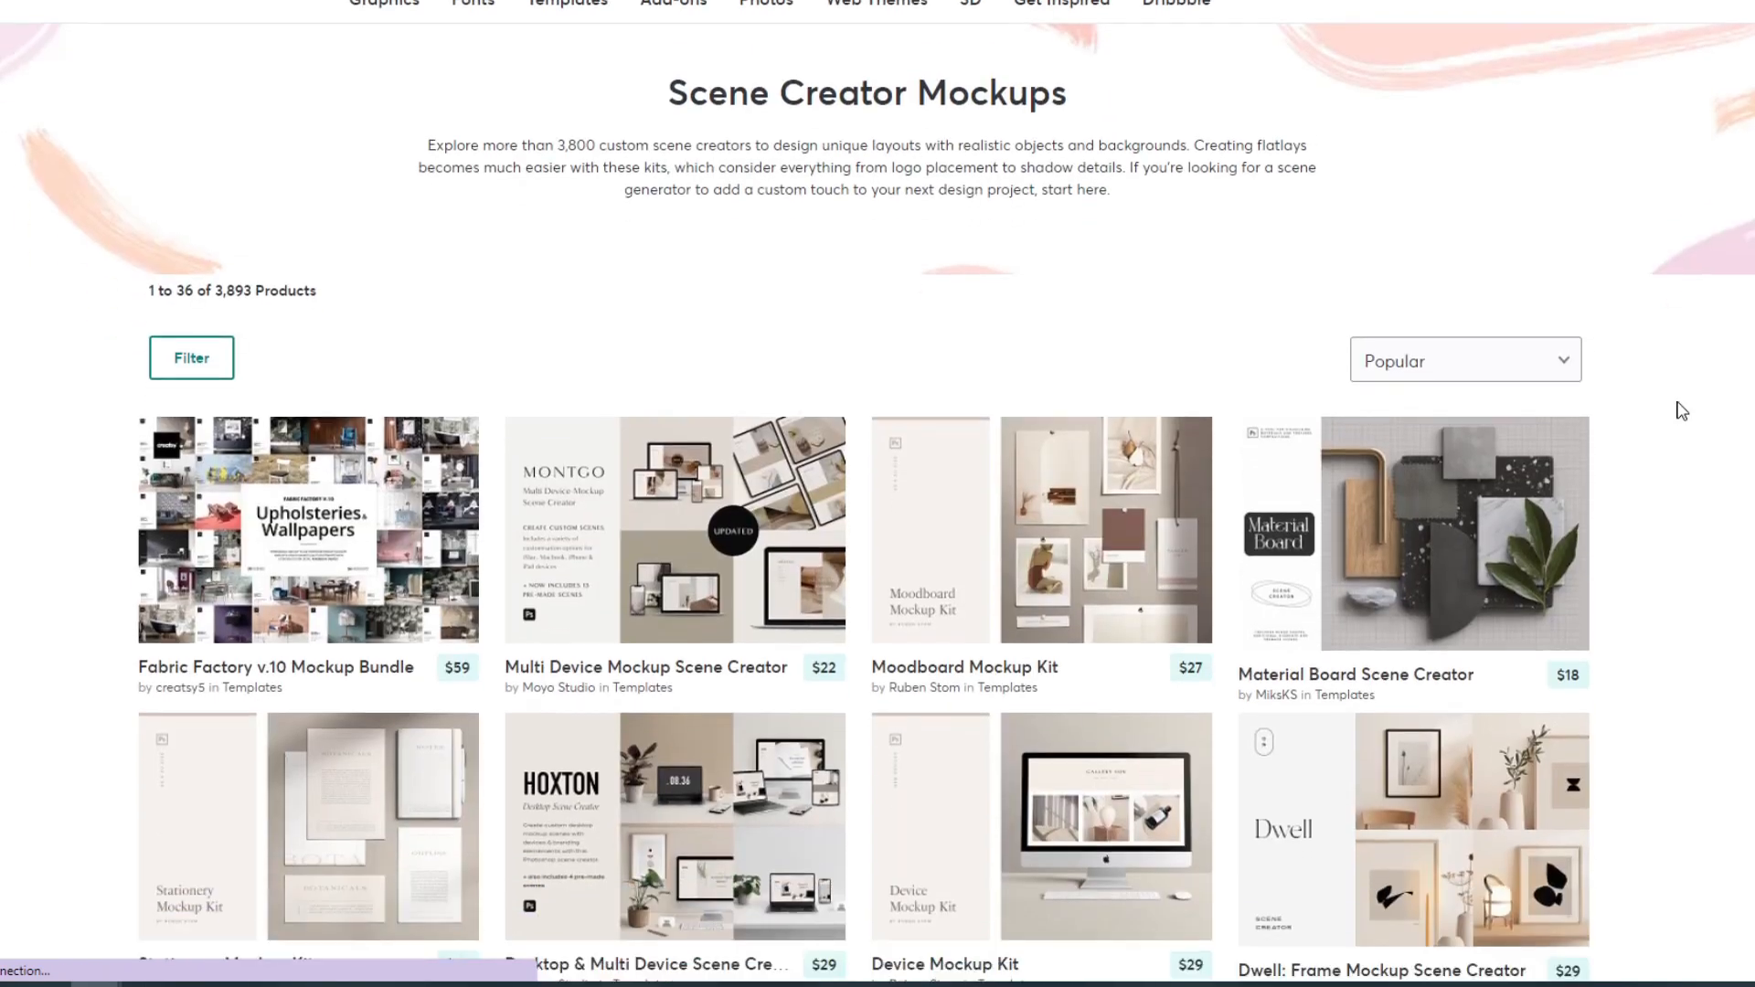
{"action": "scroll", "scroll_direction": "down", "scroll_amount": 3}
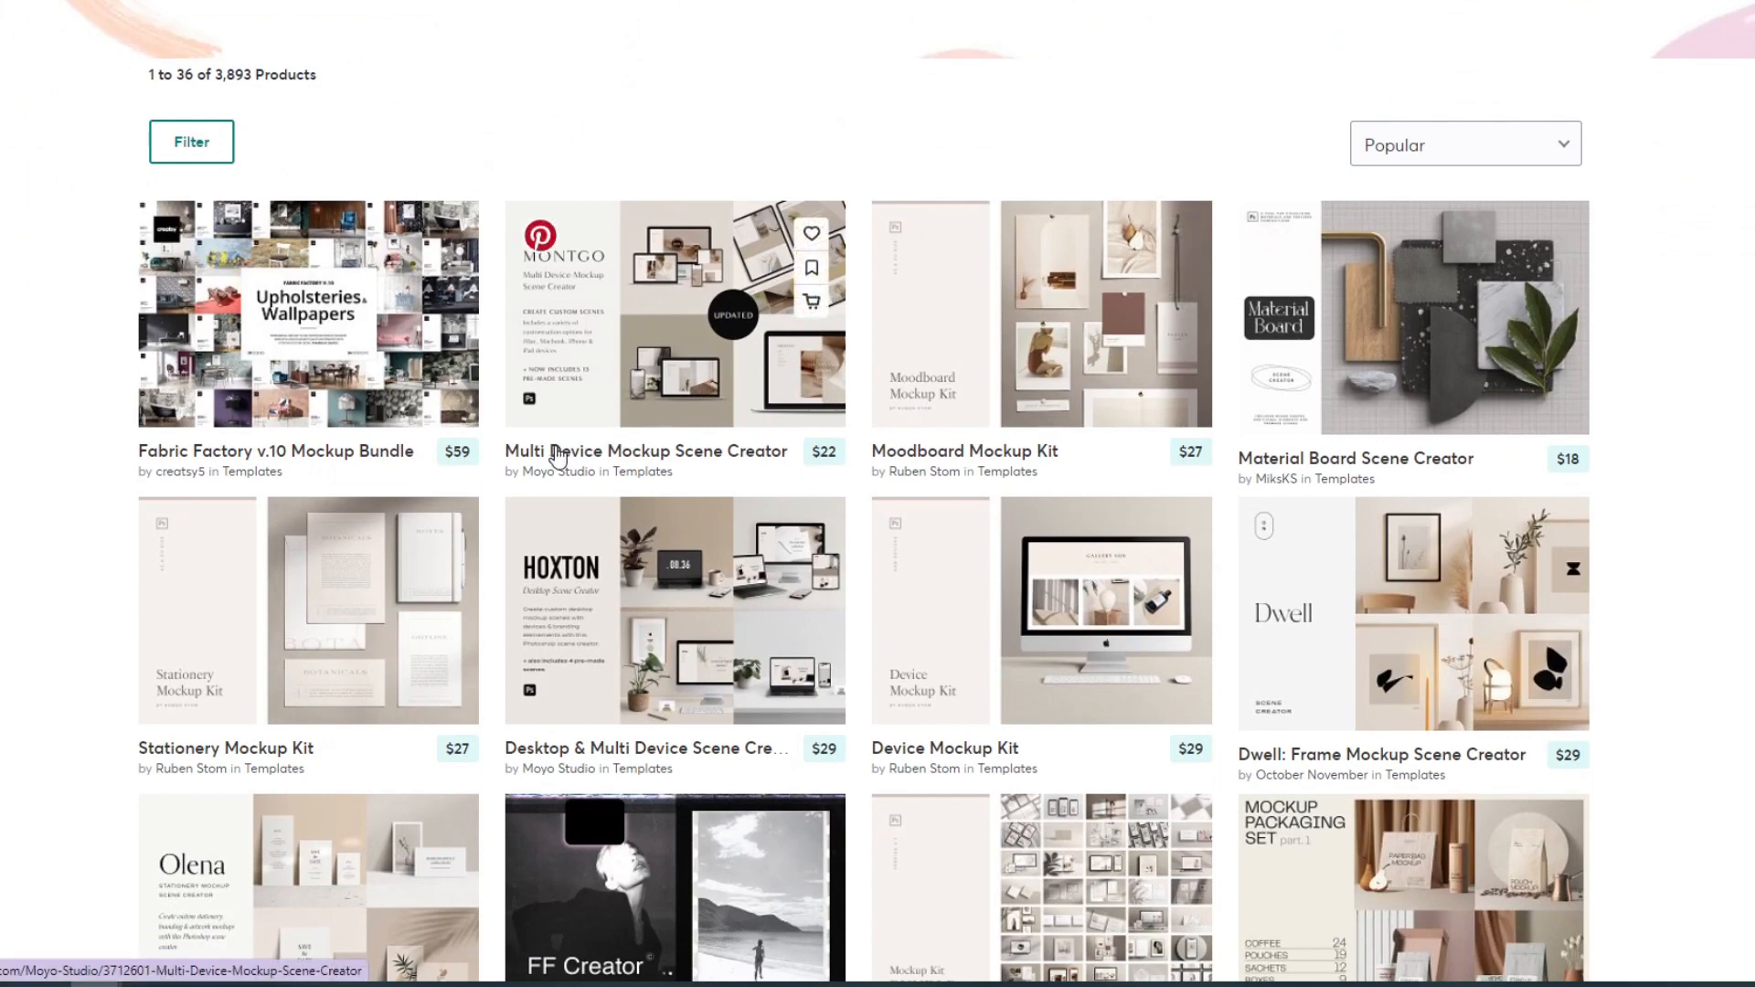
{"action": "scroll", "scroll_direction": "down", "scroll_amount": 3}
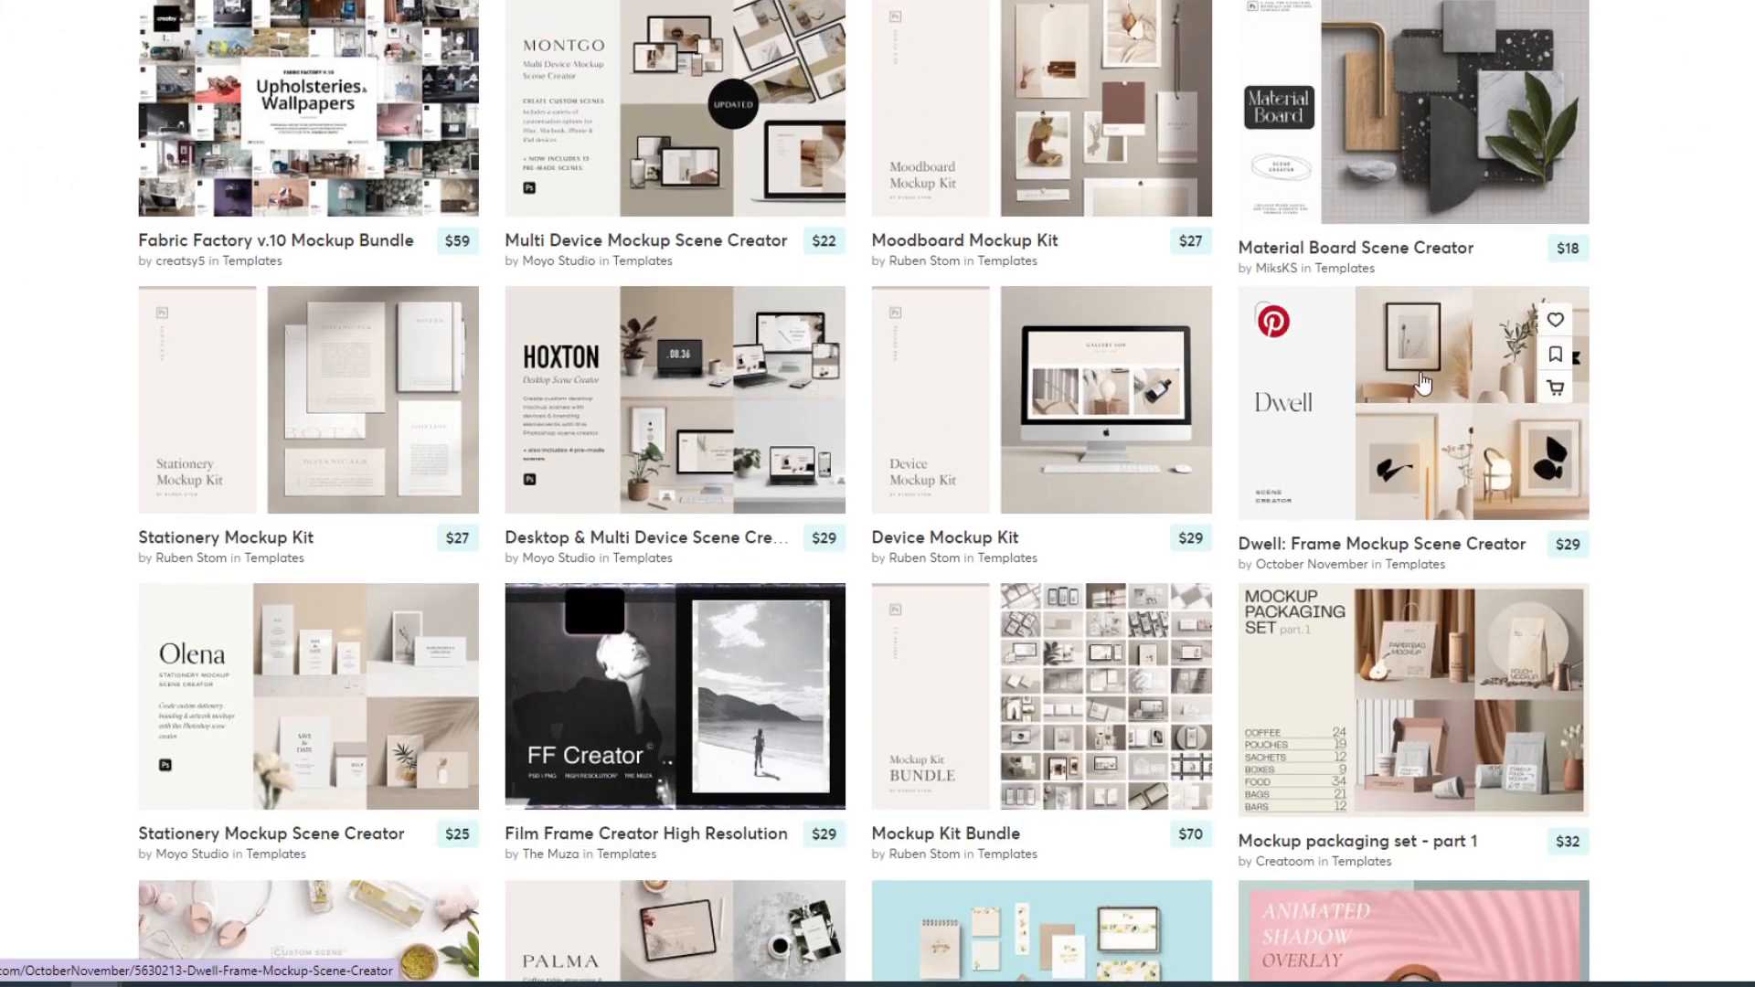
{"action": "scroll", "scroll_direction": "down", "scroll_amount": 3}
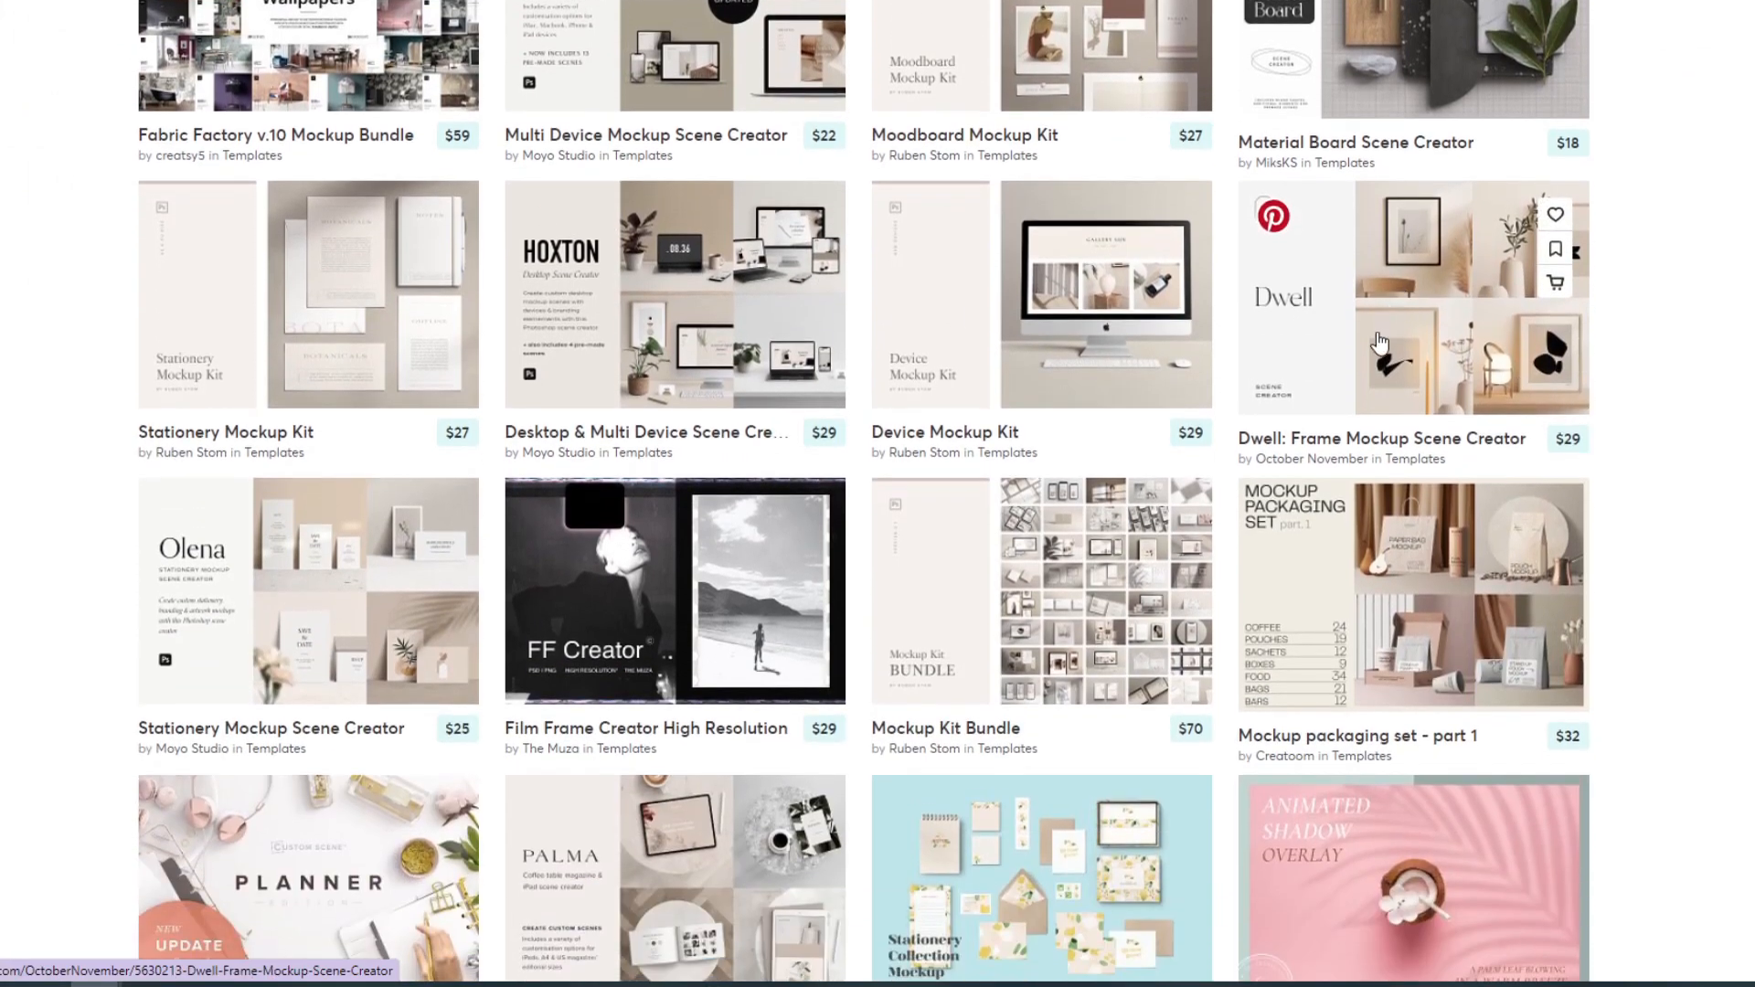
{"action": "mouse_move", "coordinate": [1390, 283]}
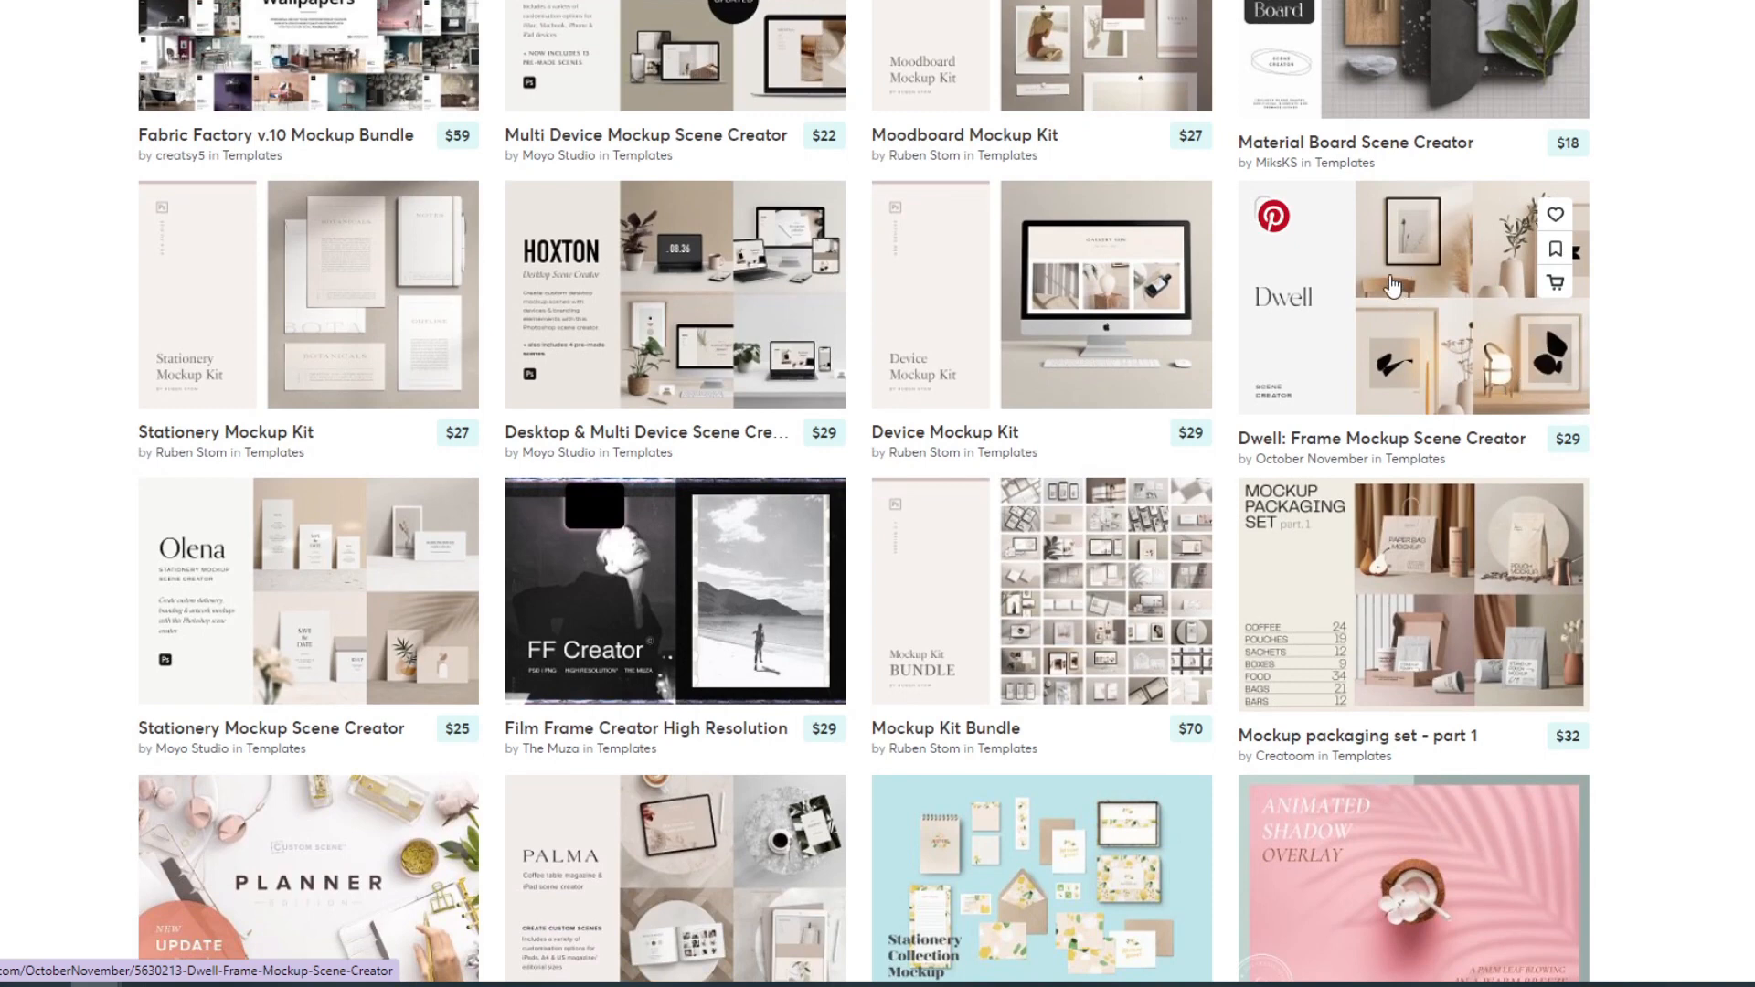
{"action": "scroll", "scroll_direction": "down", "scroll_amount": 3}
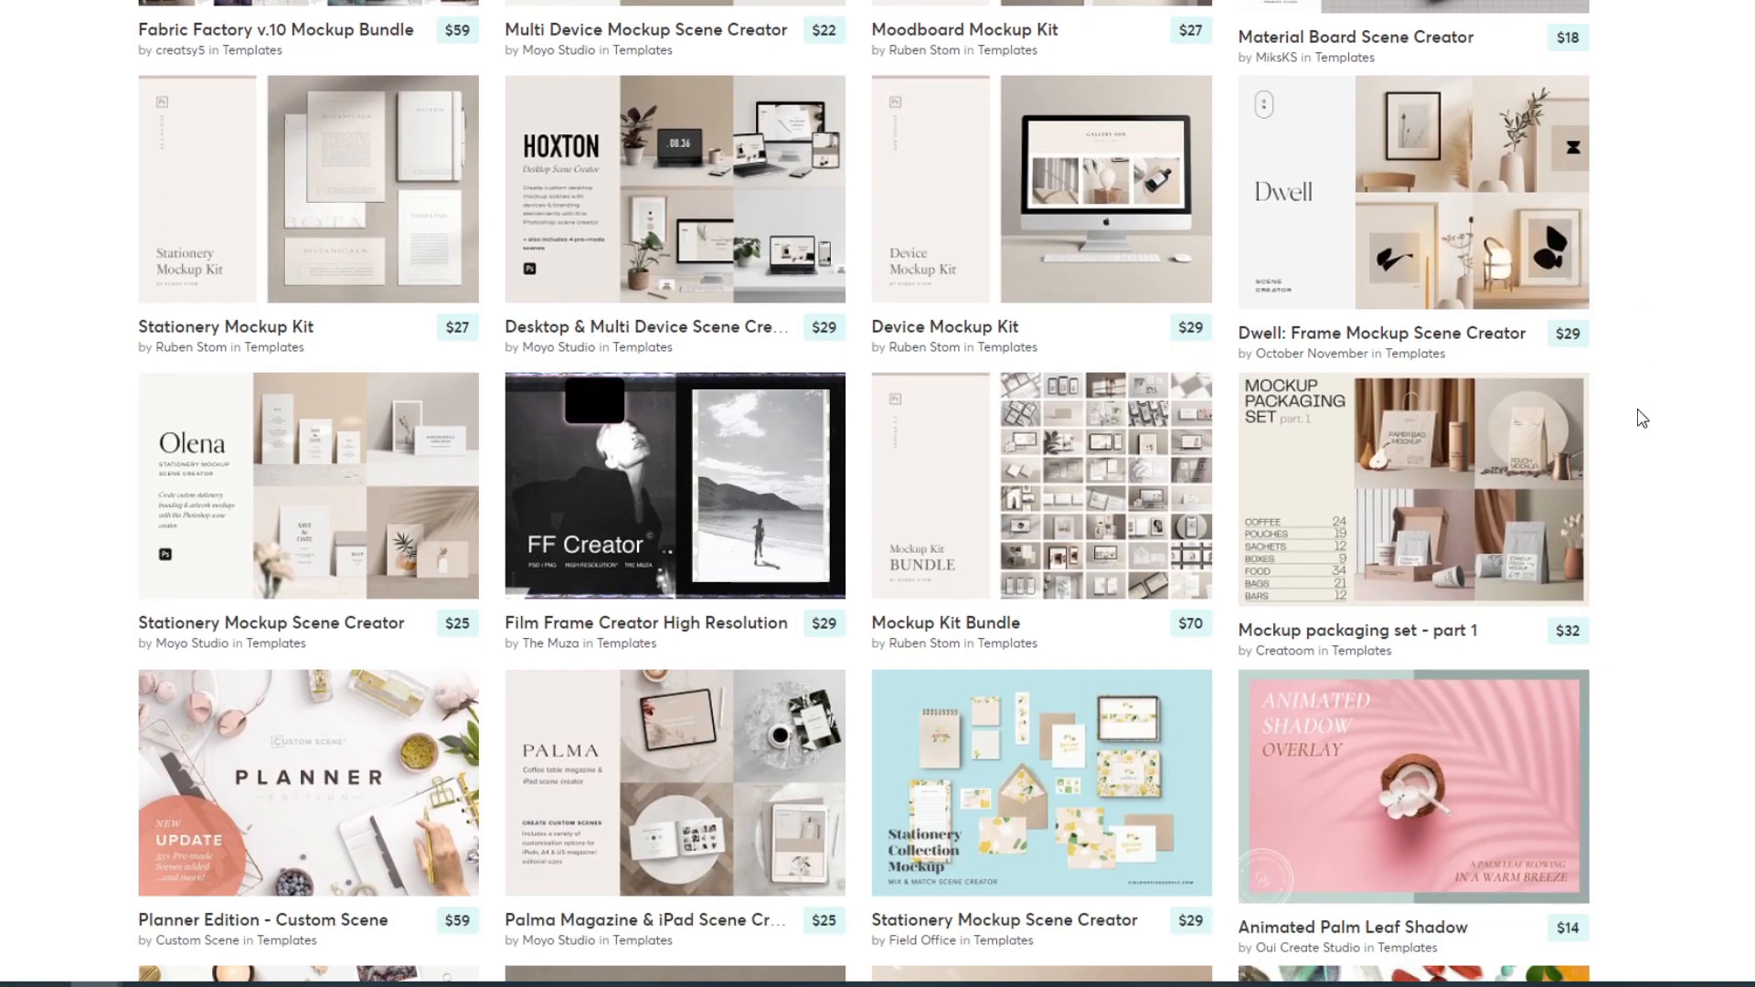
{"action": "scroll", "scroll_direction": "down", "scroll_amount": 3}
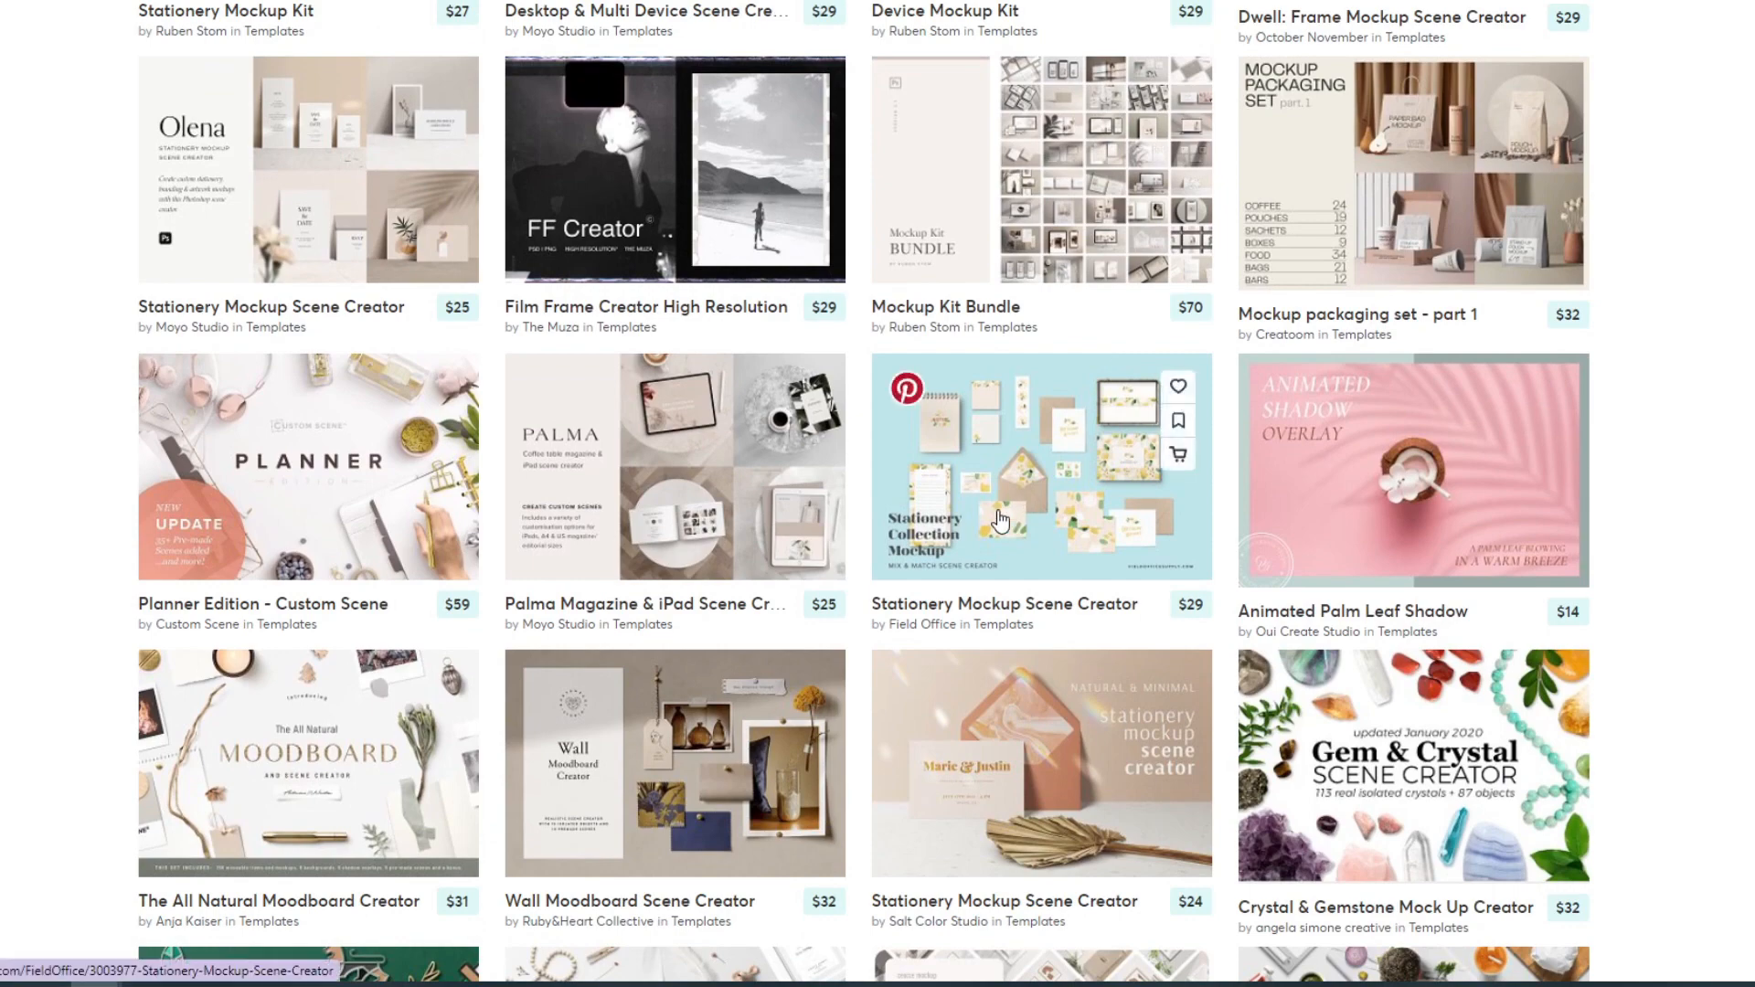
Open the Stationery Mockup Scene Creator listing by Field Office and review its pricing.
{"action": "left_click", "coordinate": [1041, 466]}
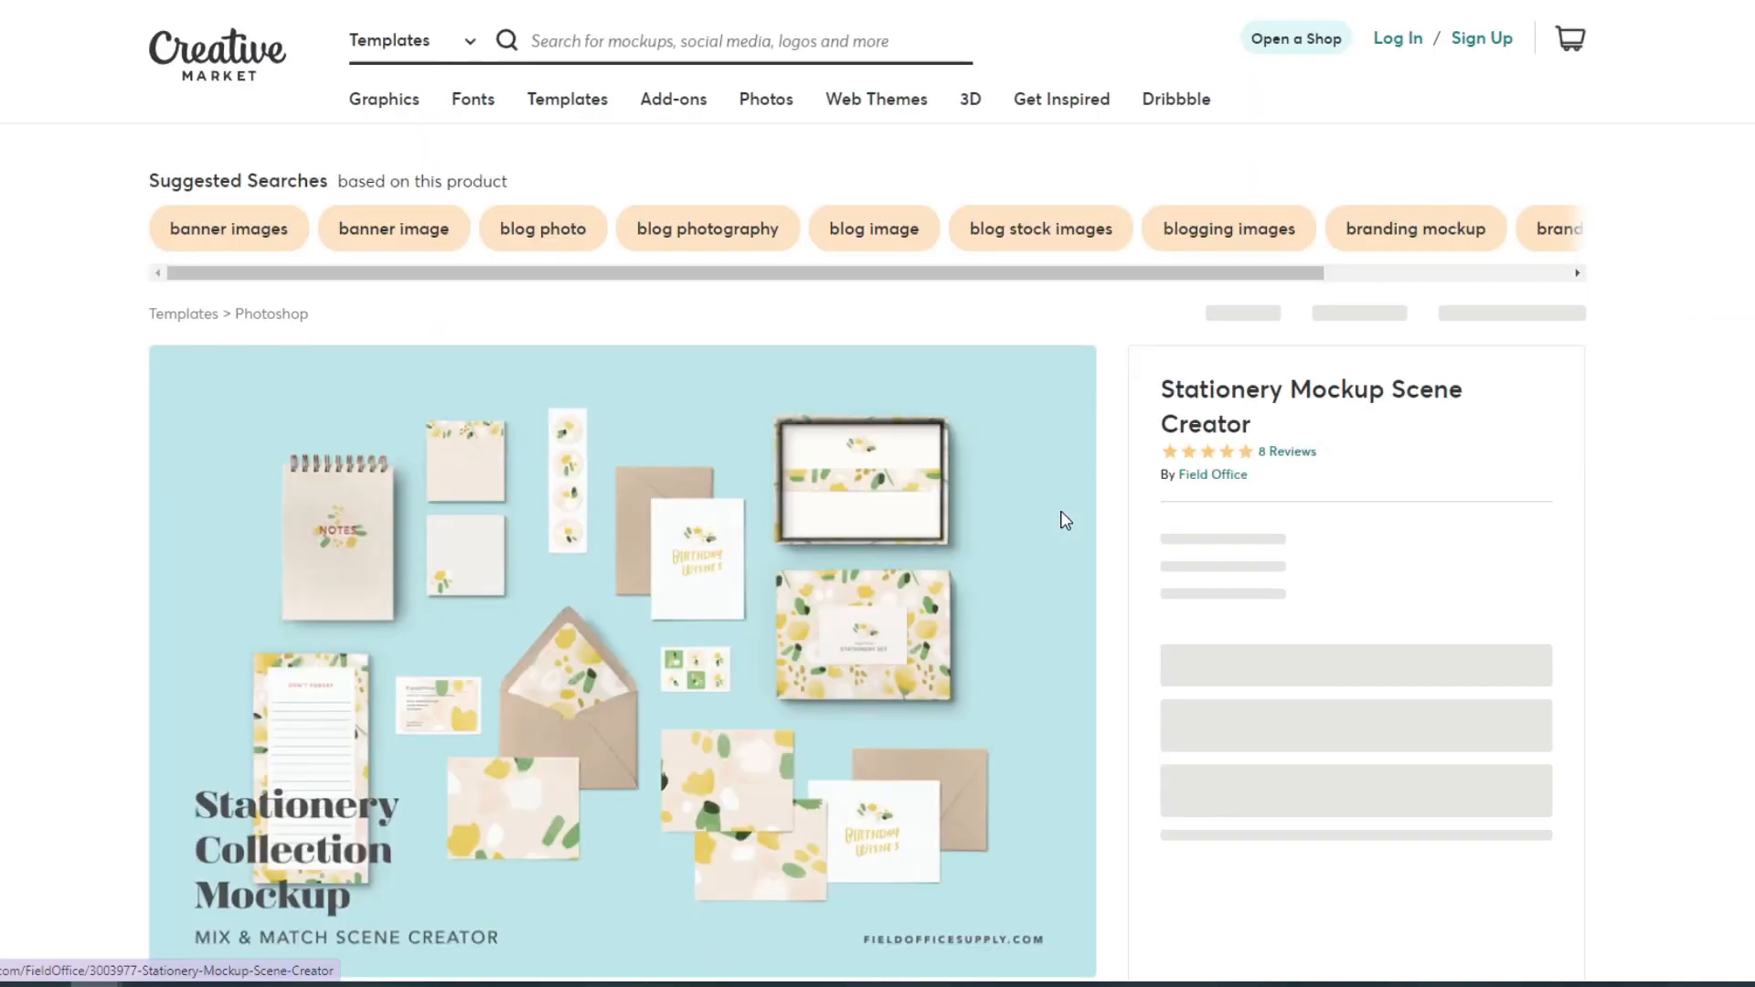
{"action": "scroll", "scroll_direction": "down", "scroll_amount": 3}
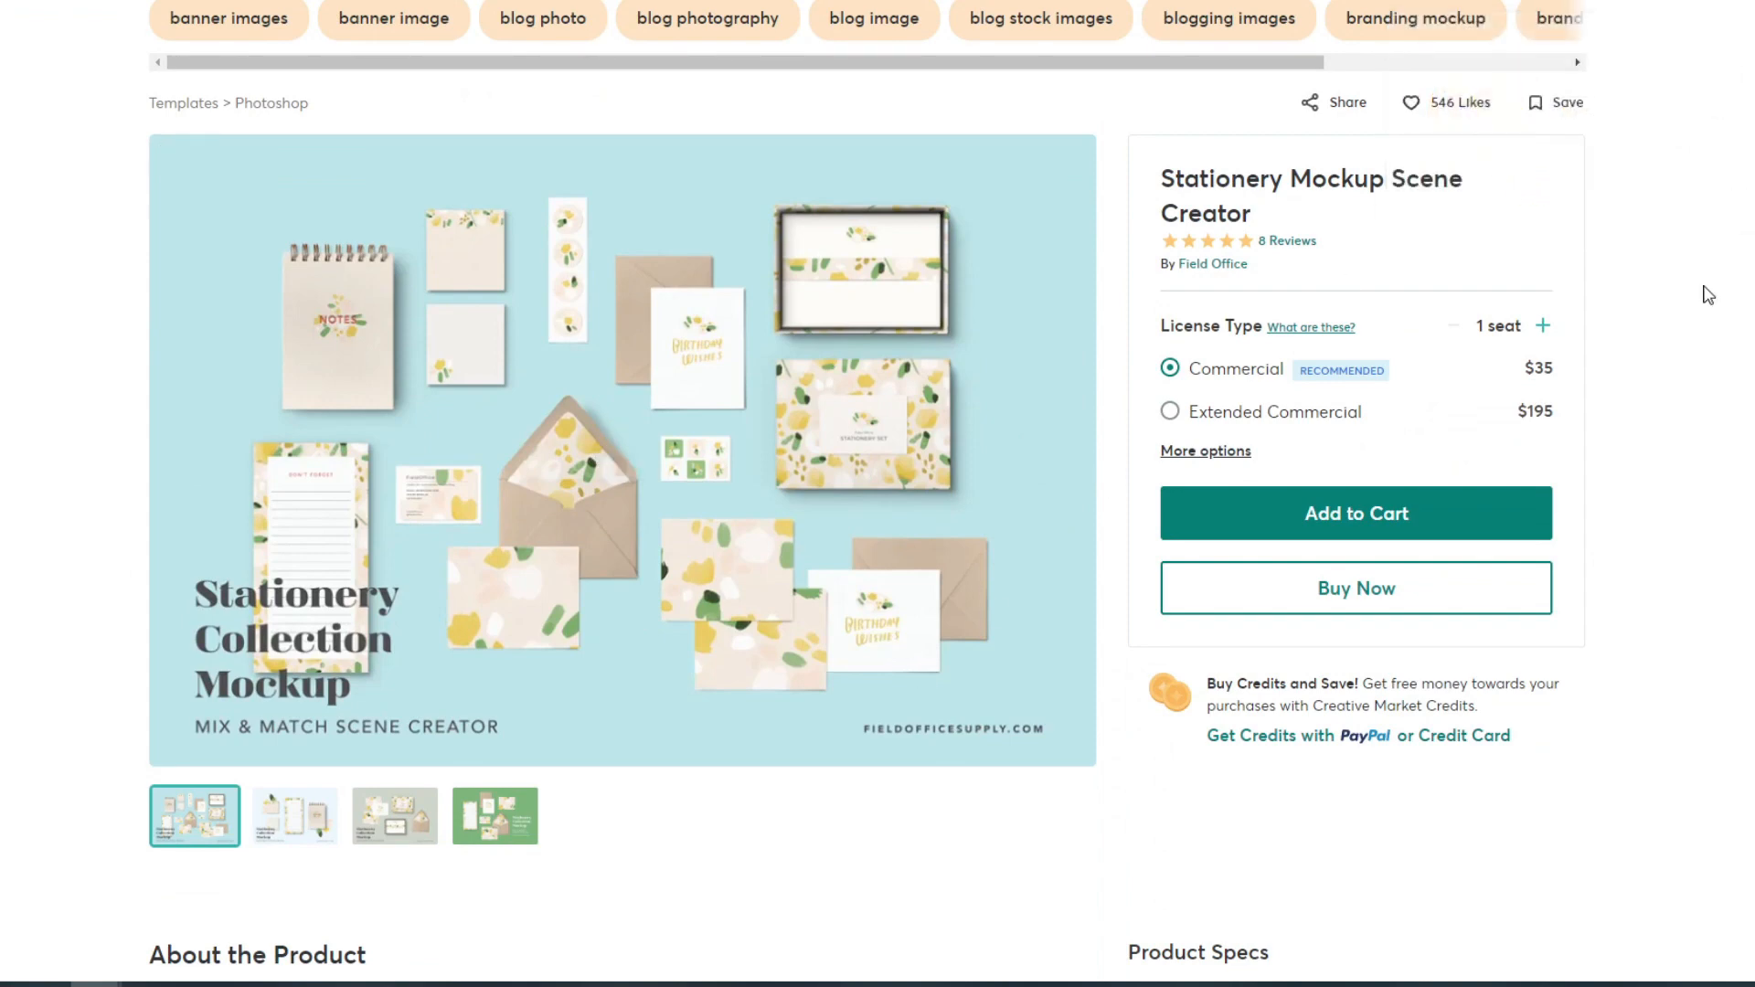
{"action": "mouse_move", "coordinate": [1748, 433]}
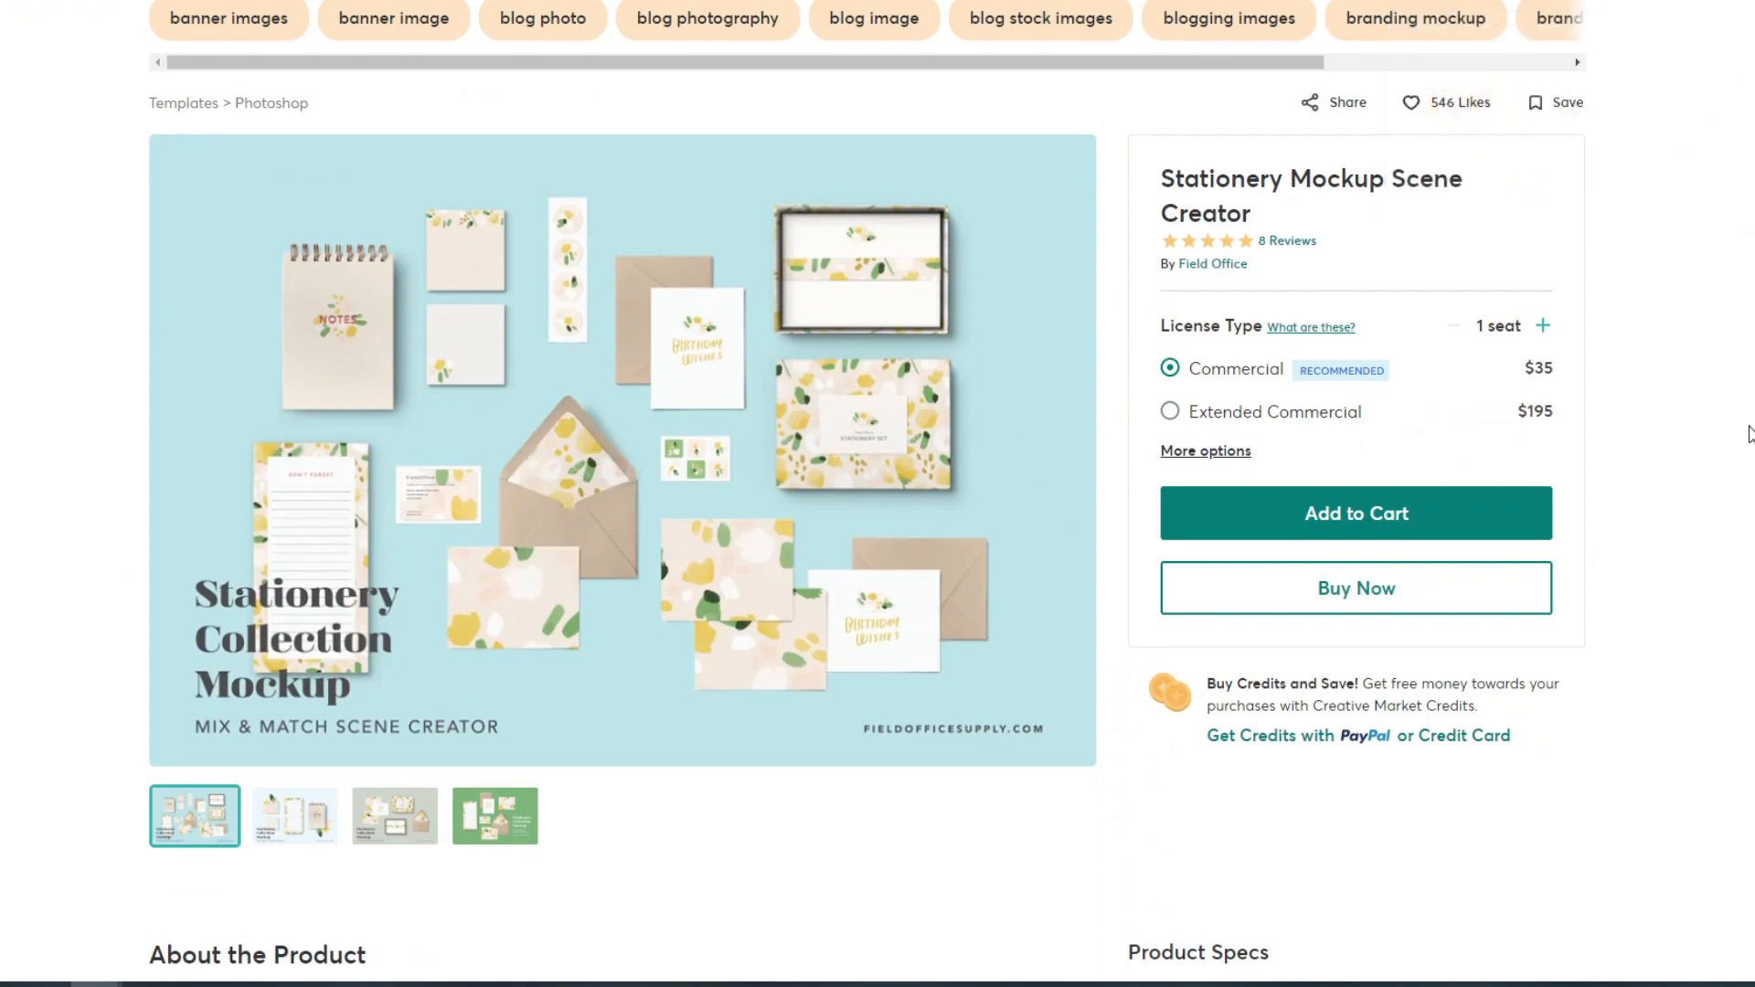
{"action": "mouse_move", "coordinate": [806, 483]}
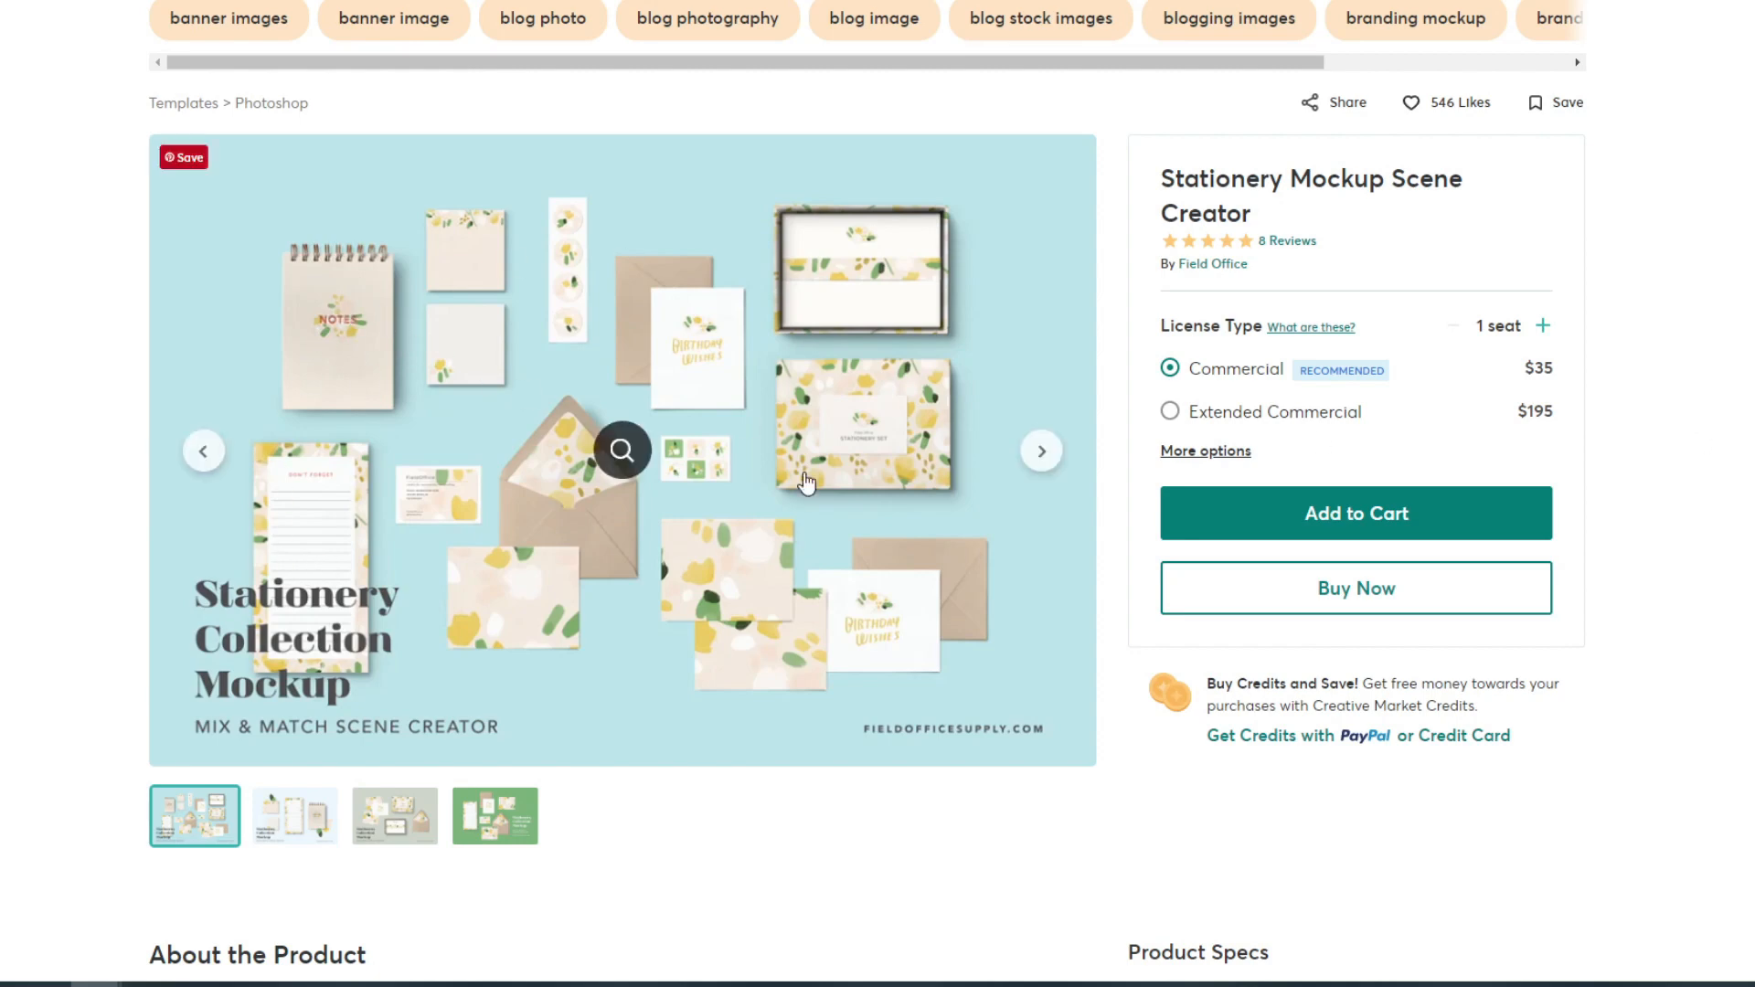
{"action": "mouse_move", "coordinate": [801, 879]}
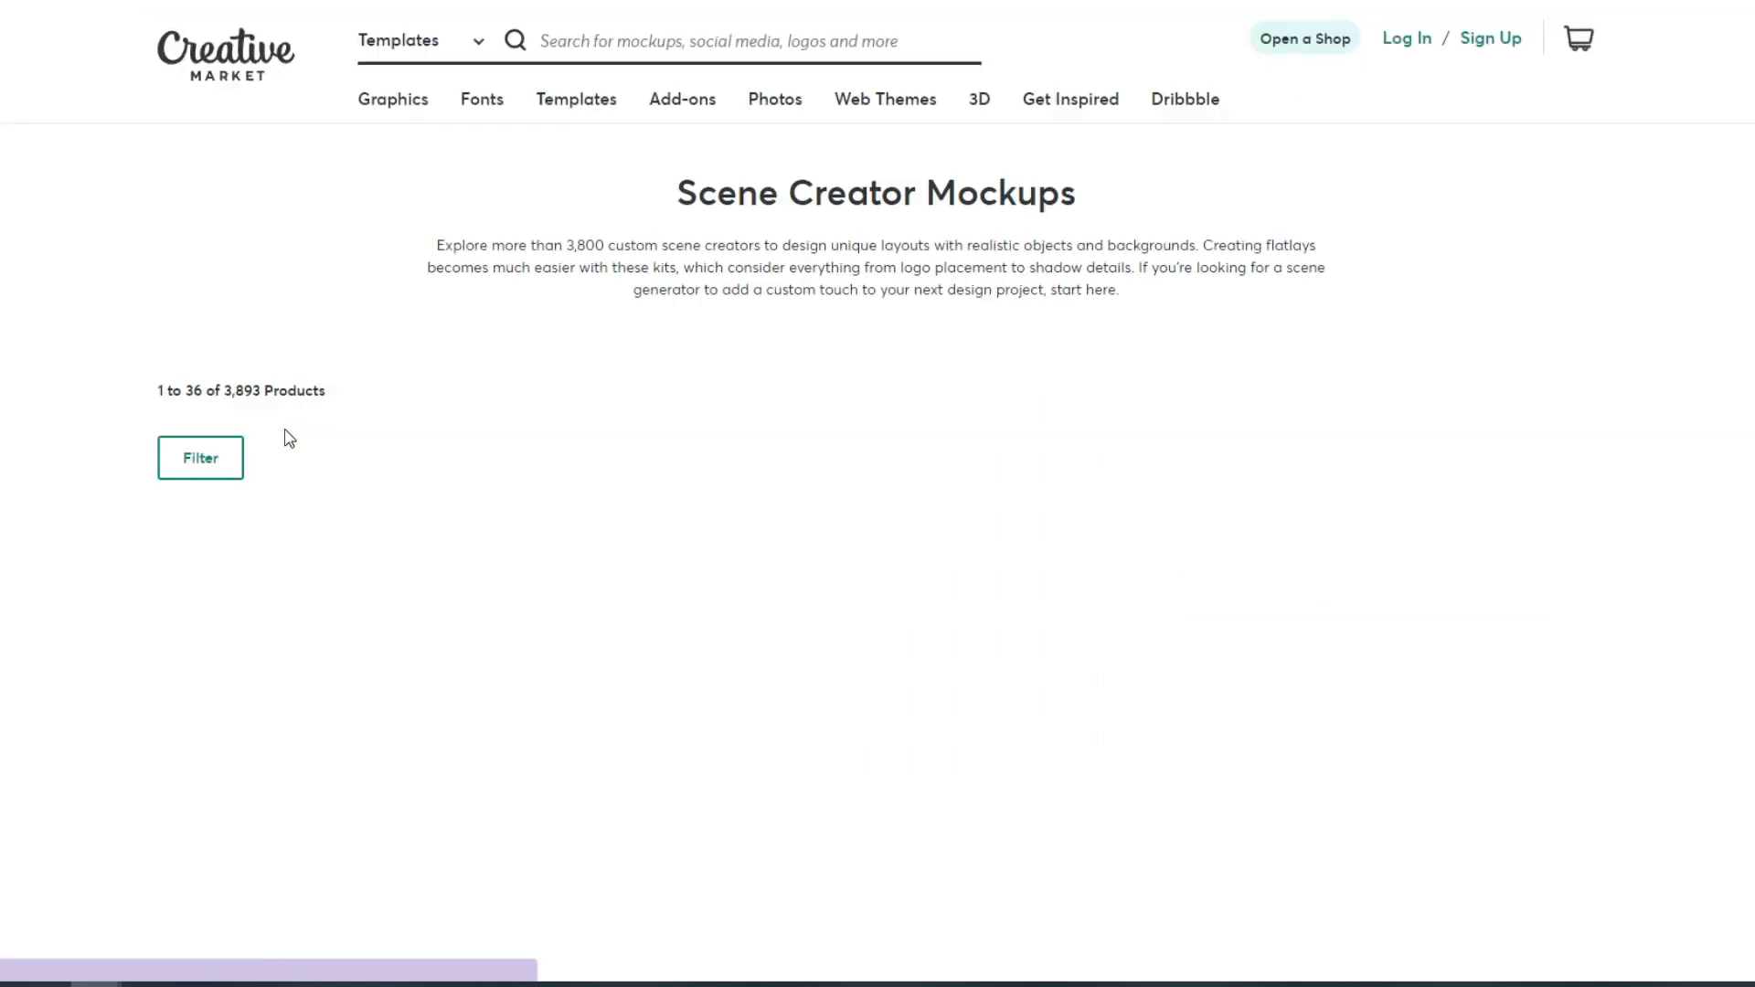
Open the Creatsy Cotton Fabric Mockup Set listing from the results.
{"action": "scroll", "scroll_direction": "down", "scroll_amount": 3}
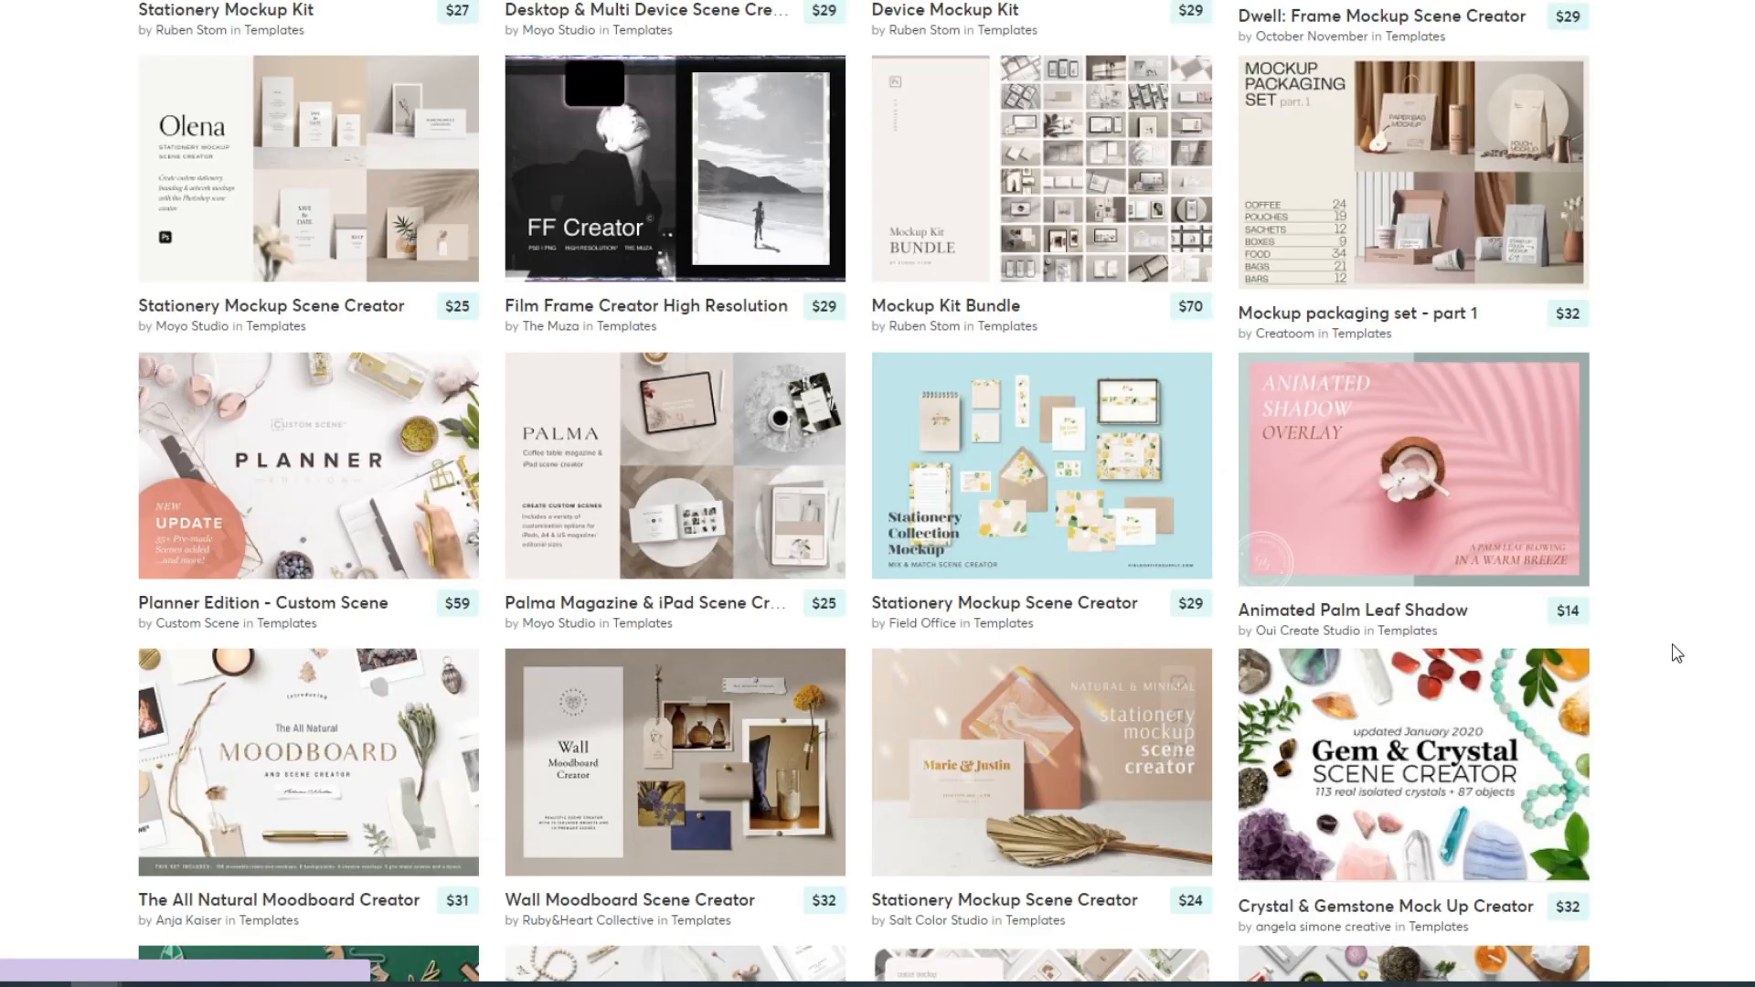
{"action": "scroll", "scroll_direction": "up", "scroll_amount": 3}
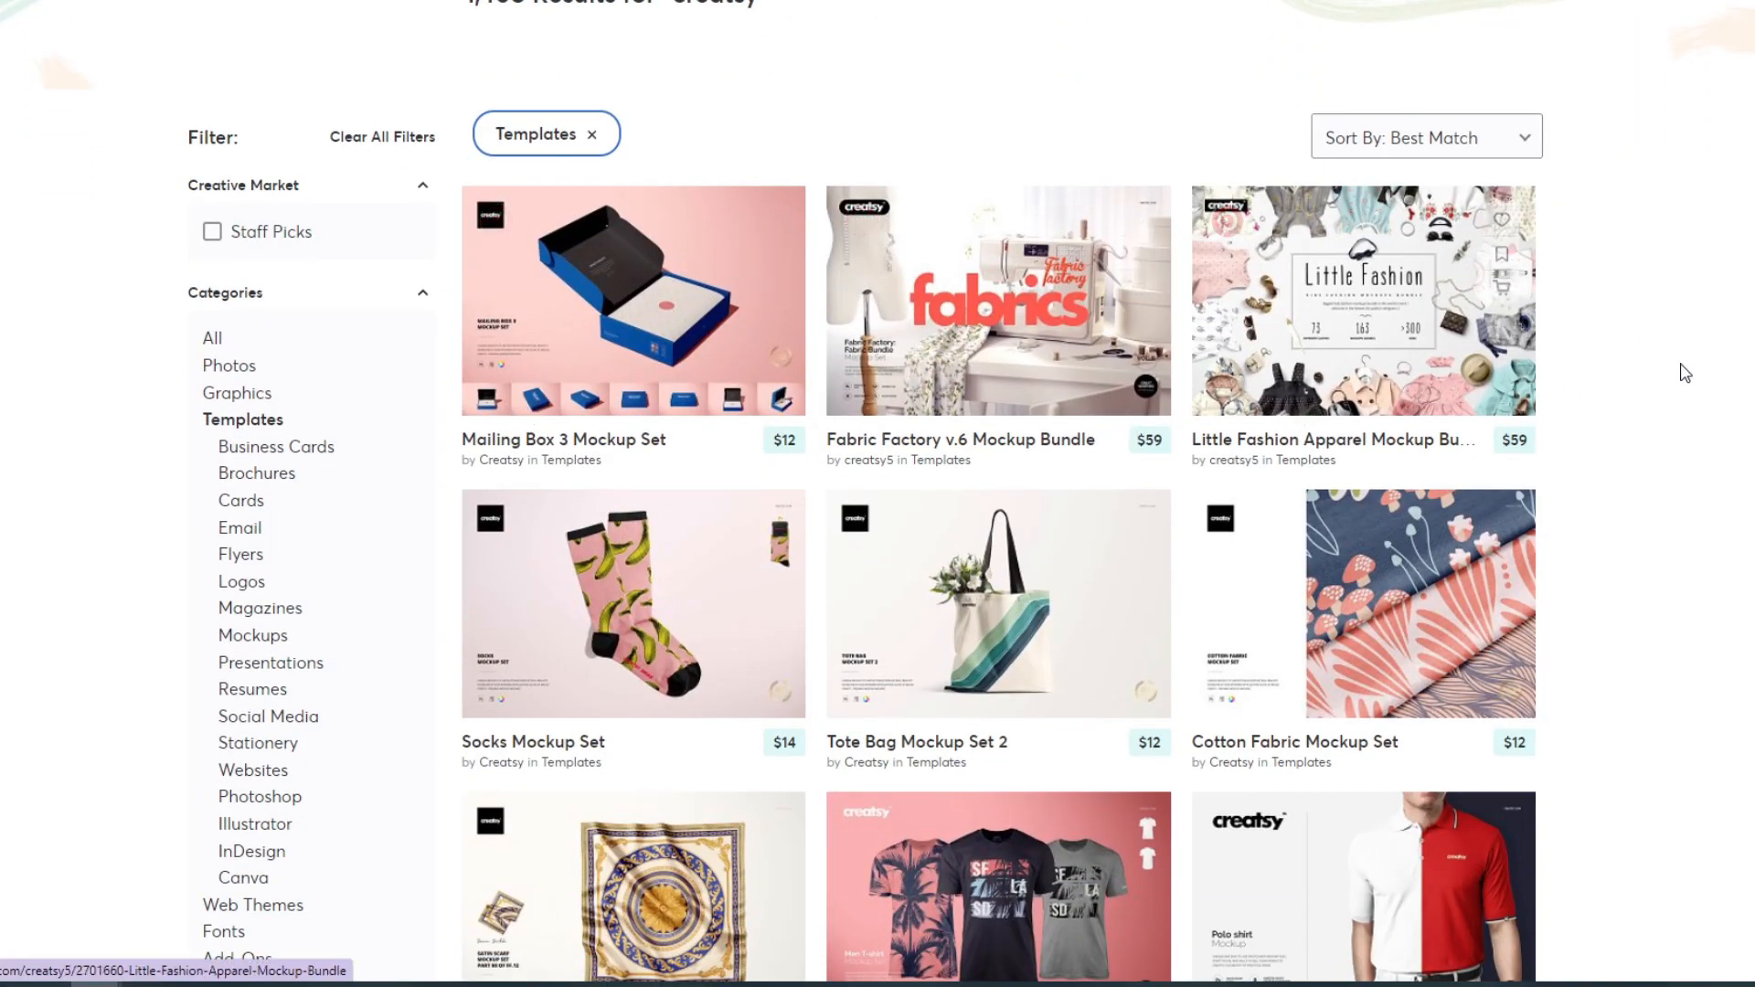
{"action": "scroll", "scroll_direction": "down", "scroll_amount": 3}
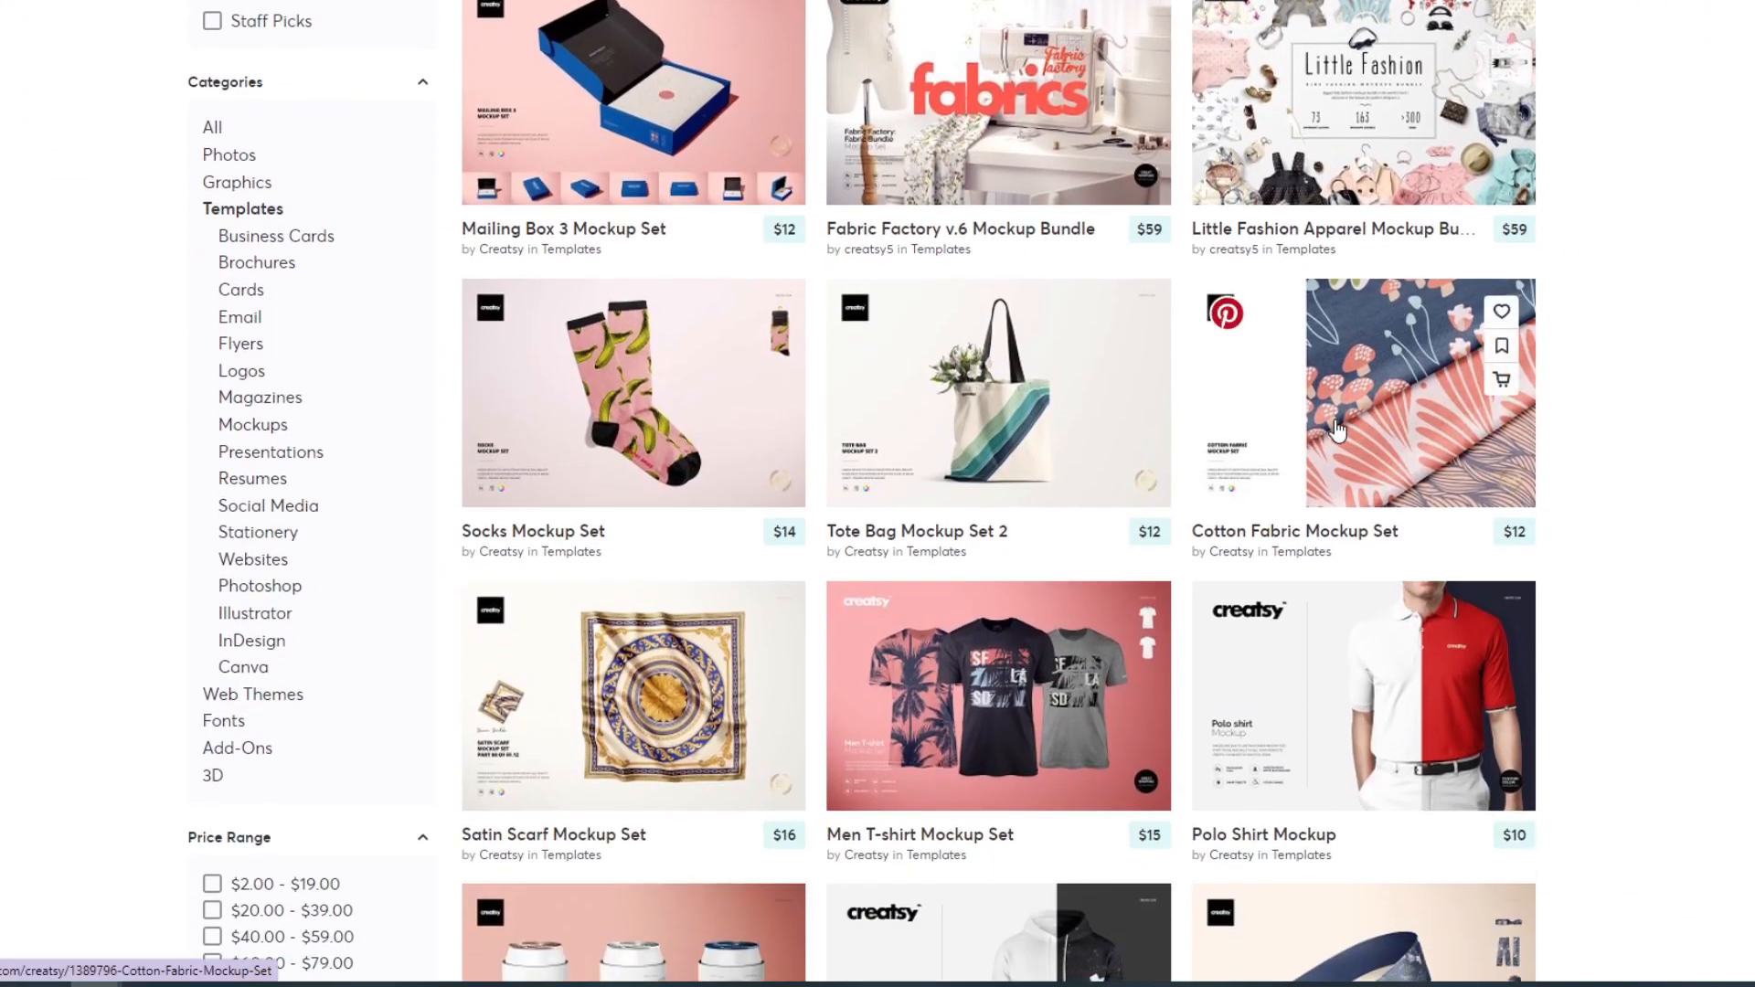
{"action": "left_click", "coordinate": [1360, 393]}
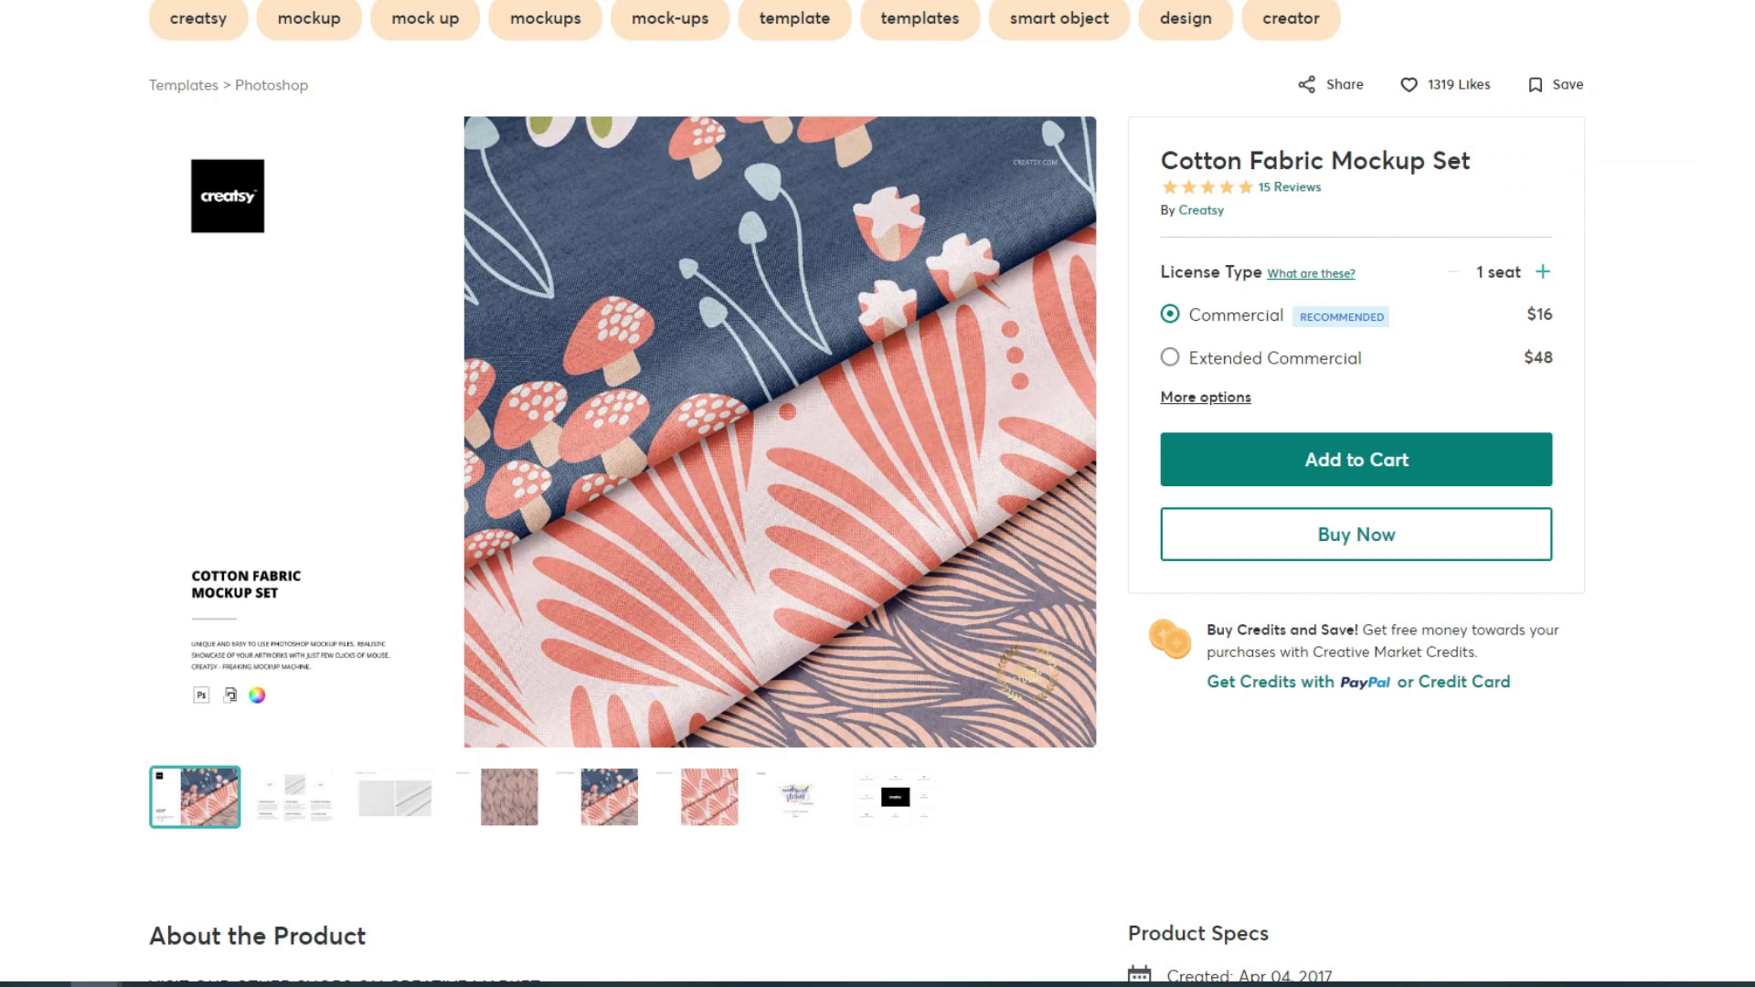
{"action": "mouse_move", "coordinate": [1295, 154]}
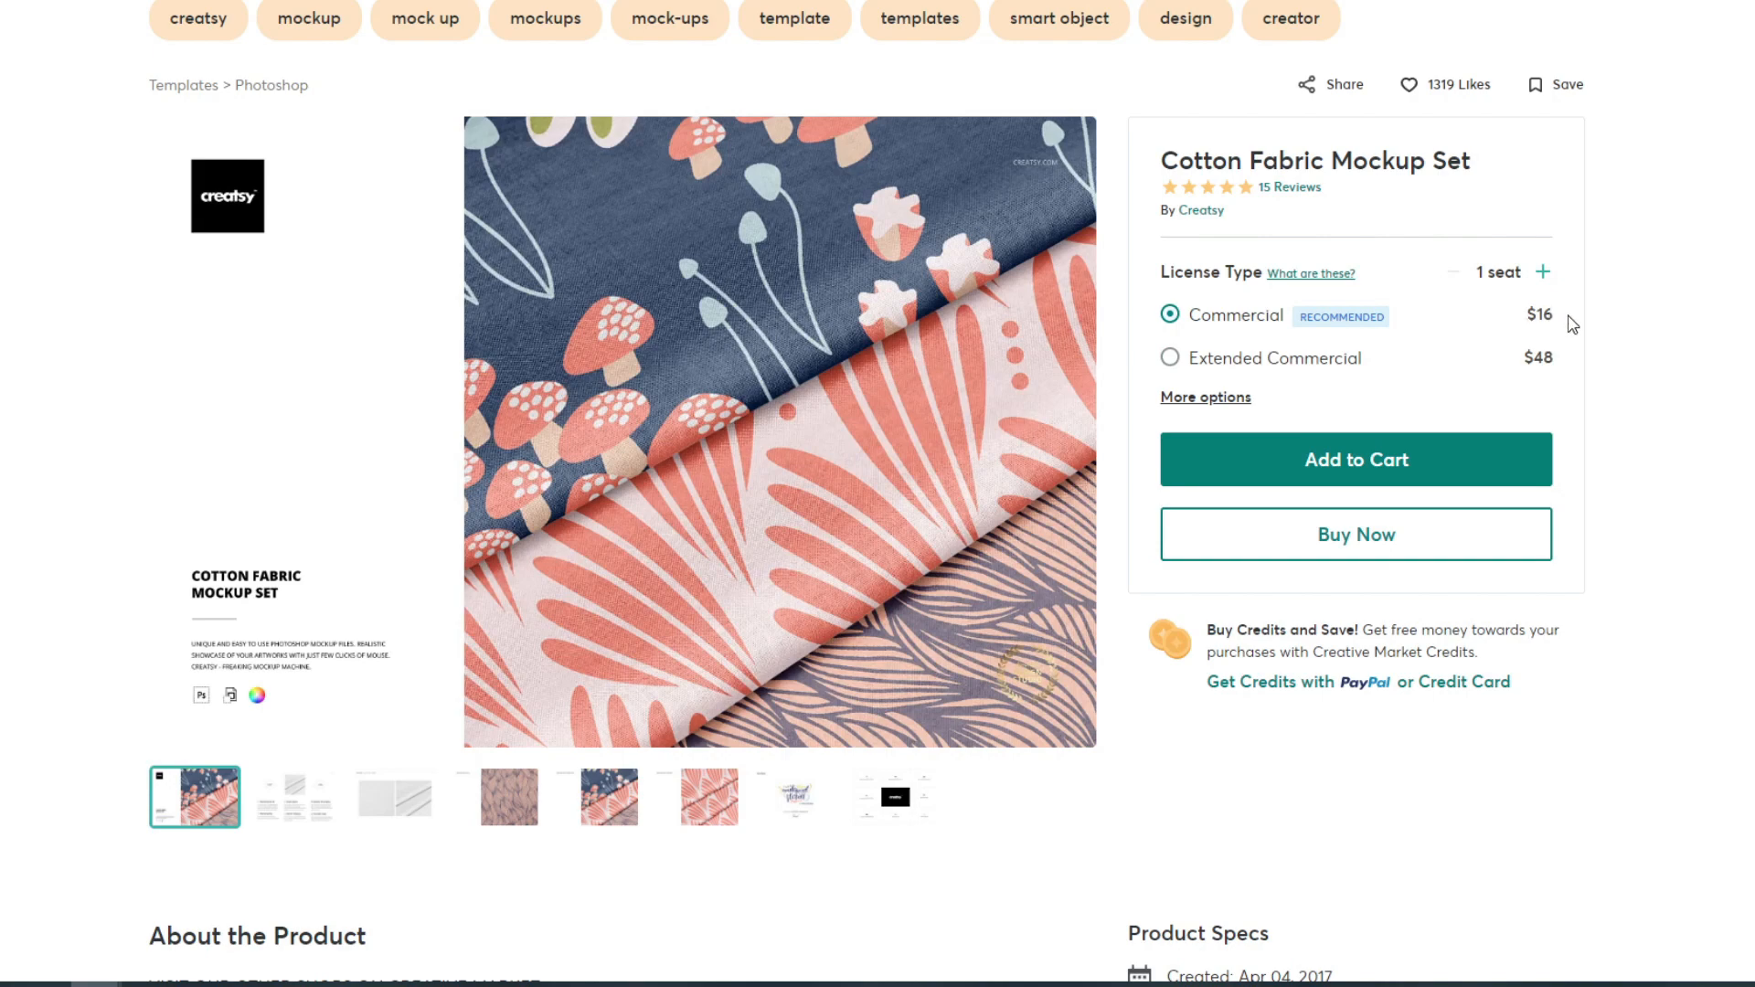
Browse the fabric set's gallery previews, including artwork and fabric close-up, ending on the cover image.
{"action": "left_click", "coordinate": [294, 797]}
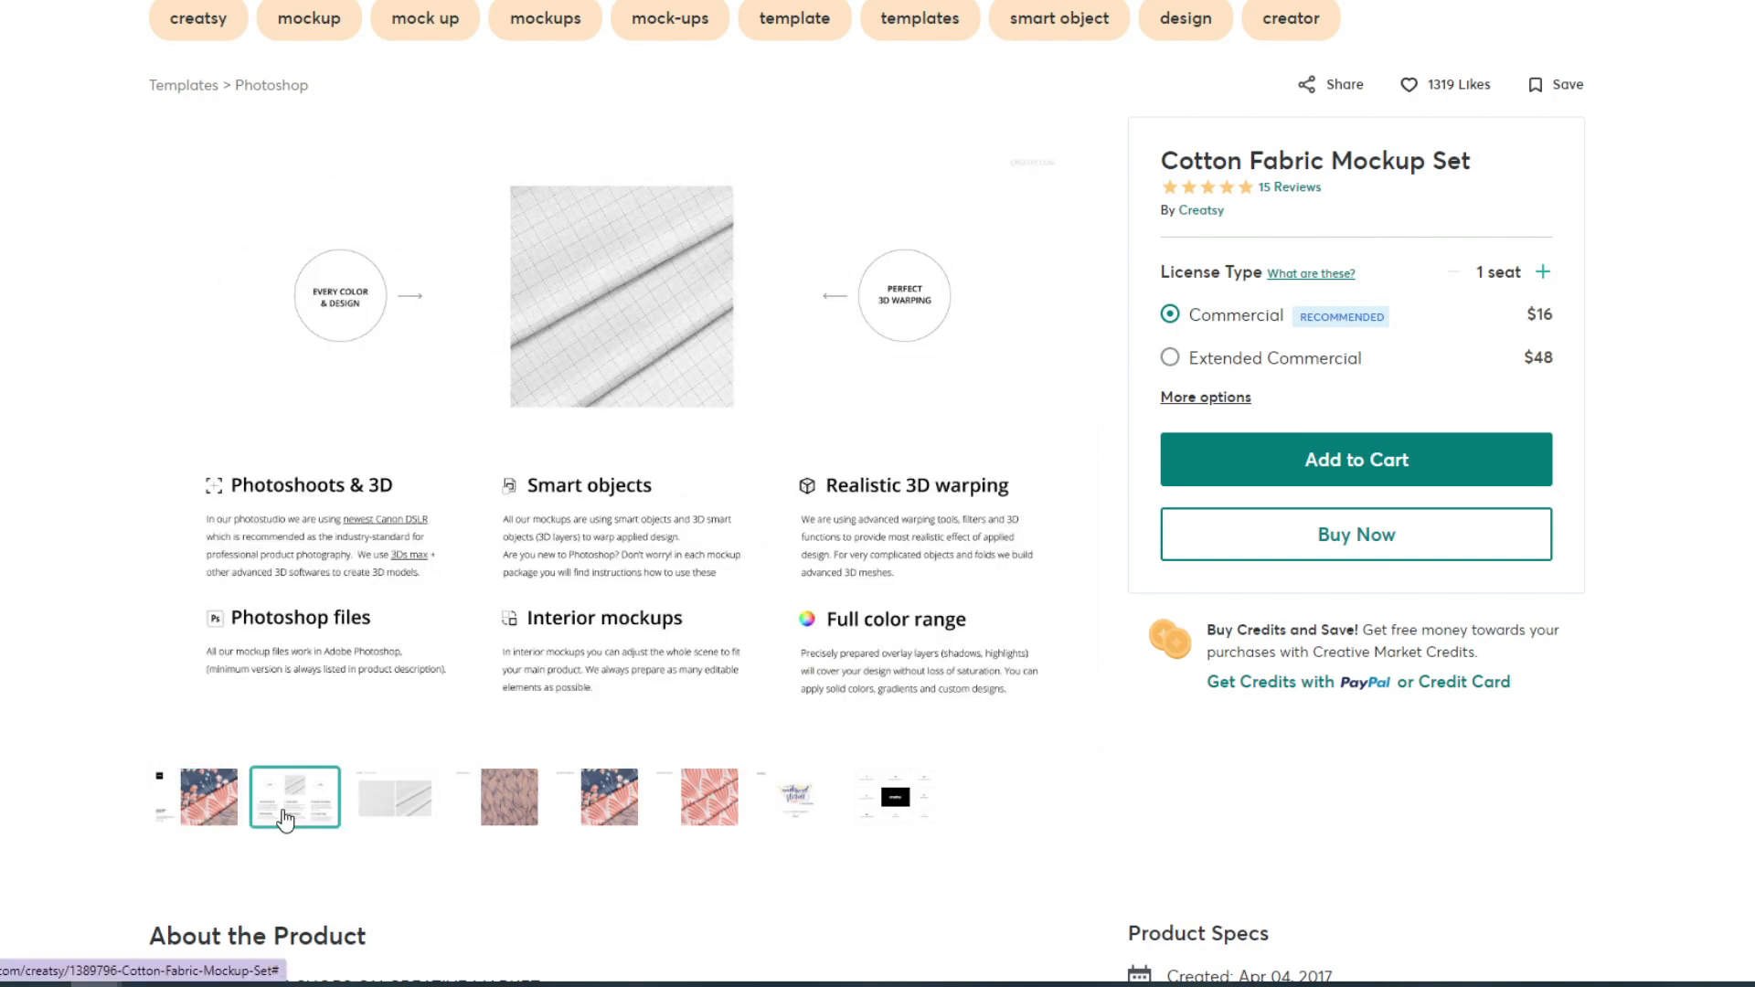
{"action": "left_click", "coordinate": [597, 797]}
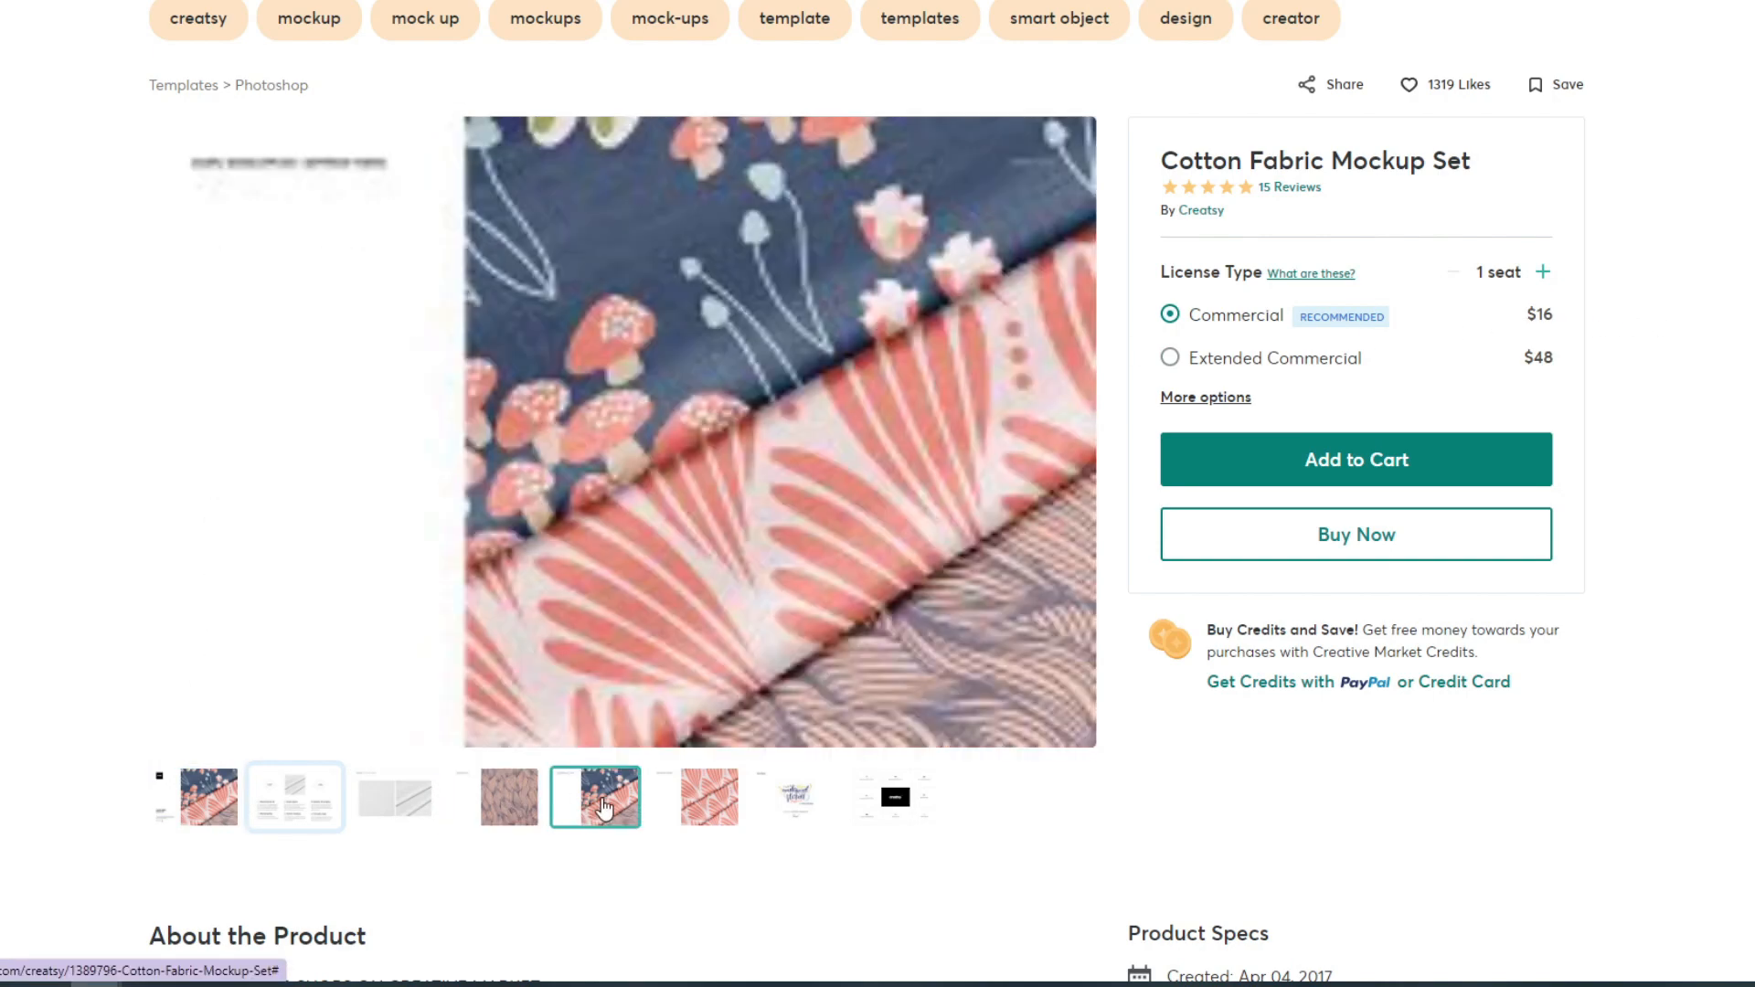
{"action": "left_click", "coordinate": [795, 797]}
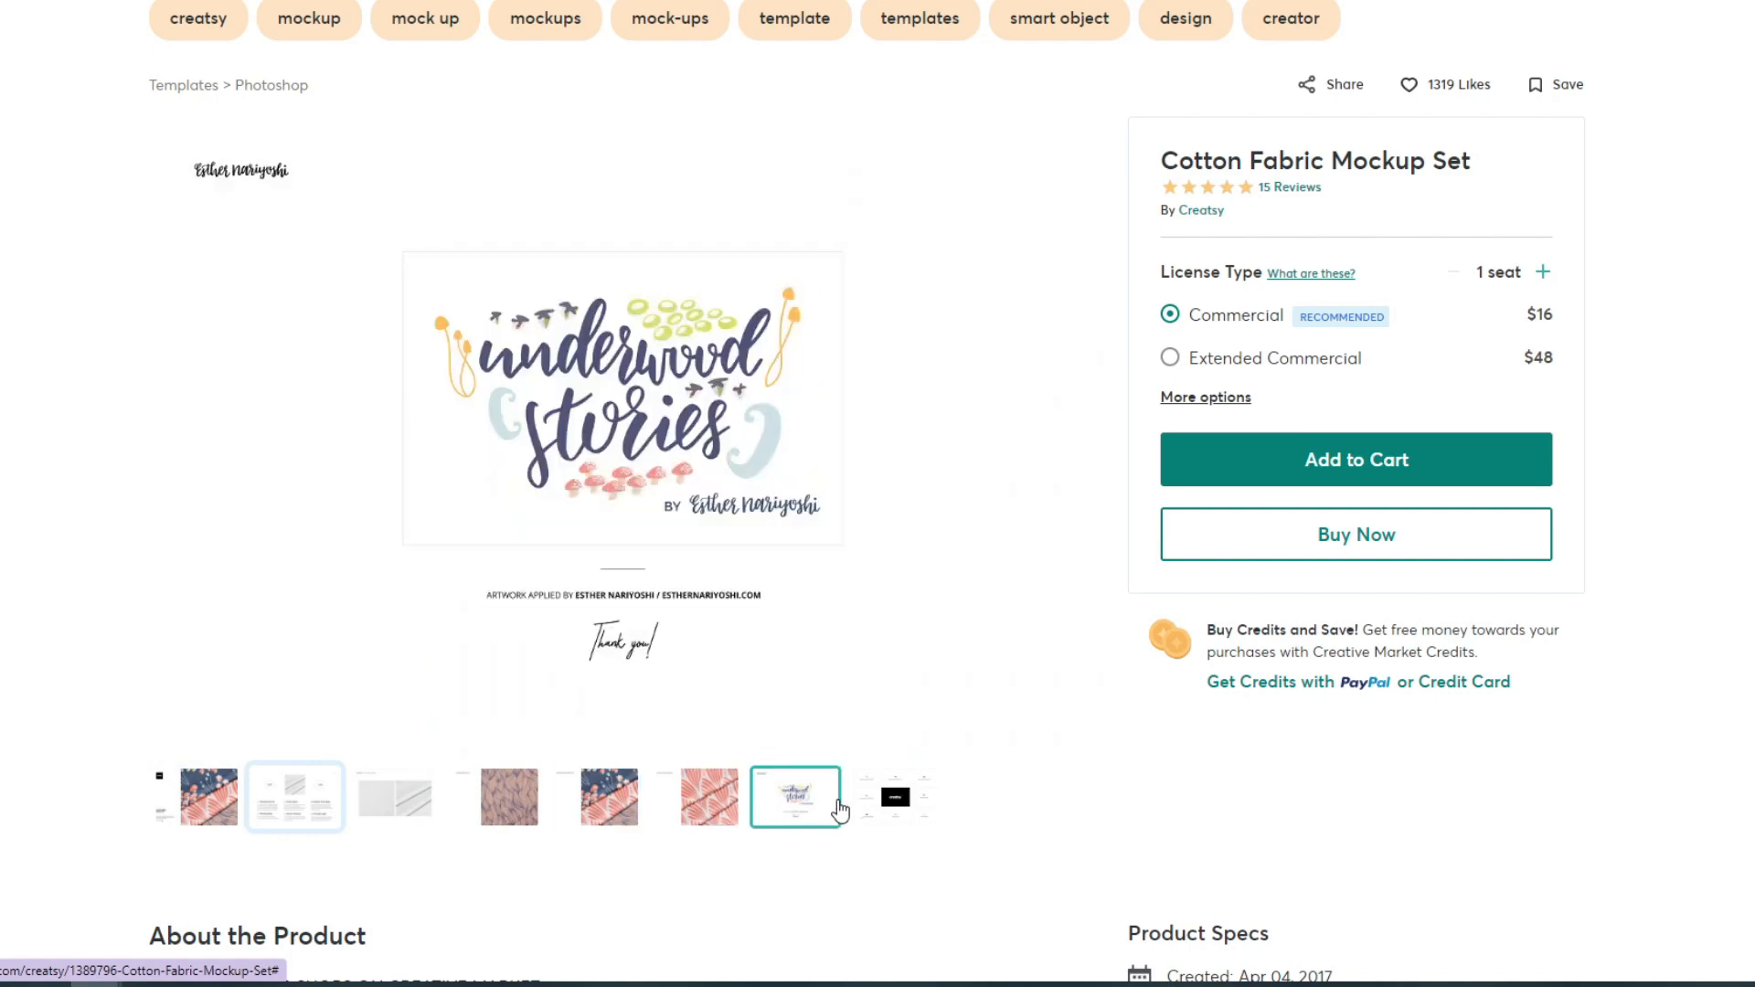
{"action": "left_click", "coordinate": [506, 797]}
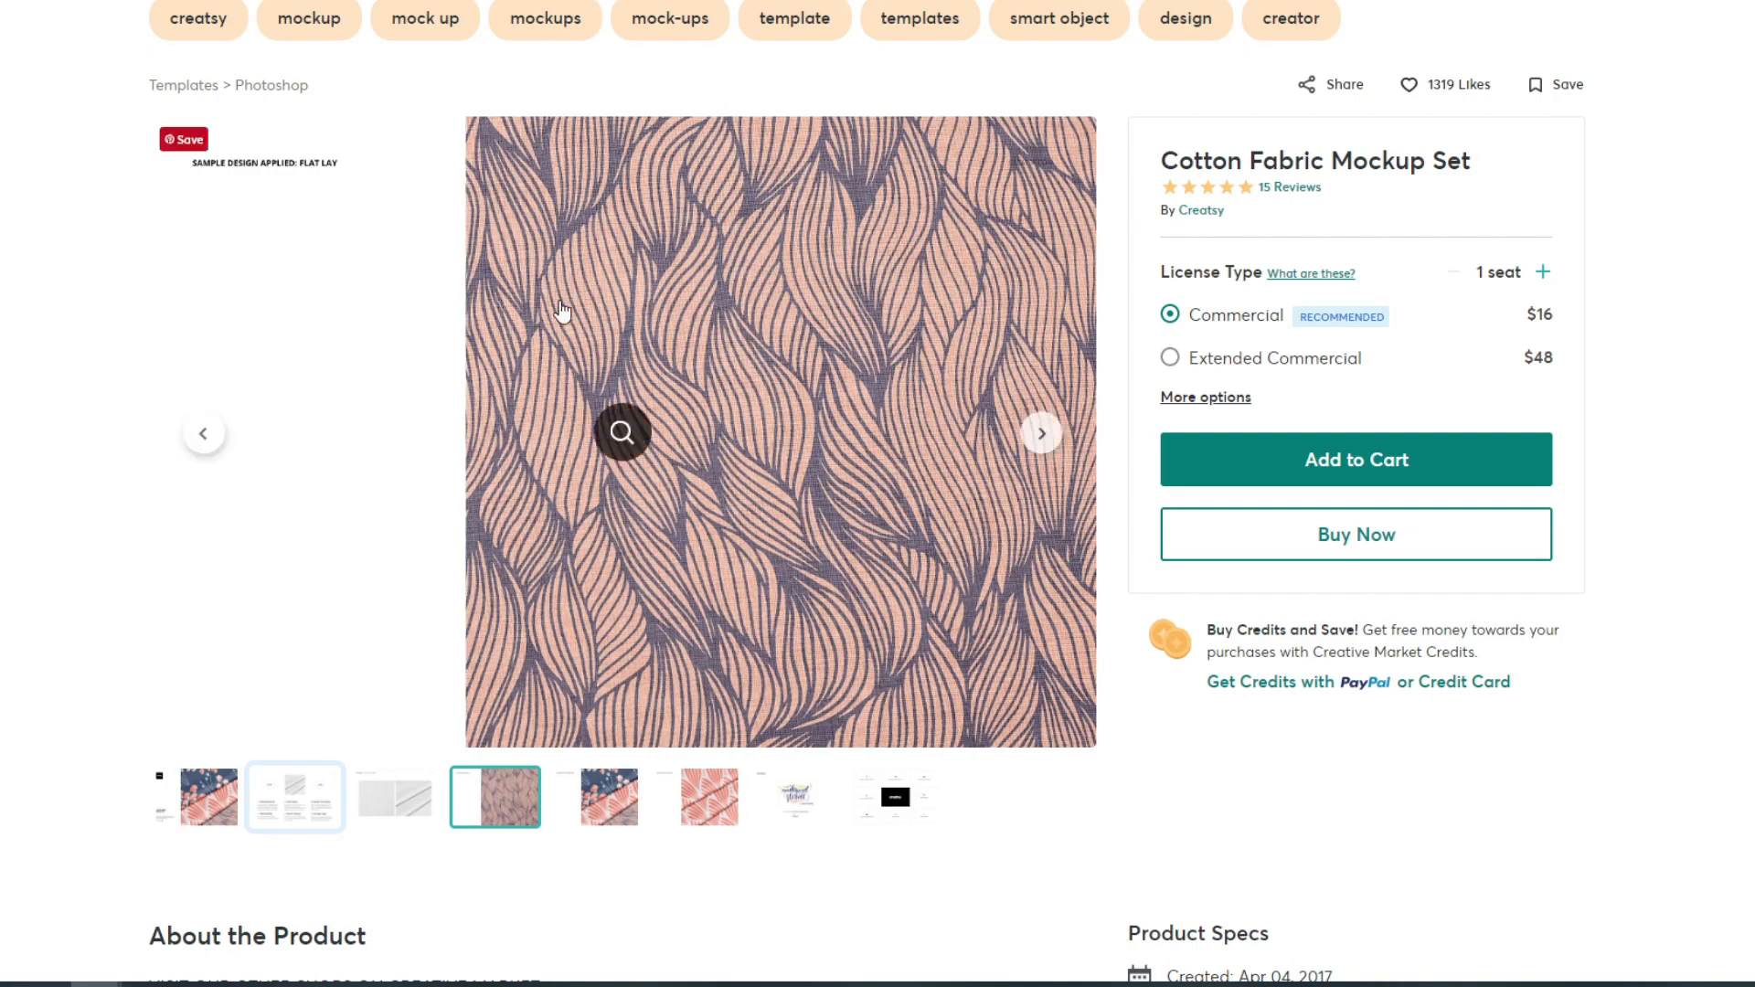
{"action": "left_click", "coordinate": [194, 797]}
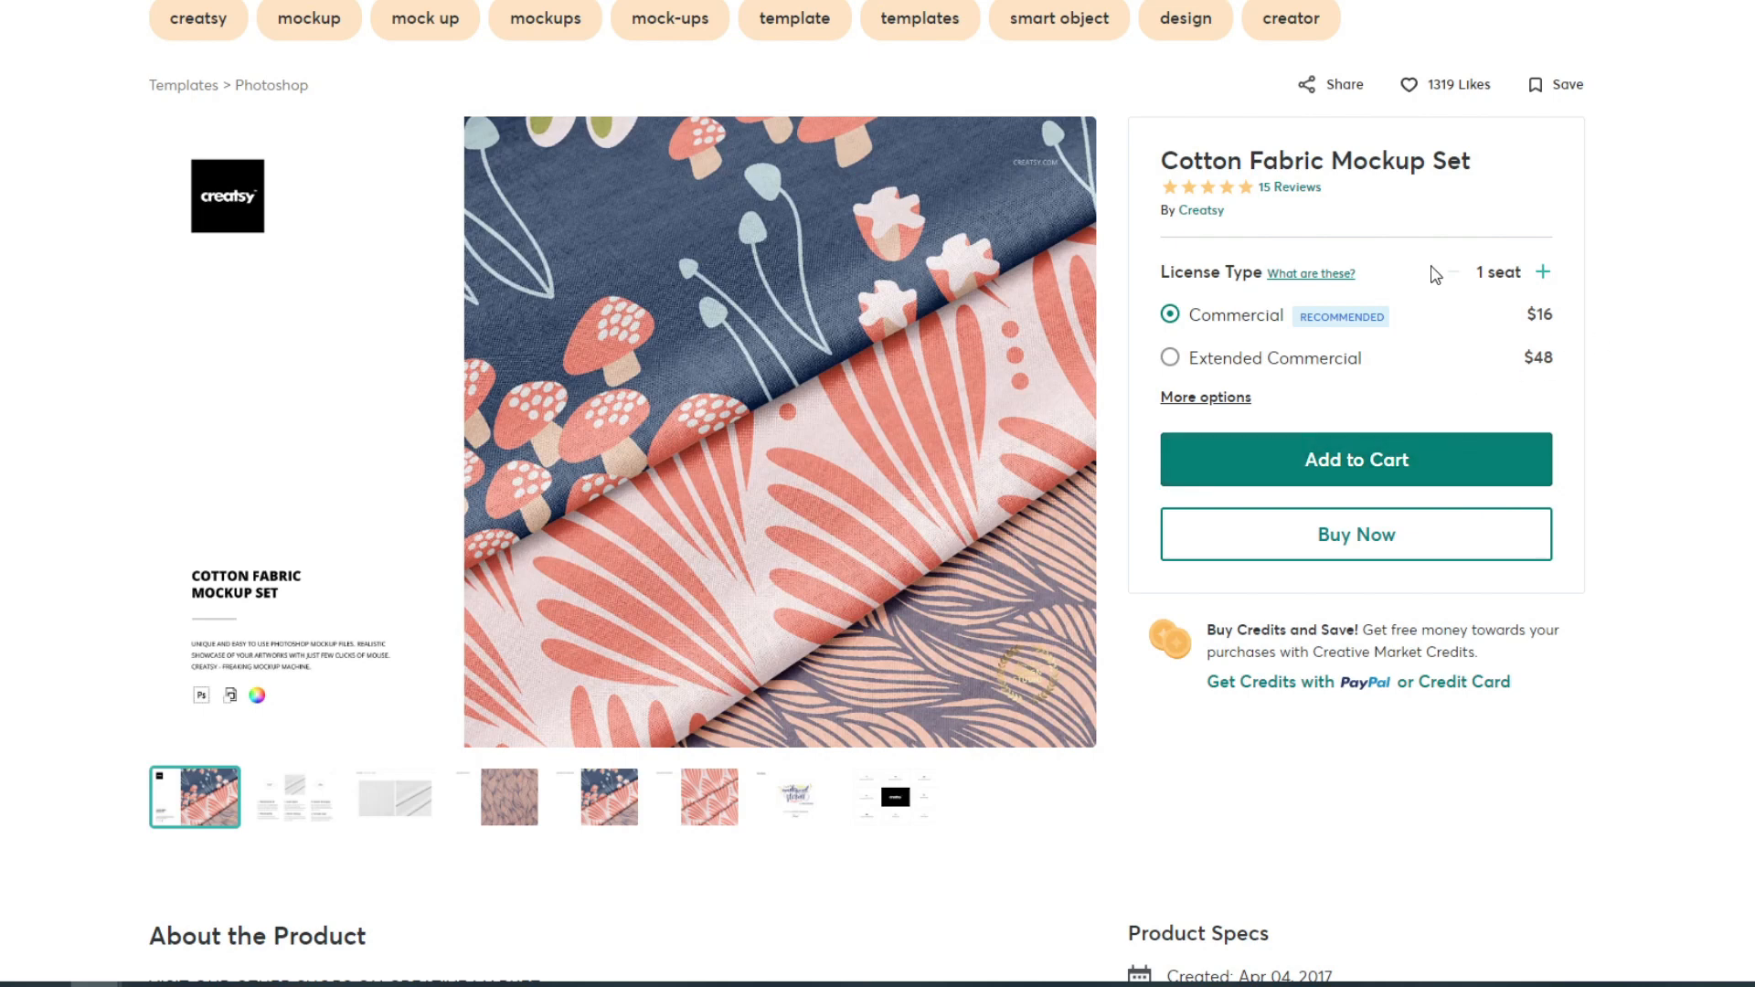
{"action": "mouse_move", "coordinate": [1692, 271]}
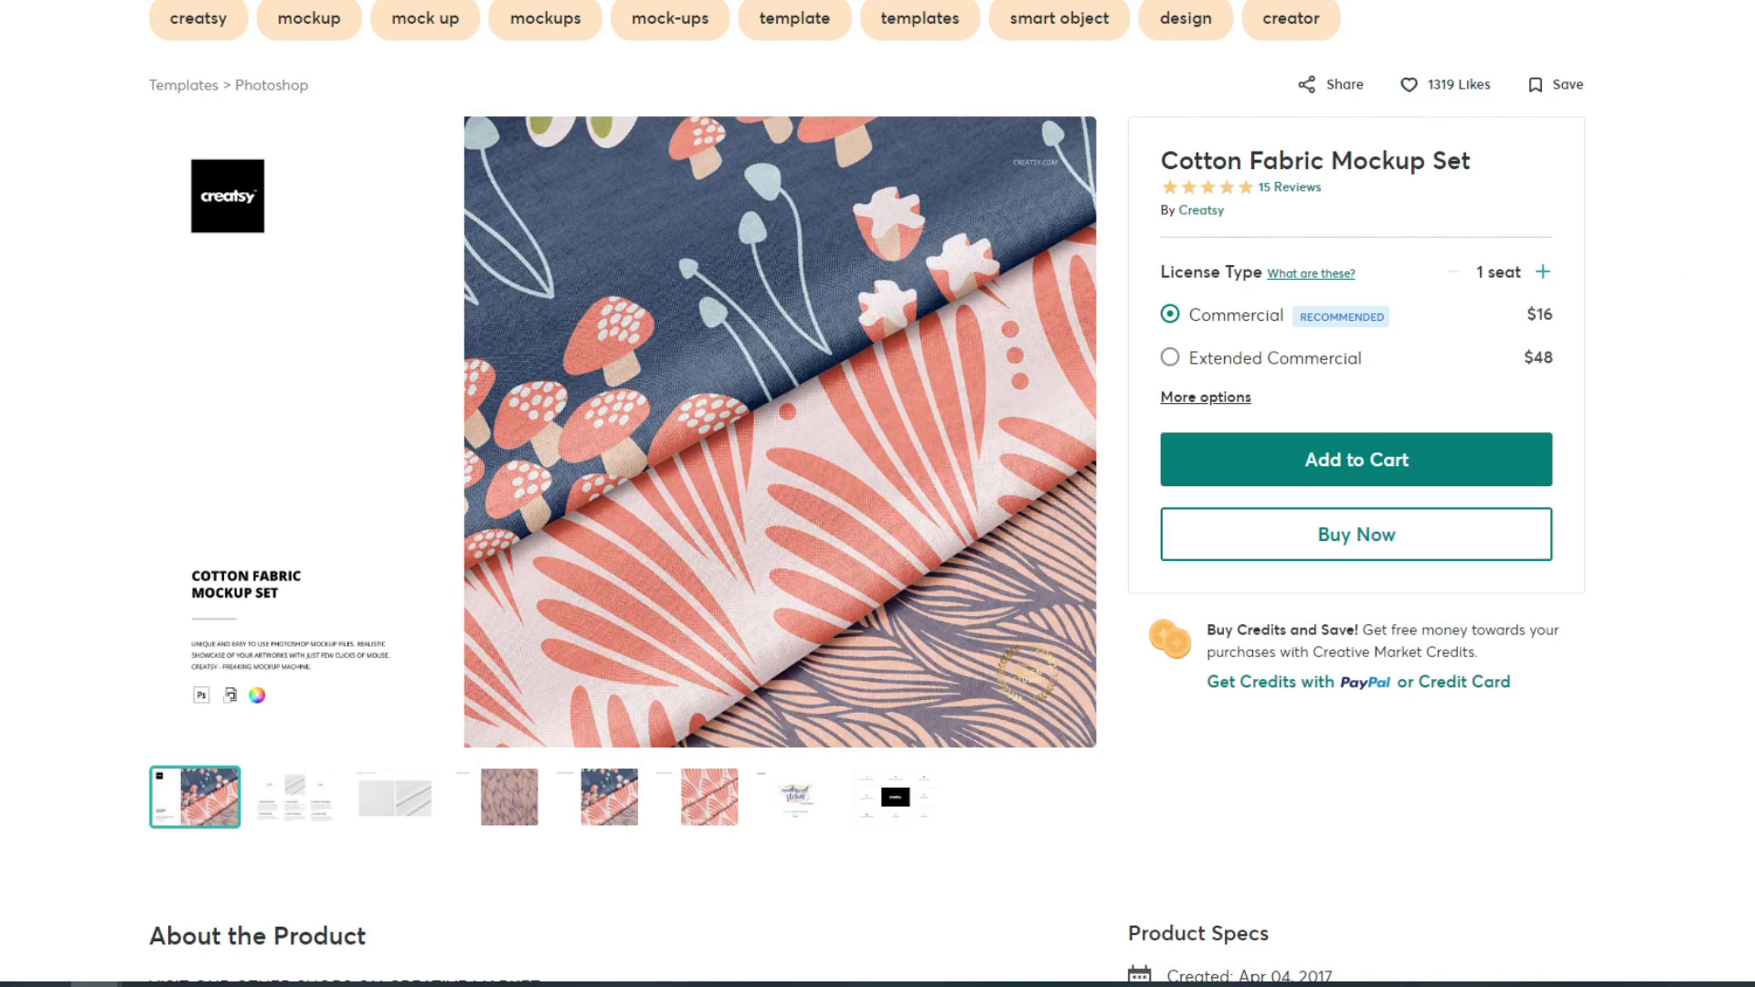
{"action": "mouse_move", "coordinate": [1671, 351]}
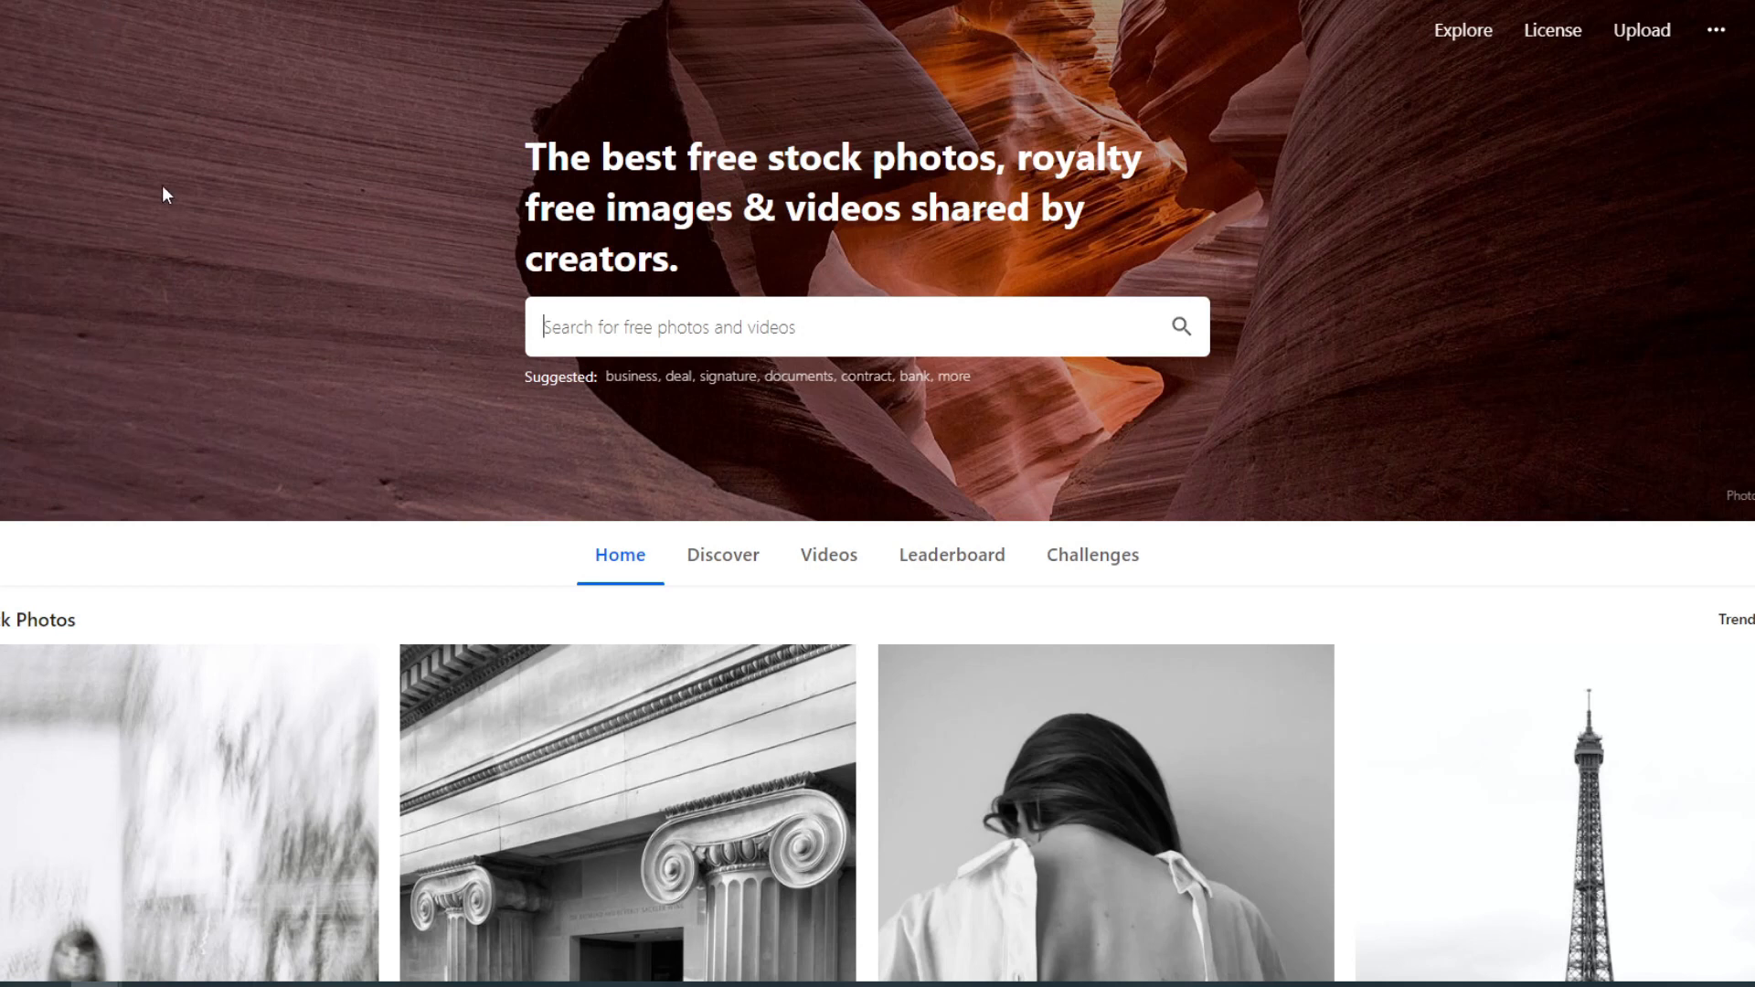
Search Pexels for 'ipad' and open the blank tablet-on-stand photo beside a plant and mug.
{"action": "scroll", "scroll_direction": "down", "scroll_amount": 3}
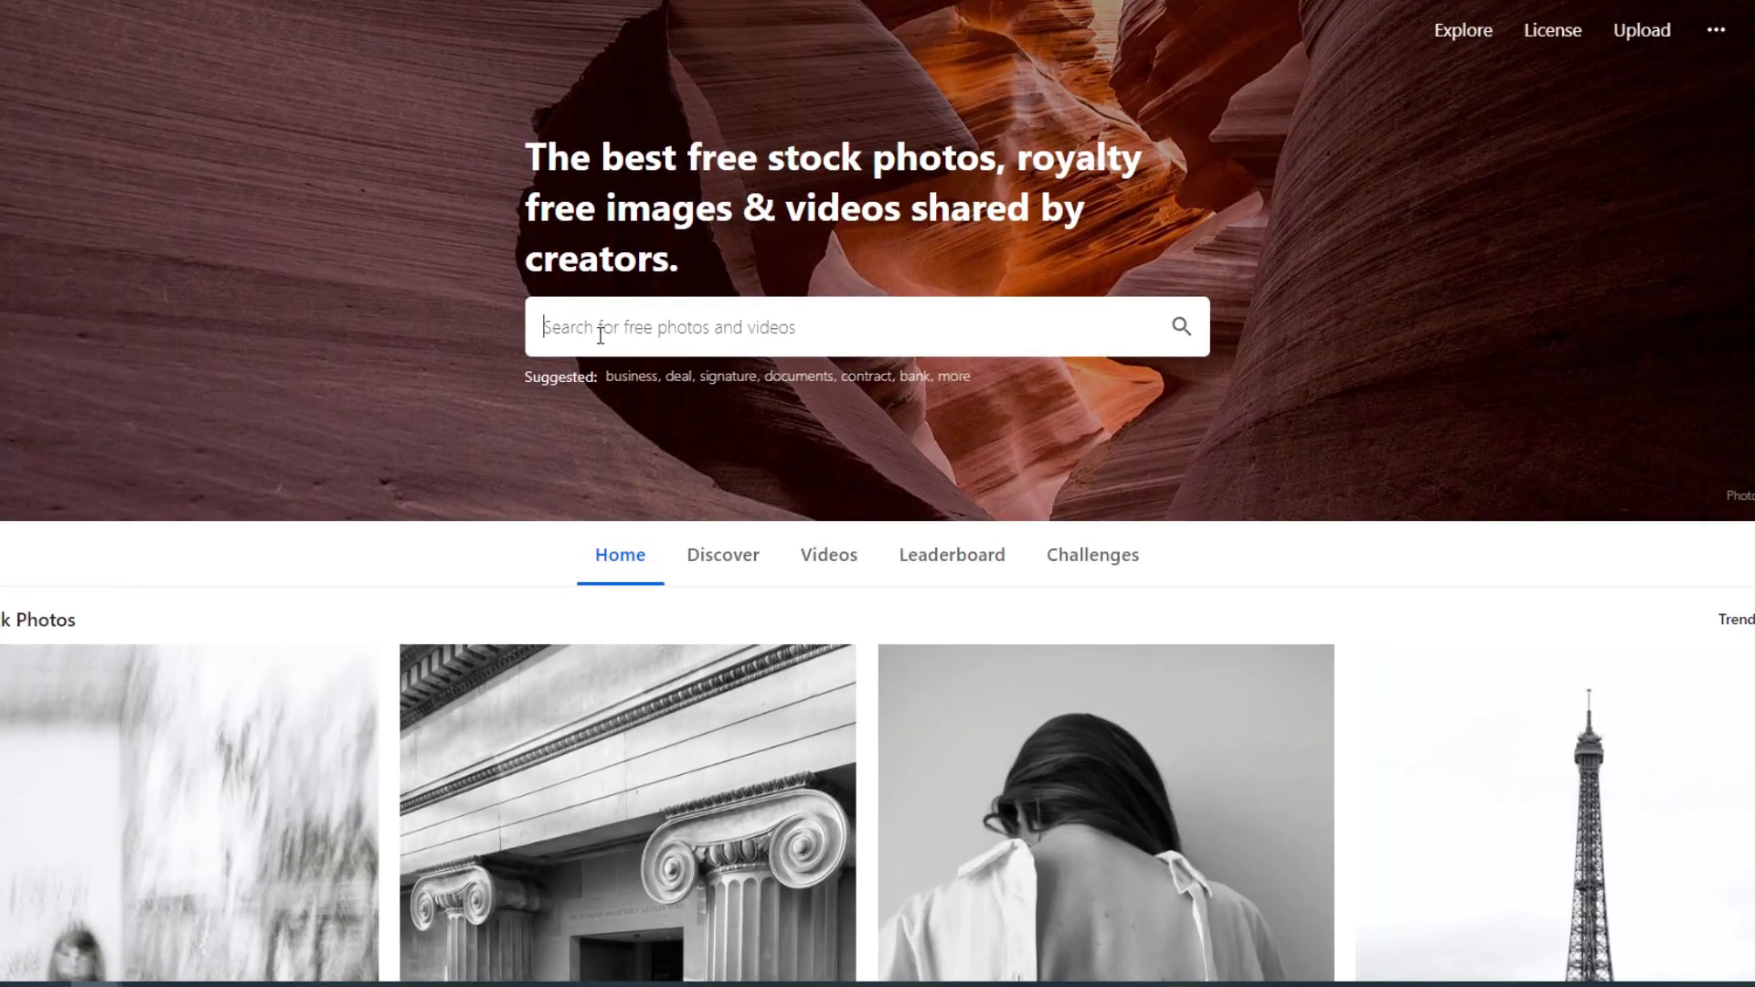
{"action": "left_click", "coordinate": [851, 328]}
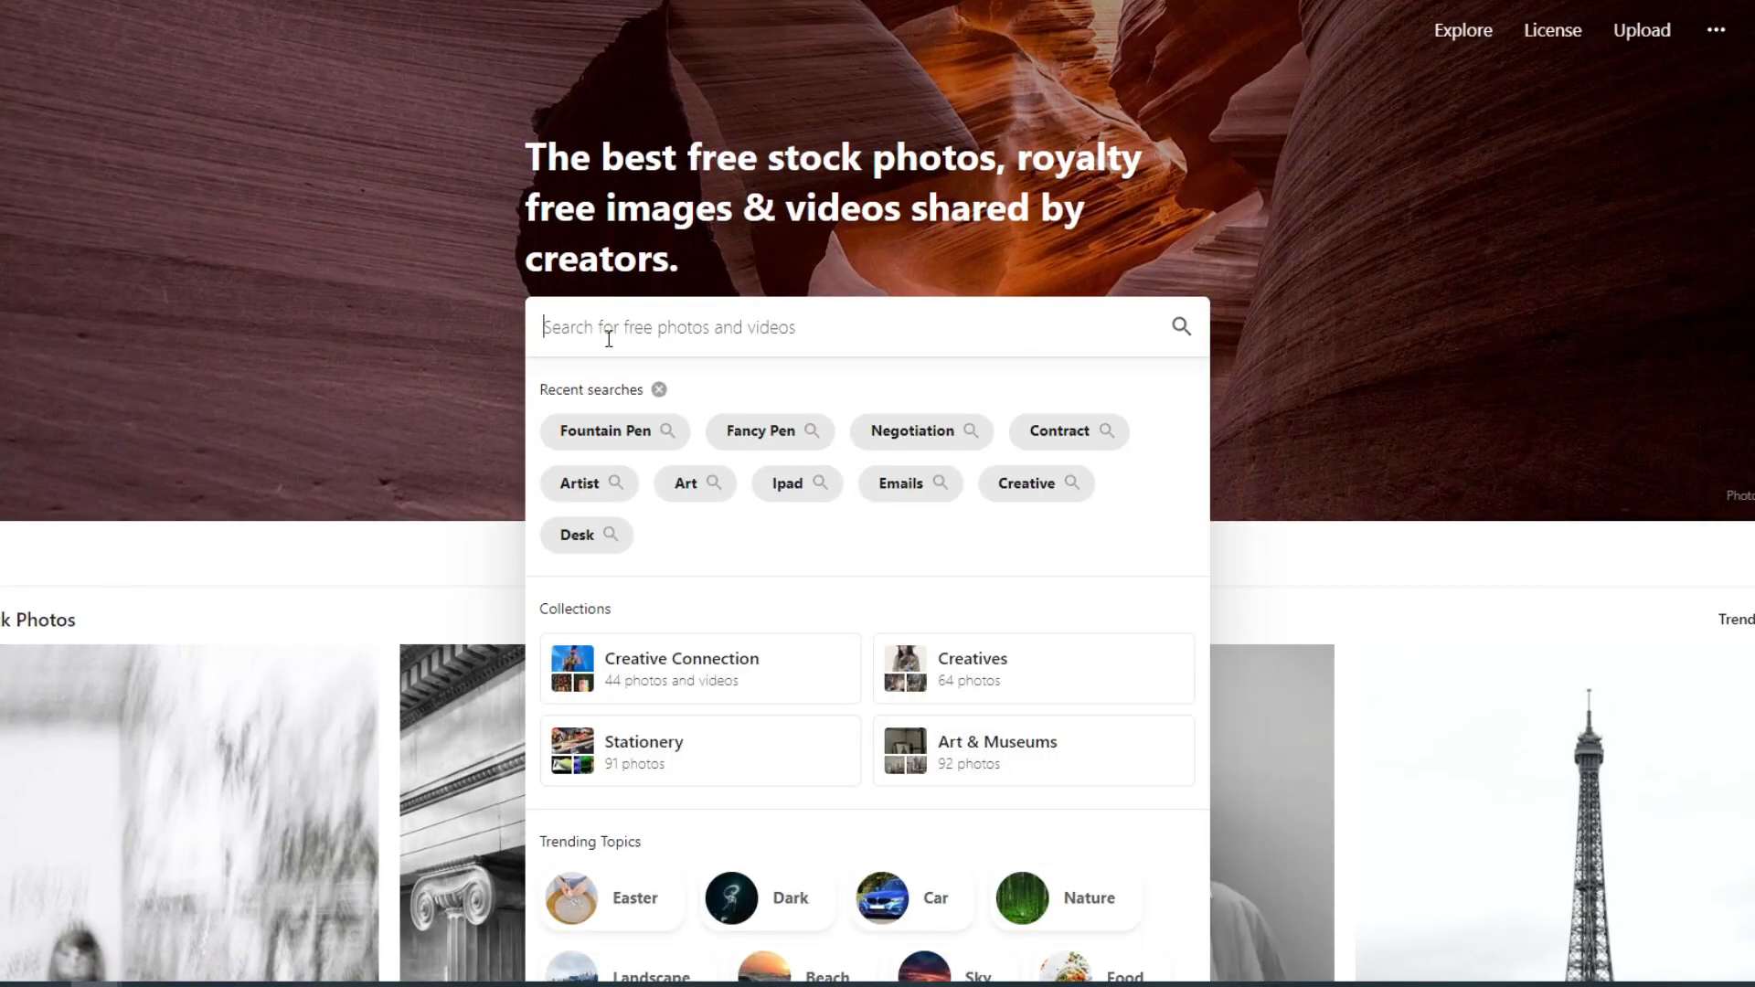
{"action": "type", "text": "ipad"}
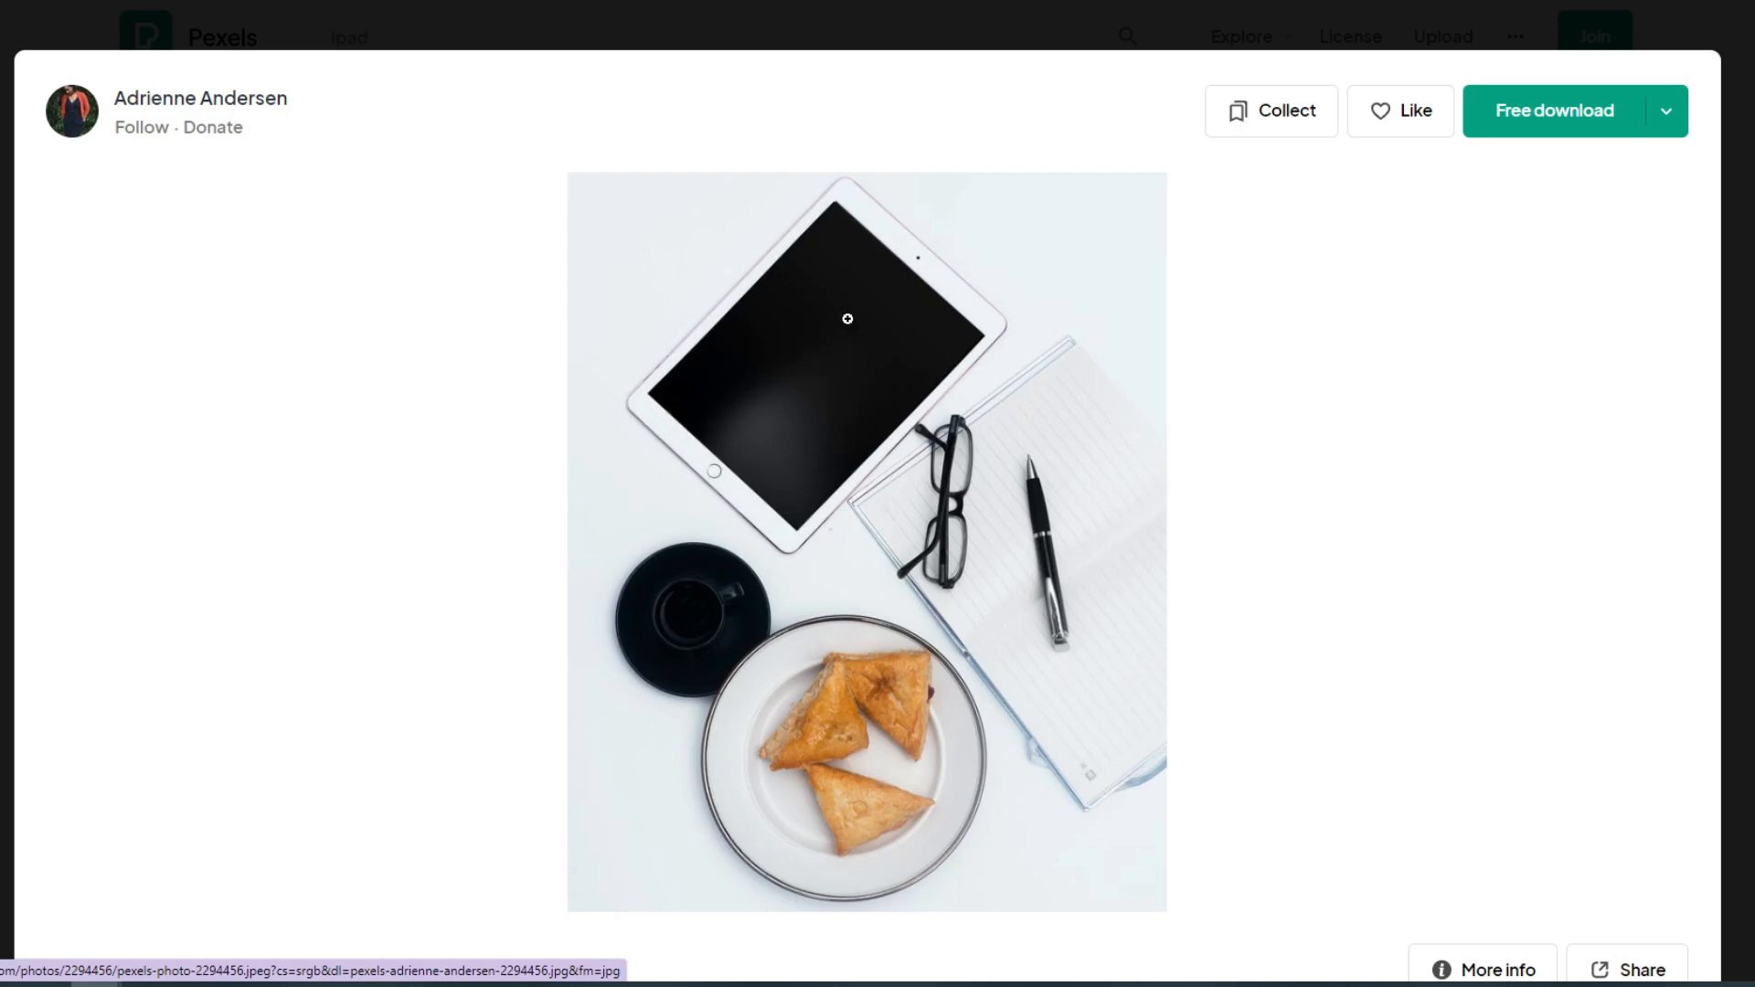
{"action": "mouse_move", "coordinate": [761, 408]}
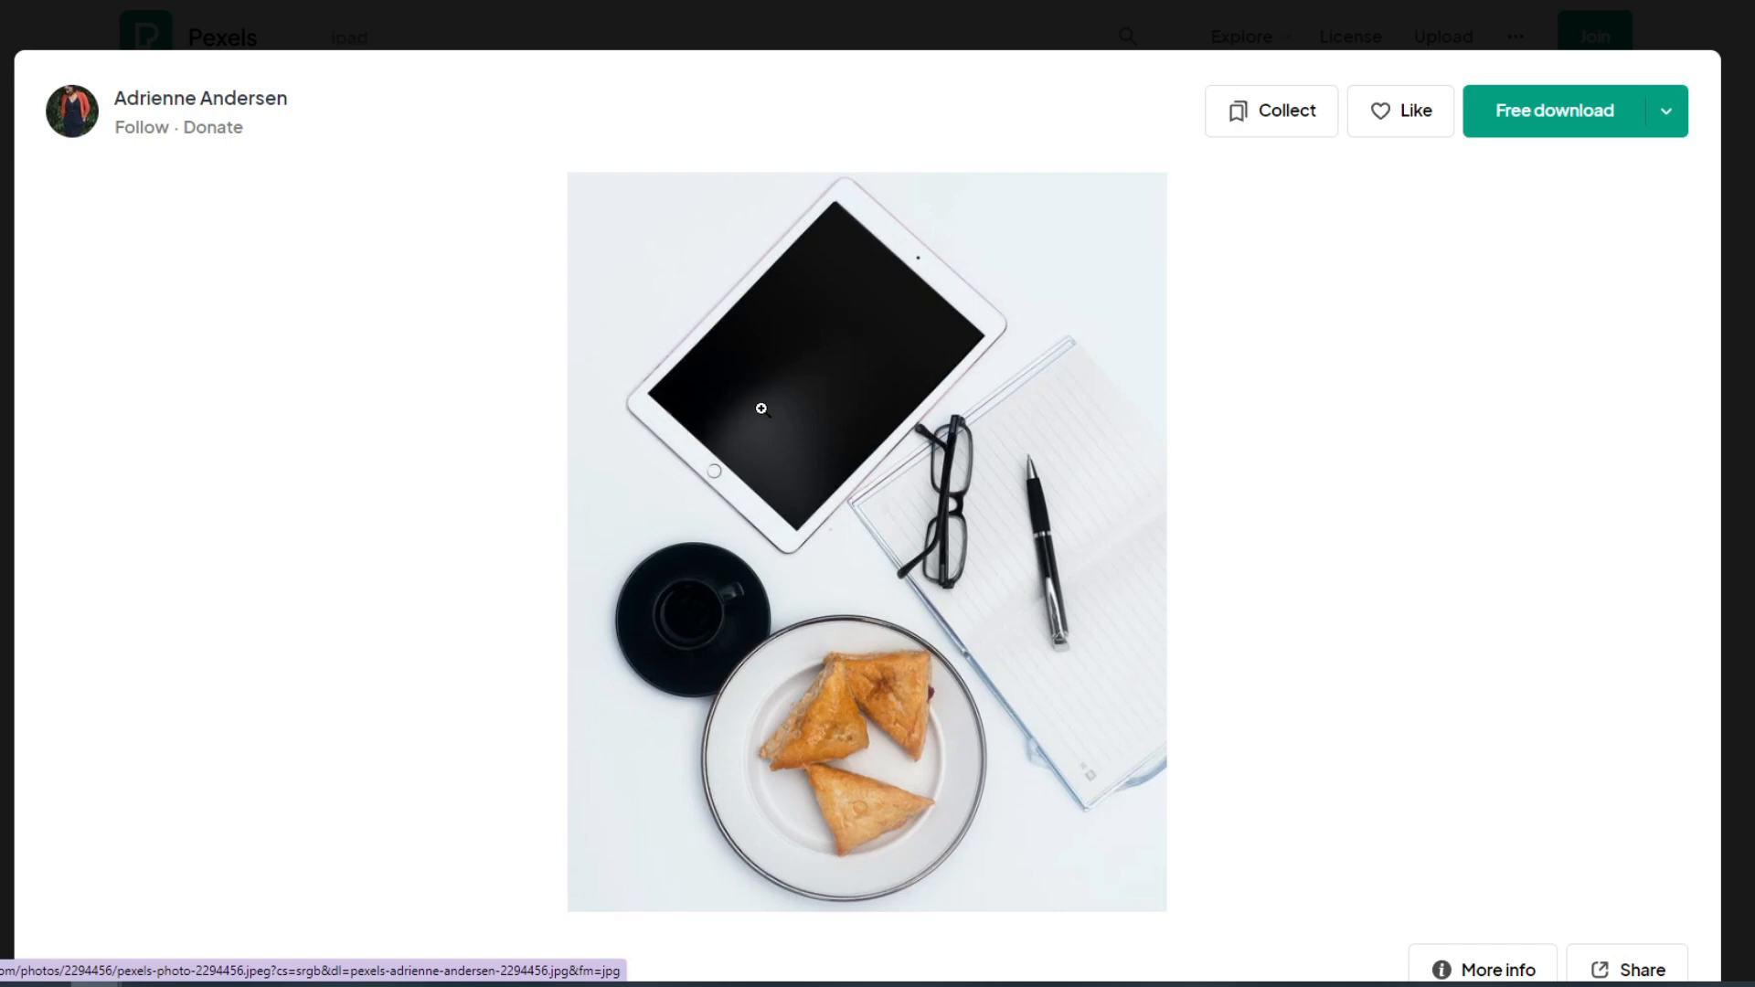
{"action": "mouse_move", "coordinate": [757, 450]}
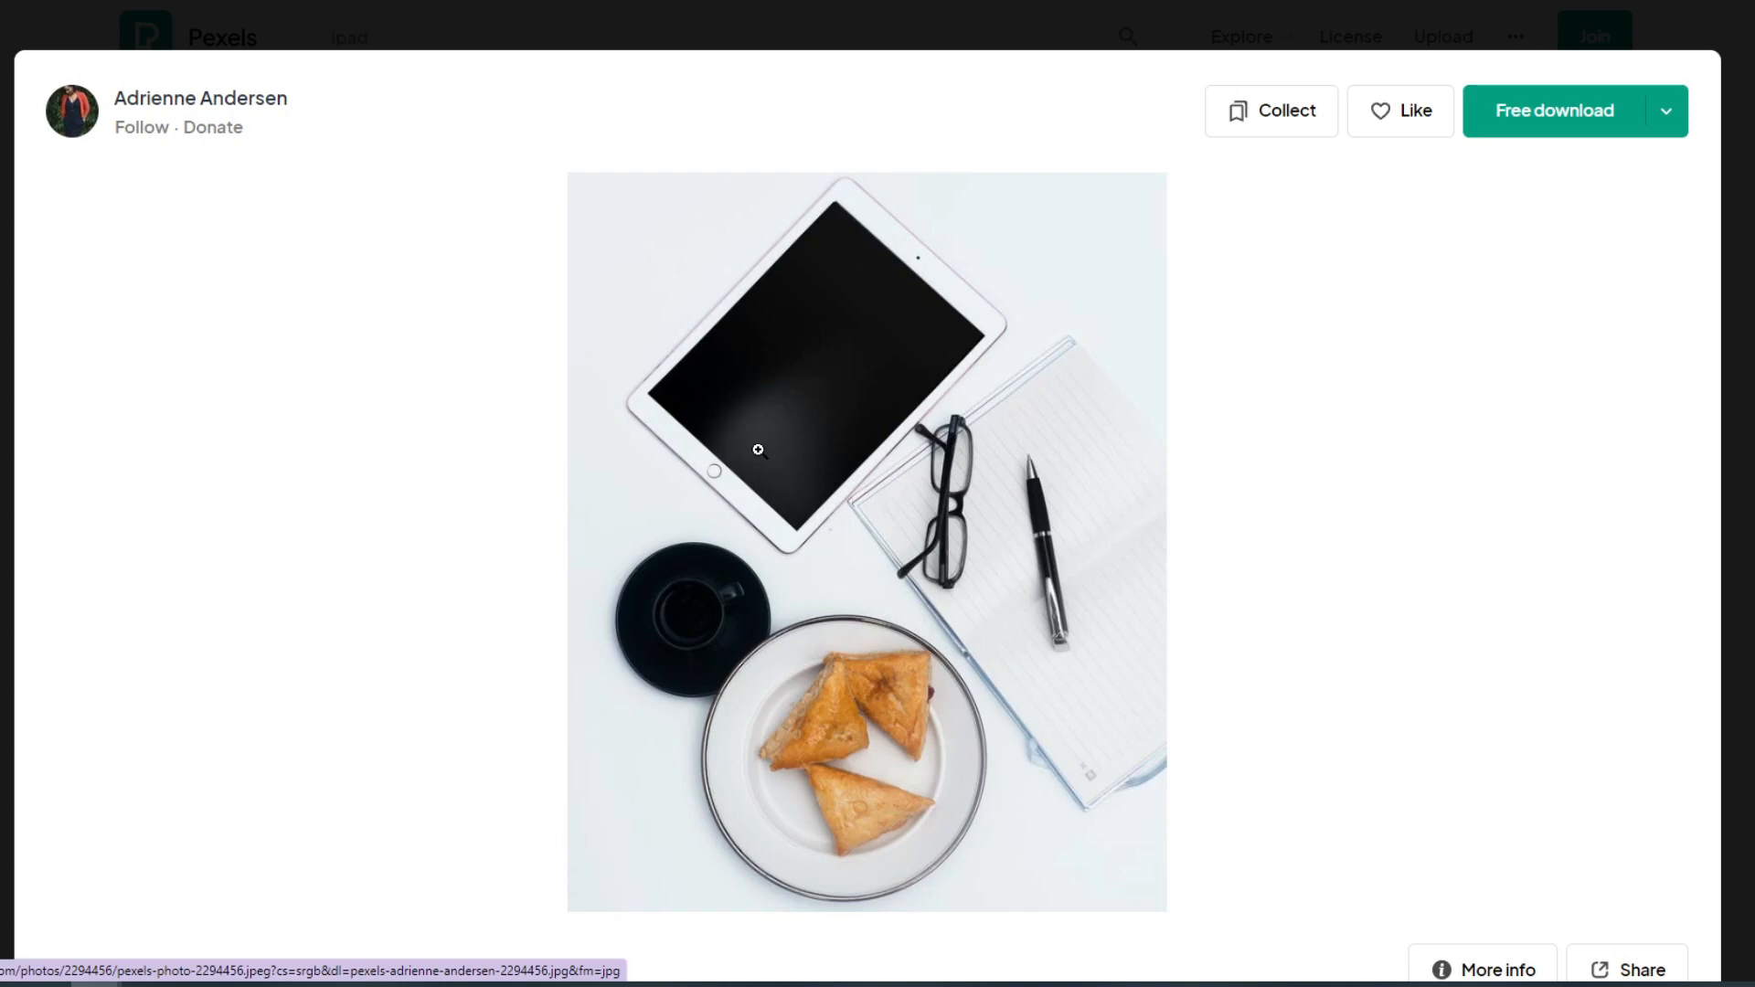
{"action": "mouse_move", "coordinate": [749, 490]}
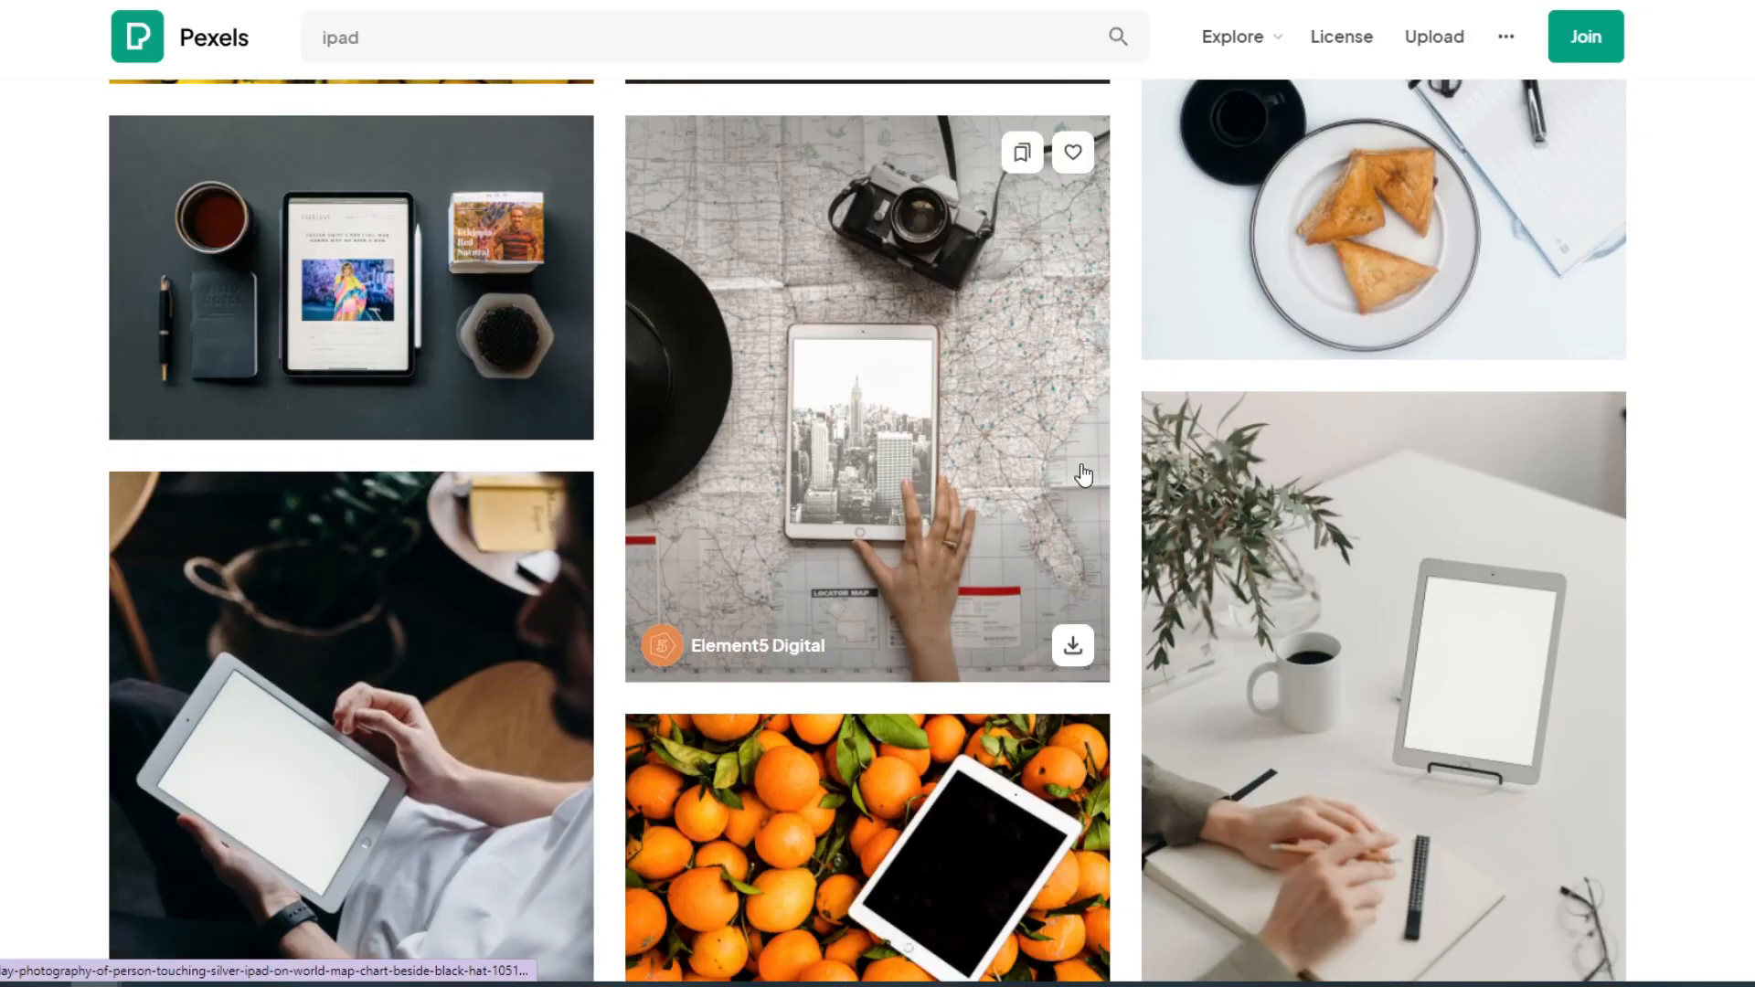
{"action": "scroll", "scroll_direction": "down", "scroll_amount": 3}
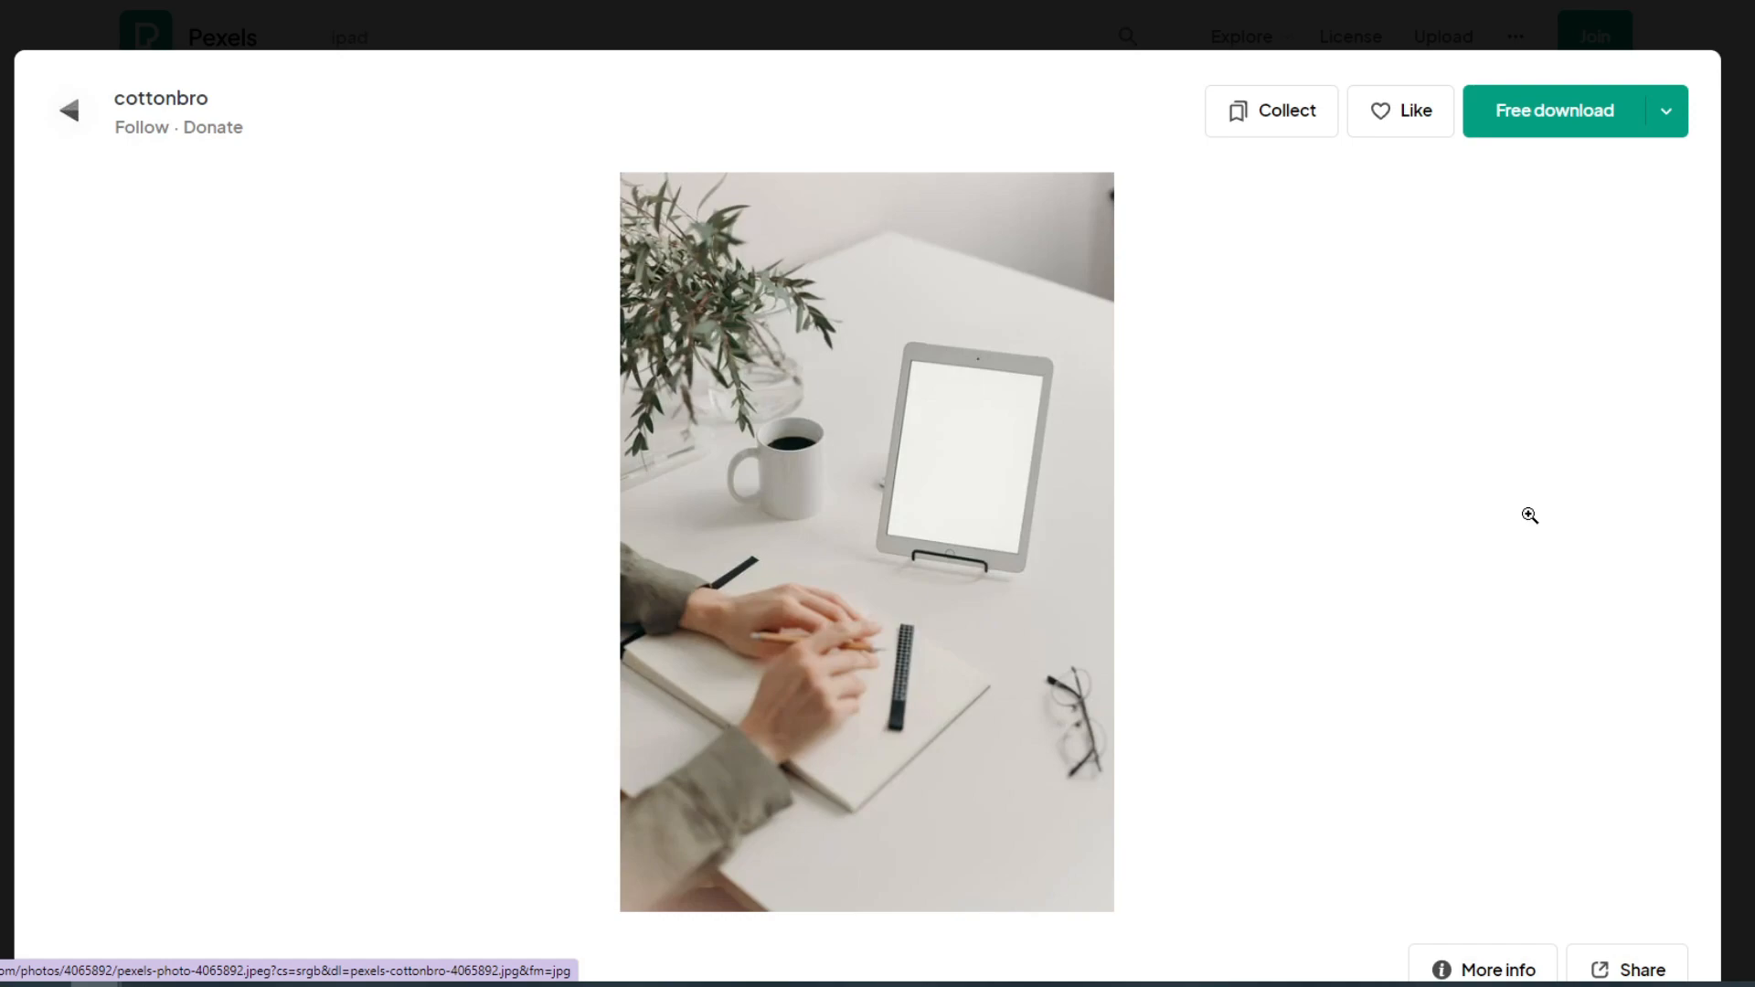
{"action": "left_click", "coordinate": [514, 969]}
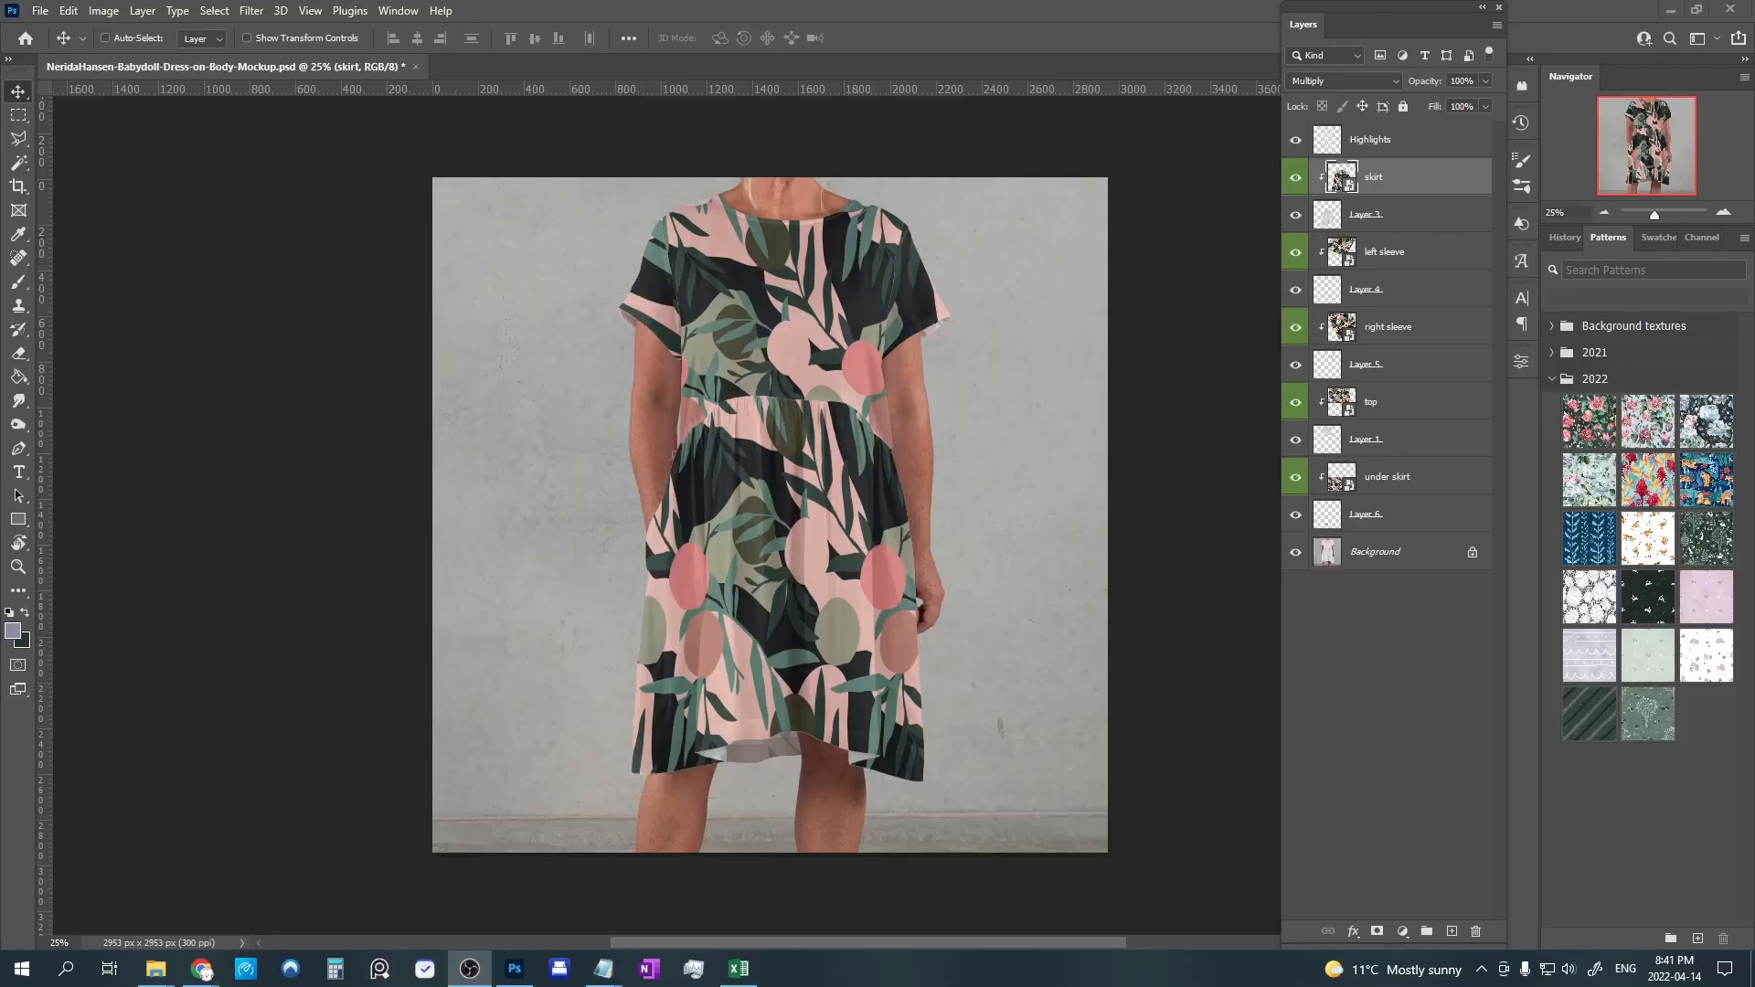
{"action": "mouse_move", "coordinate": [971, 669]}
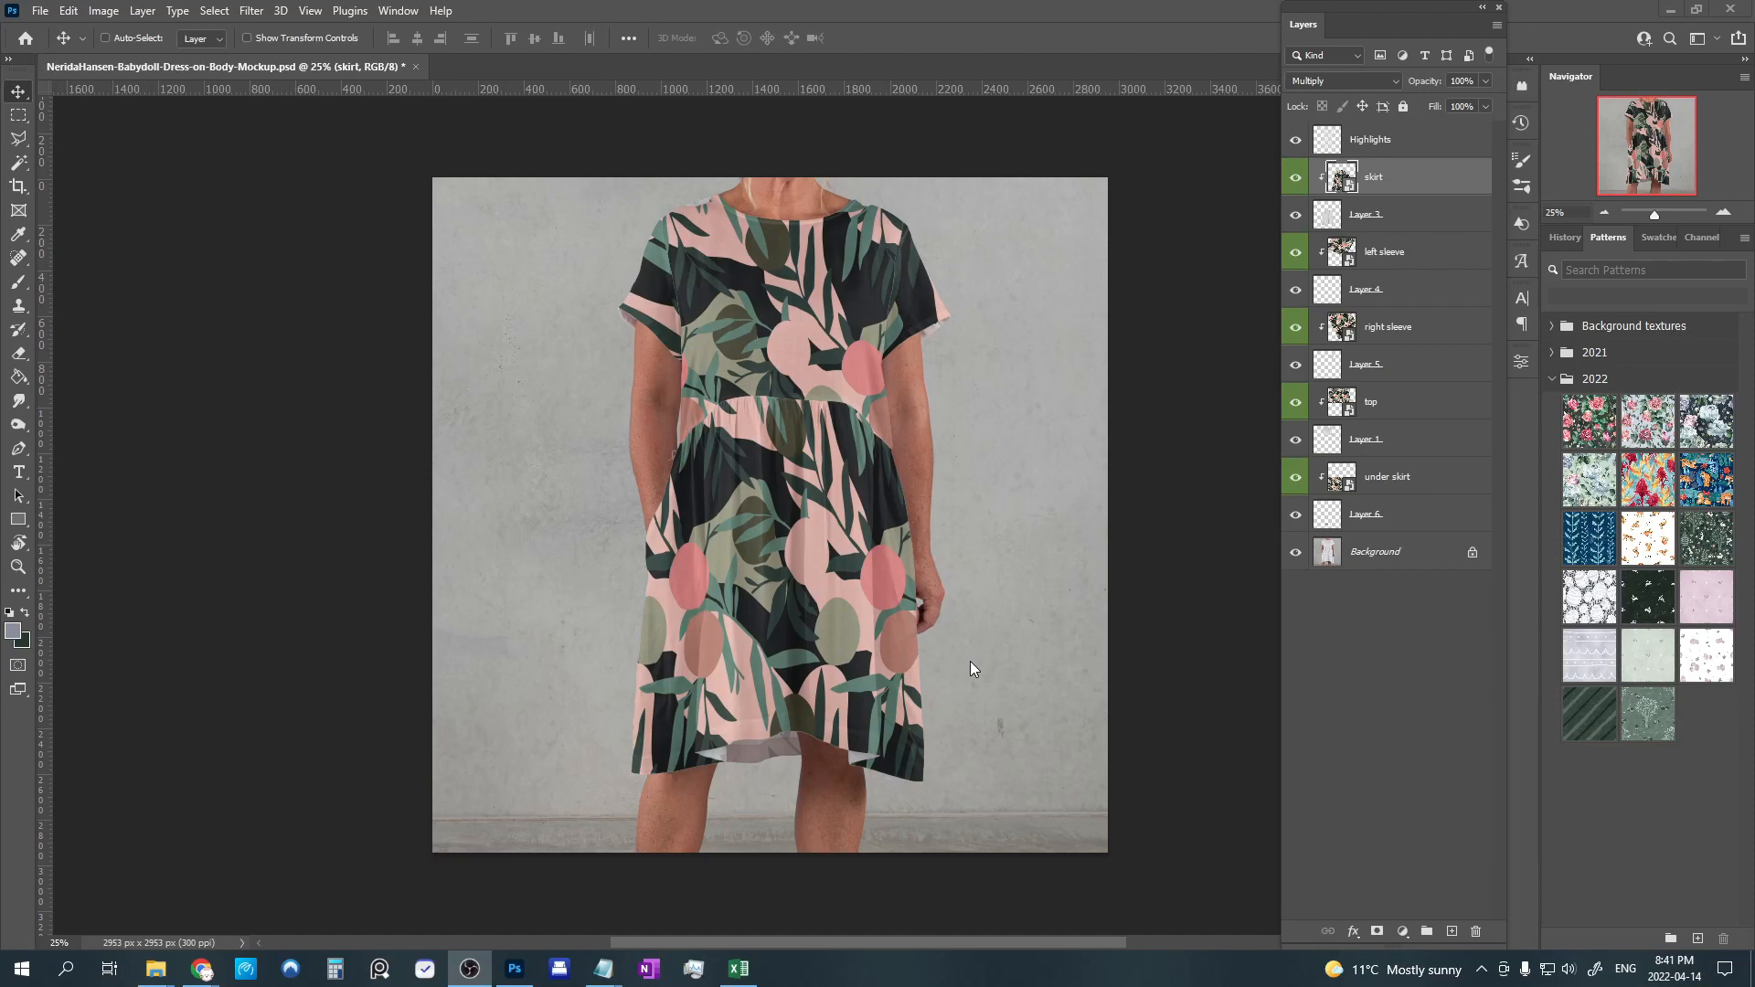
{"action": "mouse_move", "coordinate": [971, 656]}
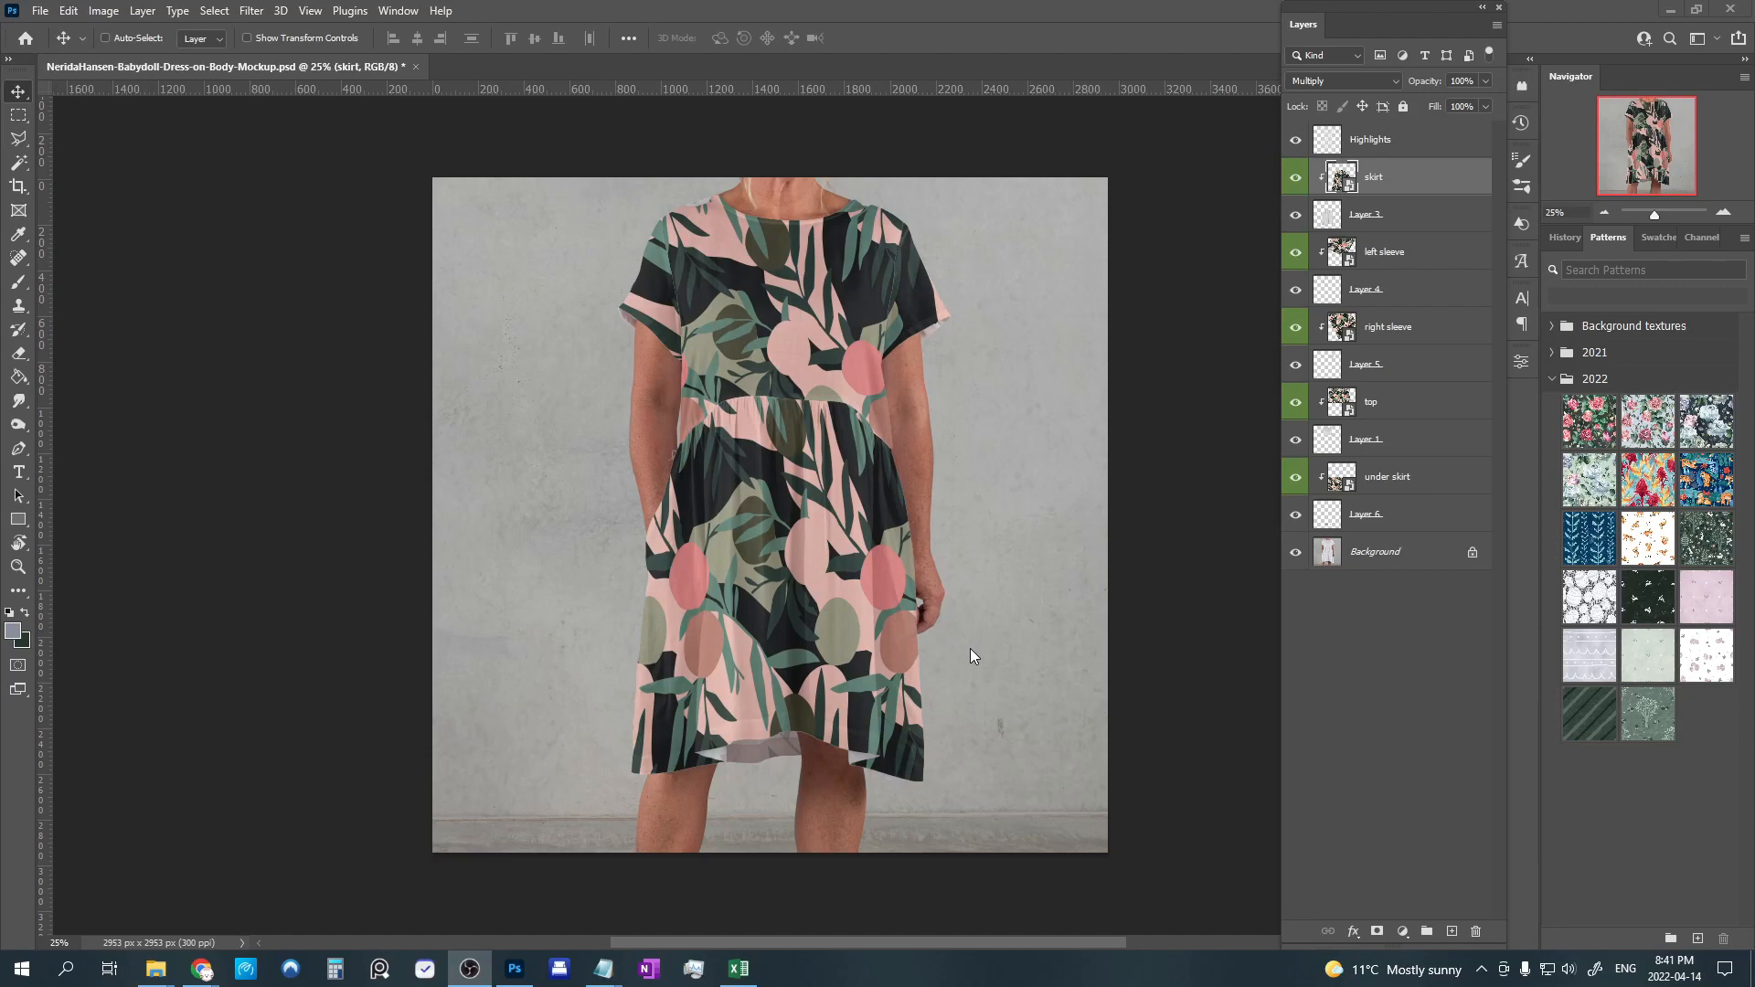
{"action": "mouse_move", "coordinate": [1008, 440]}
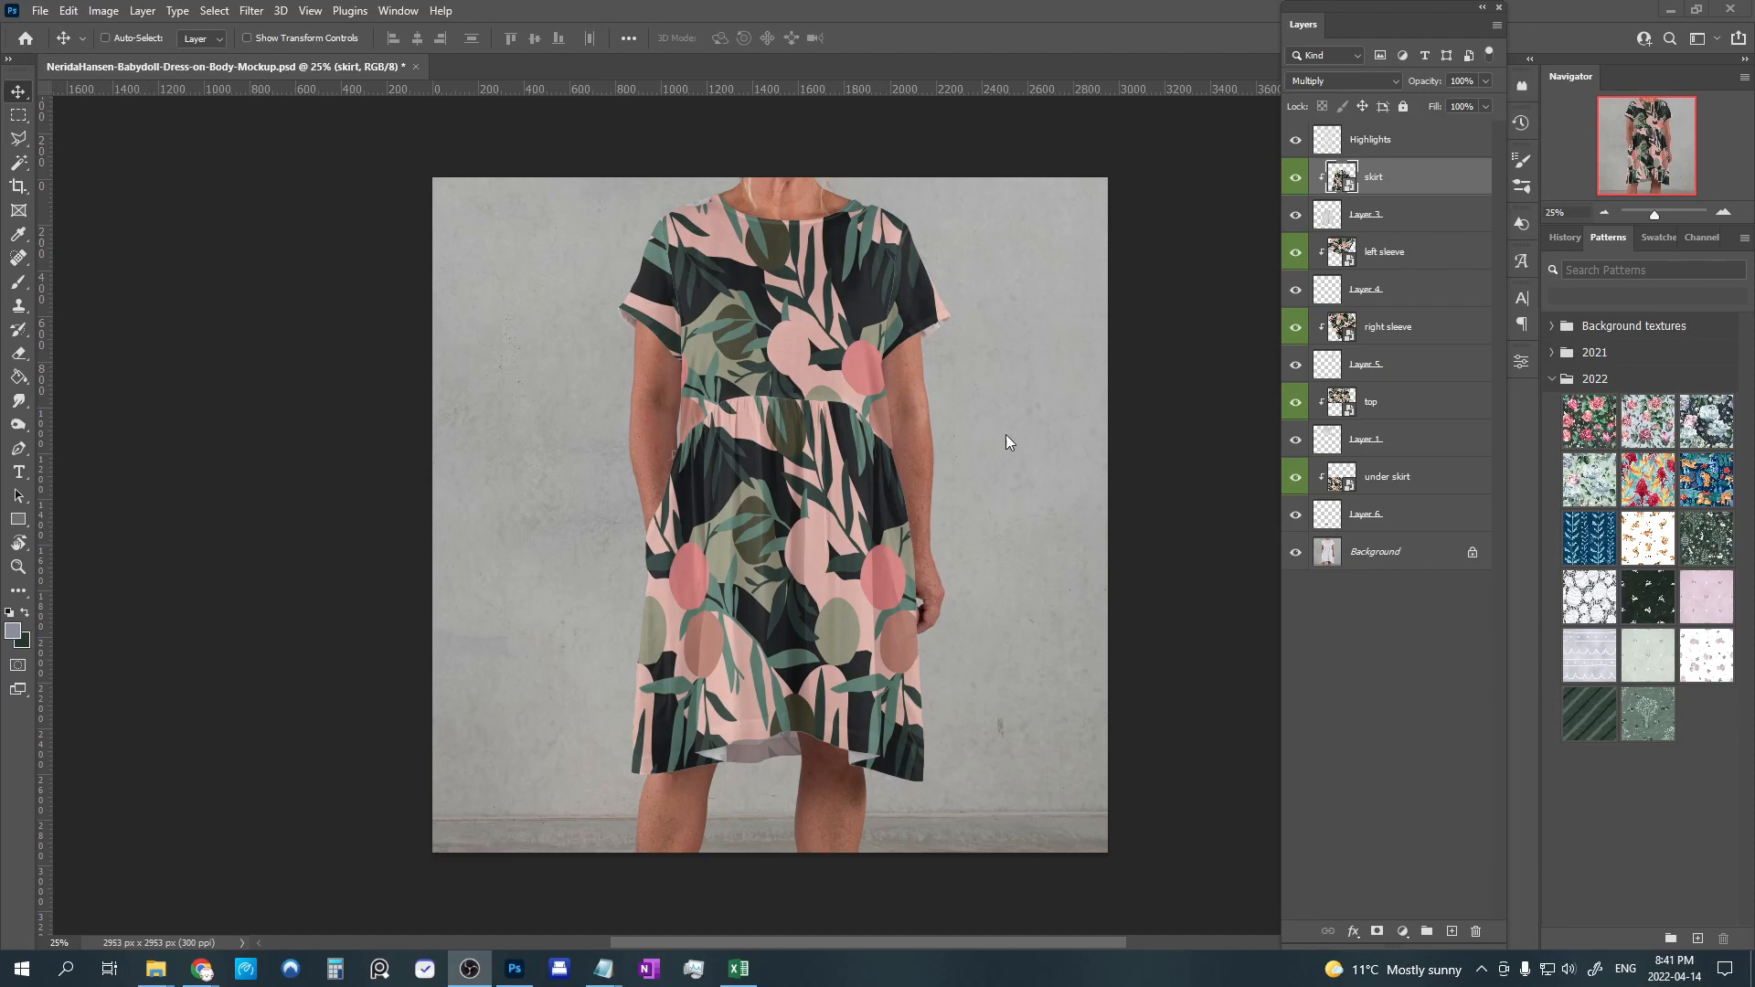
{"action": "mouse_move", "coordinate": [671, 534]}
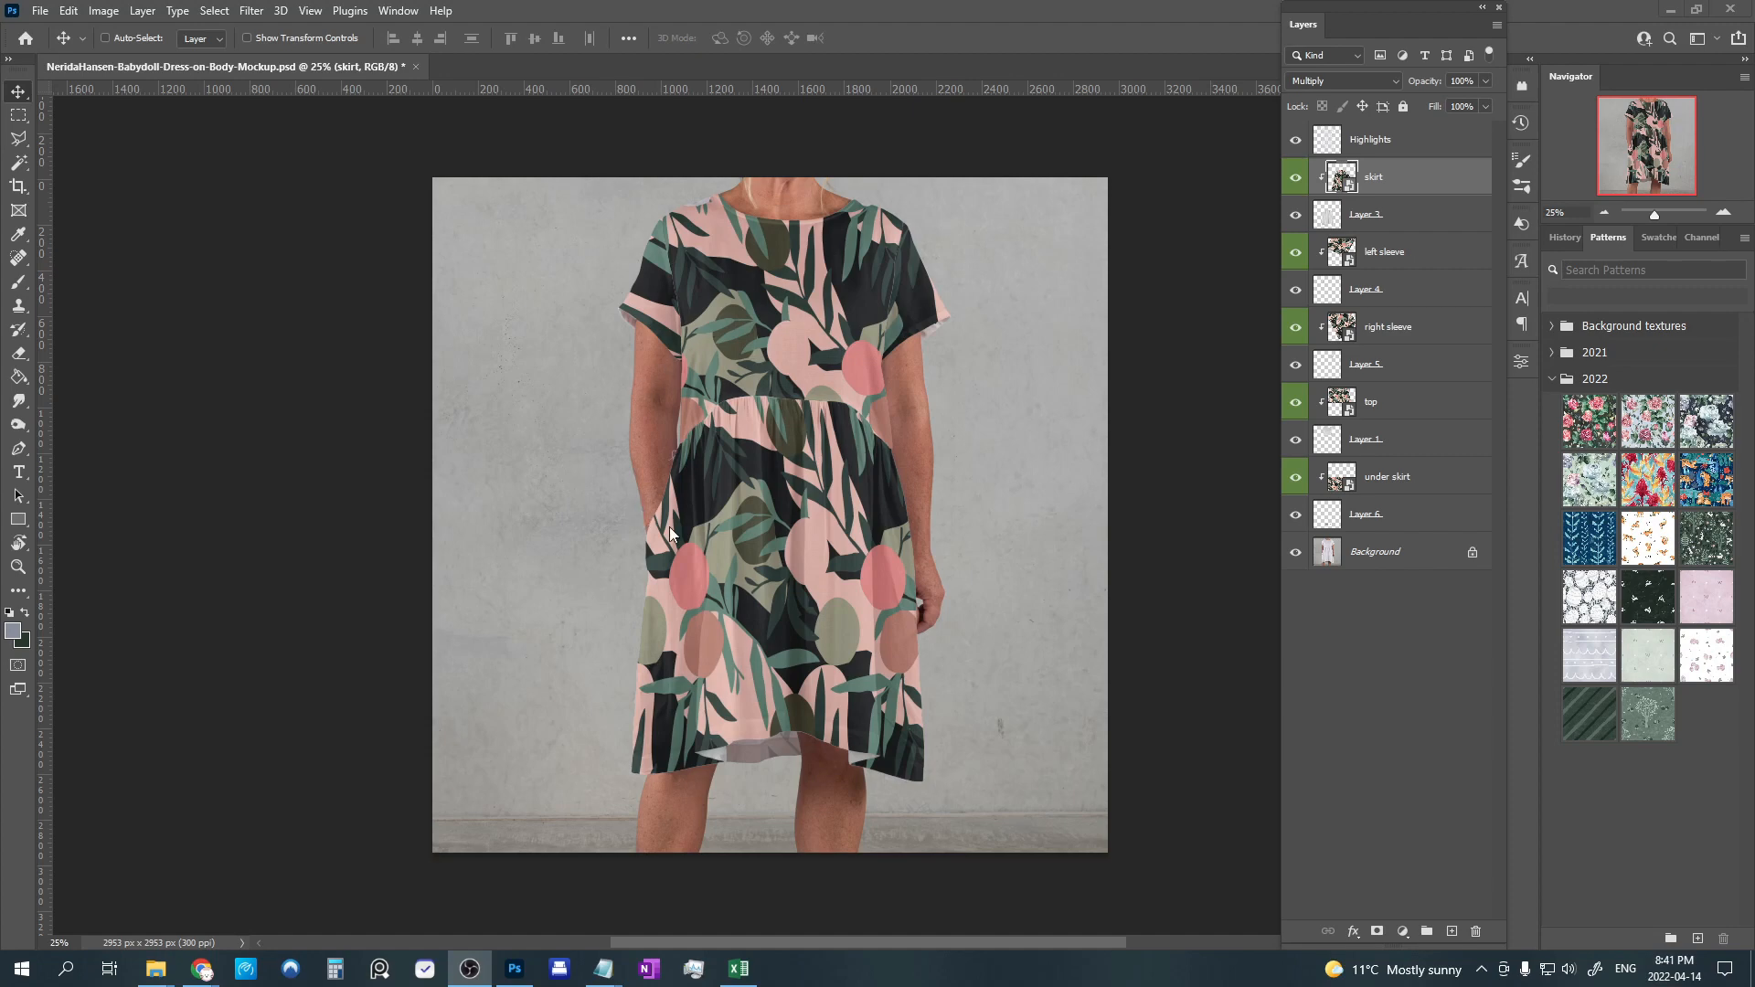
Open the right sleeve layer's smart object to view the tropical leaf pattern tile.
{"action": "left_click", "coordinate": [1370, 403]}
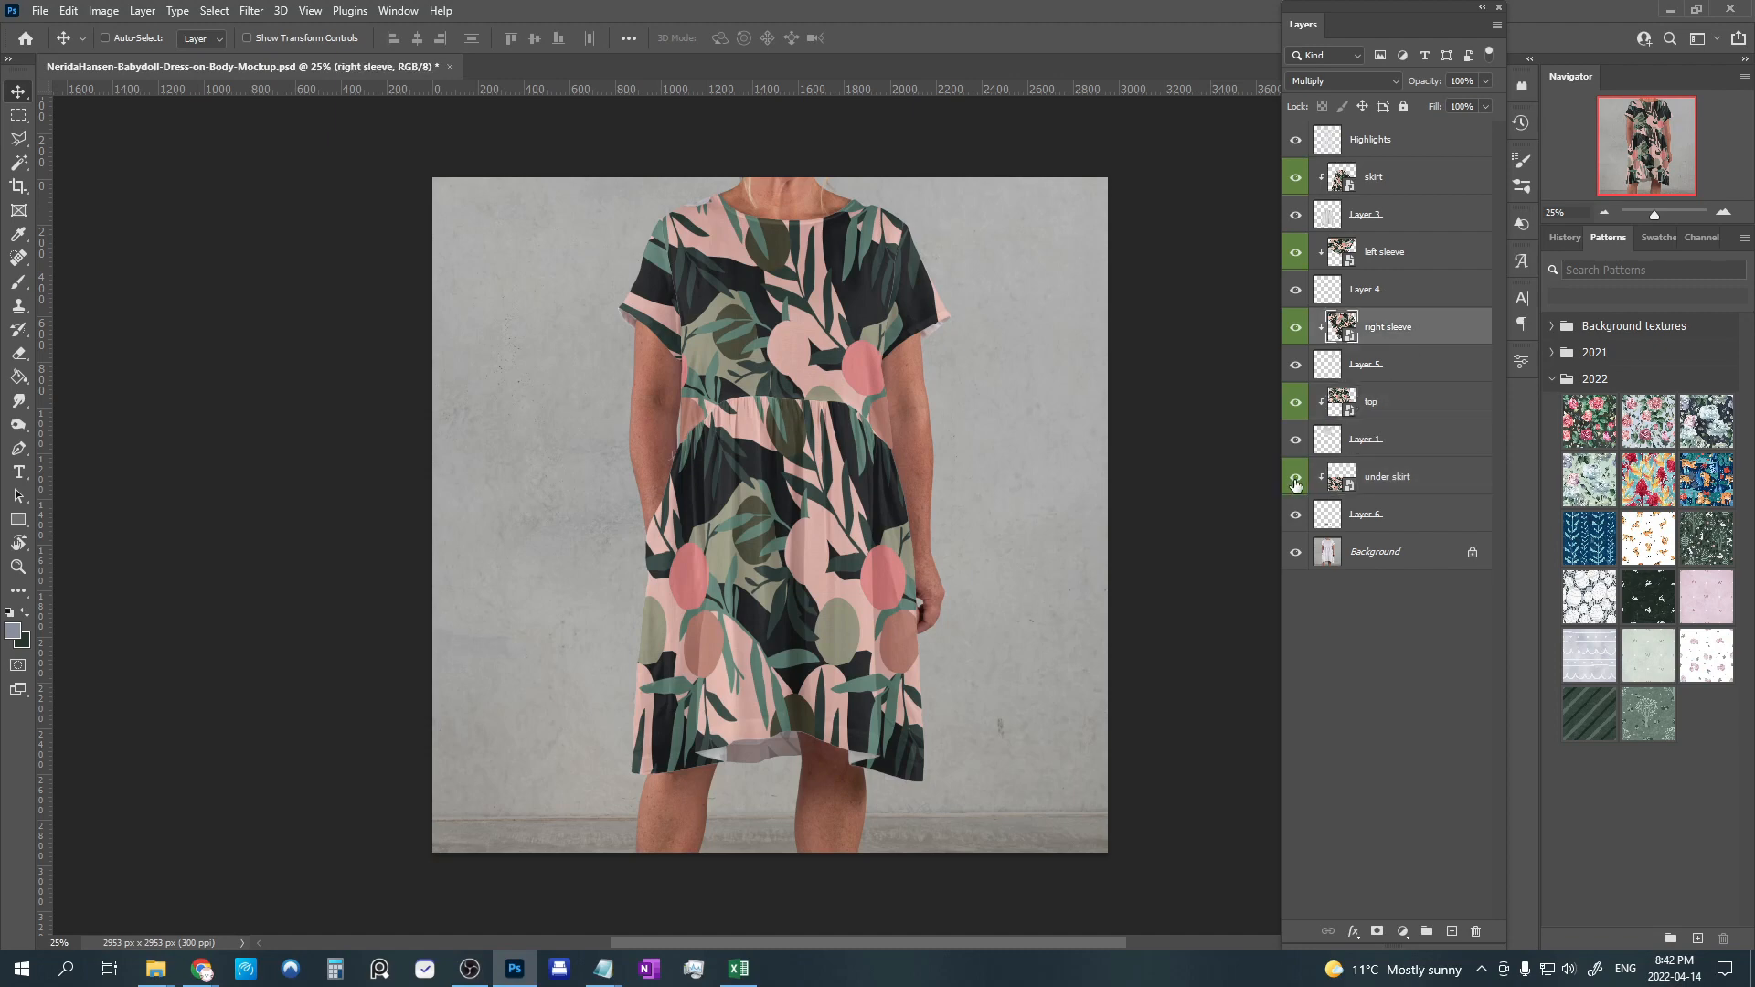
{"action": "left_click", "coordinate": [1294, 179]}
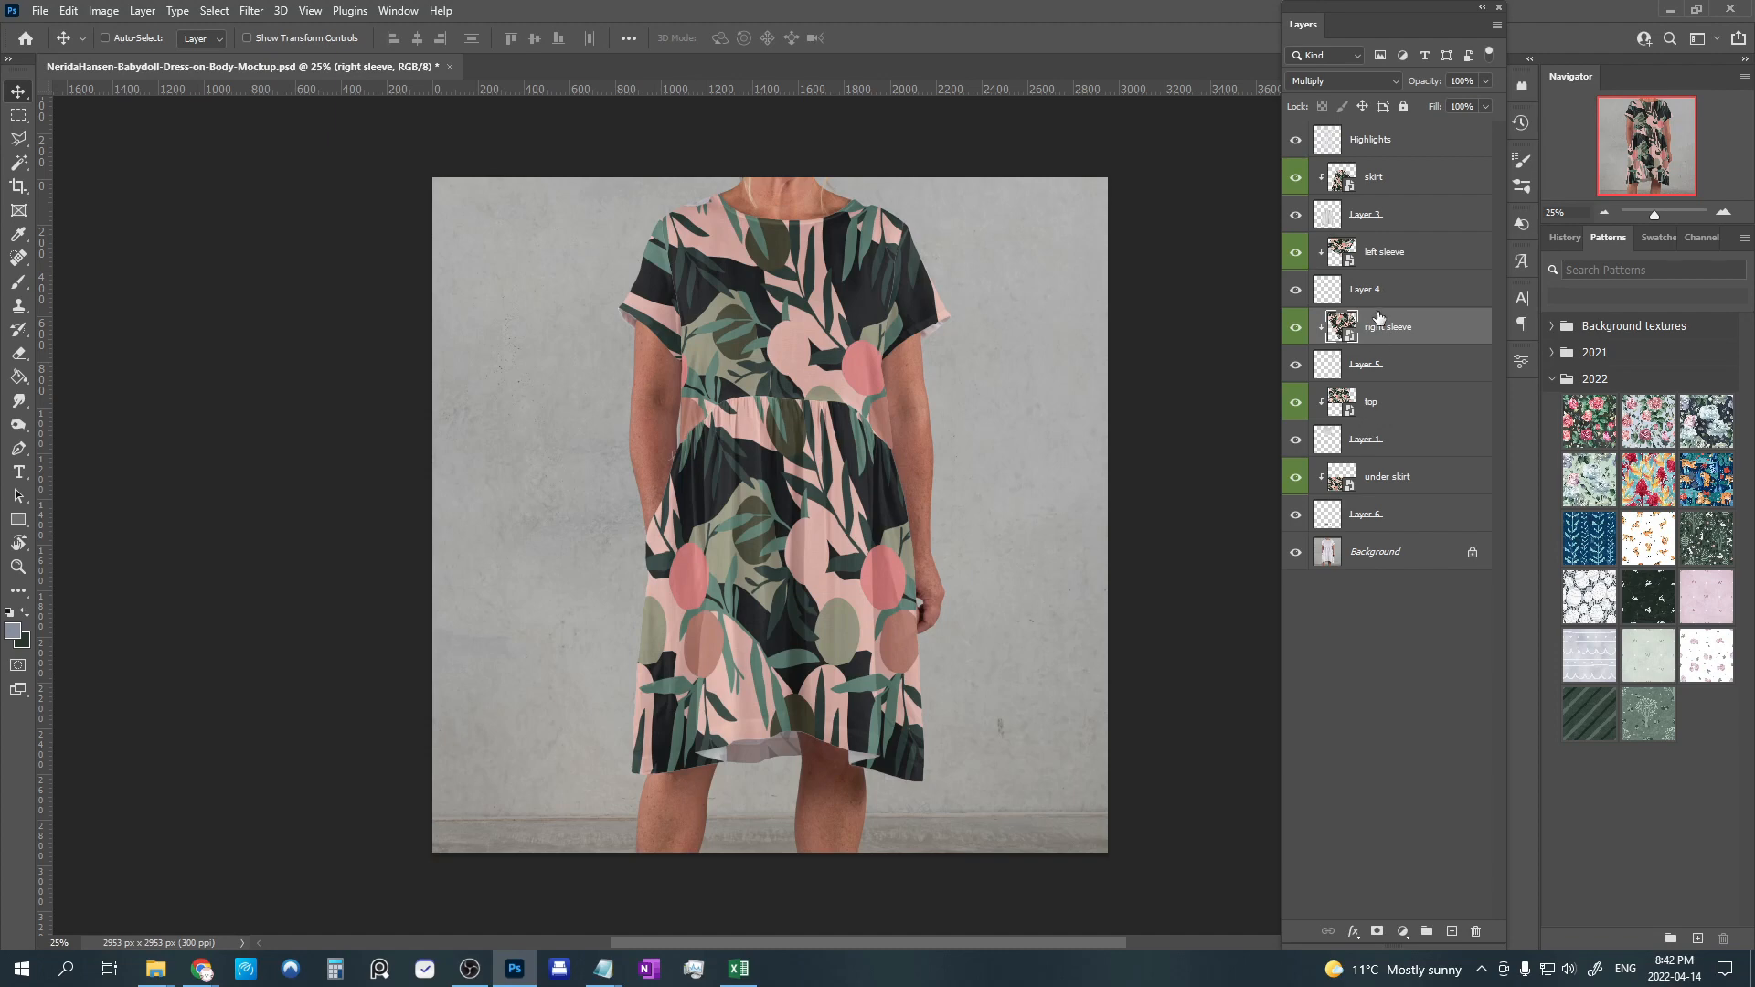
{"action": "left_click", "coordinate": [1373, 176]}
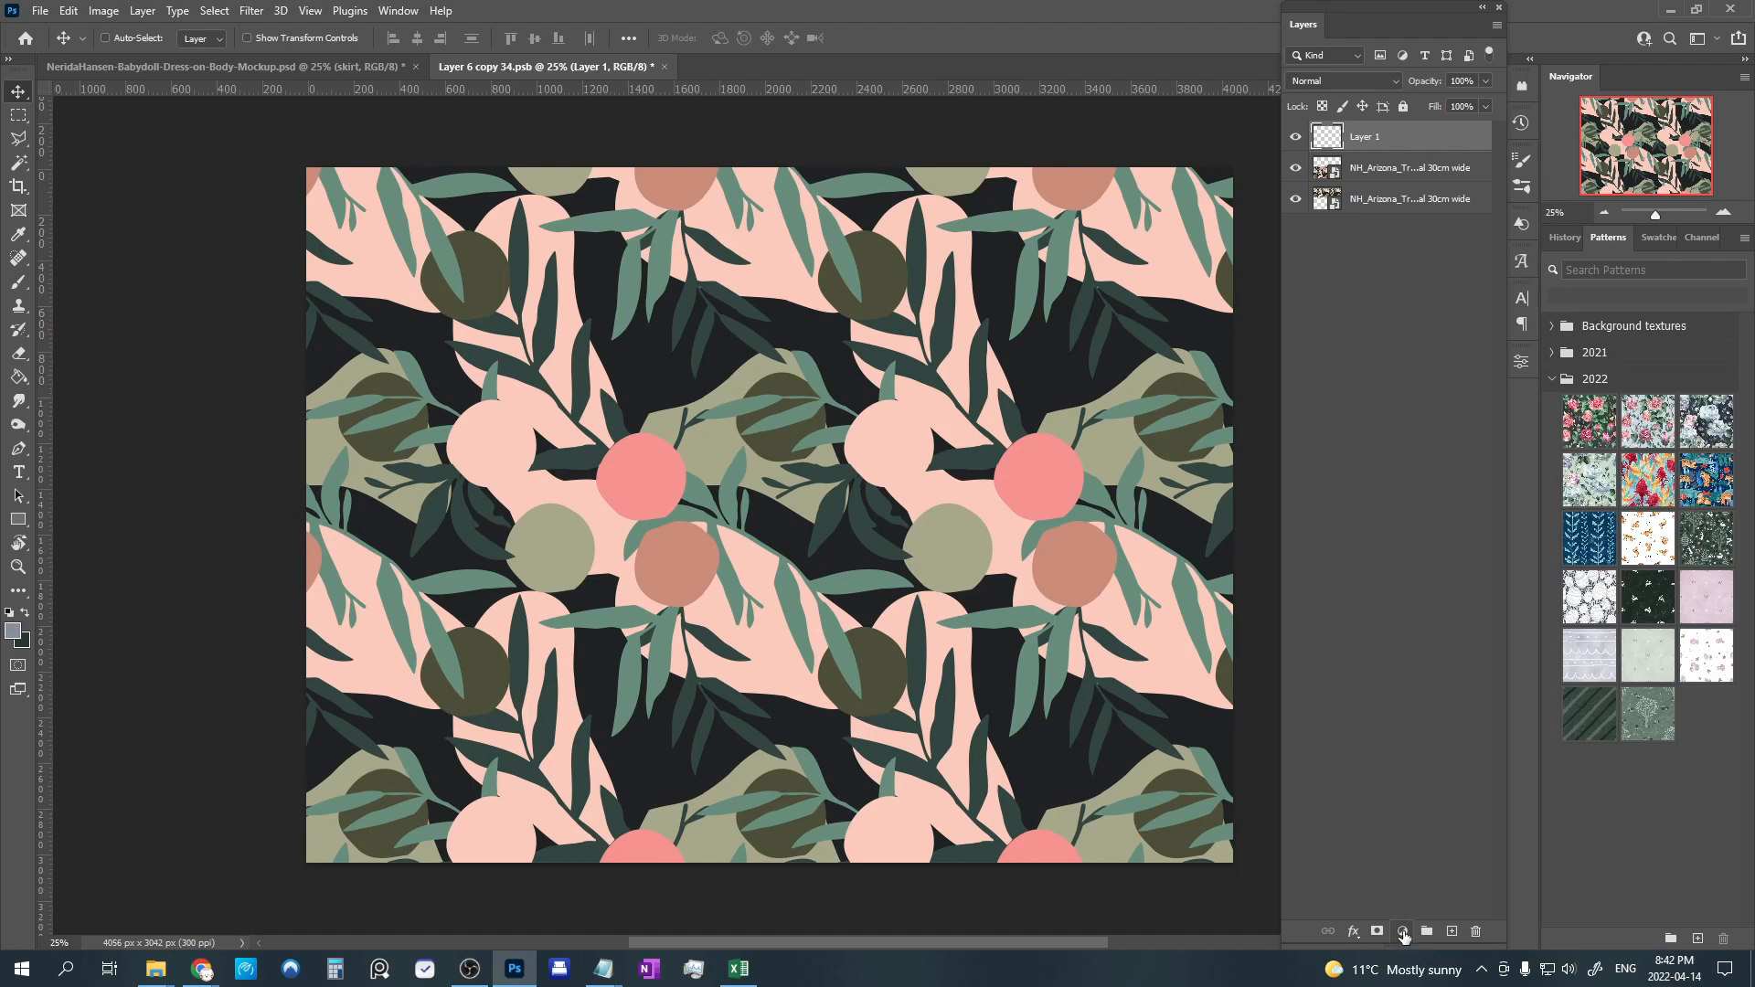
{"action": "left_click", "coordinate": [1403, 930]}
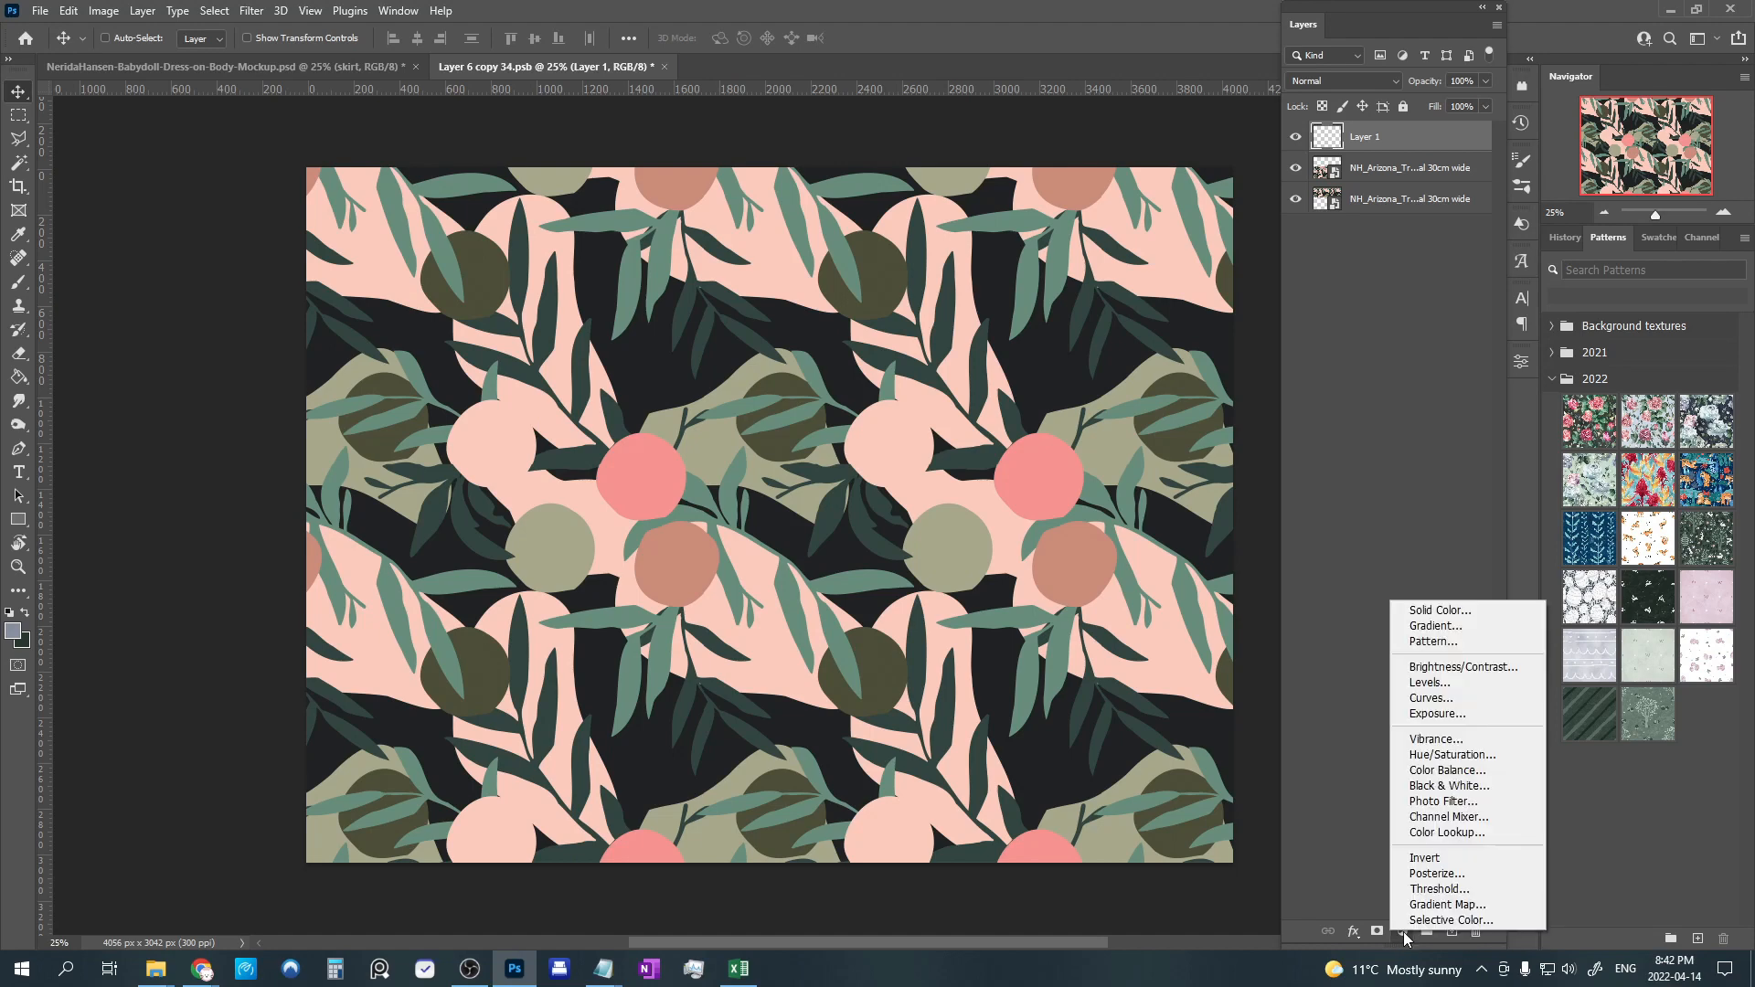
{"action": "mouse_move", "coordinate": [1442, 642]}
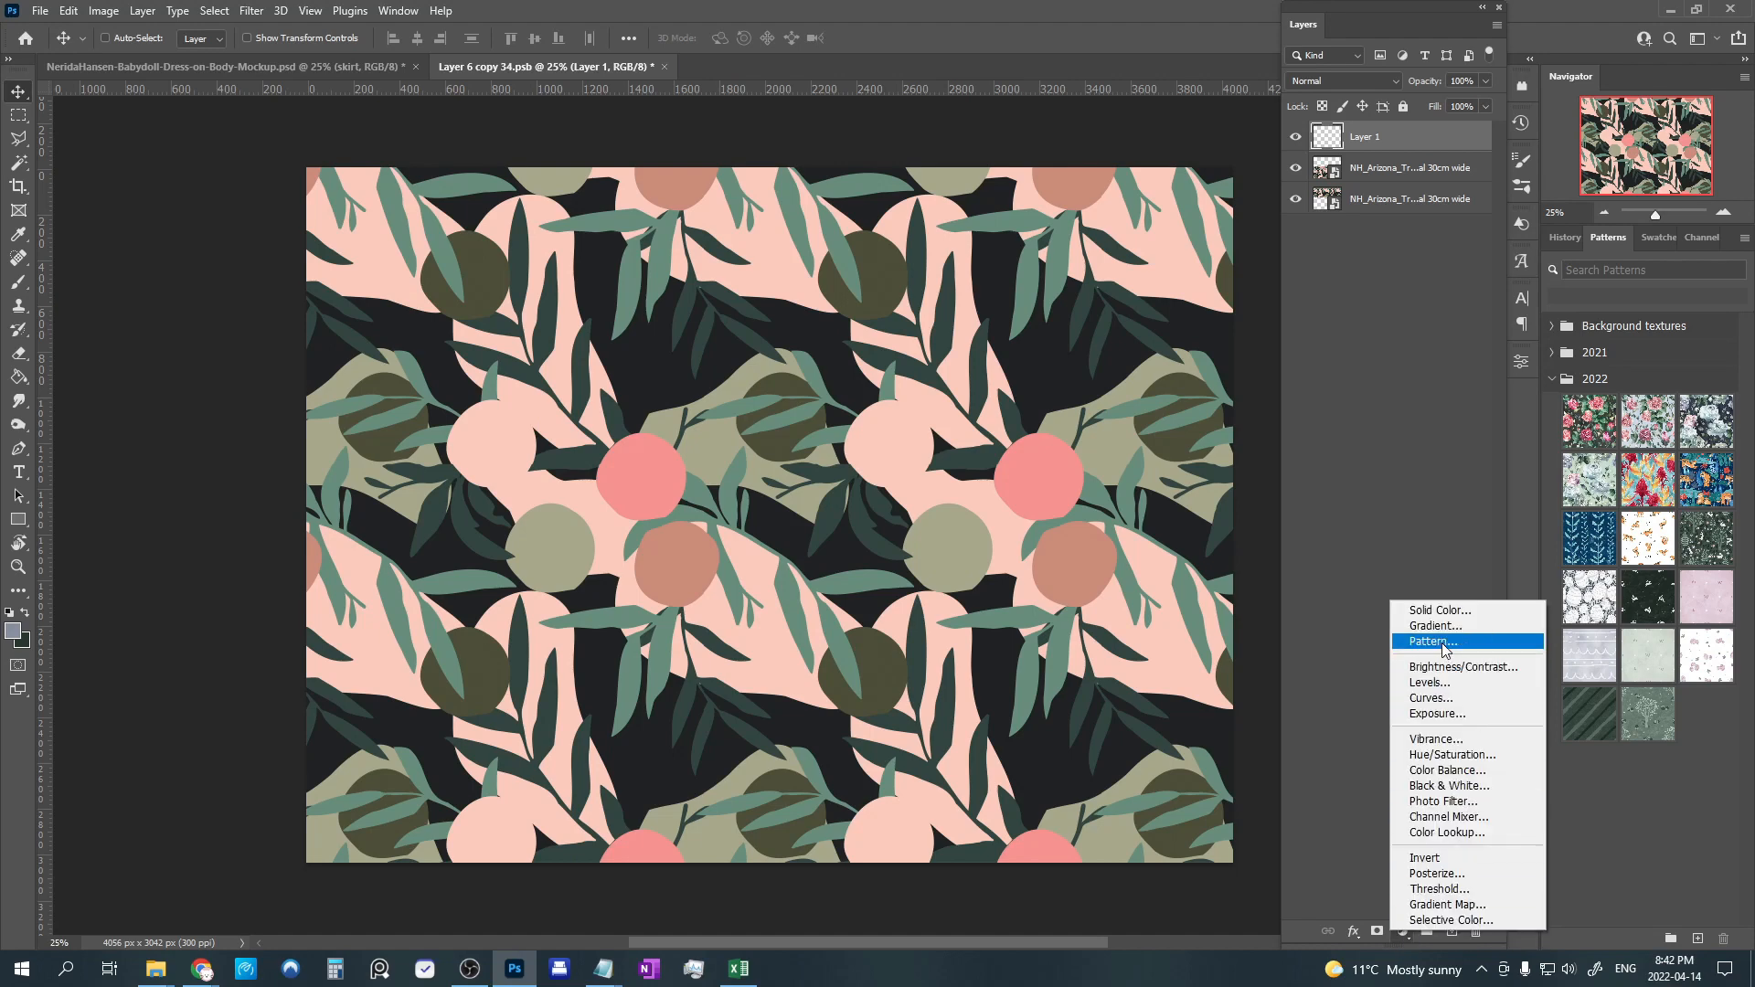
{"action": "left_click", "coordinate": [1429, 640]}
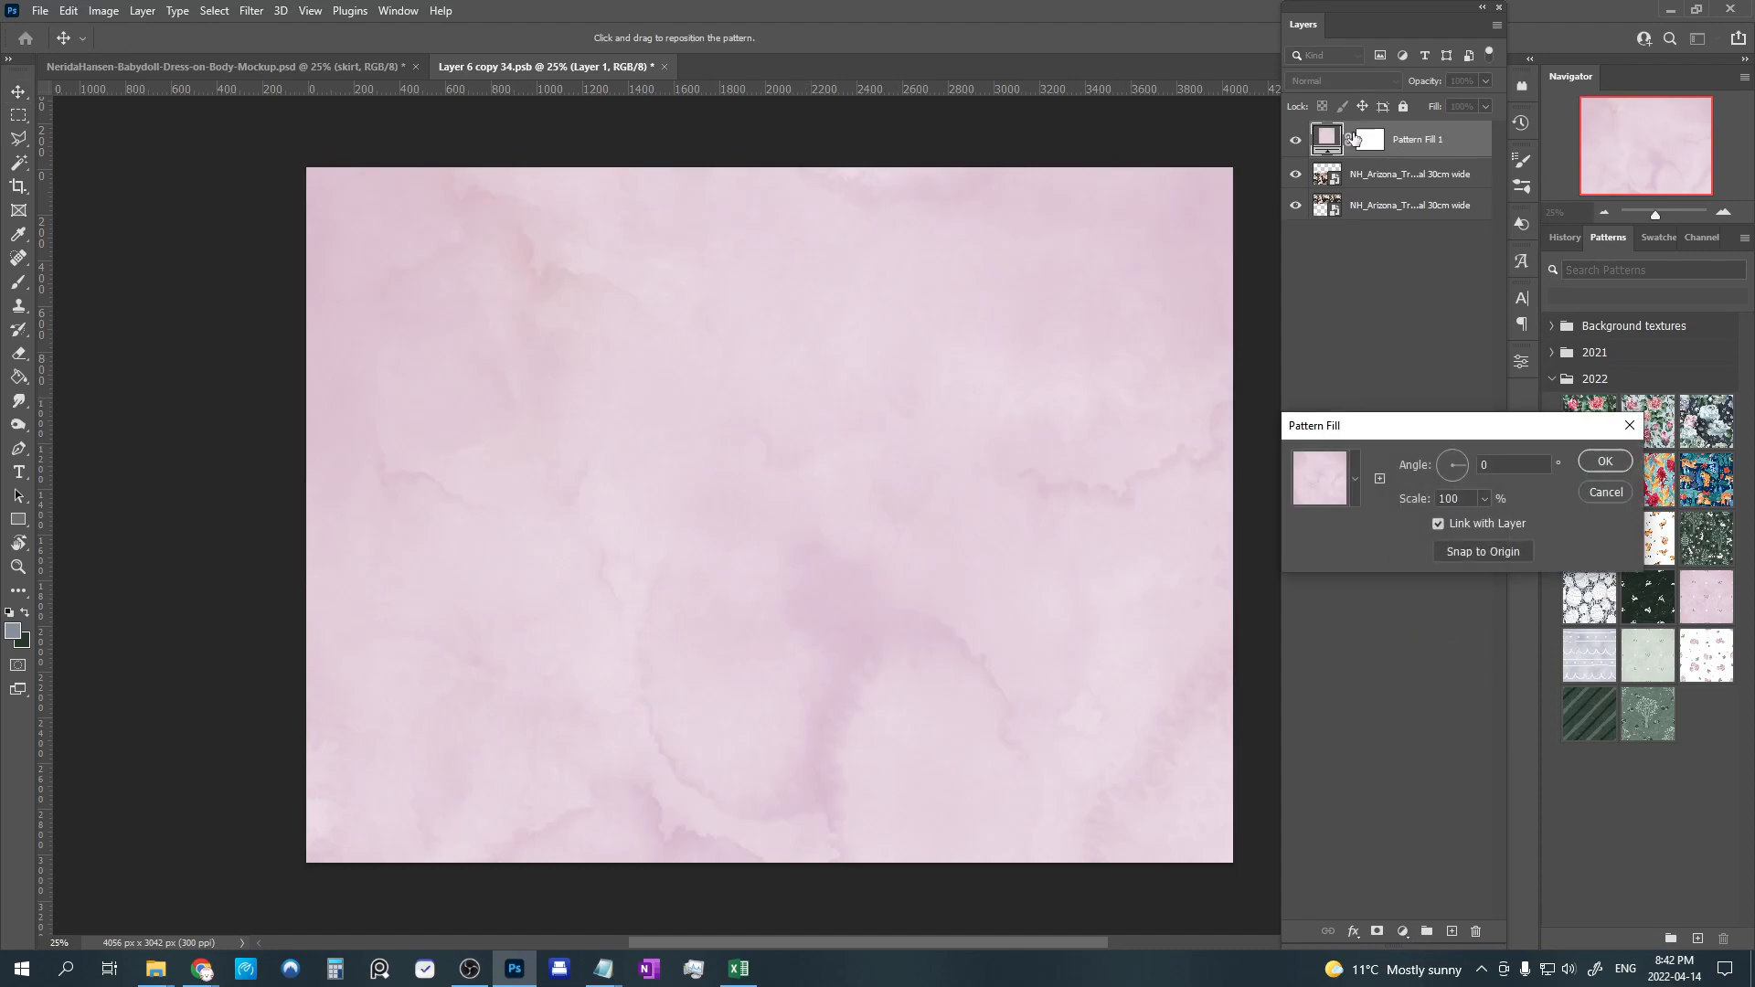
{"action": "left_click", "coordinate": [1353, 477]}
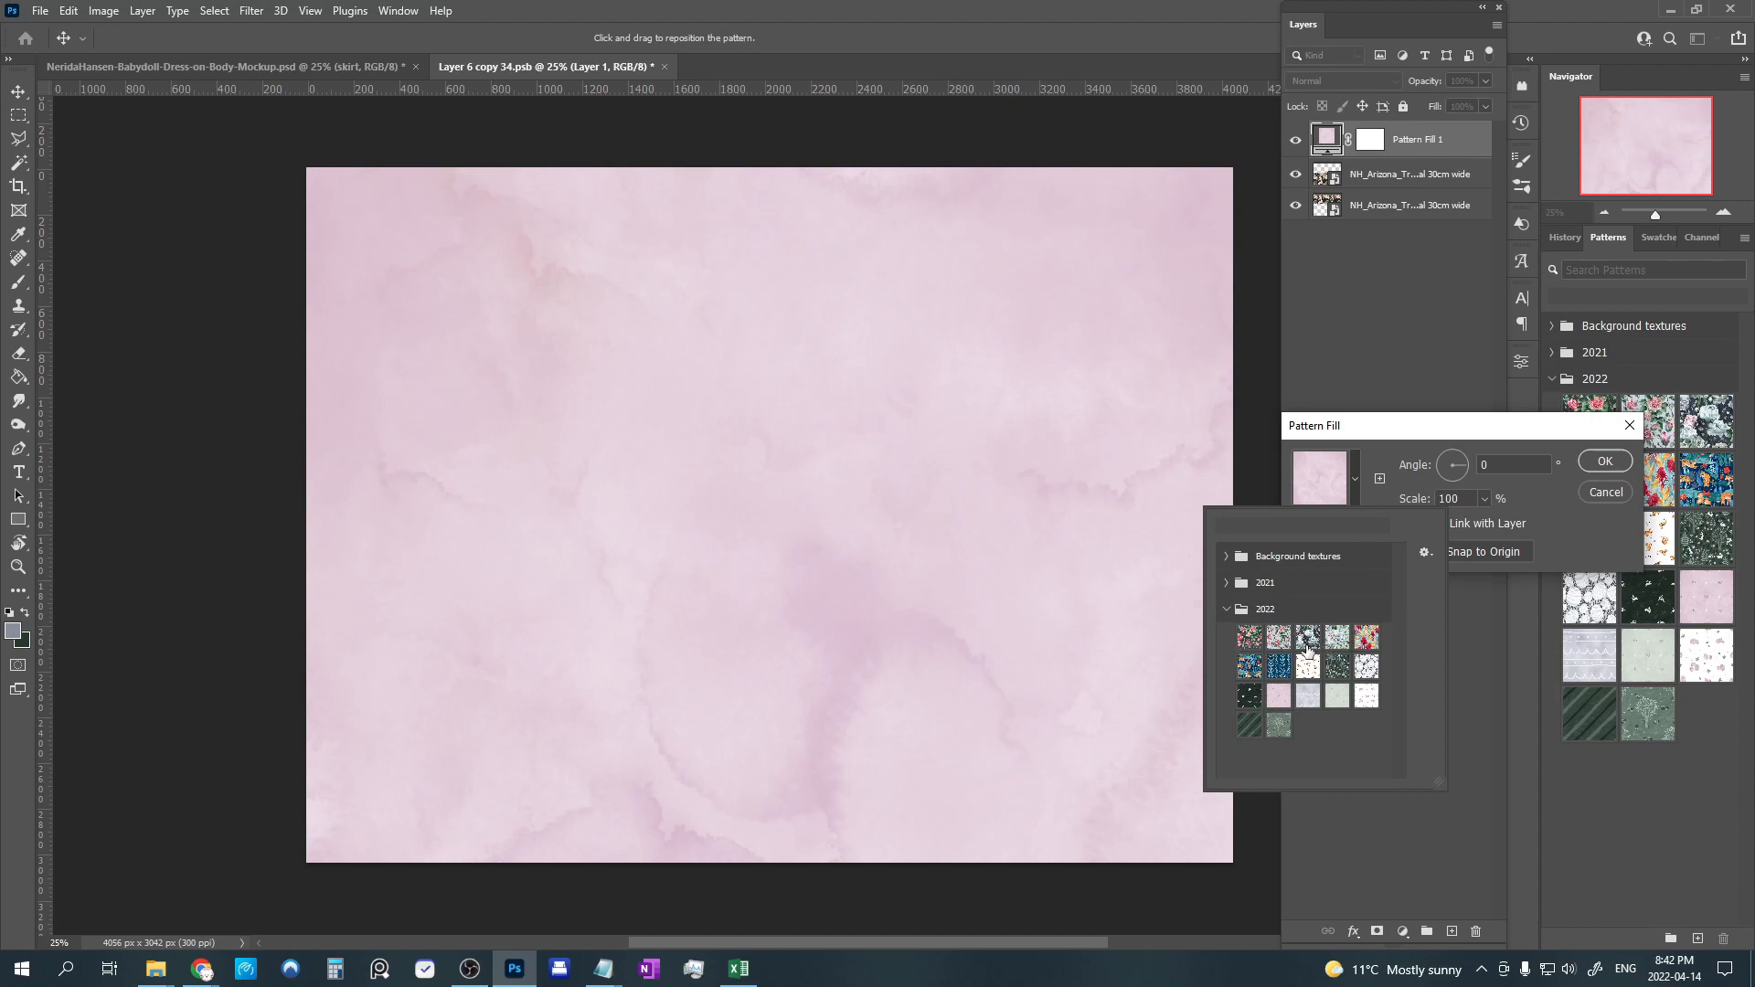
{"action": "mouse_move", "coordinate": [1303, 704]}
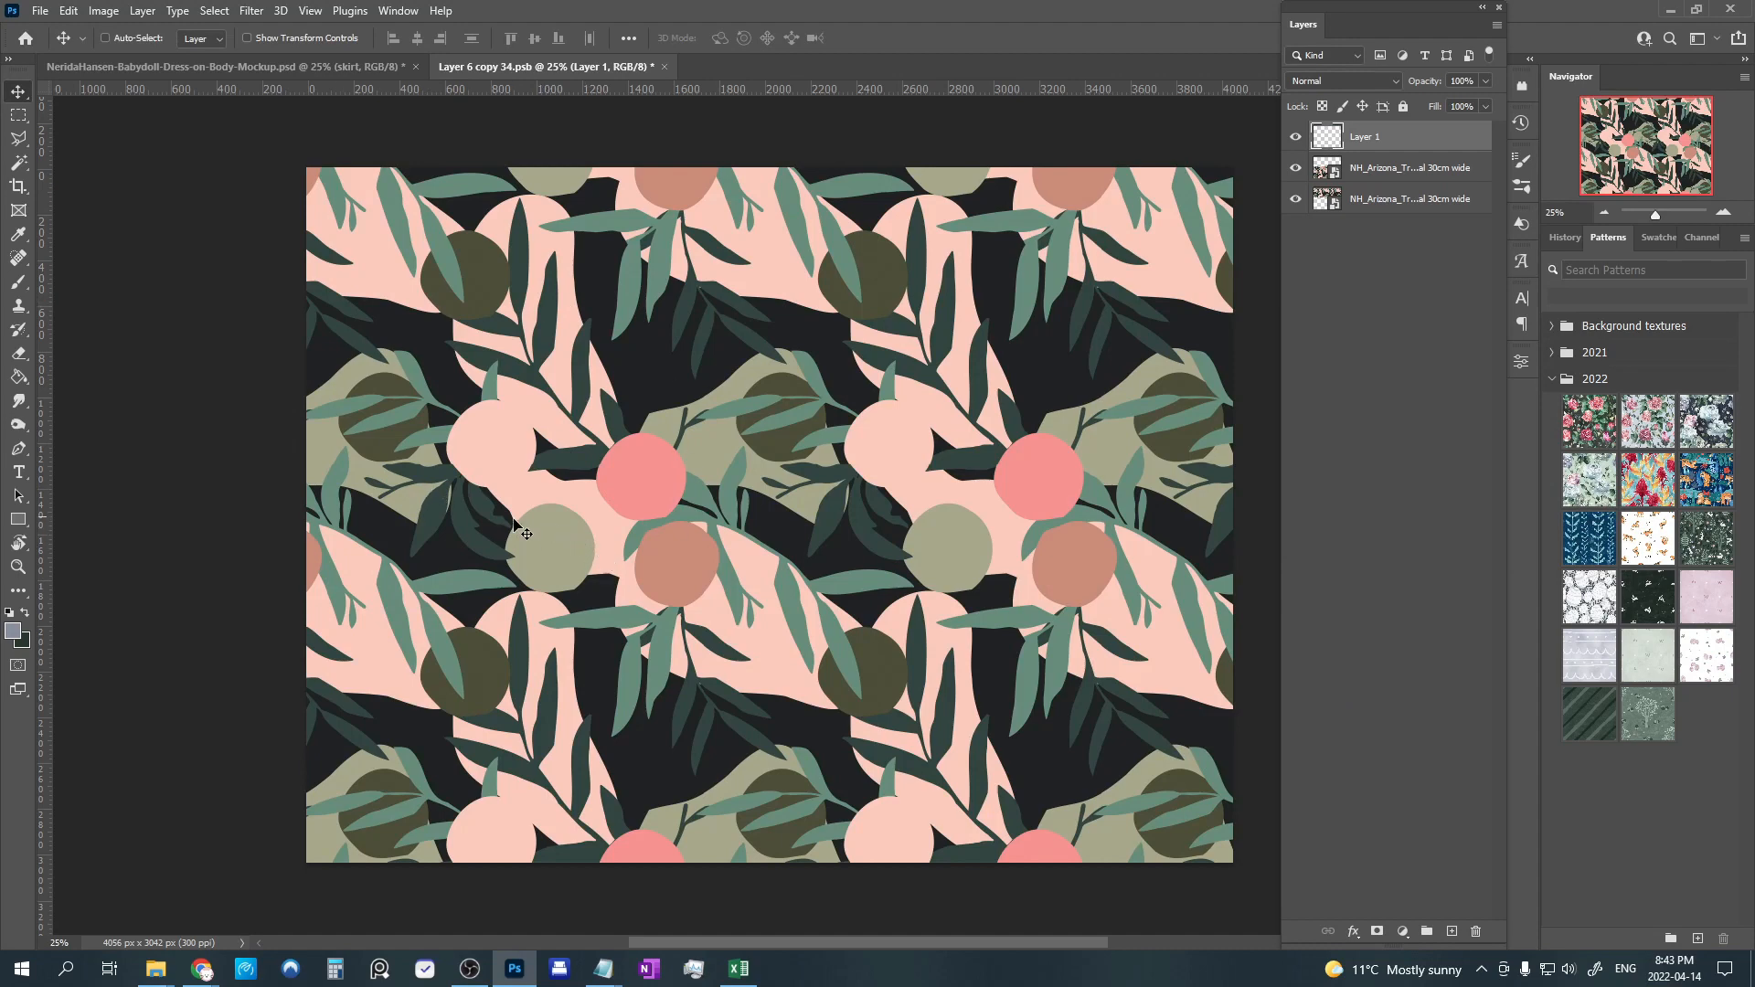
{"action": "mouse_move", "coordinate": [391, 224]}
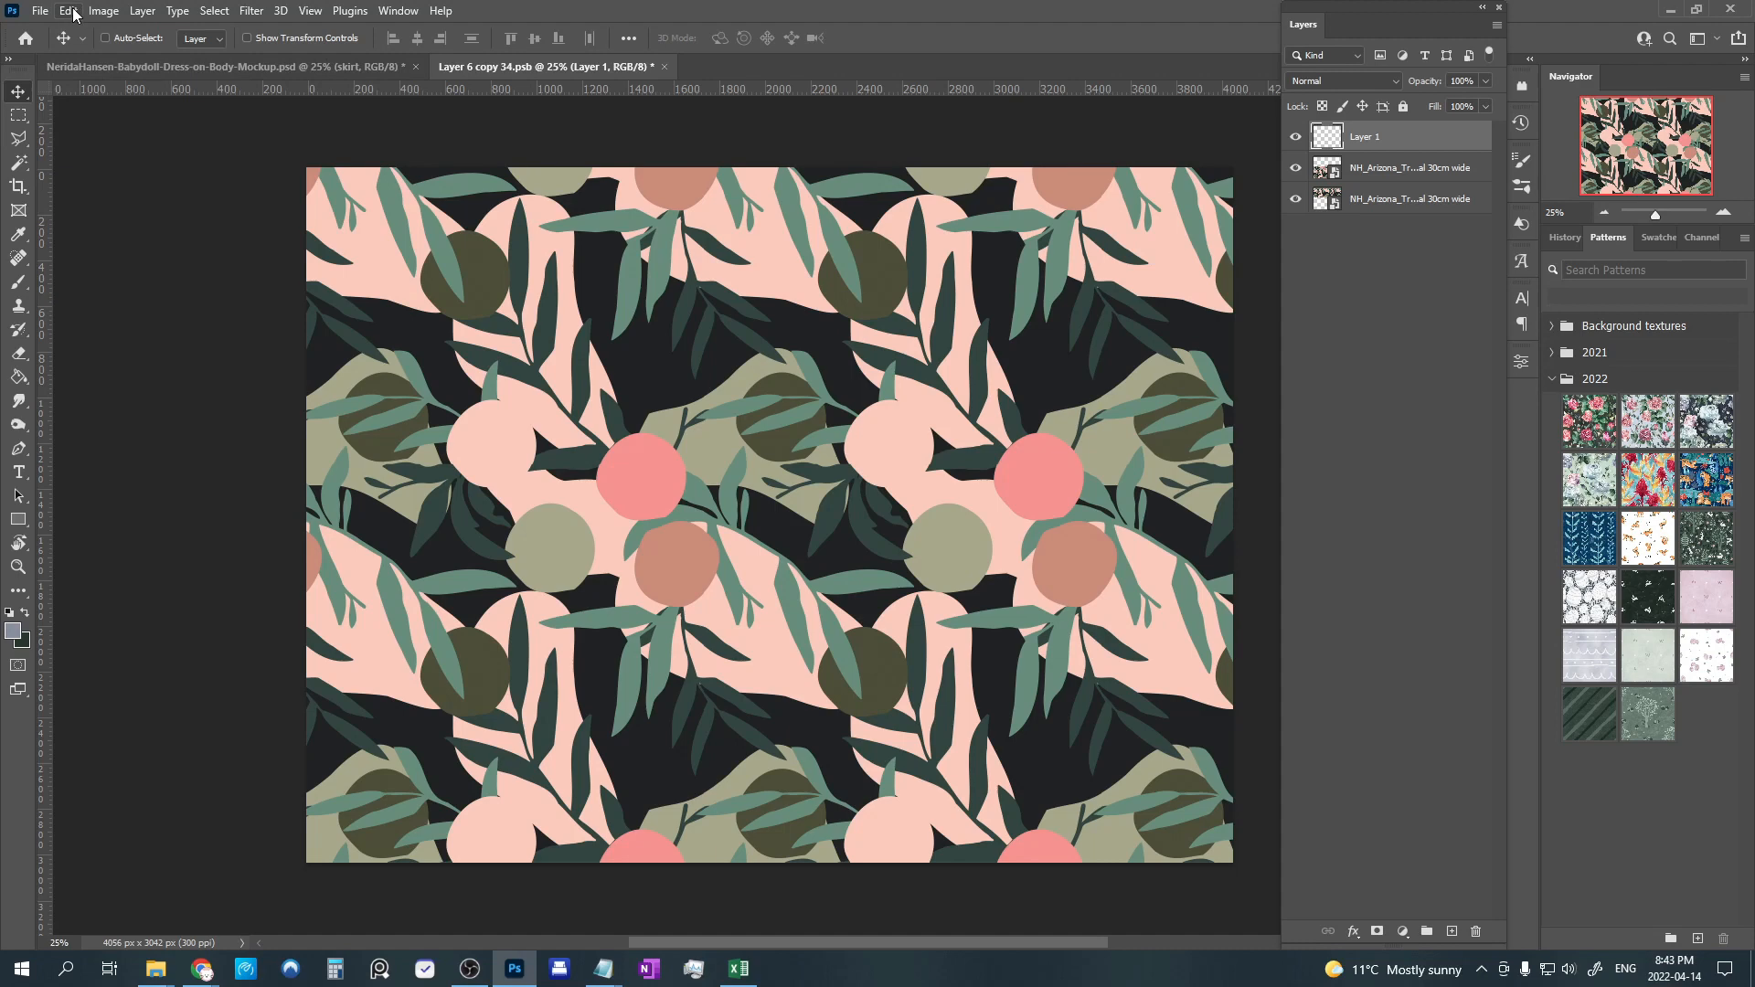
Define the leaf tile as a new pattern via Edit > Define Pattern, keeping the default name.
{"action": "left_click", "coordinate": [68, 11]}
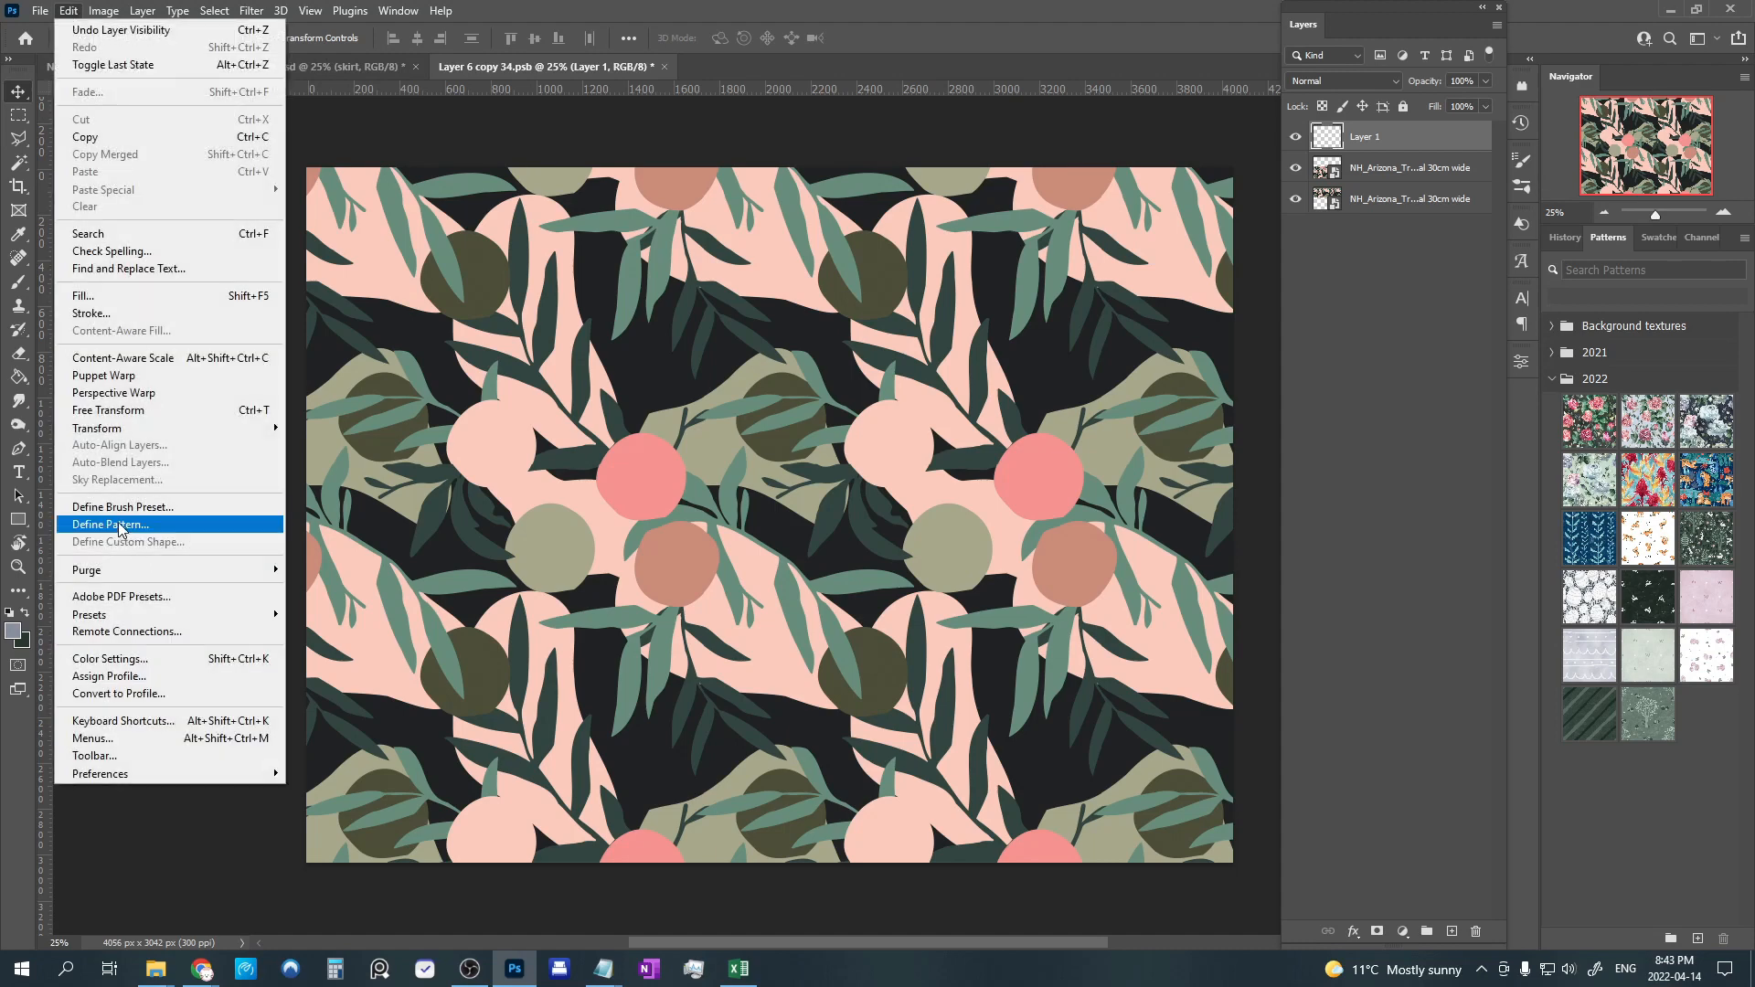
{"action": "left_click", "coordinate": [110, 525]}
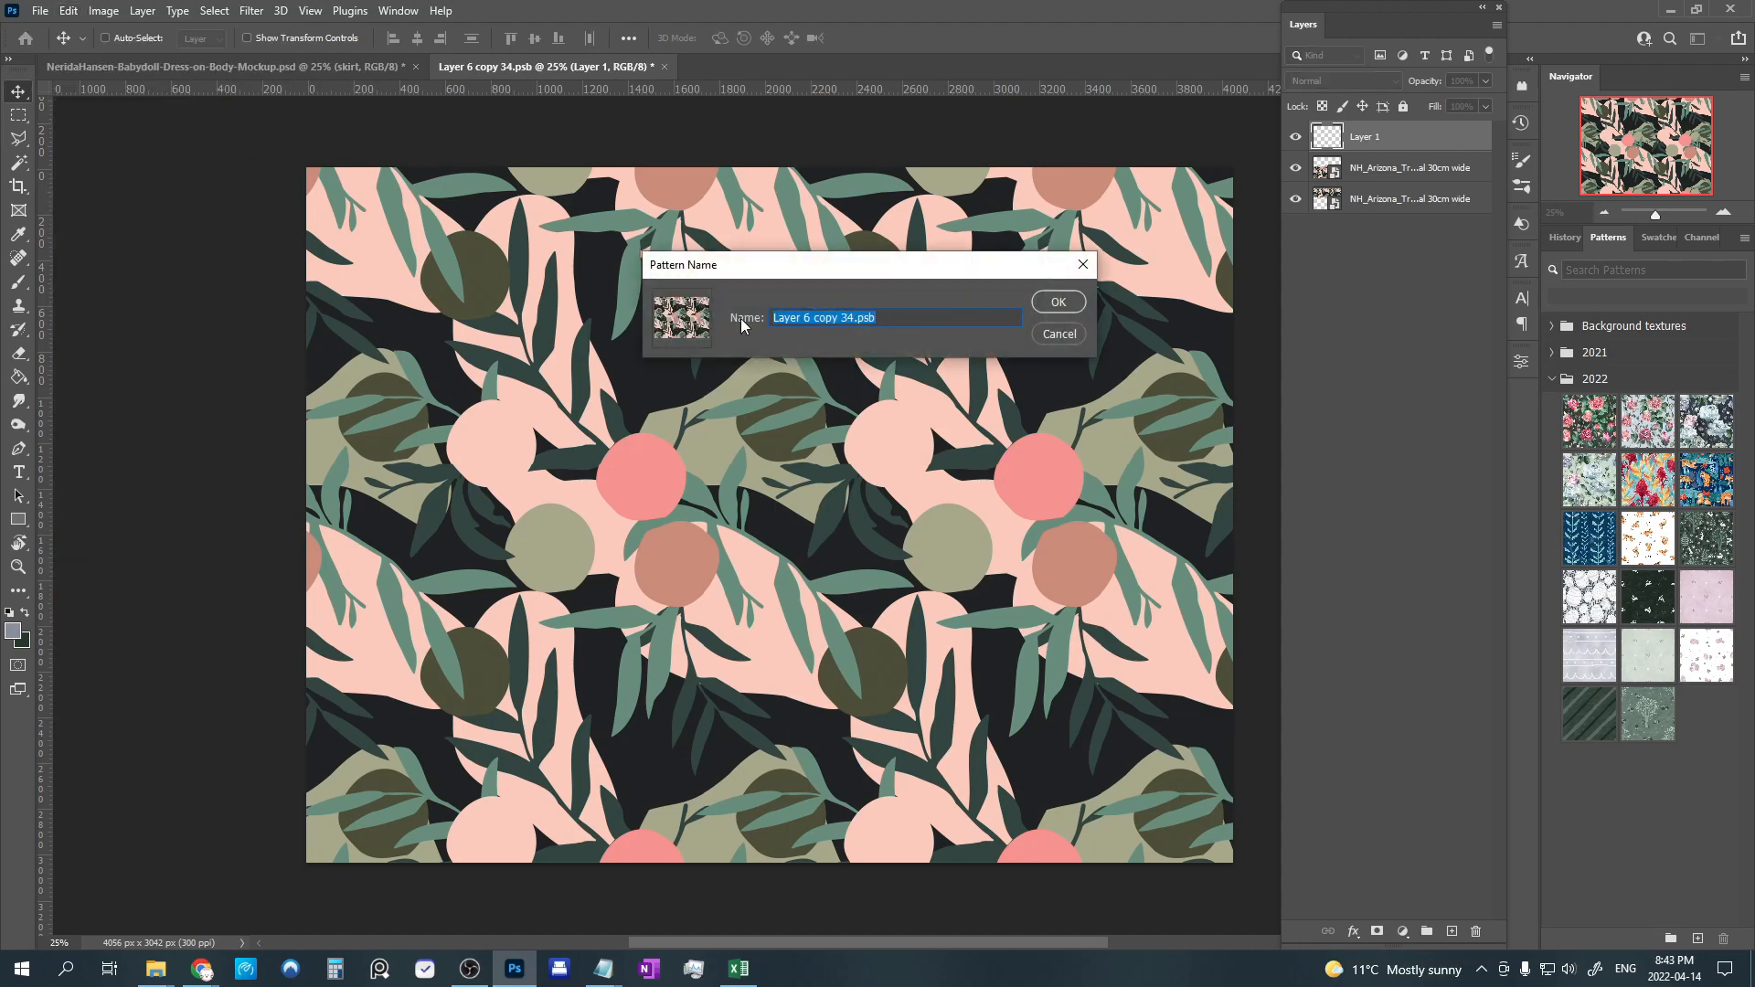
{"action": "left_click", "coordinate": [1055, 302]}
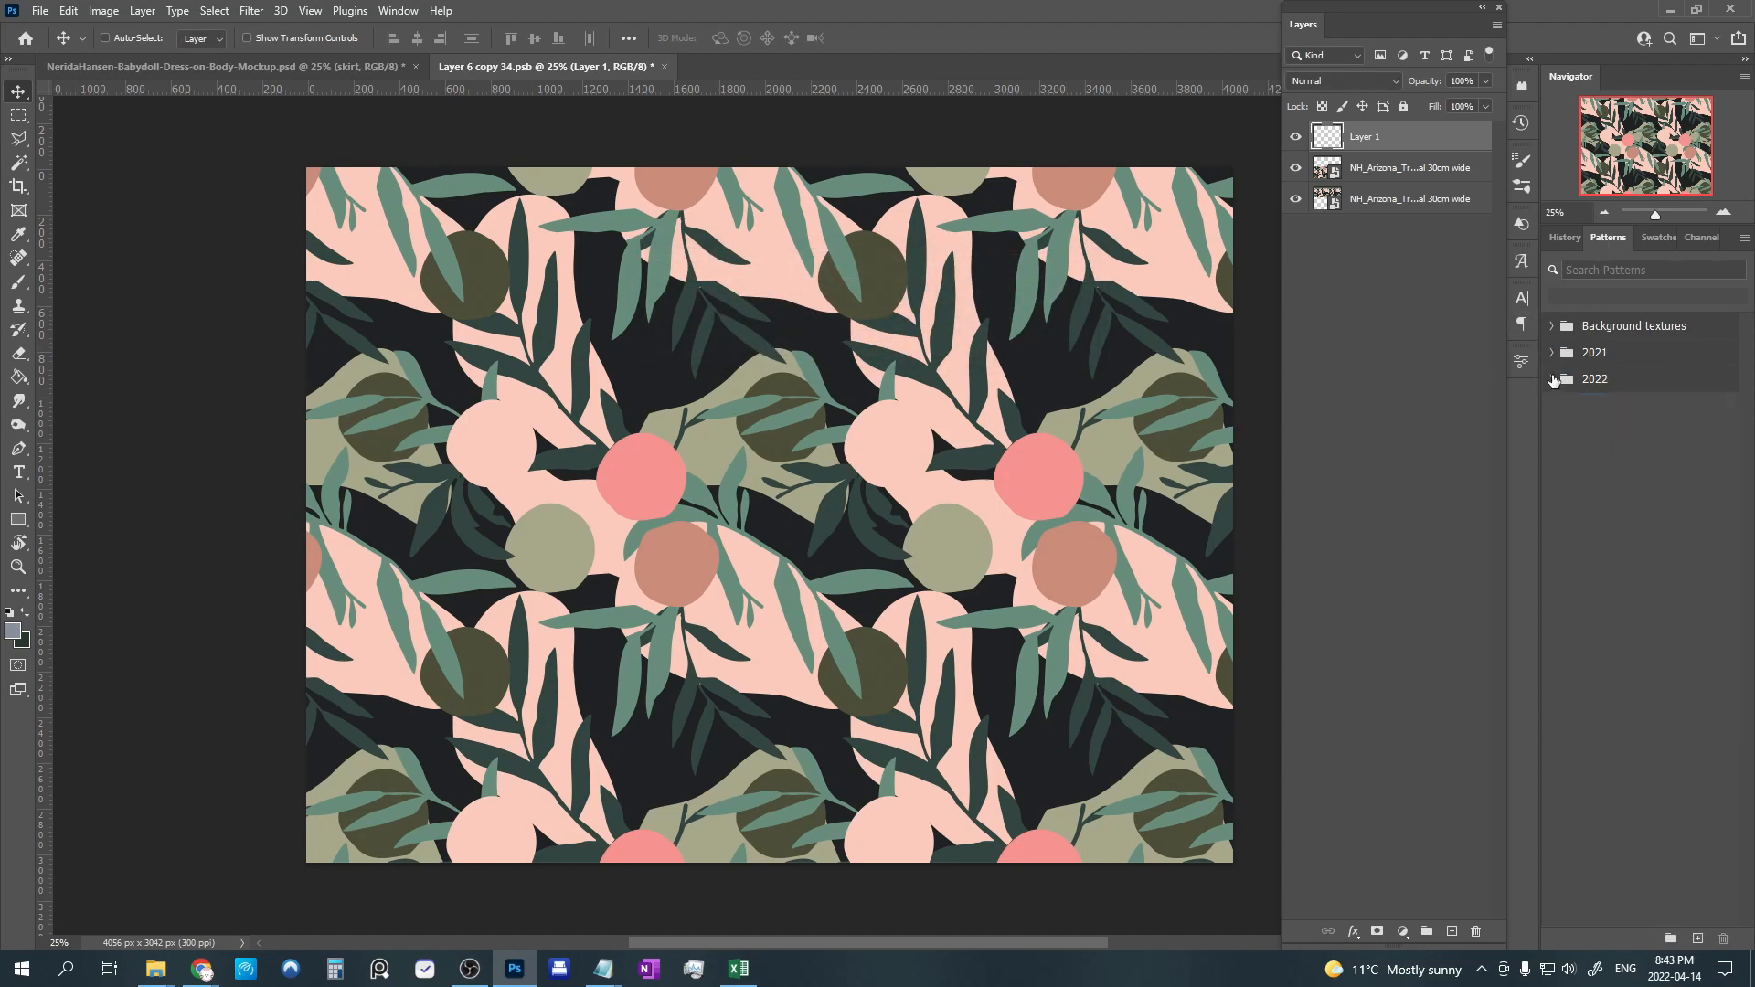
Select the empty layer above the pattern and show the new fill and adjustment layer list.
{"action": "left_click", "coordinate": [1555, 378]}
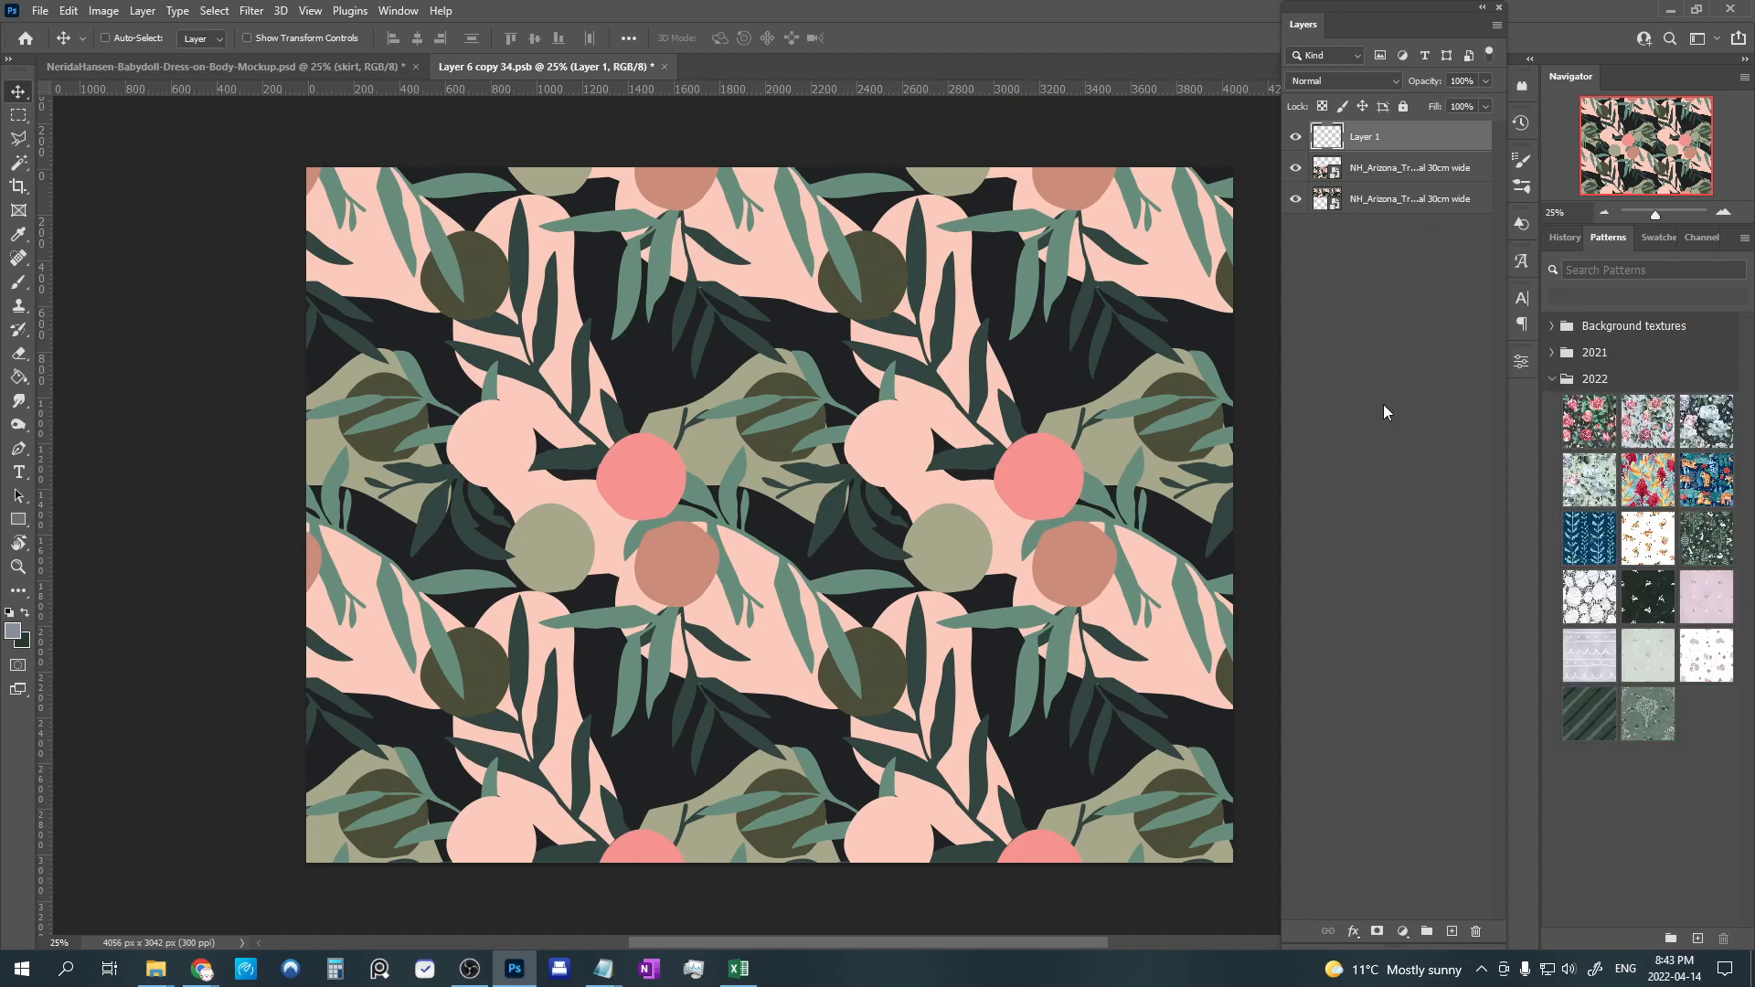
{"action": "left_click", "coordinate": [1402, 930]}
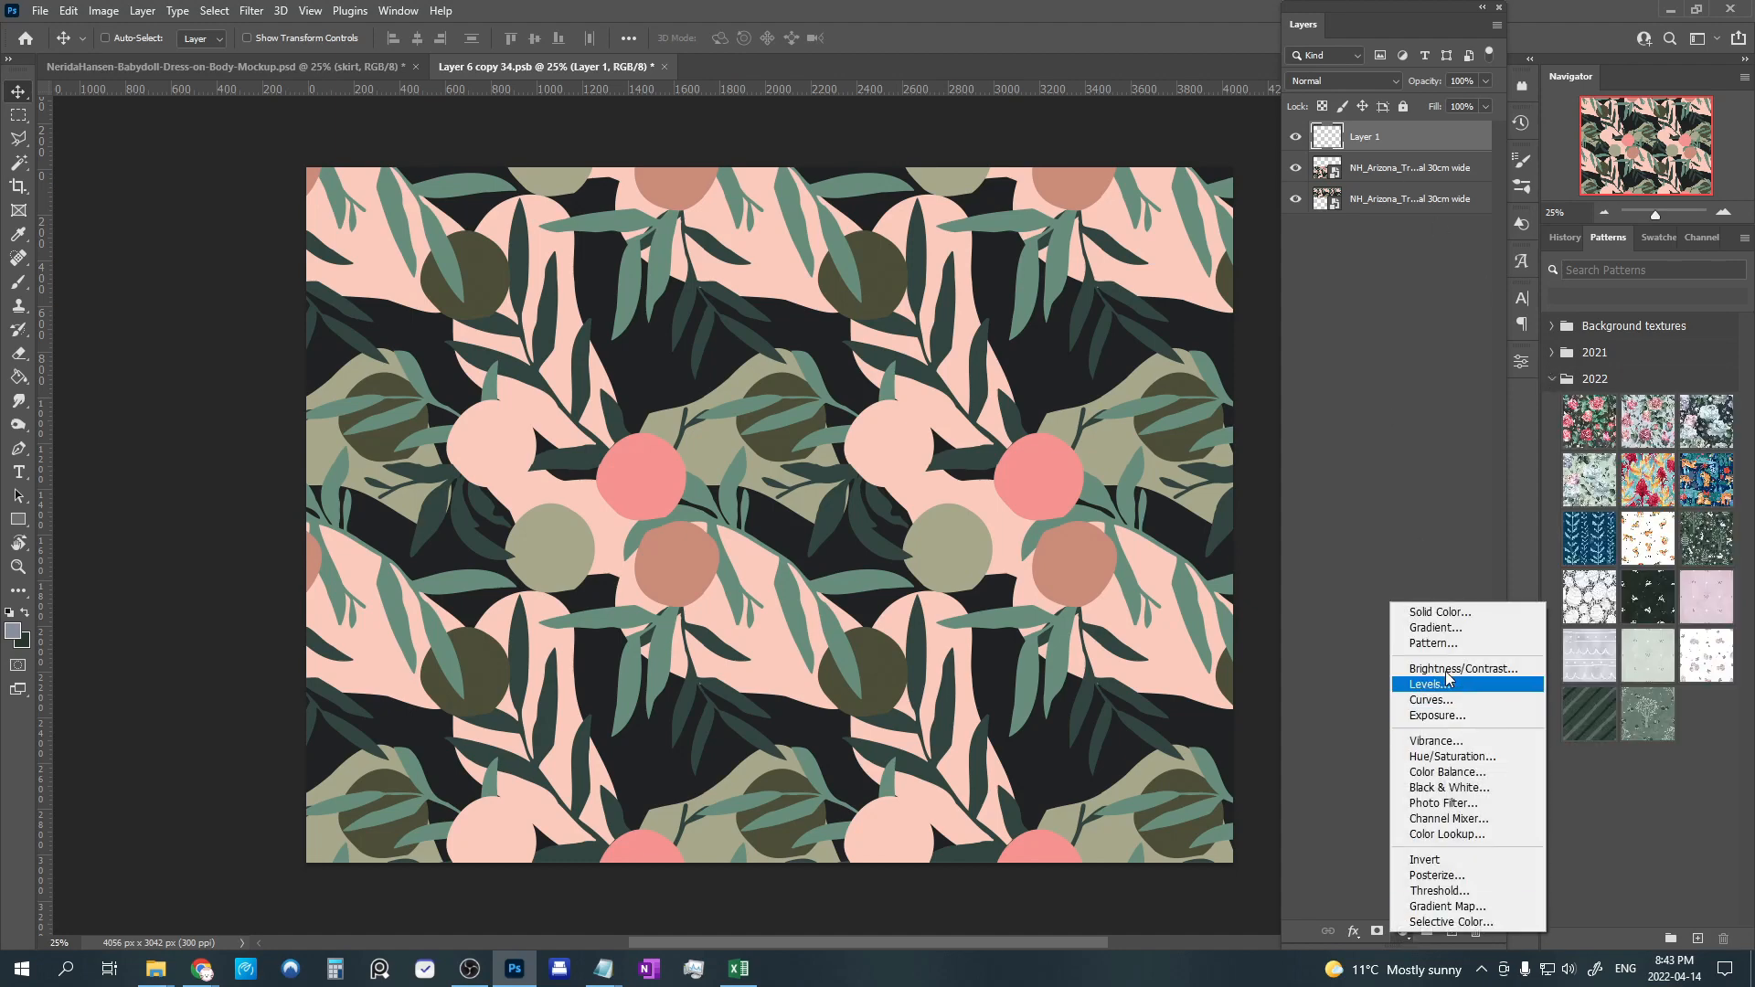
Add a Pattern Fill layer using the white bunnies on dark green pattern at 20% scale.
{"action": "left_click", "coordinate": [1433, 641]}
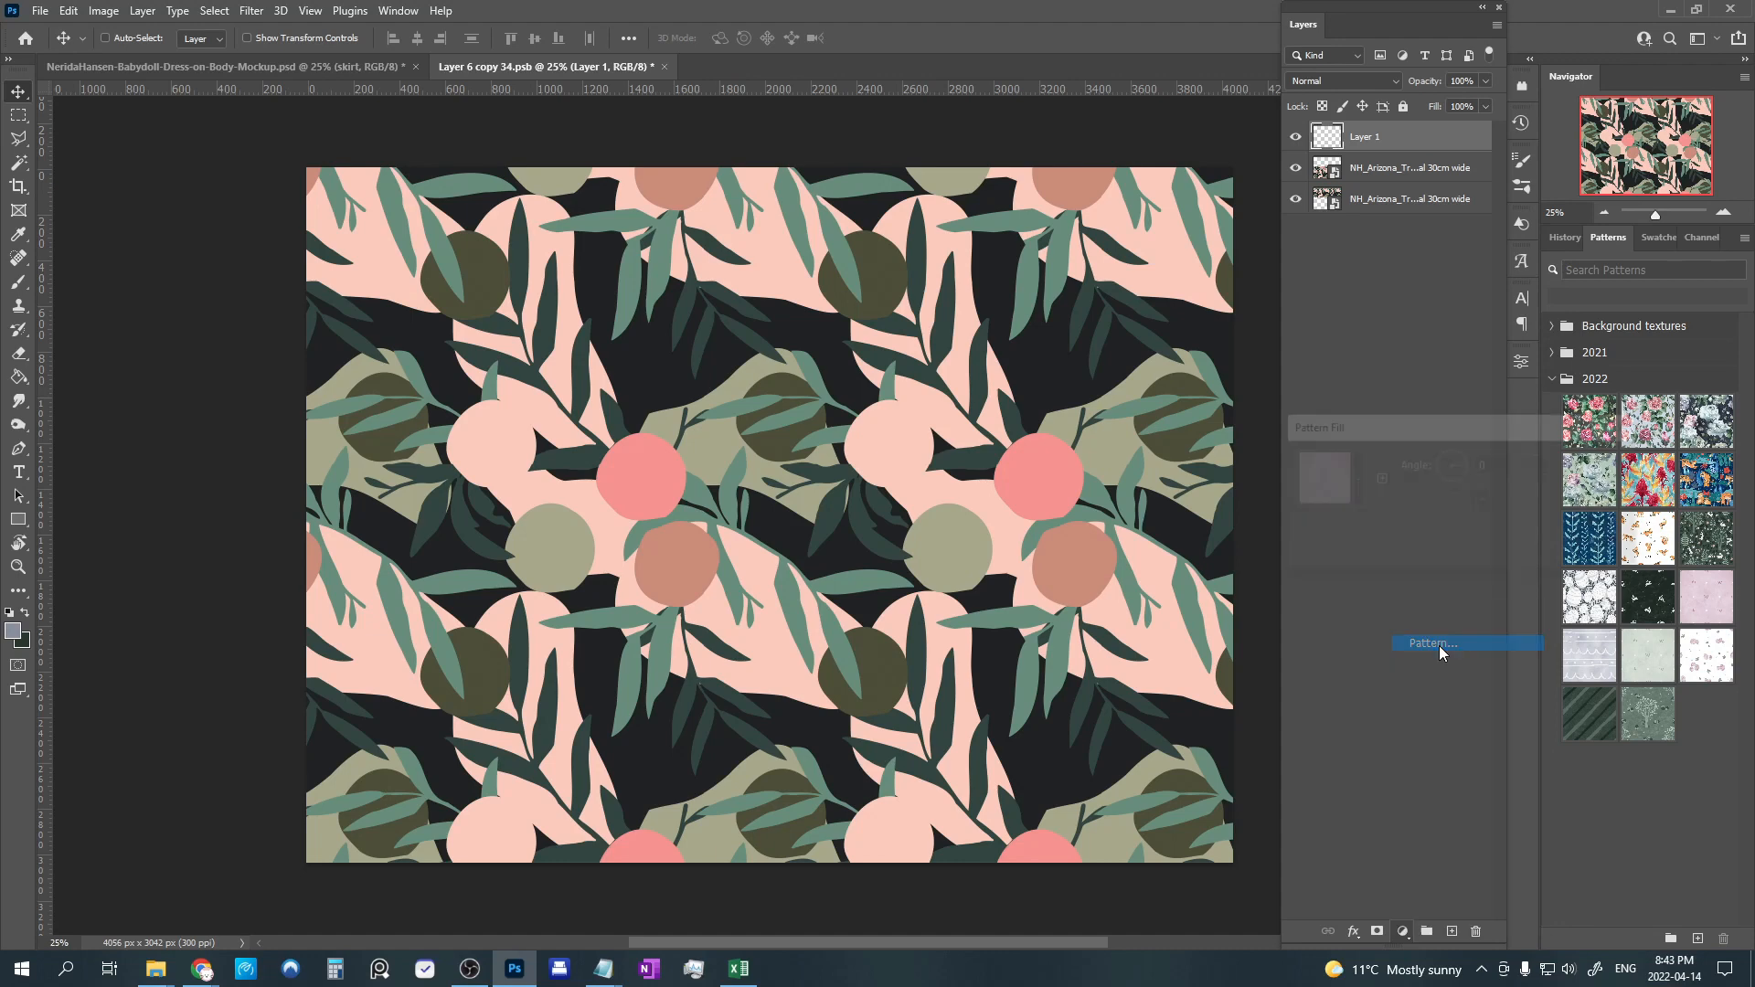
{"action": "left_click", "coordinate": [1434, 642]}
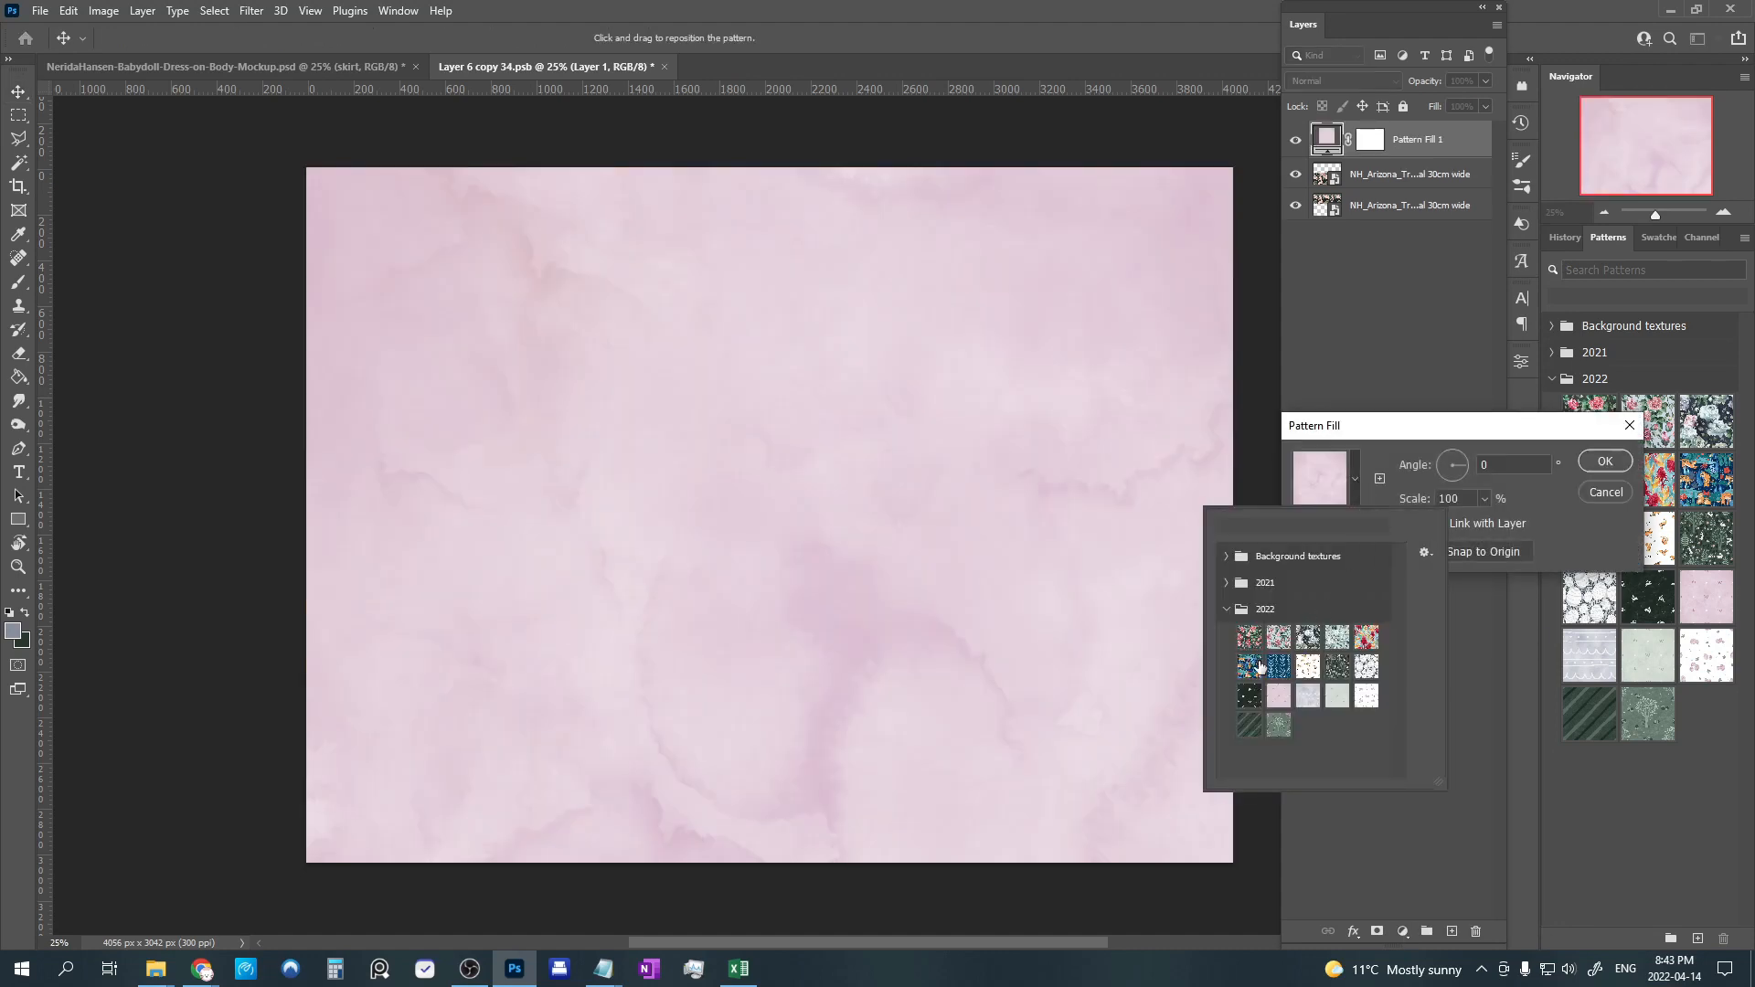
{"action": "left_click", "coordinate": [1278, 666]}
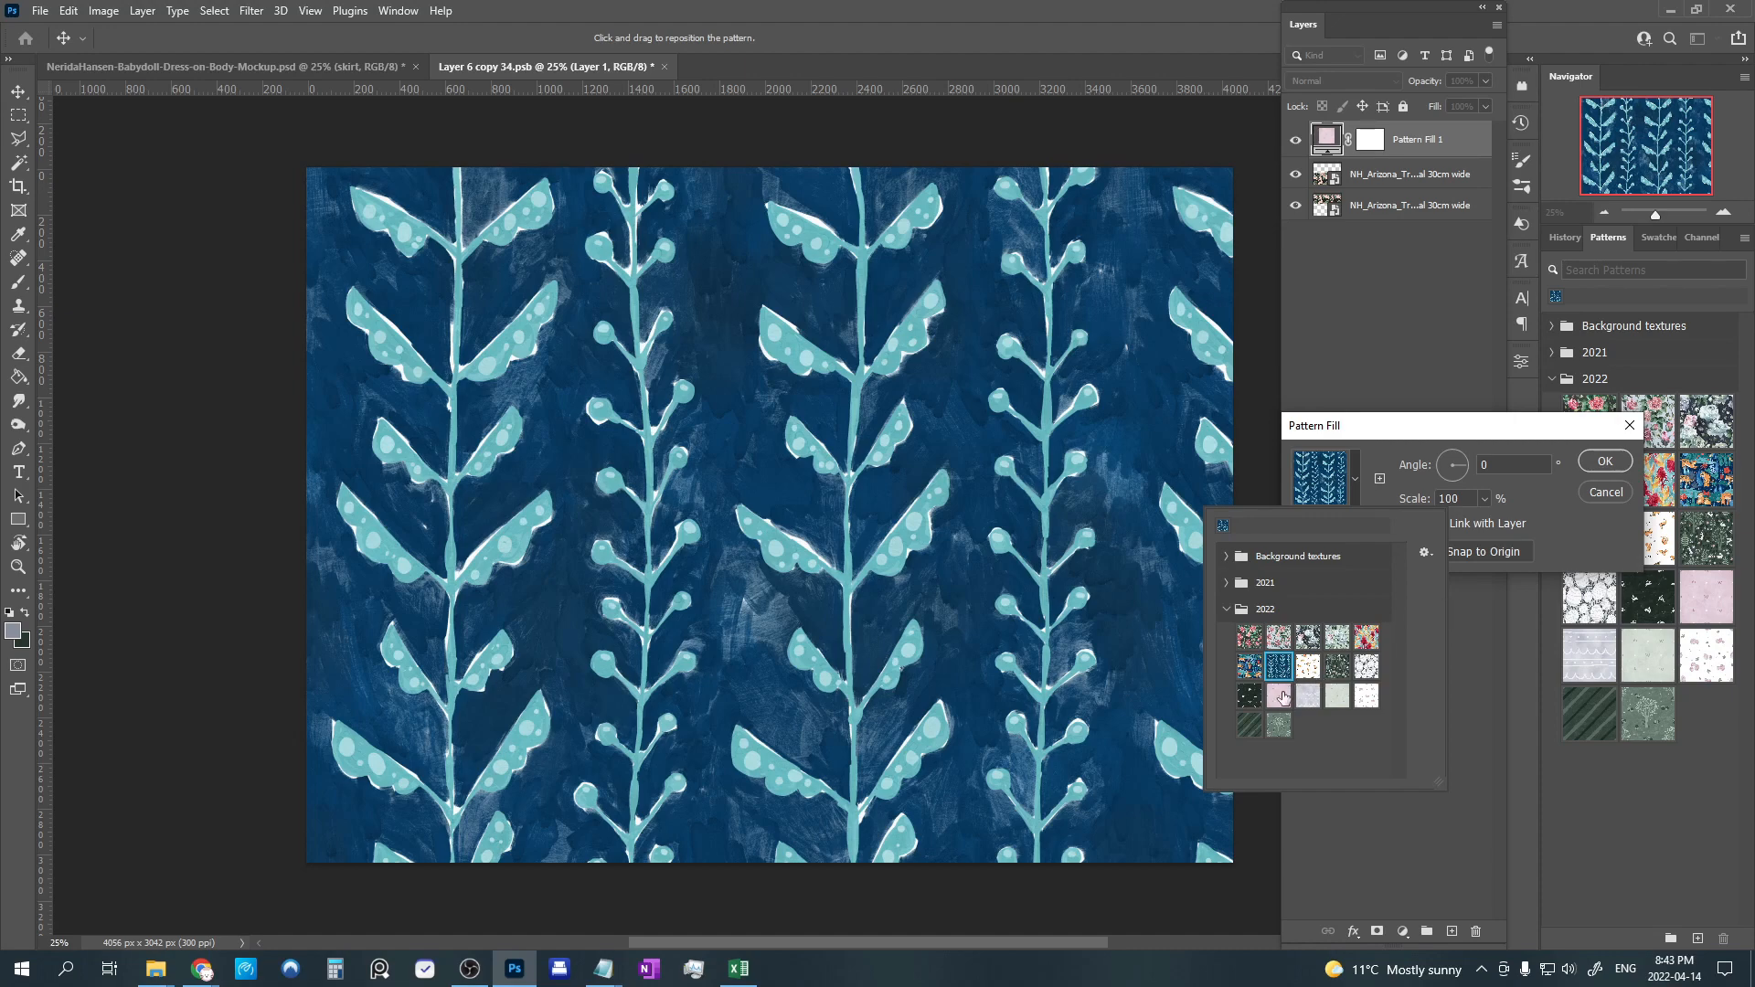
{"action": "left_click", "coordinate": [1248, 695]}
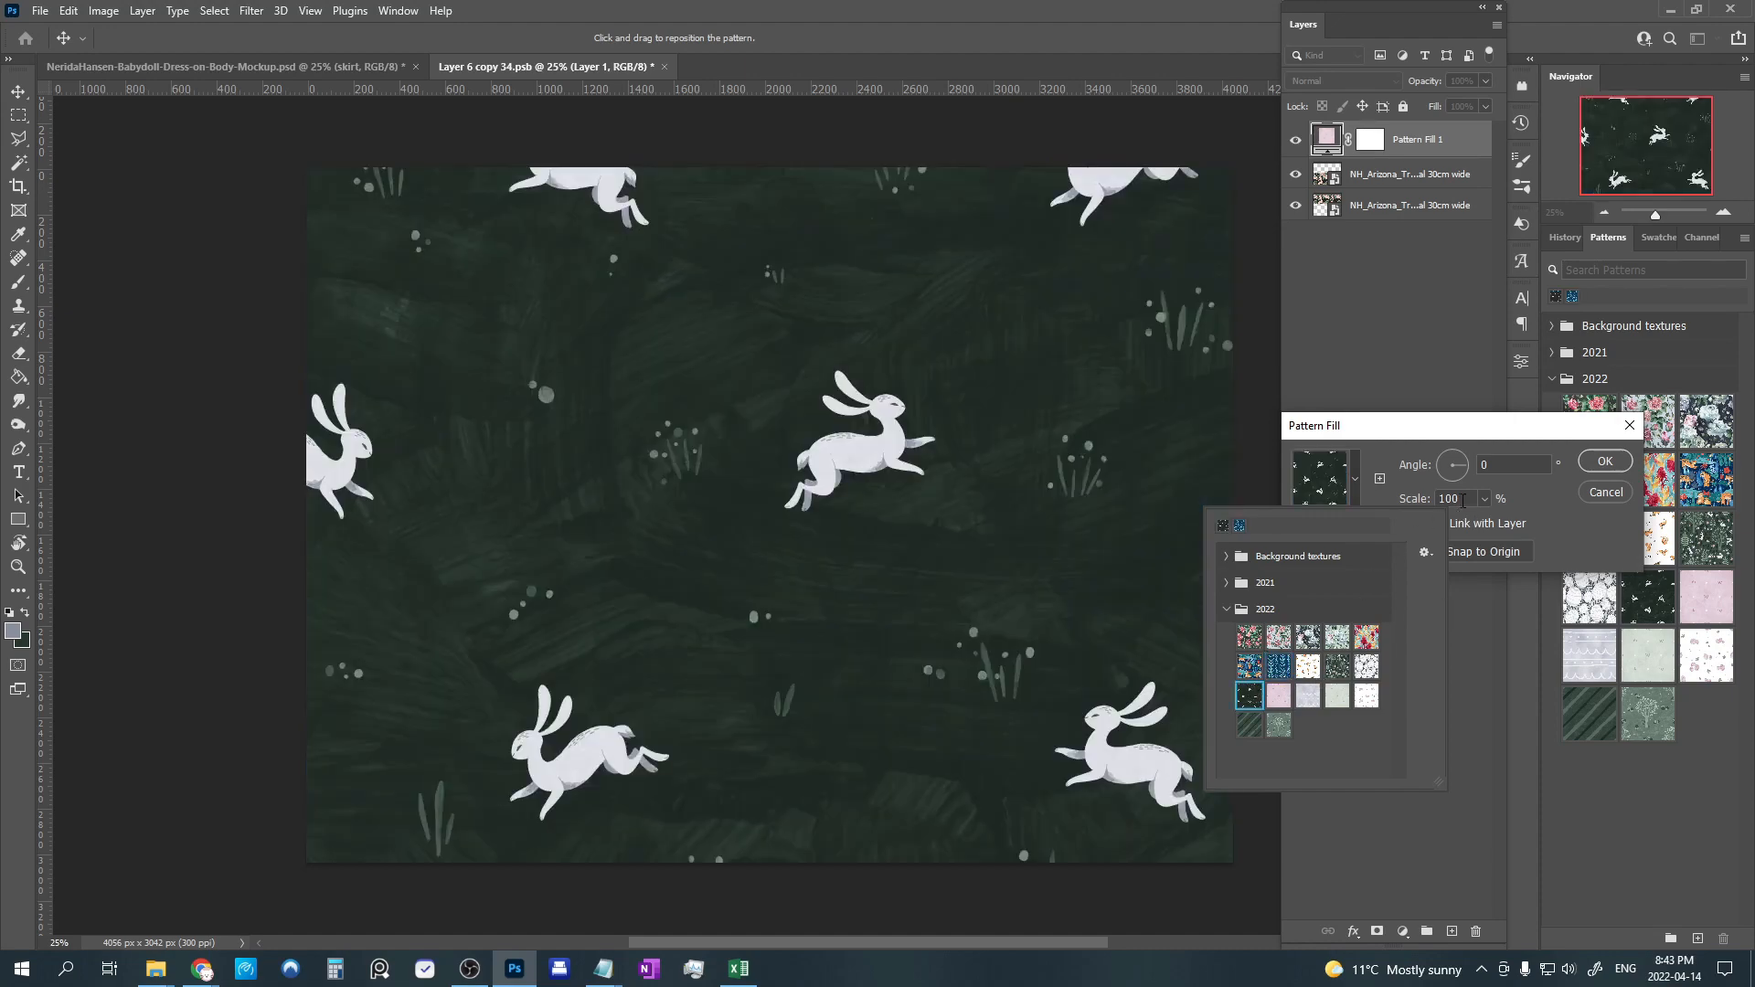
{"action": "type", "text": "20"}
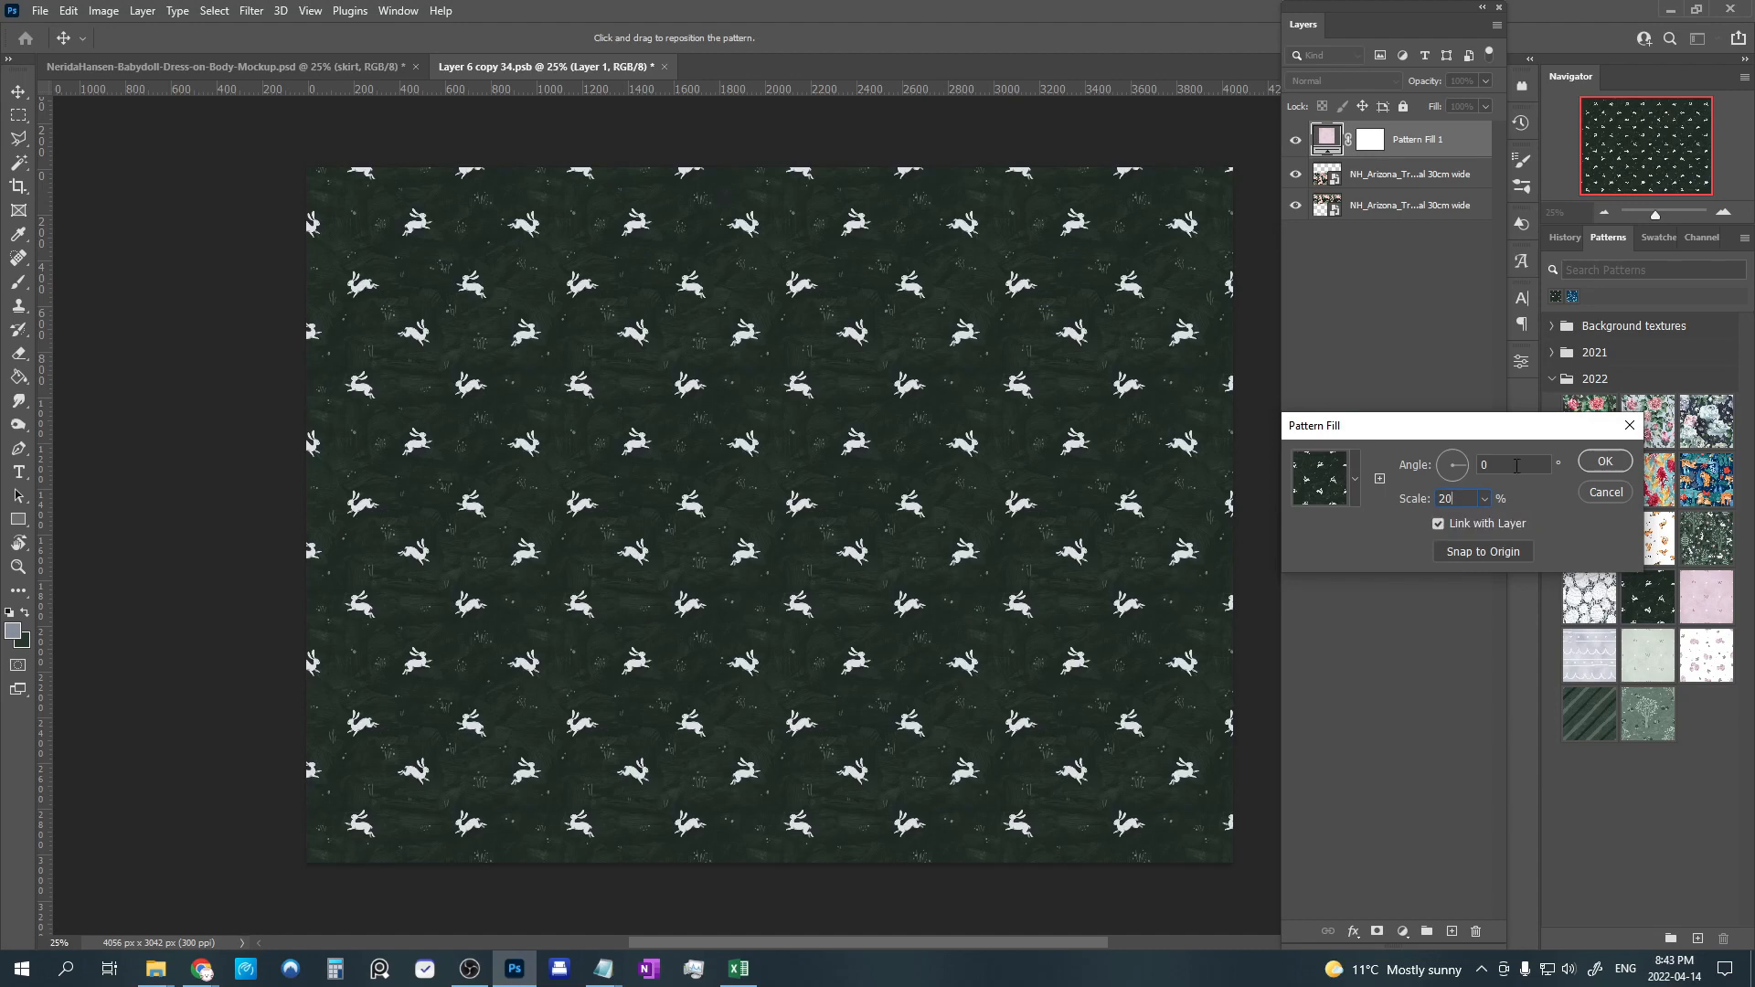
{"action": "left_click", "coordinate": [1603, 461]}
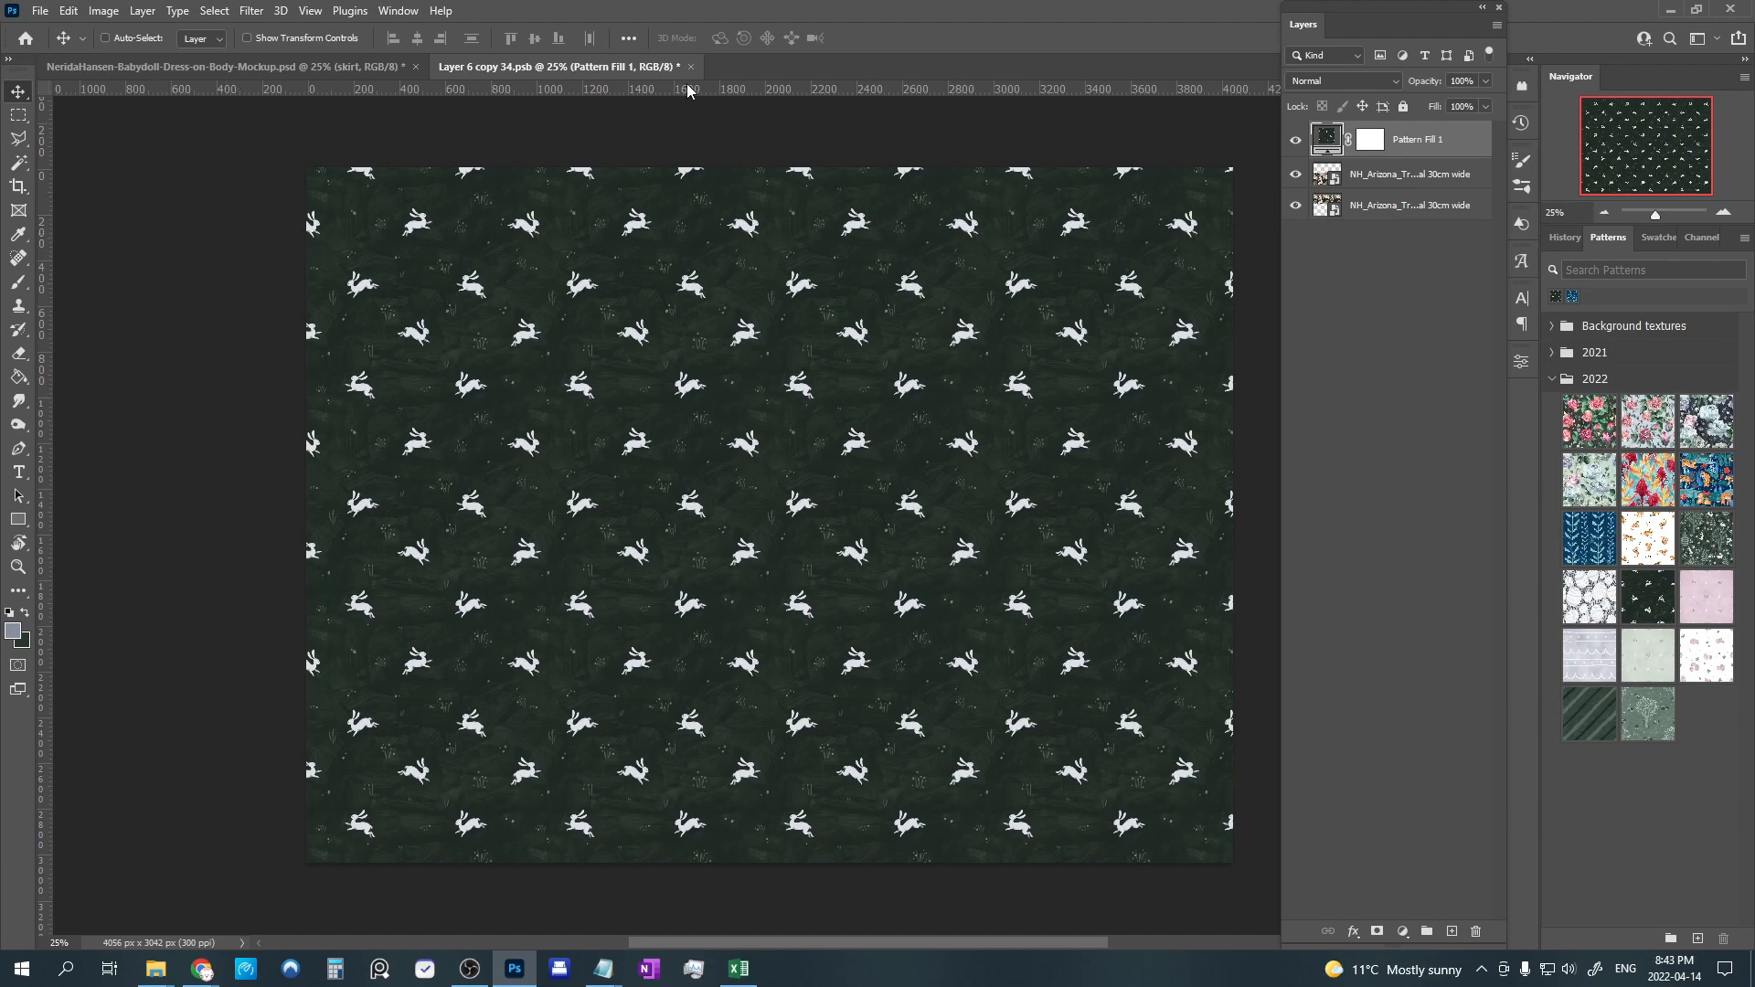
{"action": "mouse_move", "coordinate": [691, 71]}
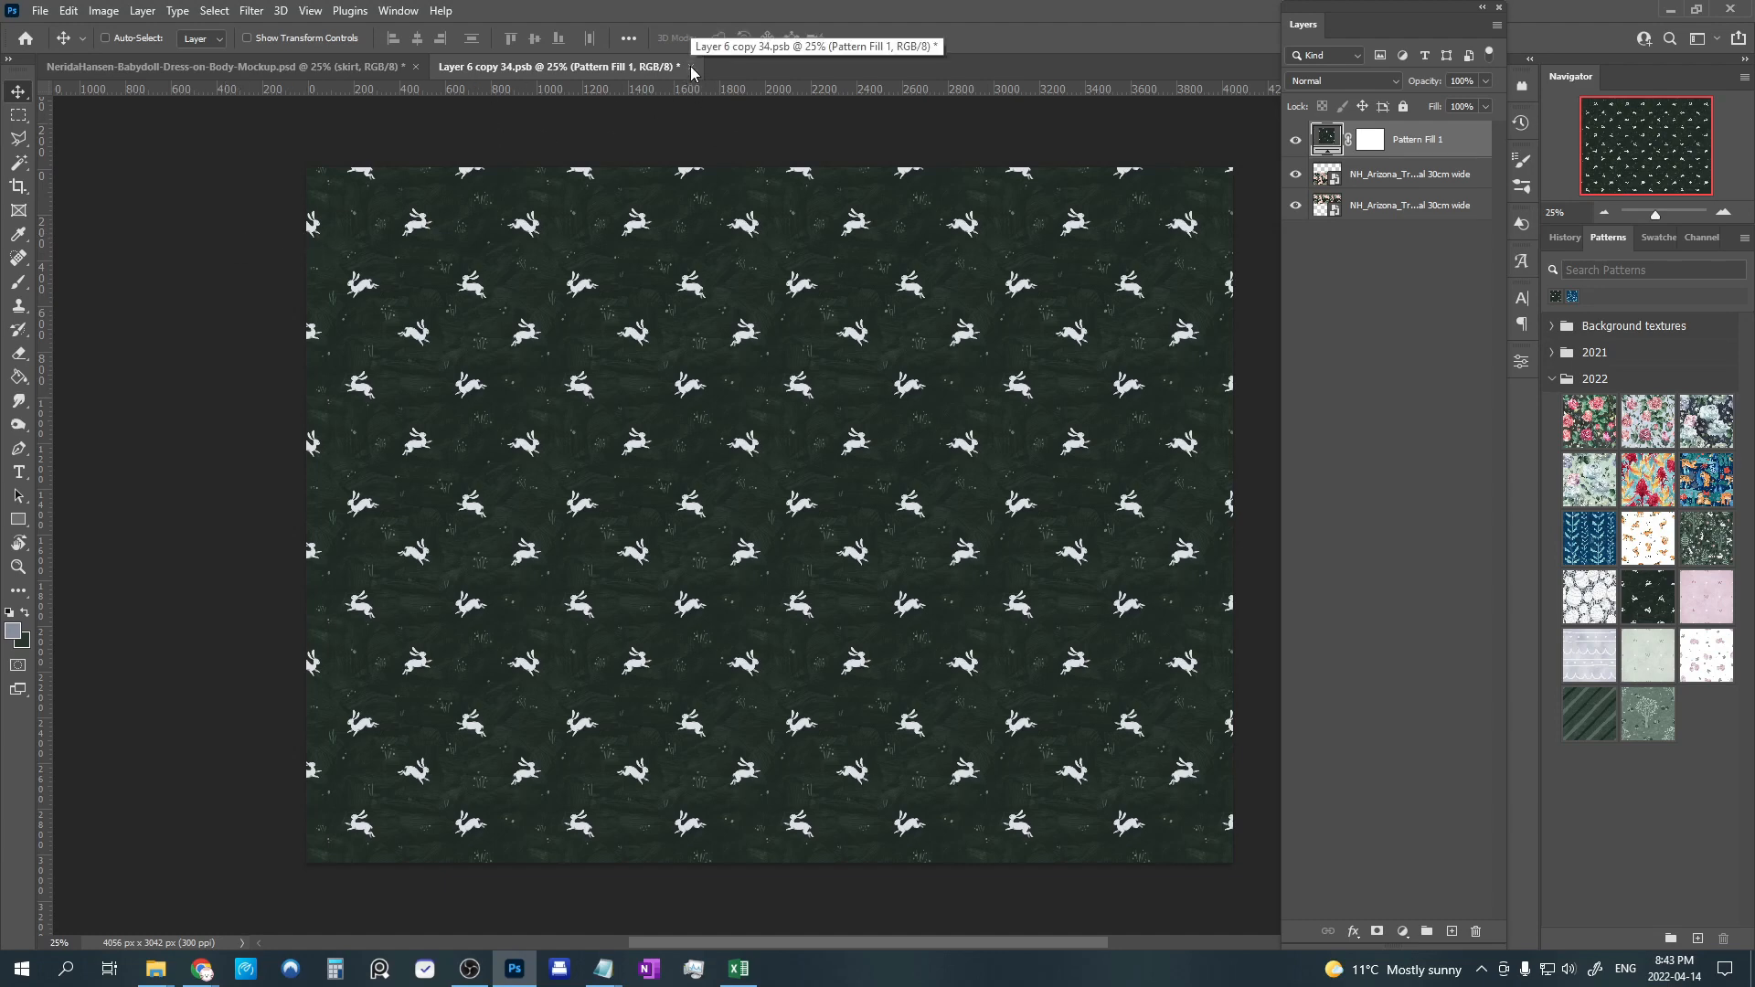
Close the right sleeve's .psb document, saving the bunny pattern changes.
{"action": "left_click", "coordinate": [680, 66]}
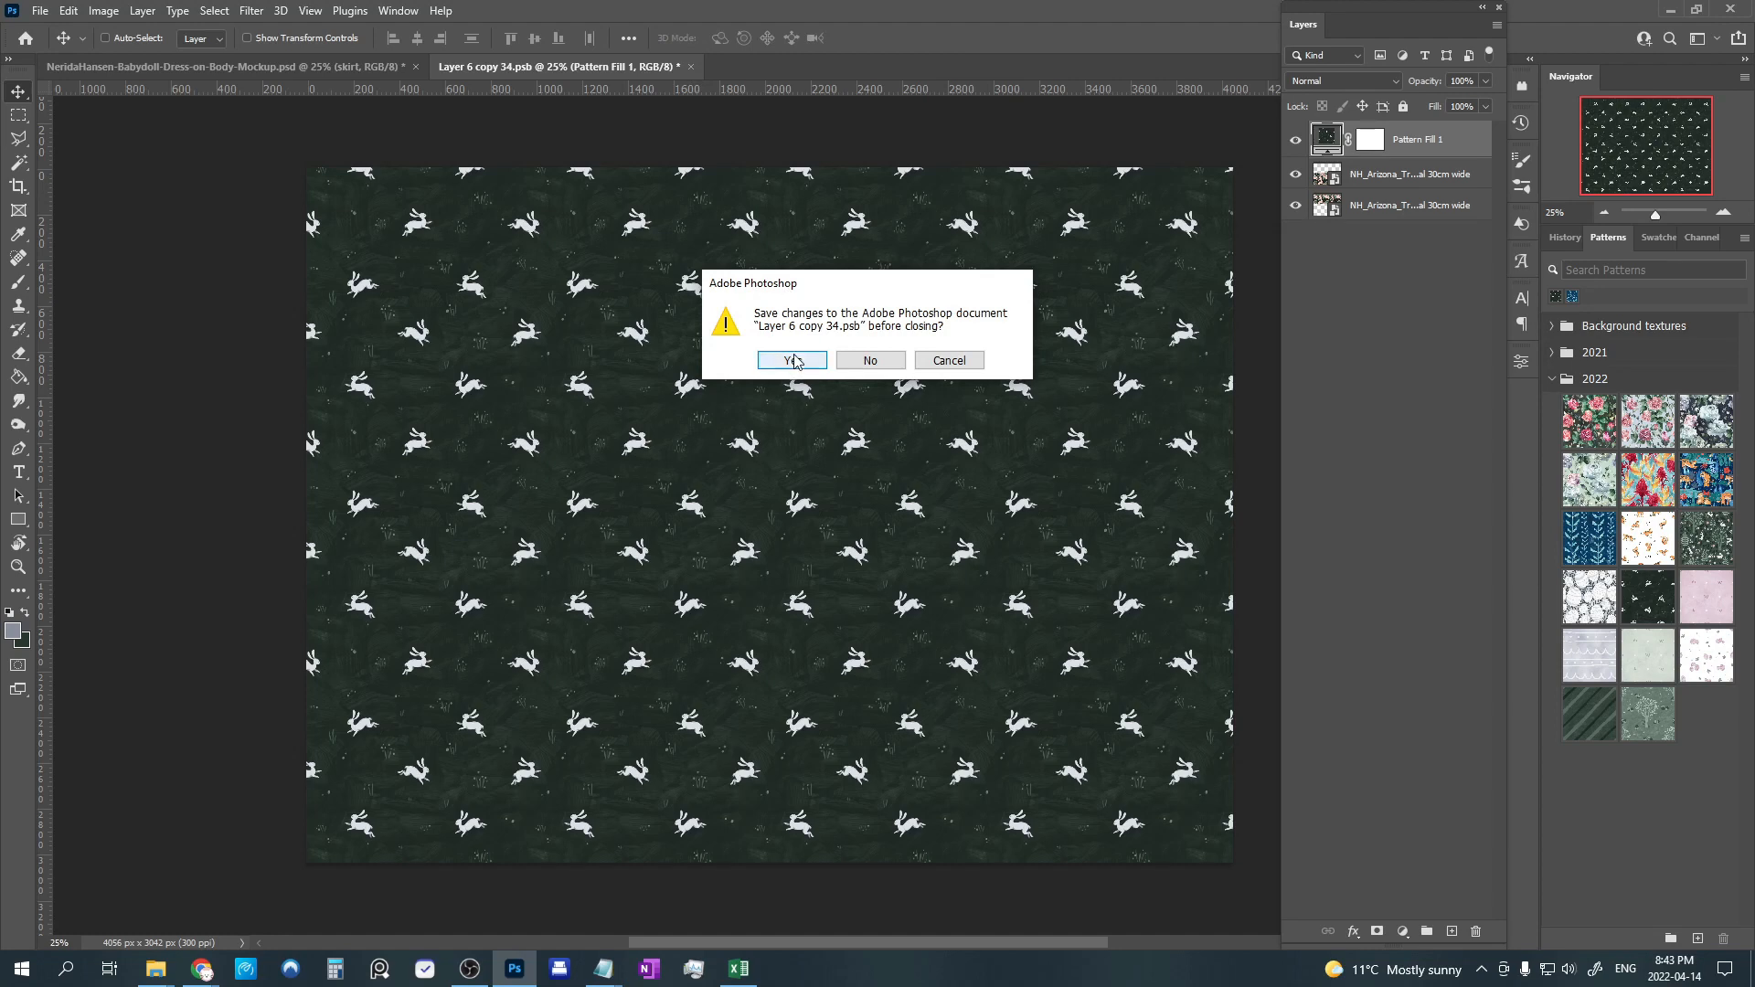
{"action": "left_click", "coordinate": [791, 360]}
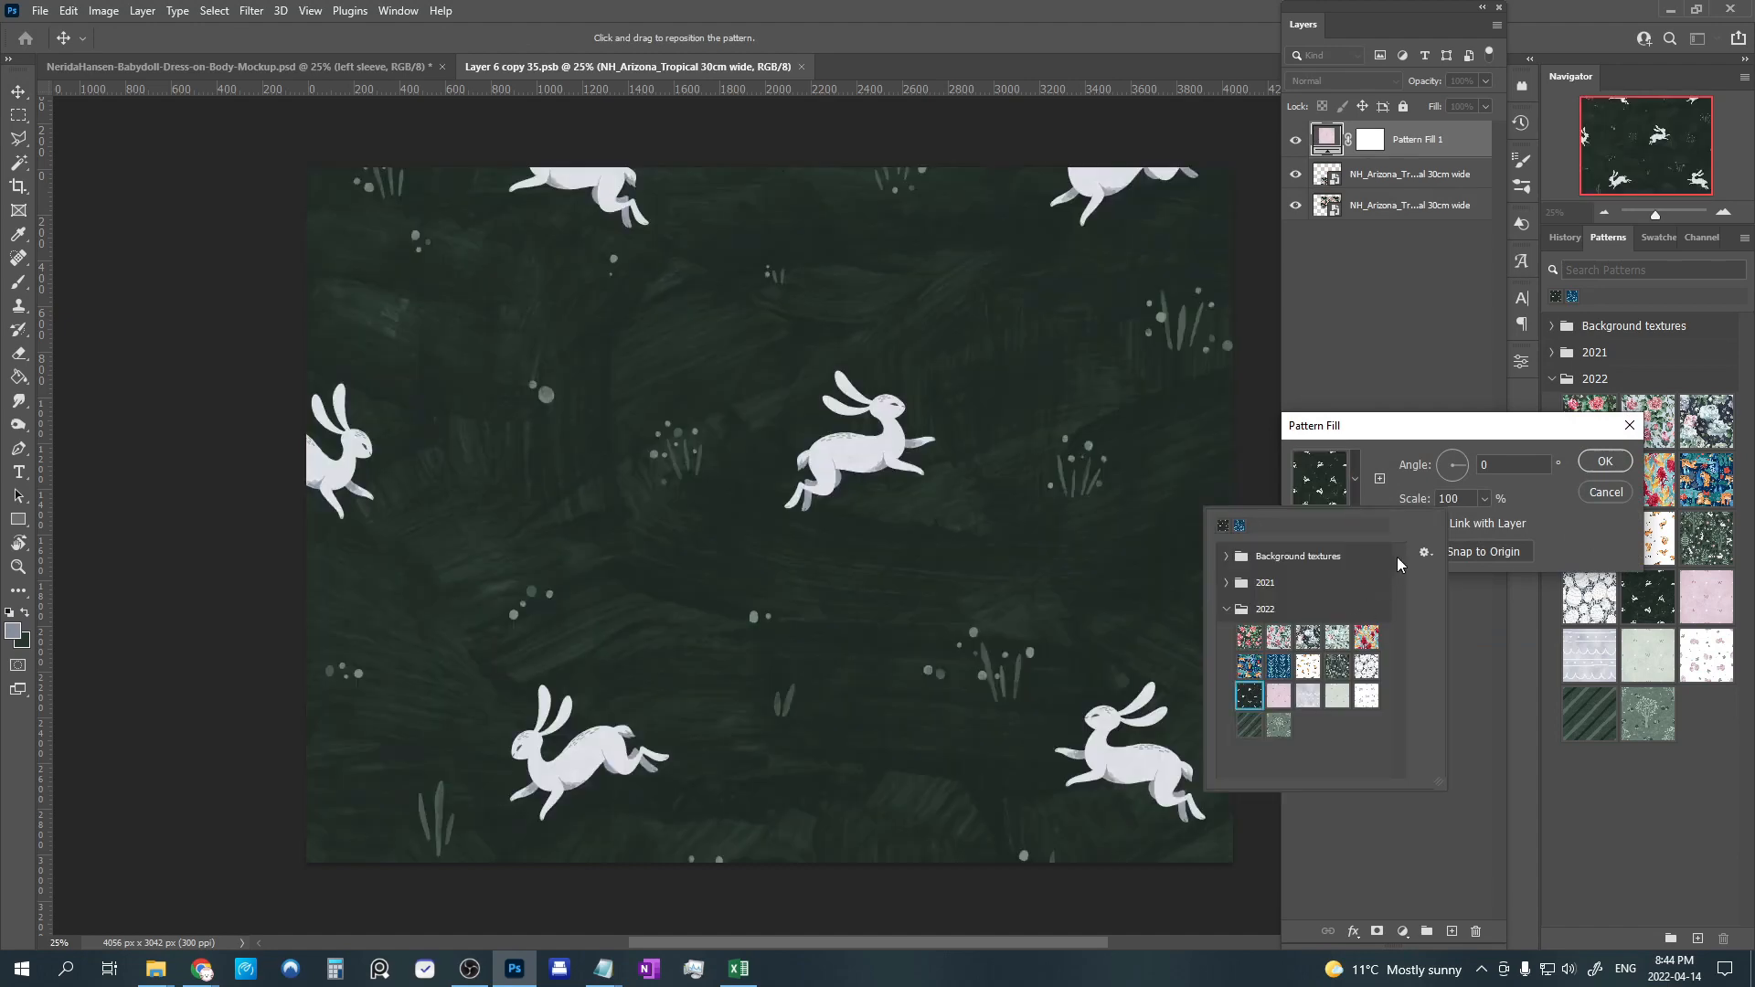
Give the remaining dress-piece files the same bunny pattern fill at 20% scale.
{"action": "type", "text": "20"}
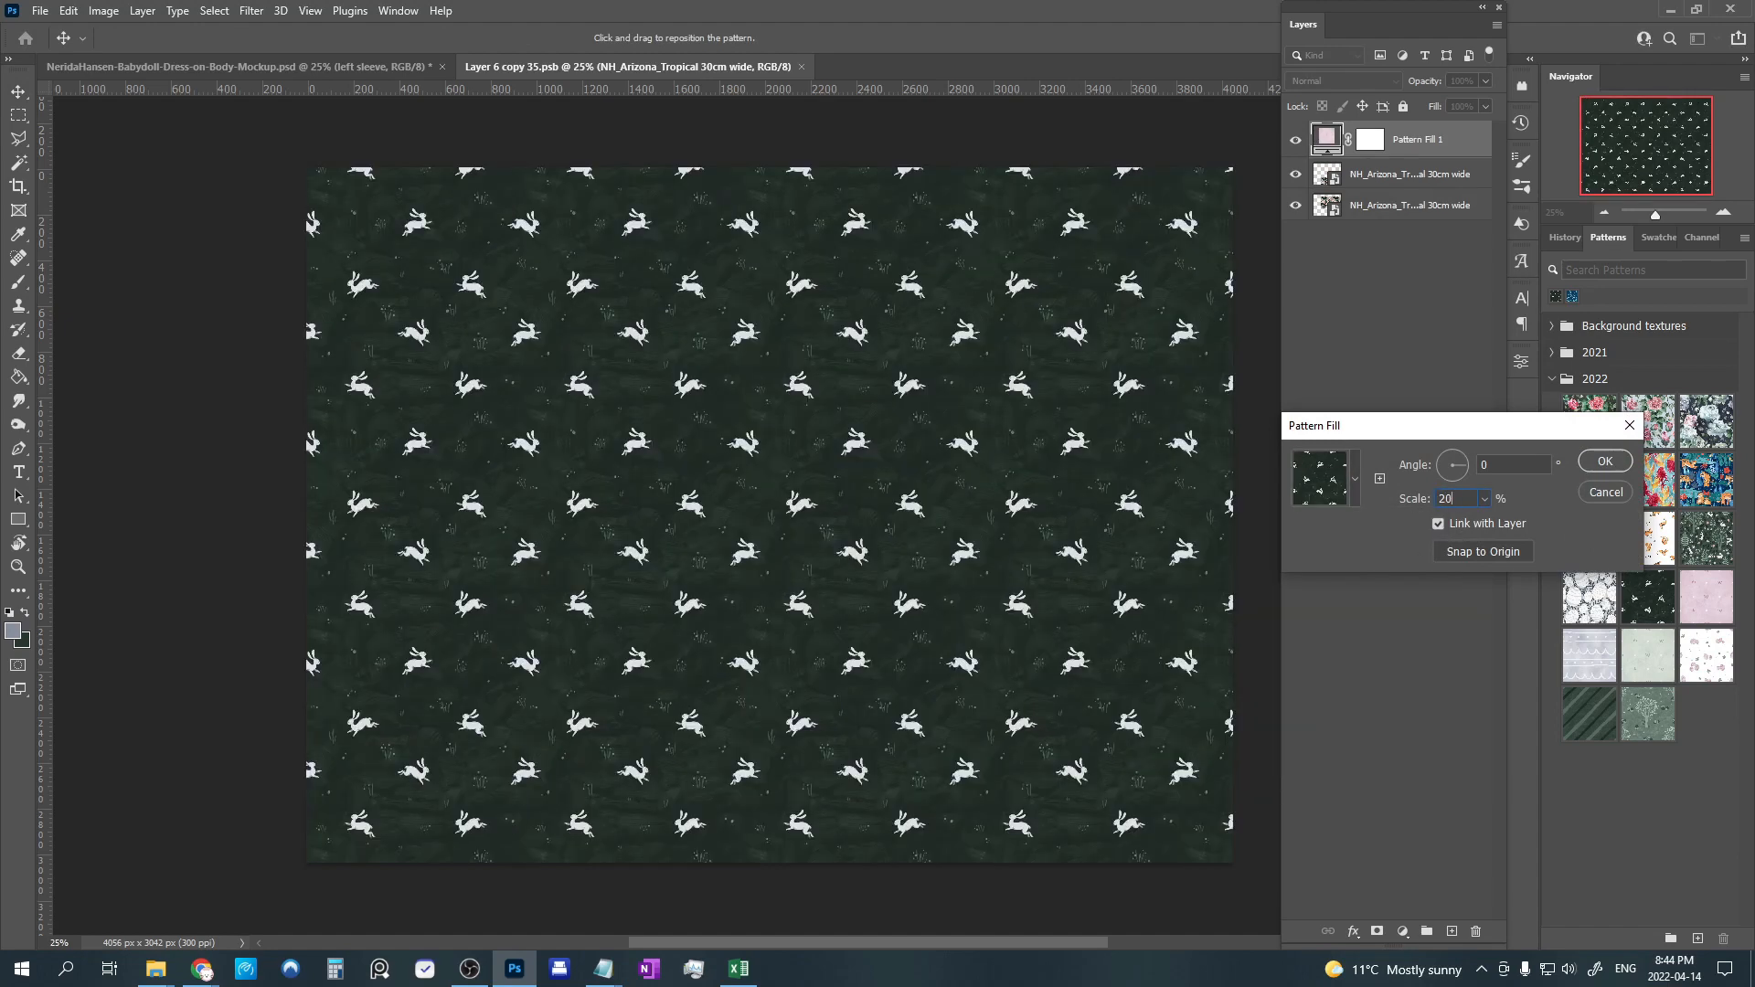
{"action": "left_click", "coordinate": [1602, 460]}
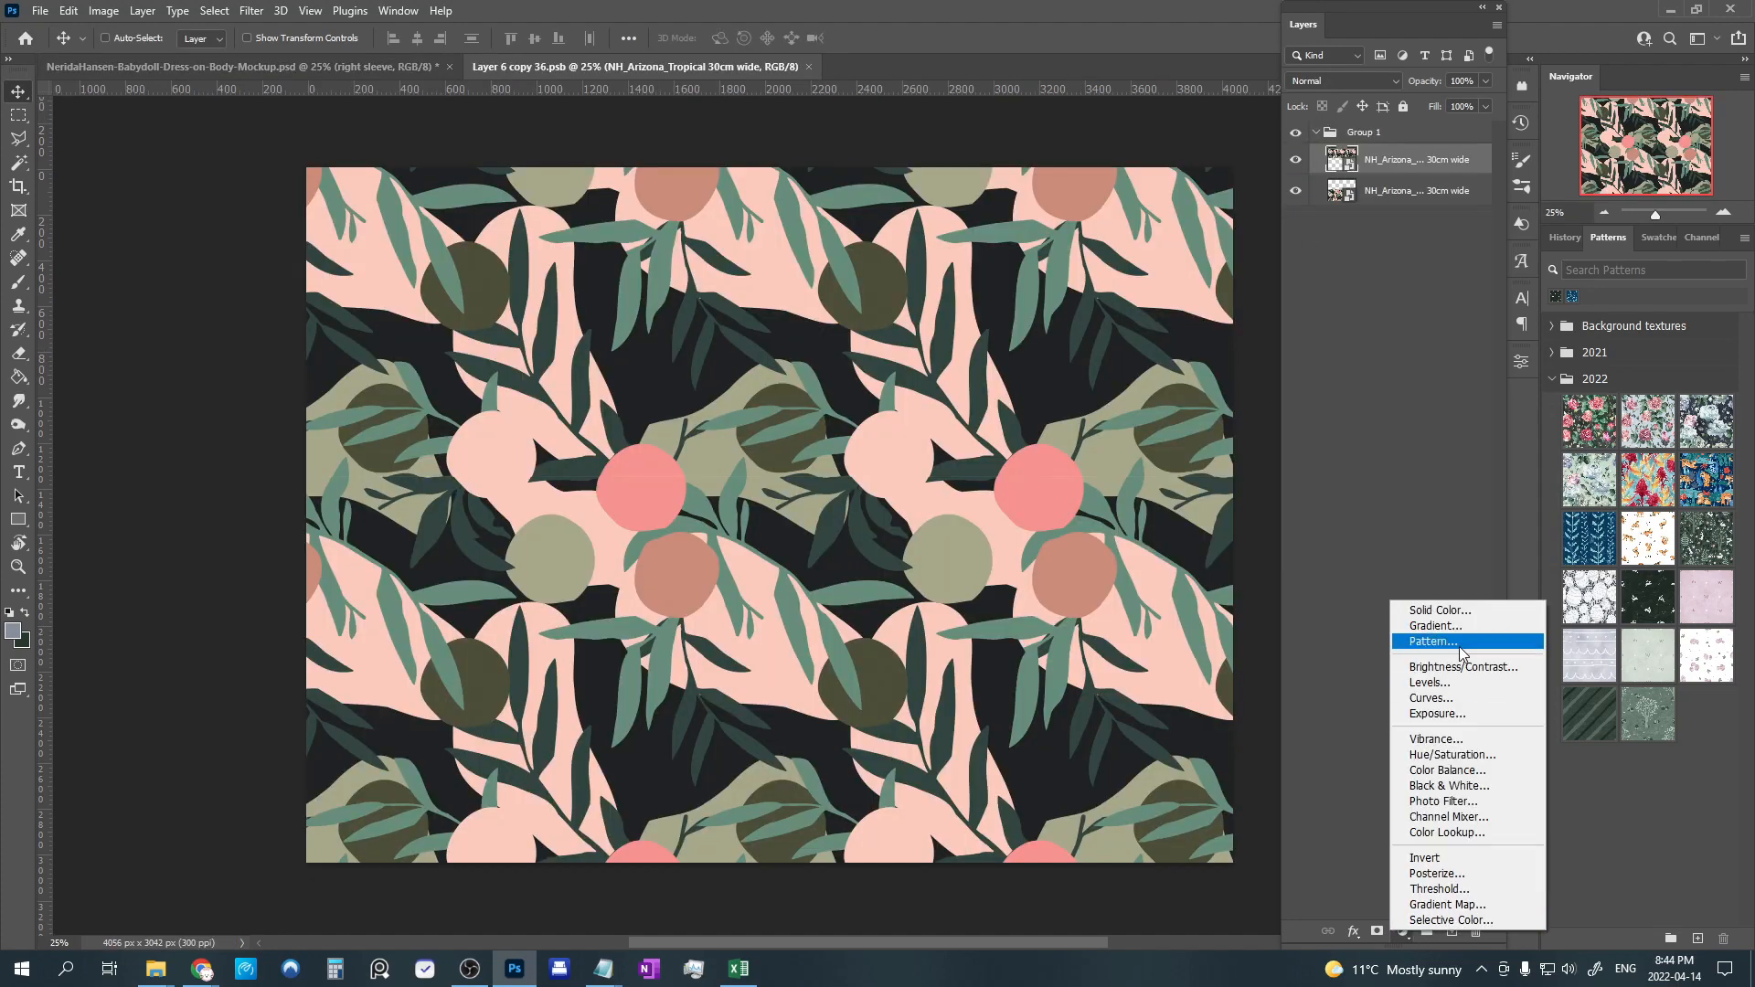
{"action": "left_click", "coordinate": [1434, 640]}
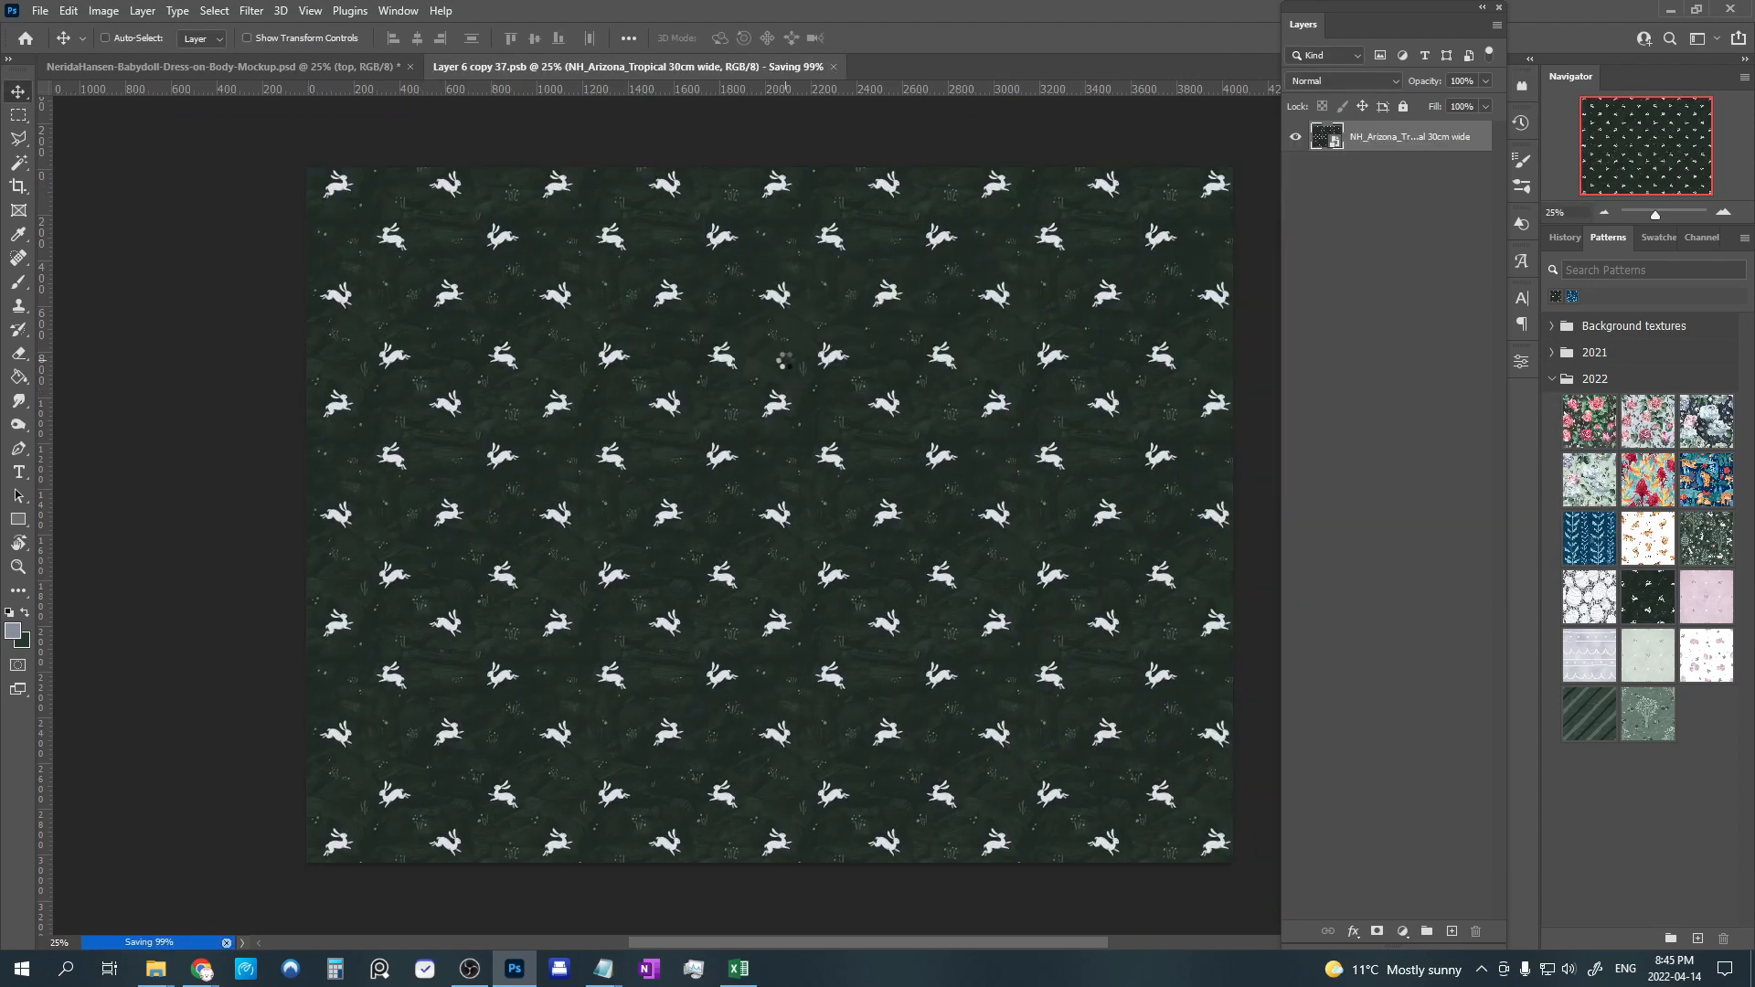
Return to the dress mockup and reopen the left sleeve's smart object contents.
{"action": "left_click", "coordinate": [223, 66]}
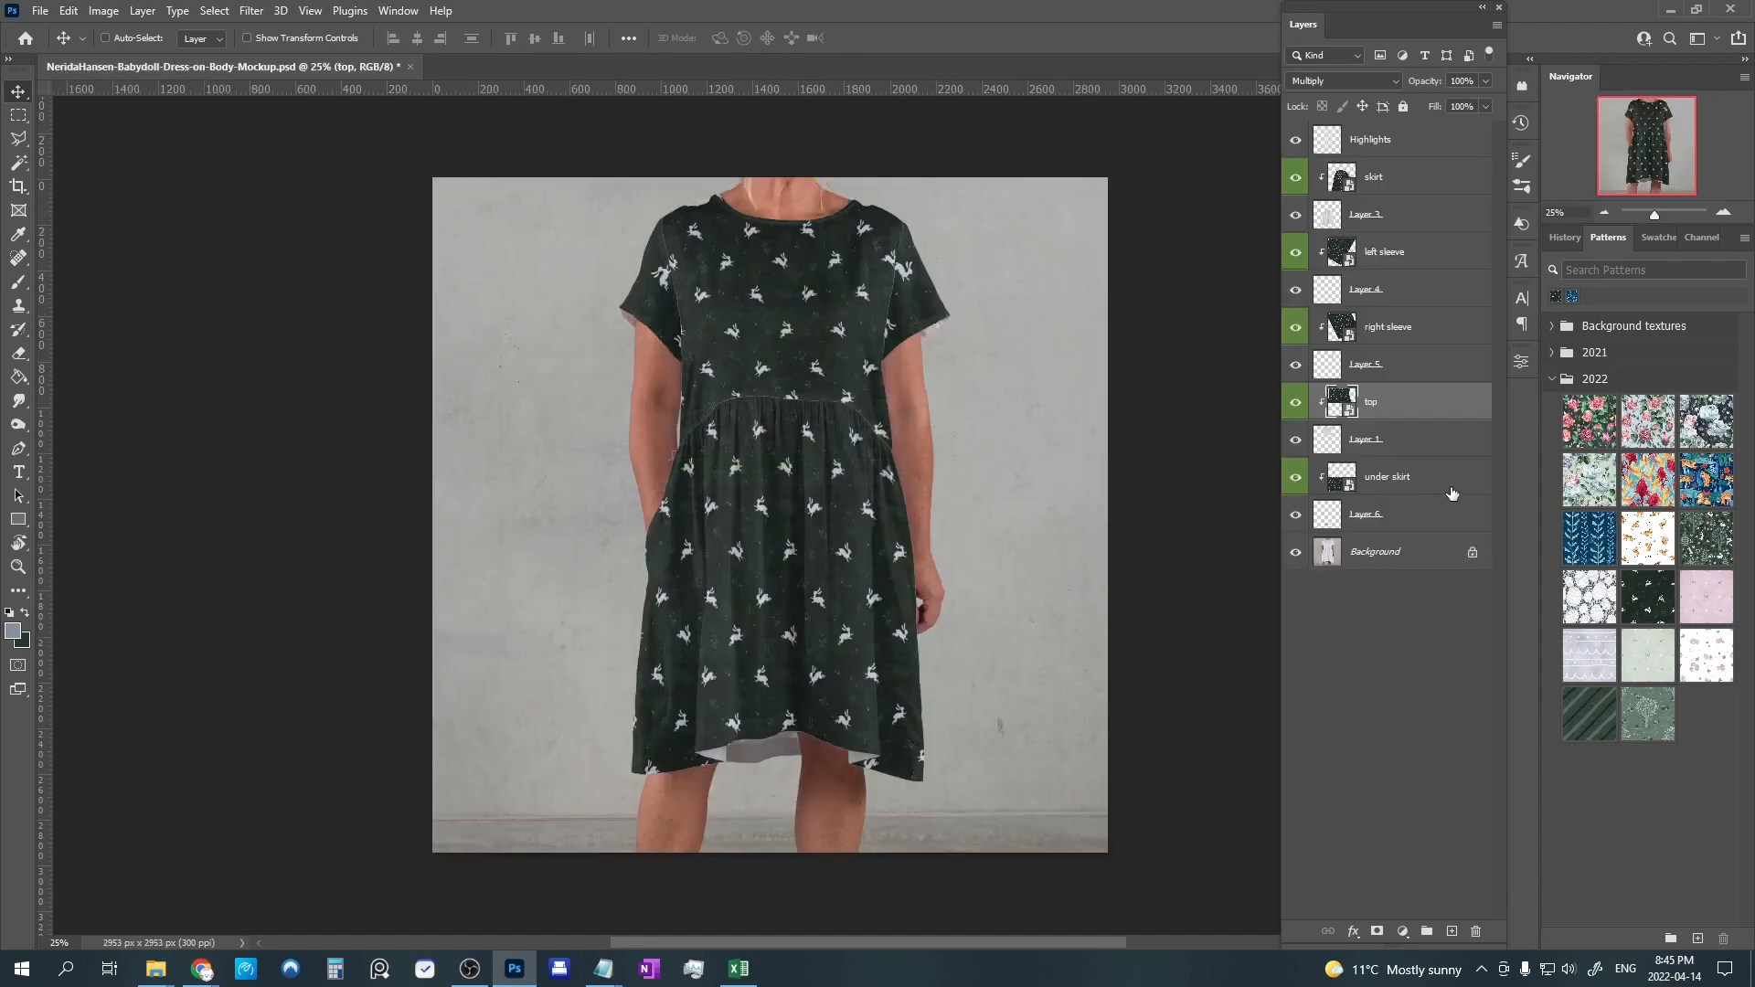
{"action": "mouse_move", "coordinate": [726, 435]}
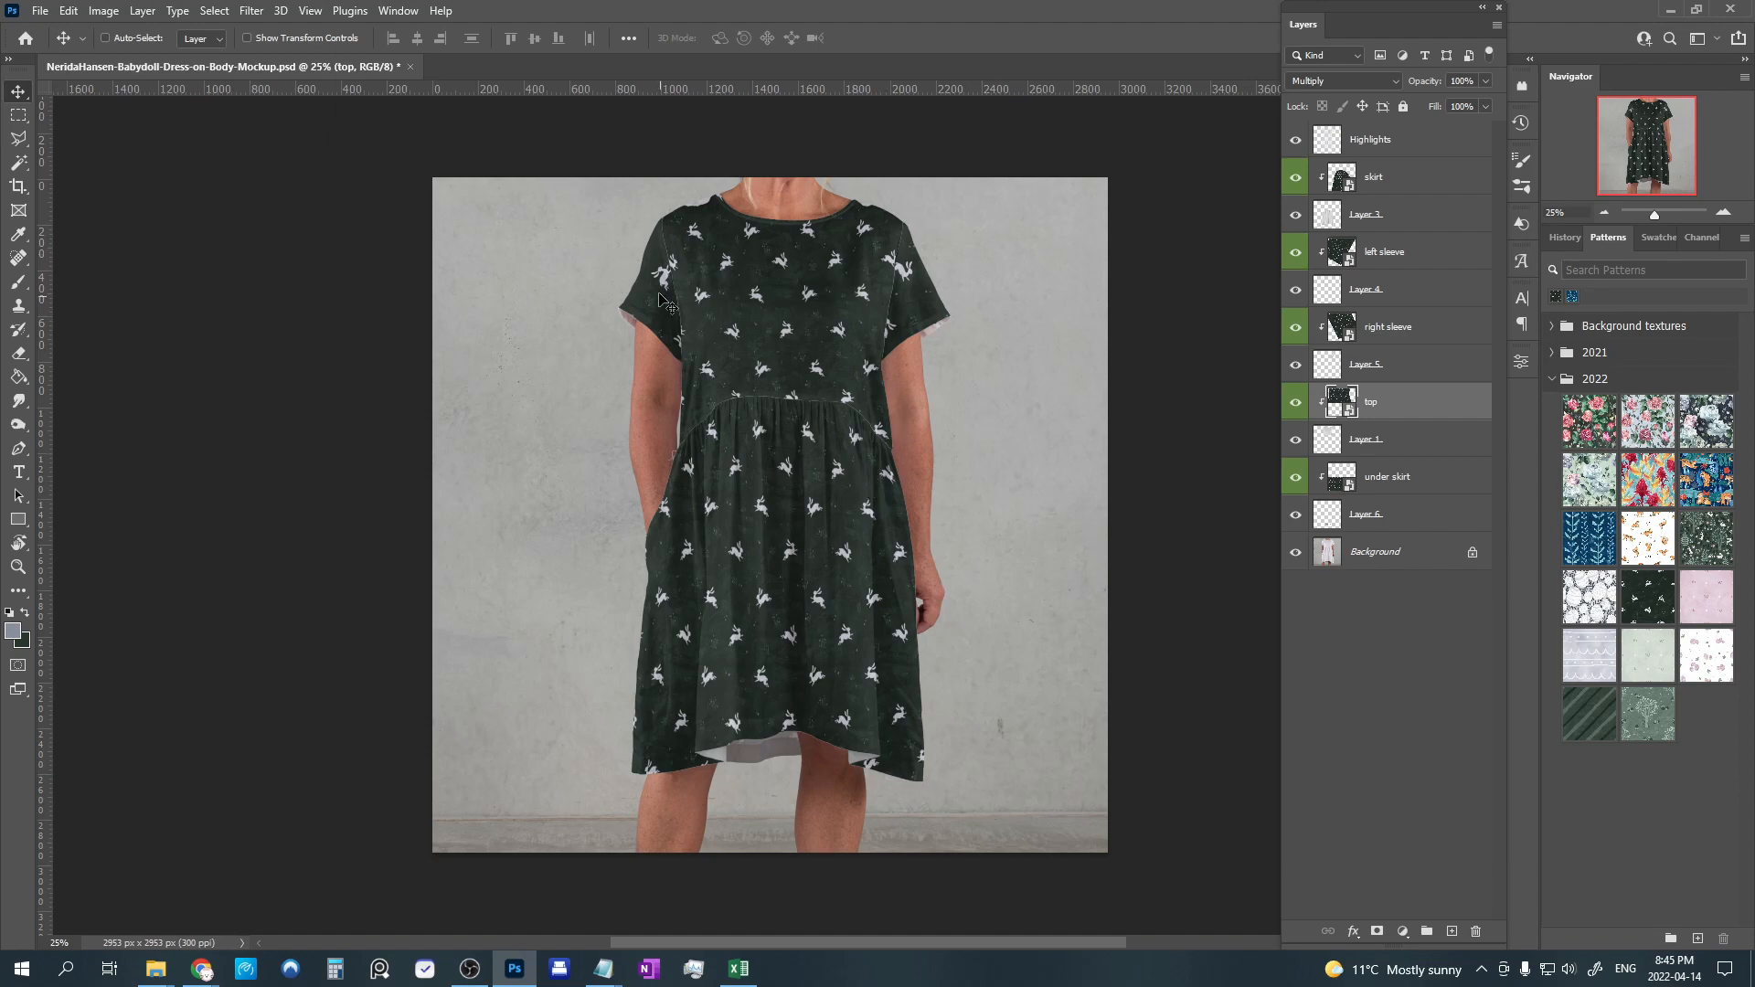
{"action": "mouse_move", "coordinate": [918, 280]}
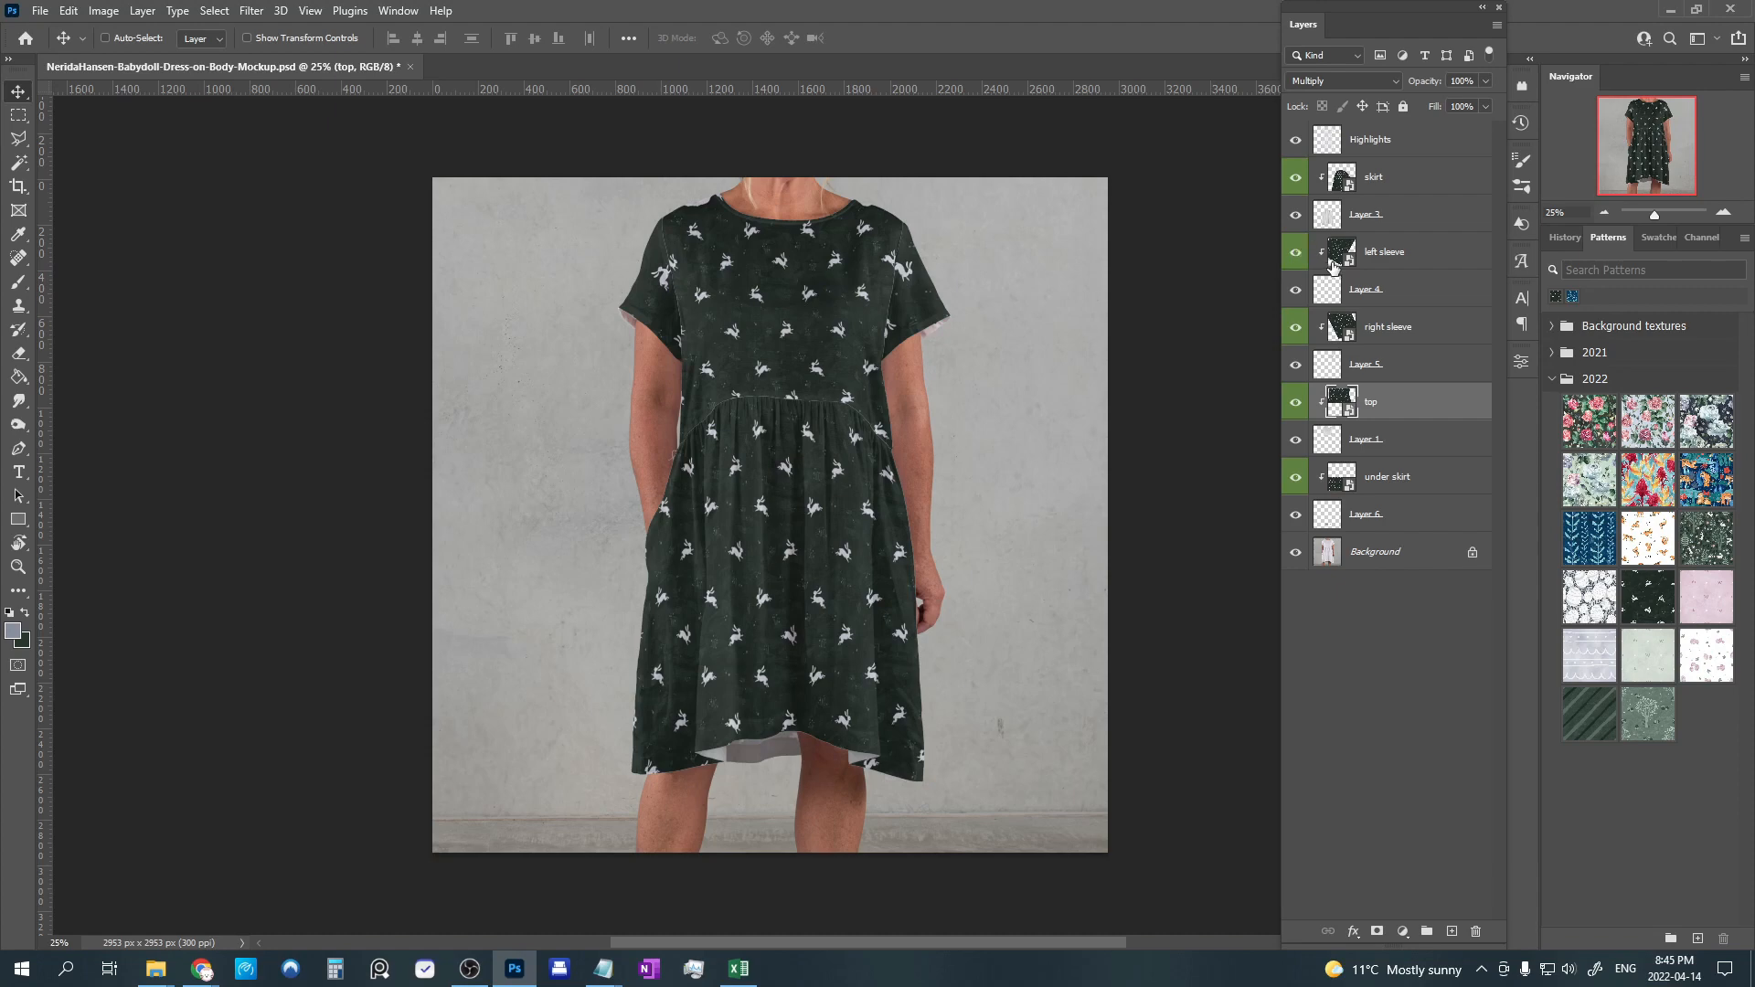
{"action": "left_click", "coordinate": [1384, 250]}
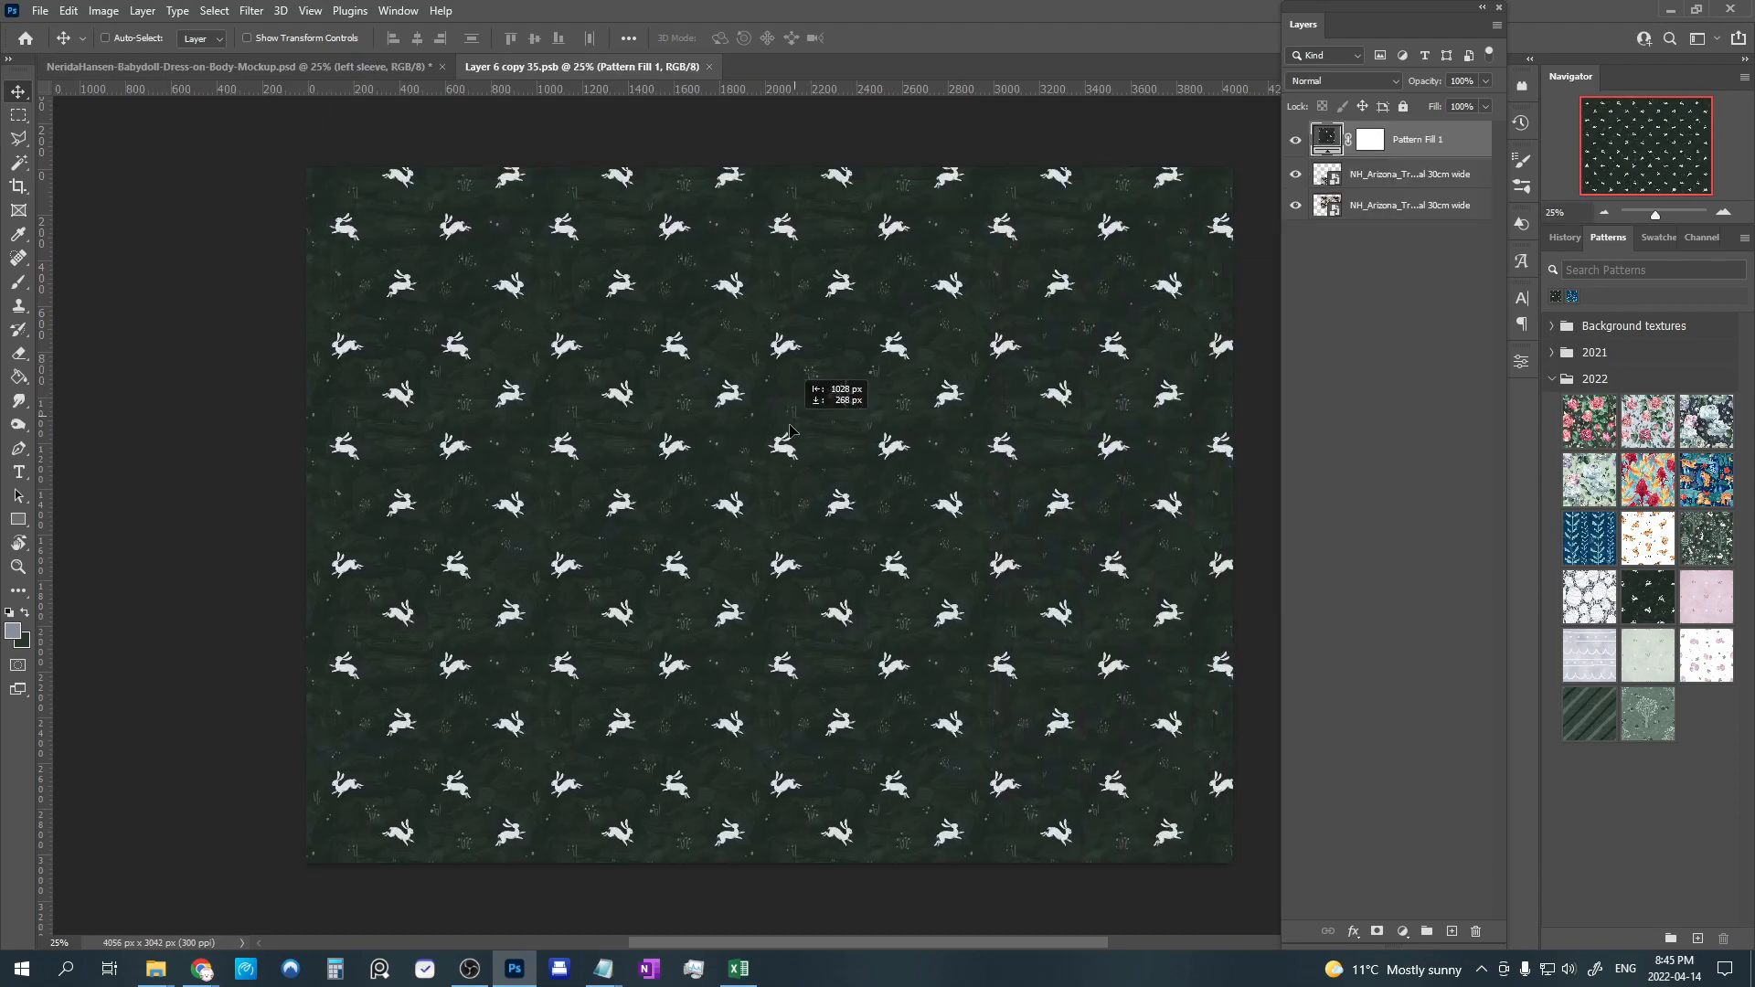
Close the Layer 6 copy 35.psb tab, saving the adjusted left sleeve pattern.
{"action": "left_click", "coordinate": [706, 68]}
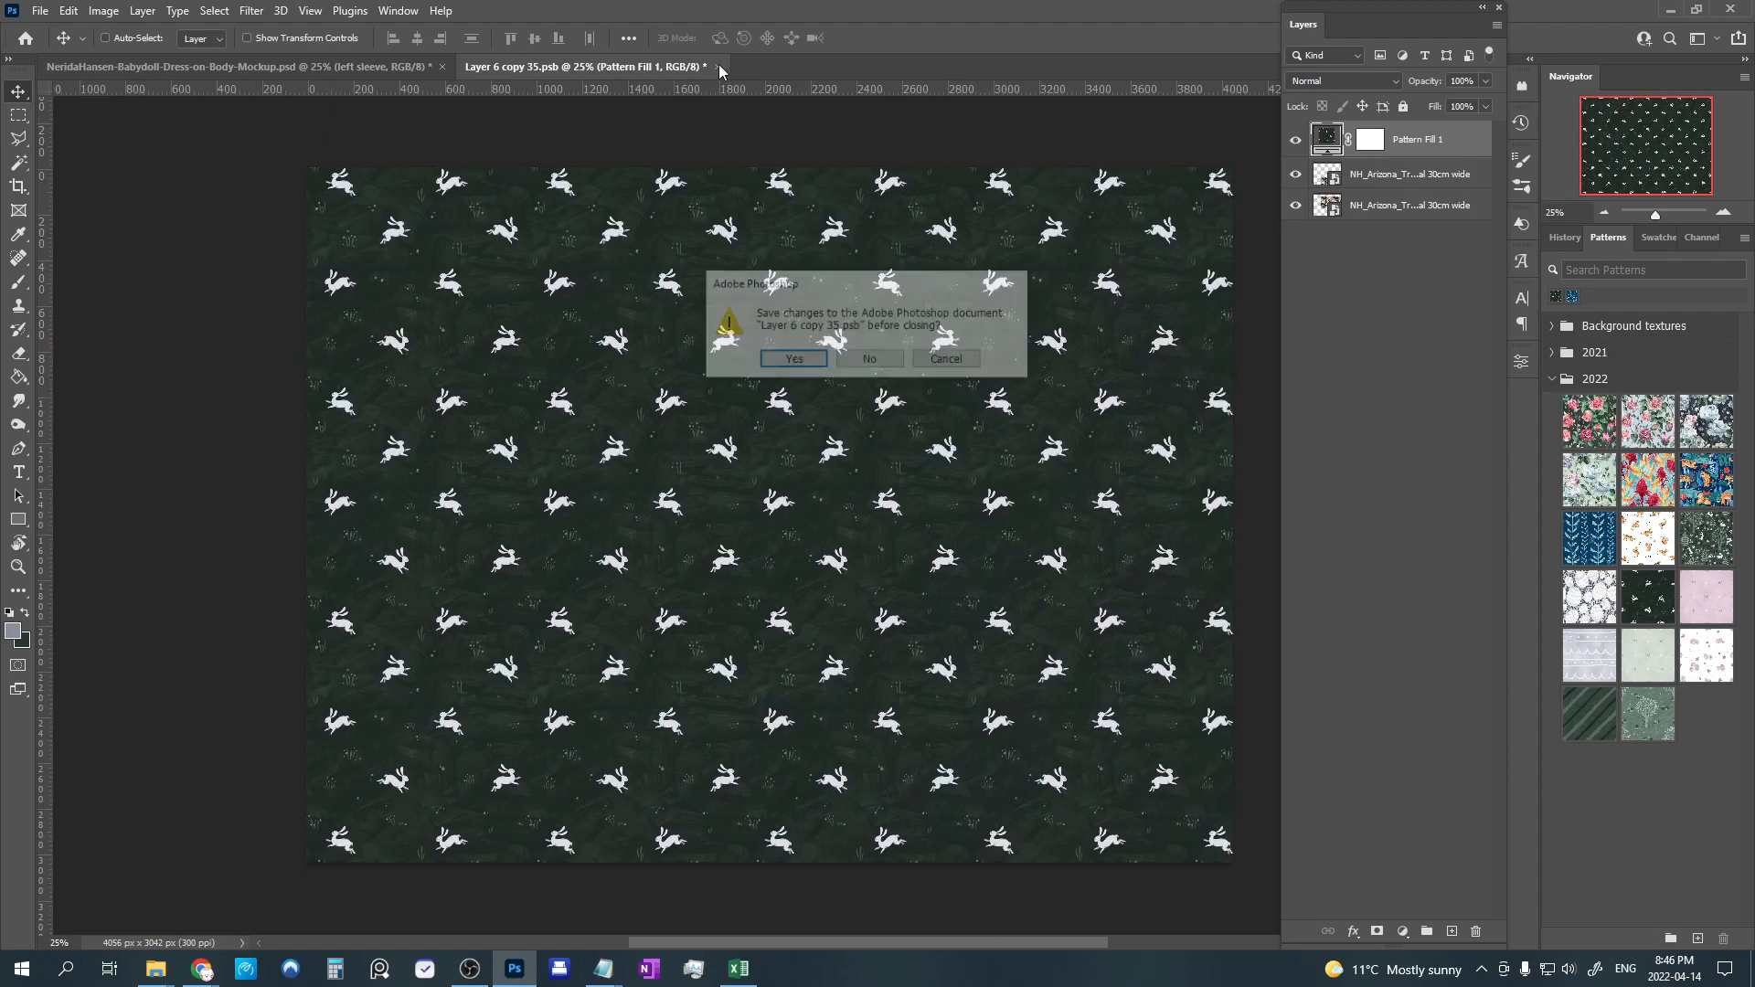
{"action": "left_click", "coordinate": [792, 358]}
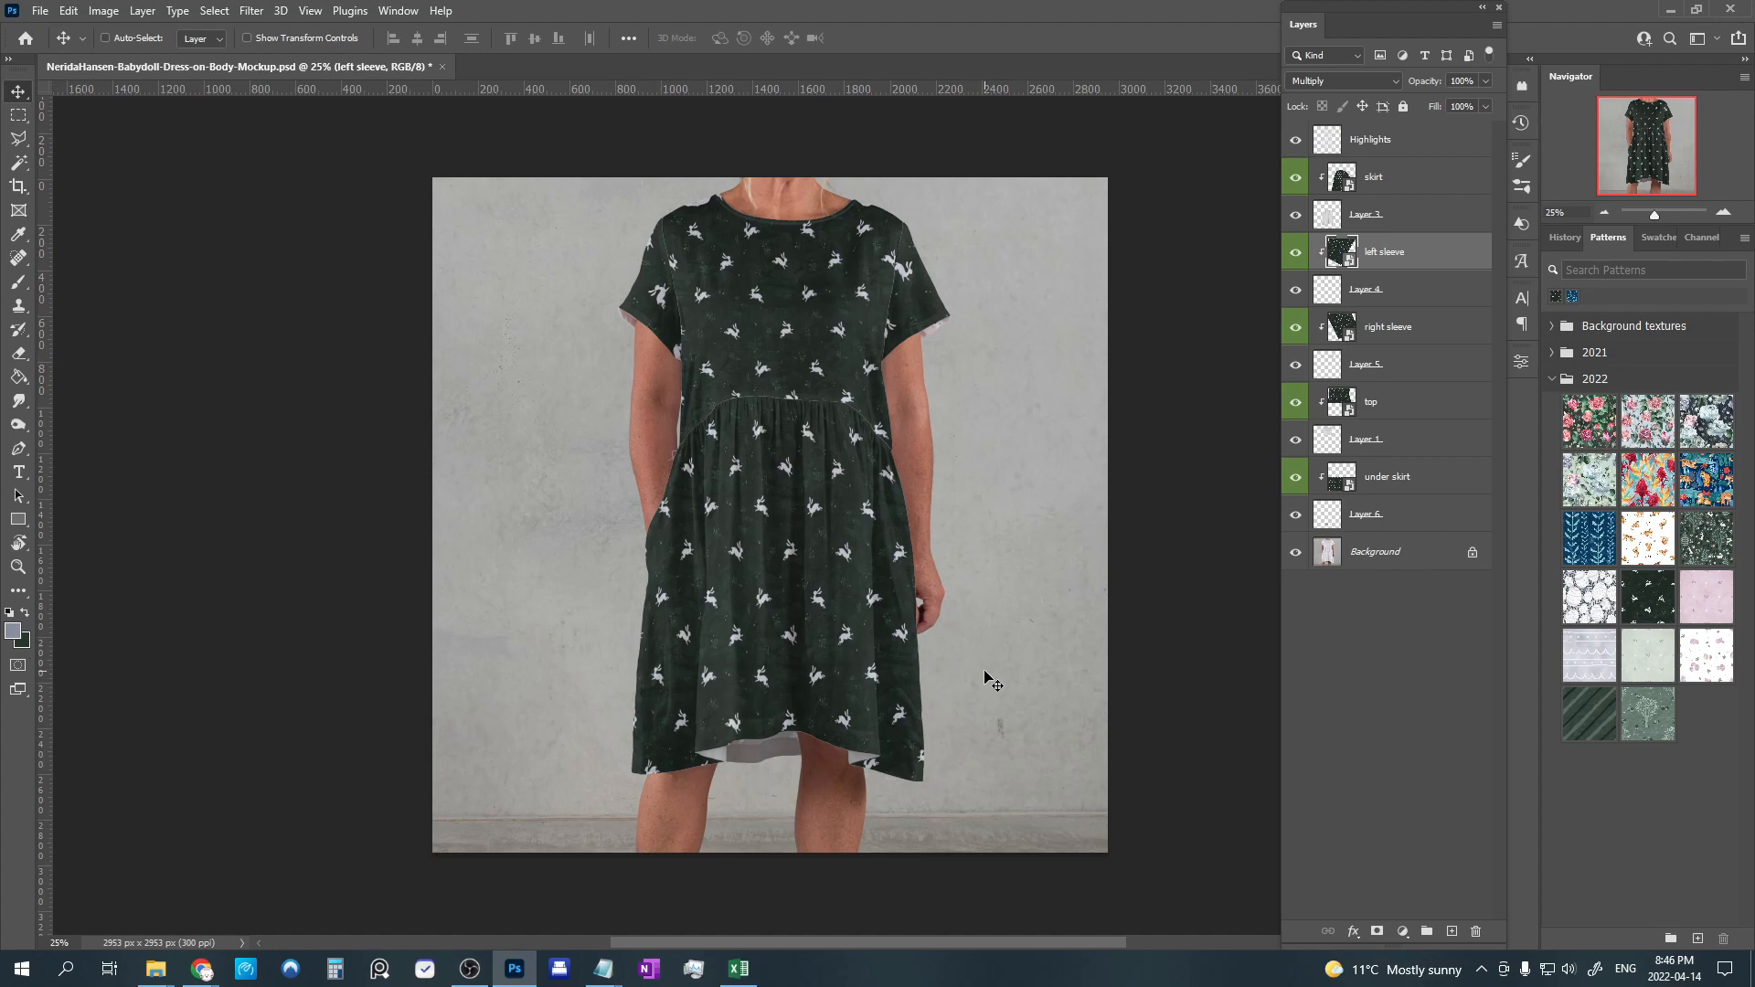
{"action": "mouse_move", "coordinate": [949, 510]}
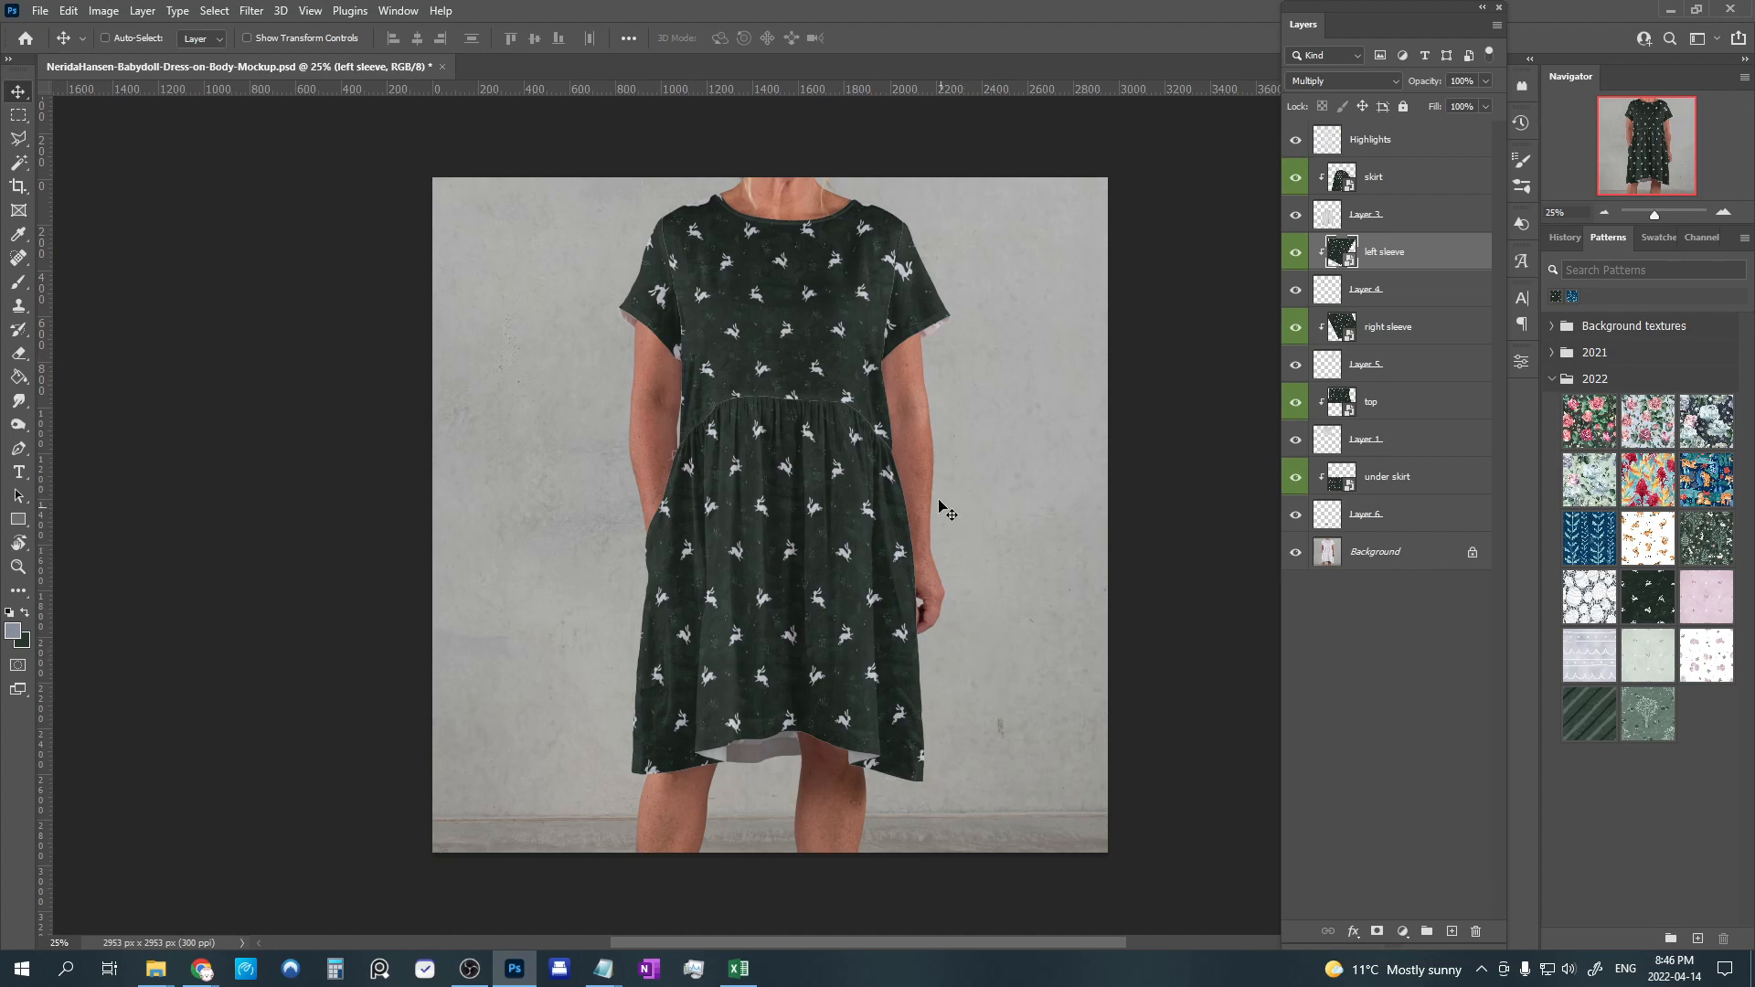
{"action": "mouse_move", "coordinate": [845, 248]}
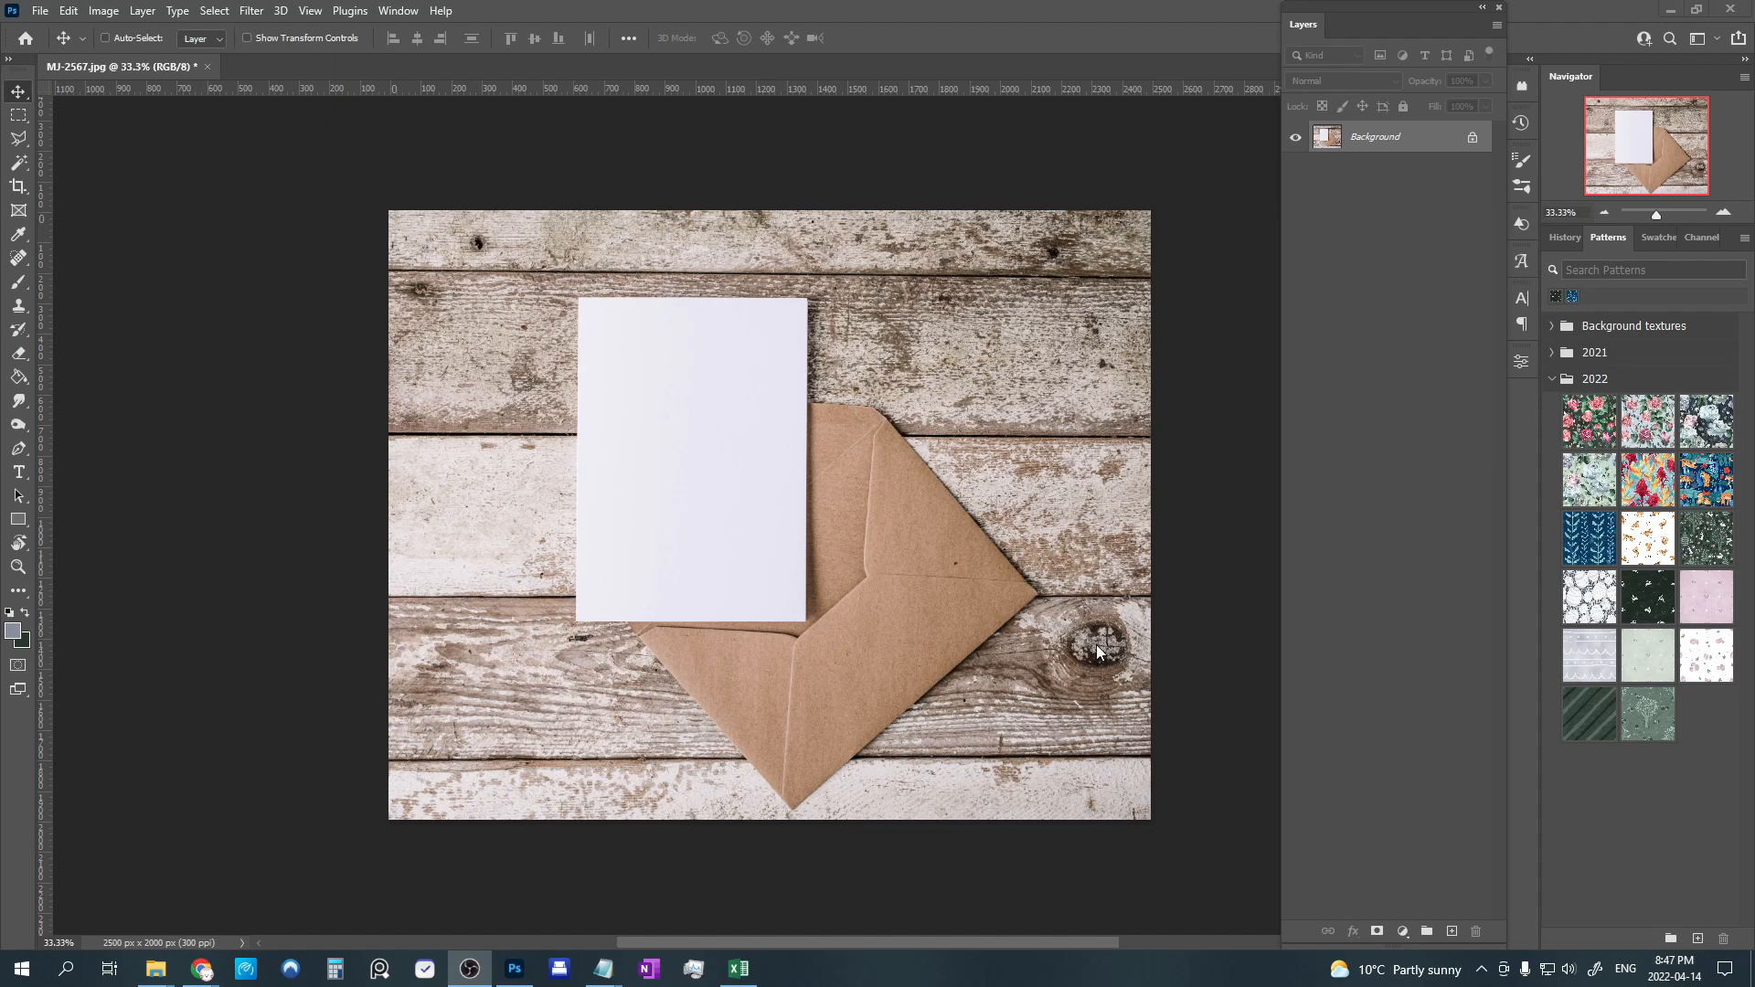
{"action": "mouse_move", "coordinate": [620, 338]}
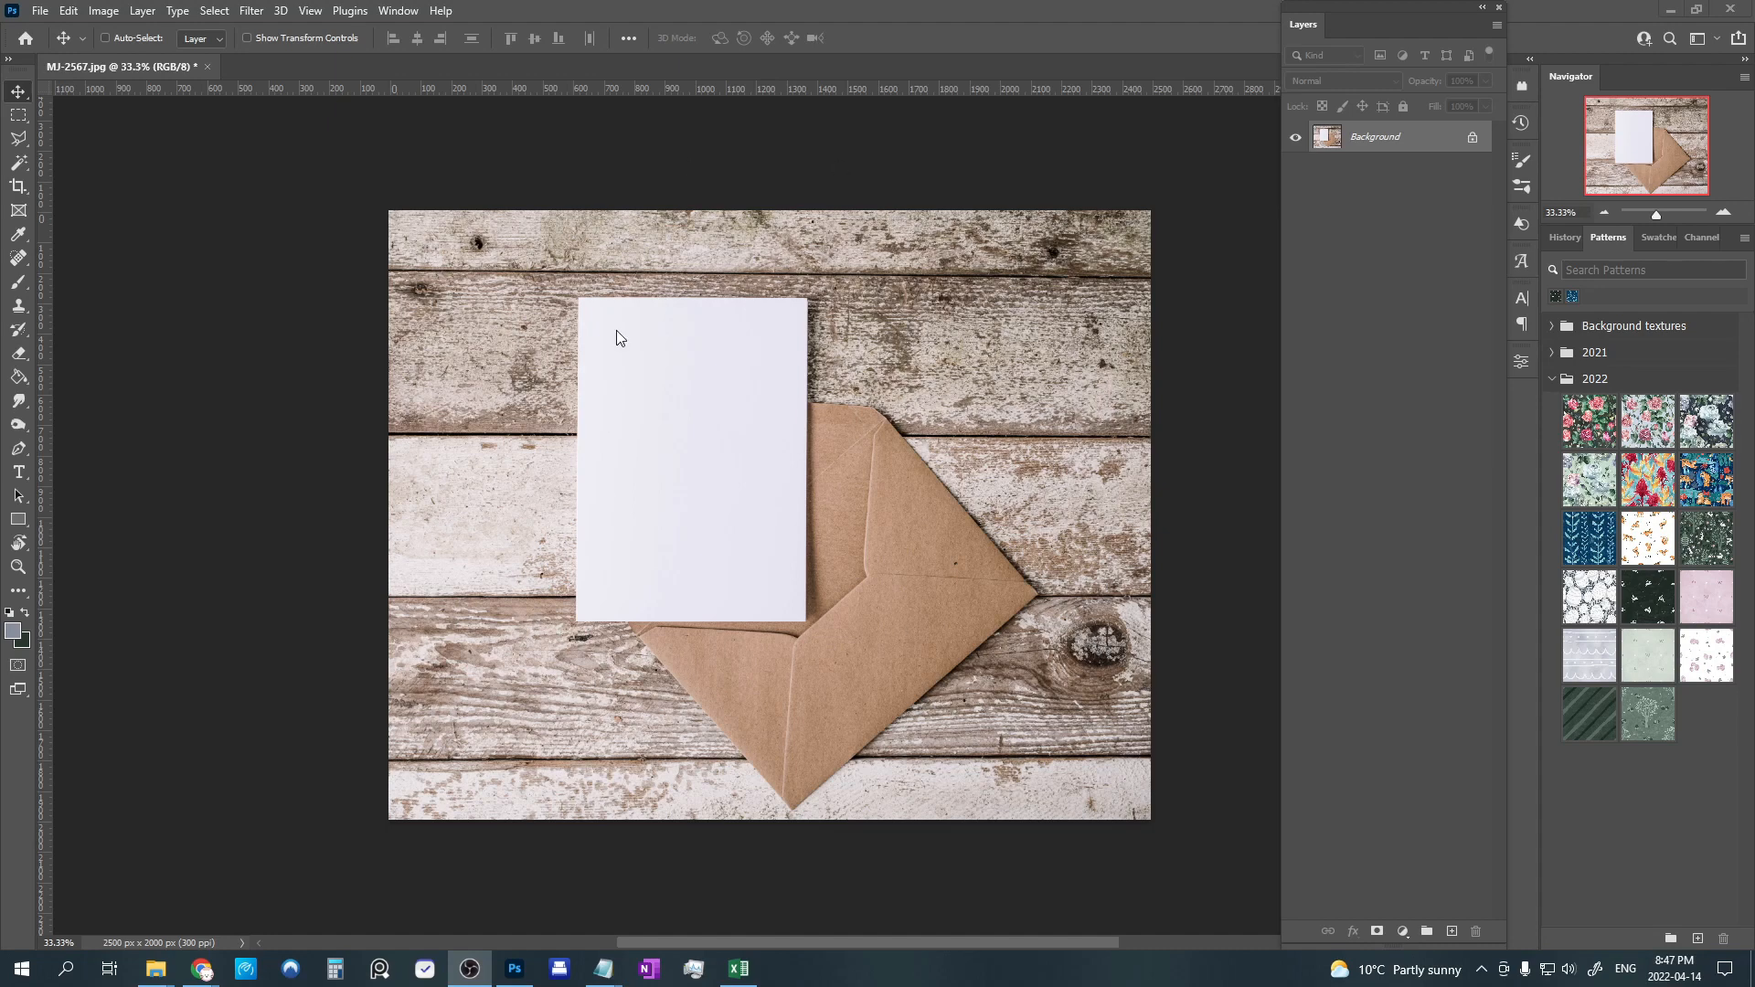
{"action": "mouse_move", "coordinate": [590, 682]}
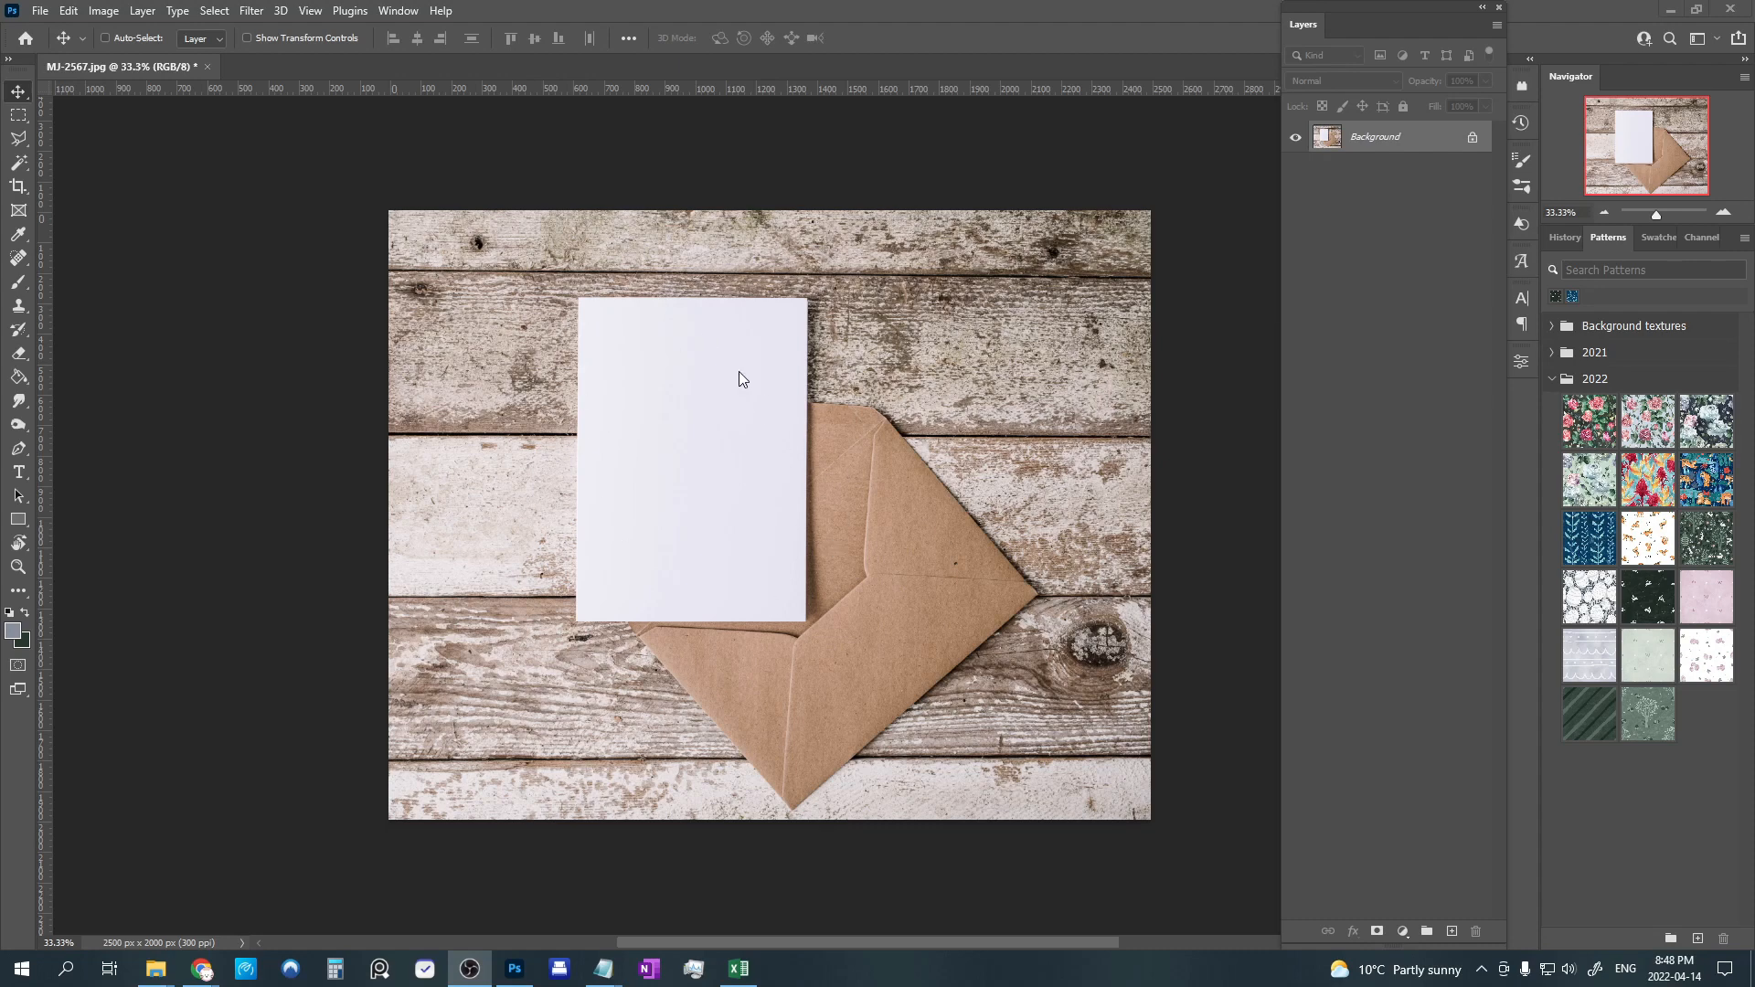
{"action": "mouse_move", "coordinate": [602, 324]}
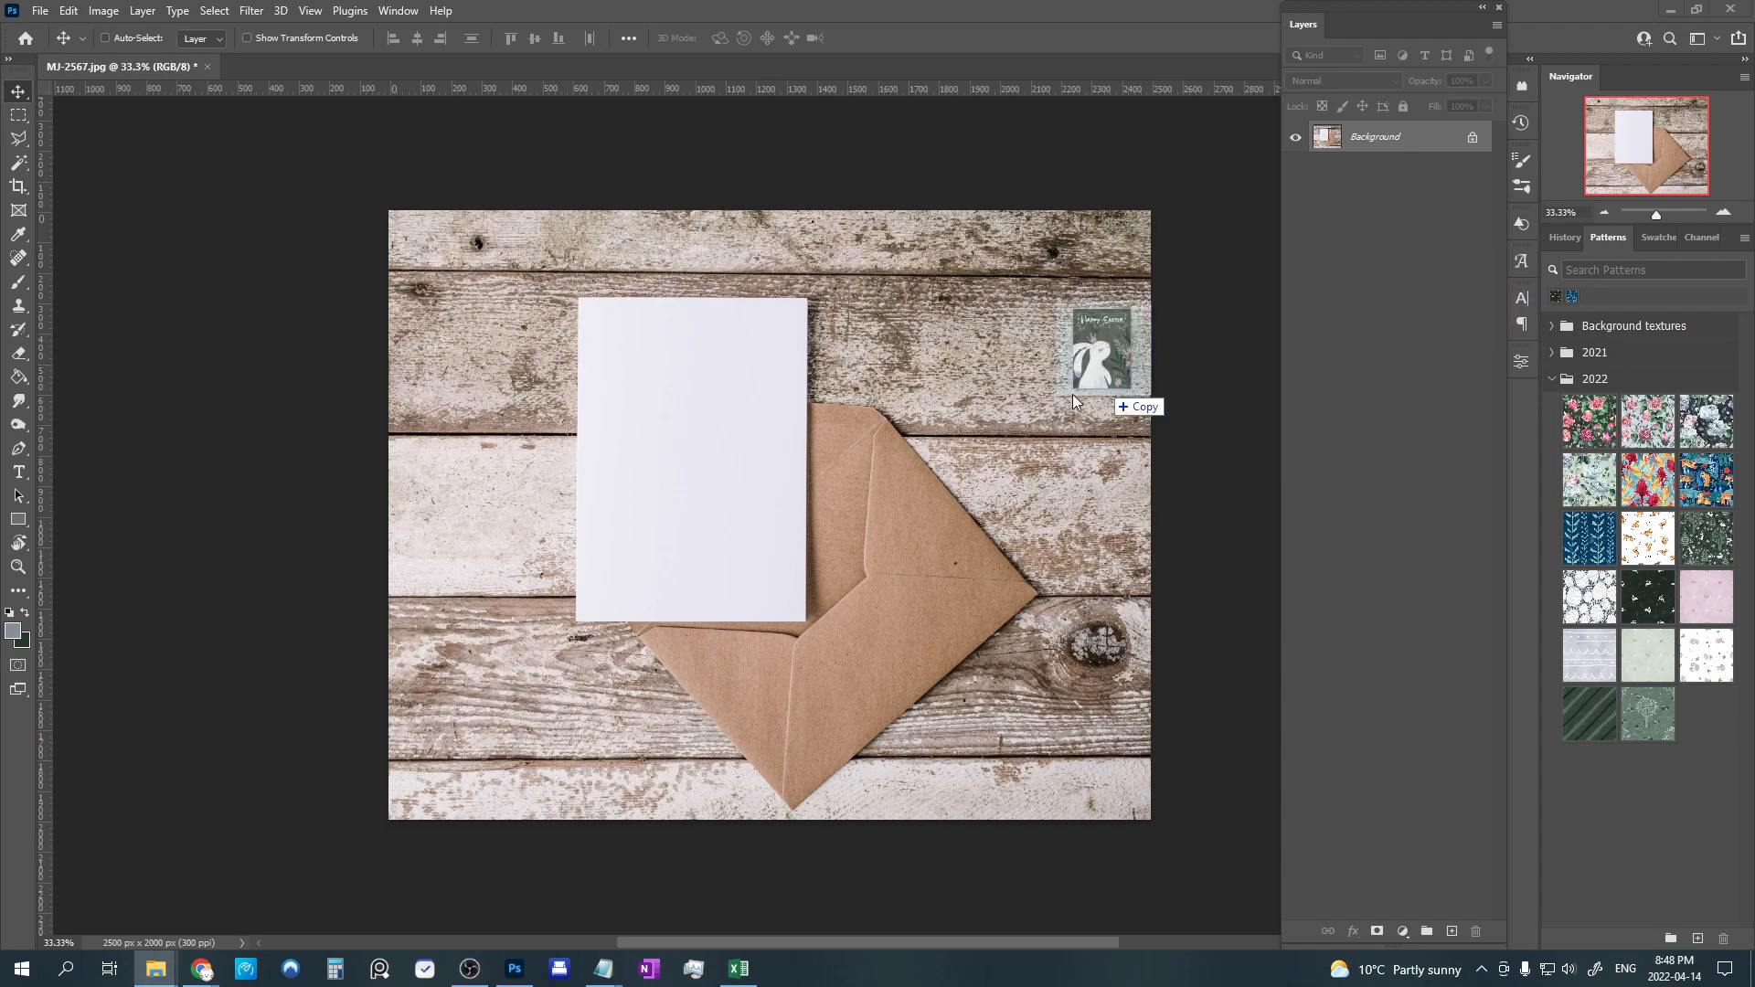
Place the Easter card design onto the envelope photo and lower its layer opacity to 54%.
{"action": "left_click_drag", "start_coordinate": [1102, 351], "coordinate": [770, 516]}
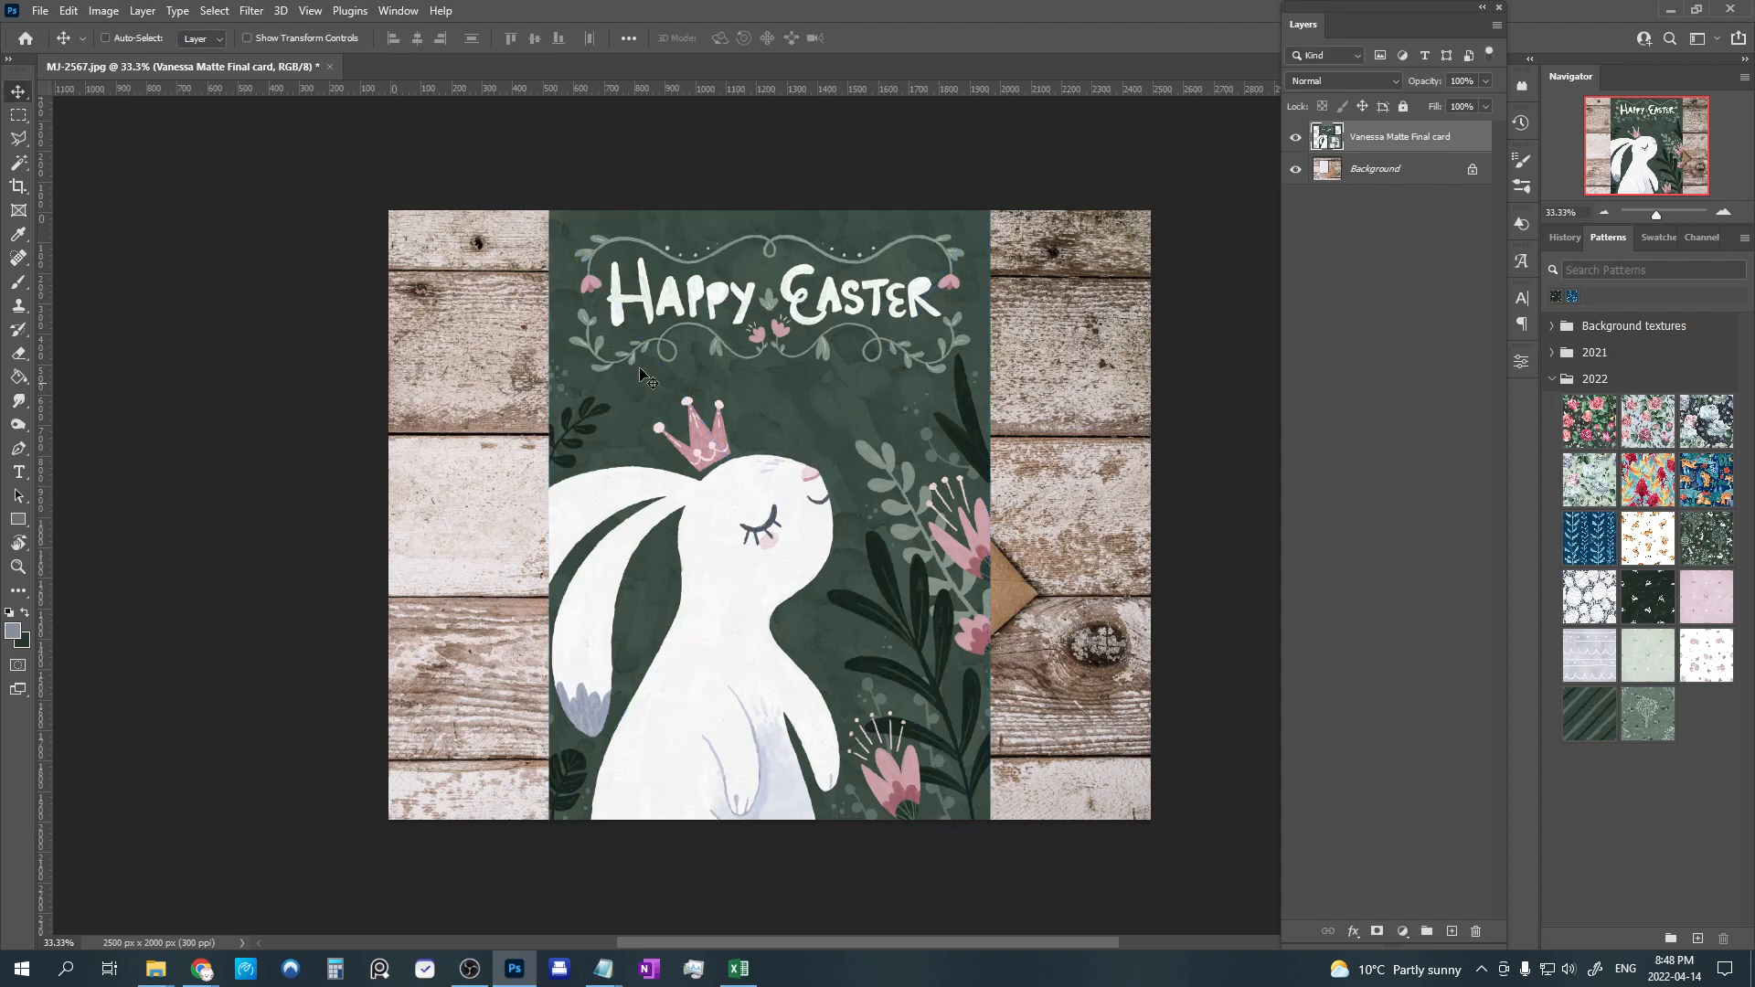
{"action": "mouse_move", "coordinate": [1386, 143]}
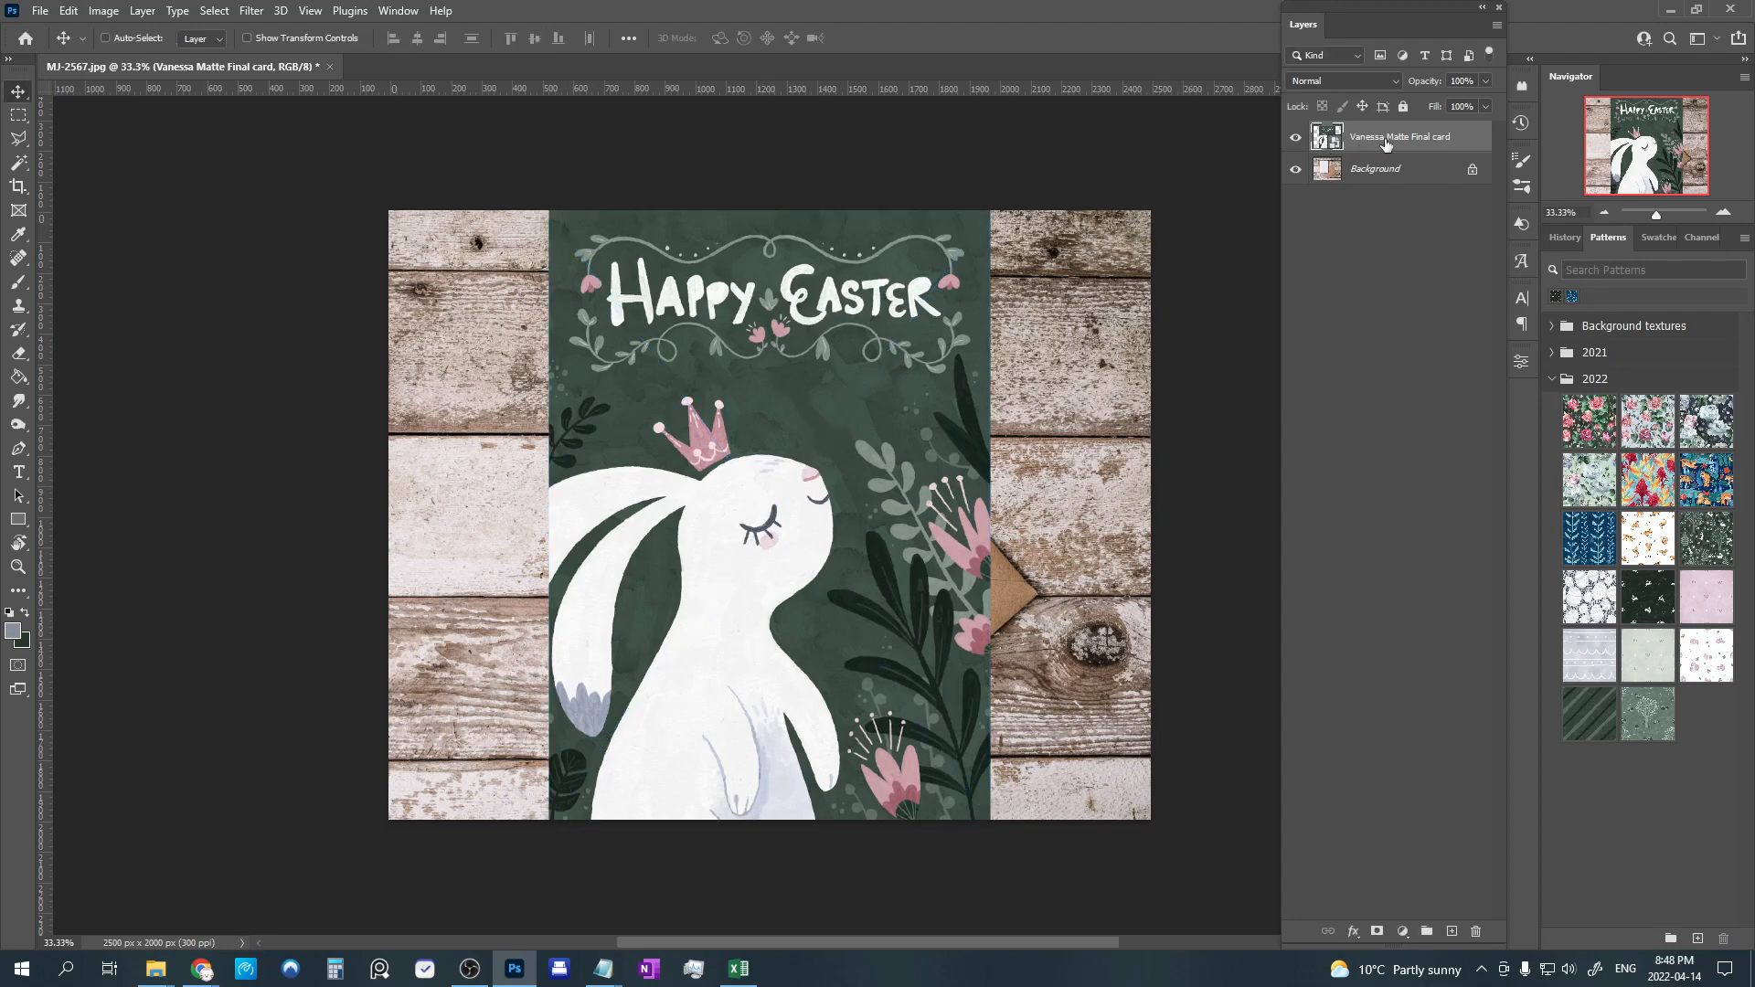
{"action": "mouse_move", "coordinate": [1327, 169]}
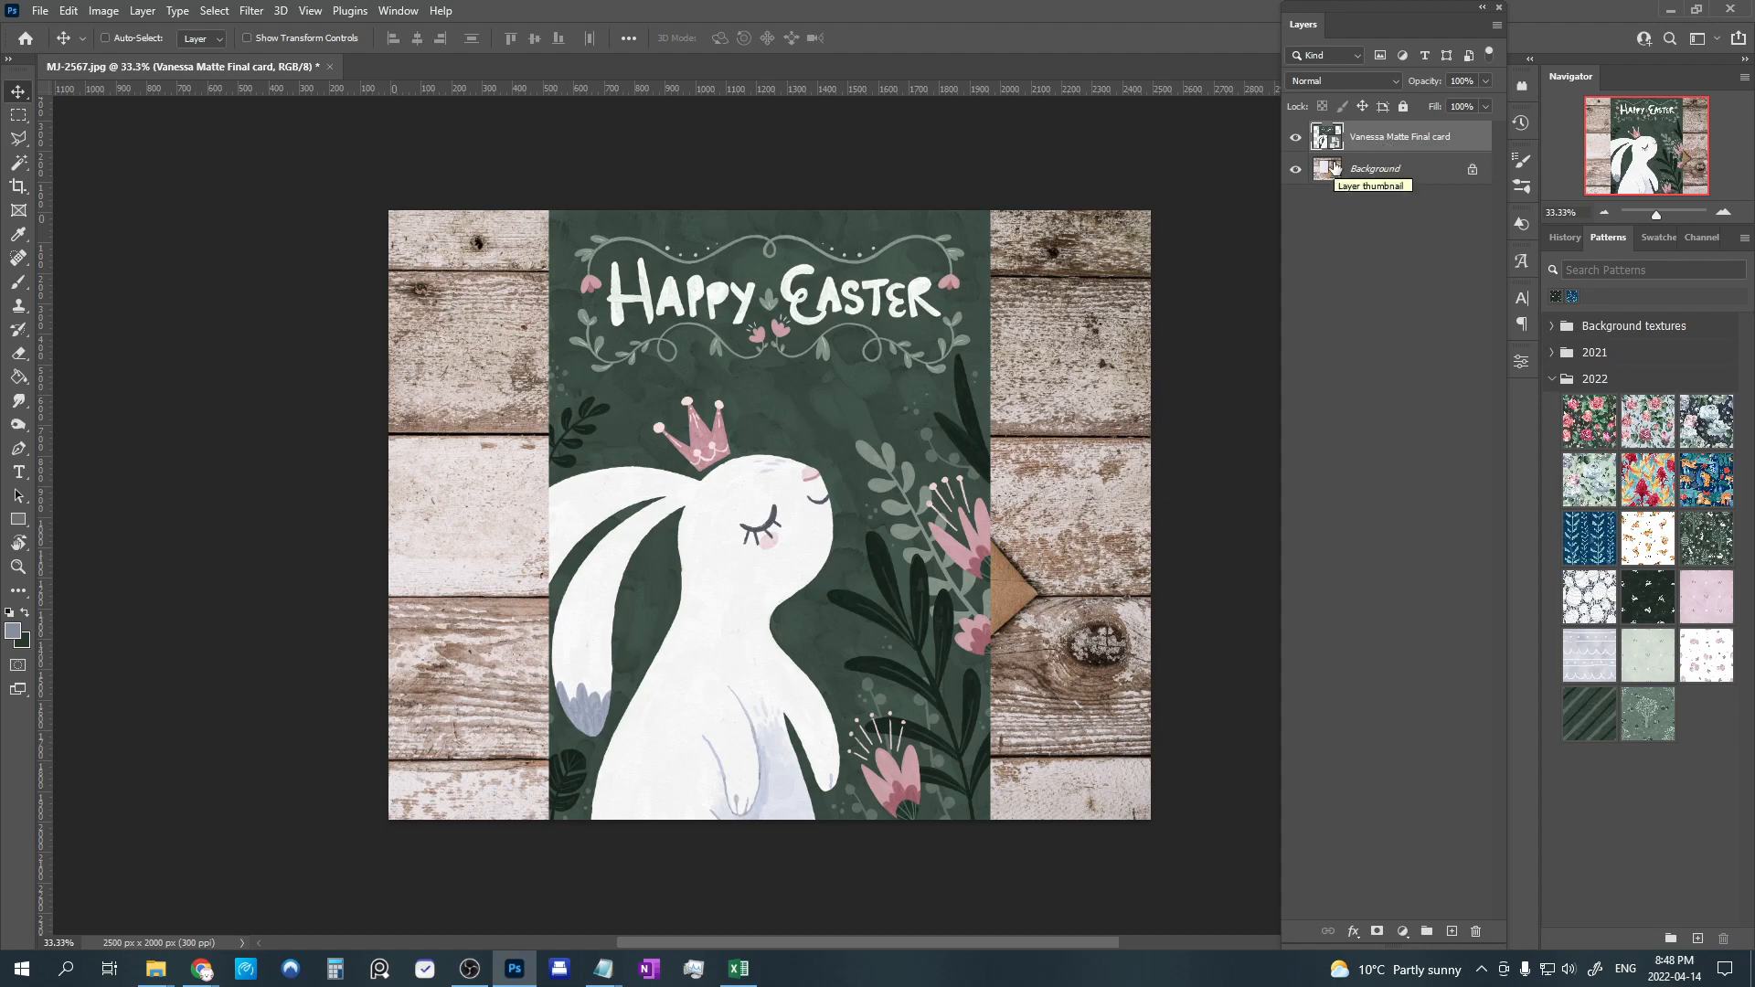
{"action": "mouse_move", "coordinate": [1326, 137]}
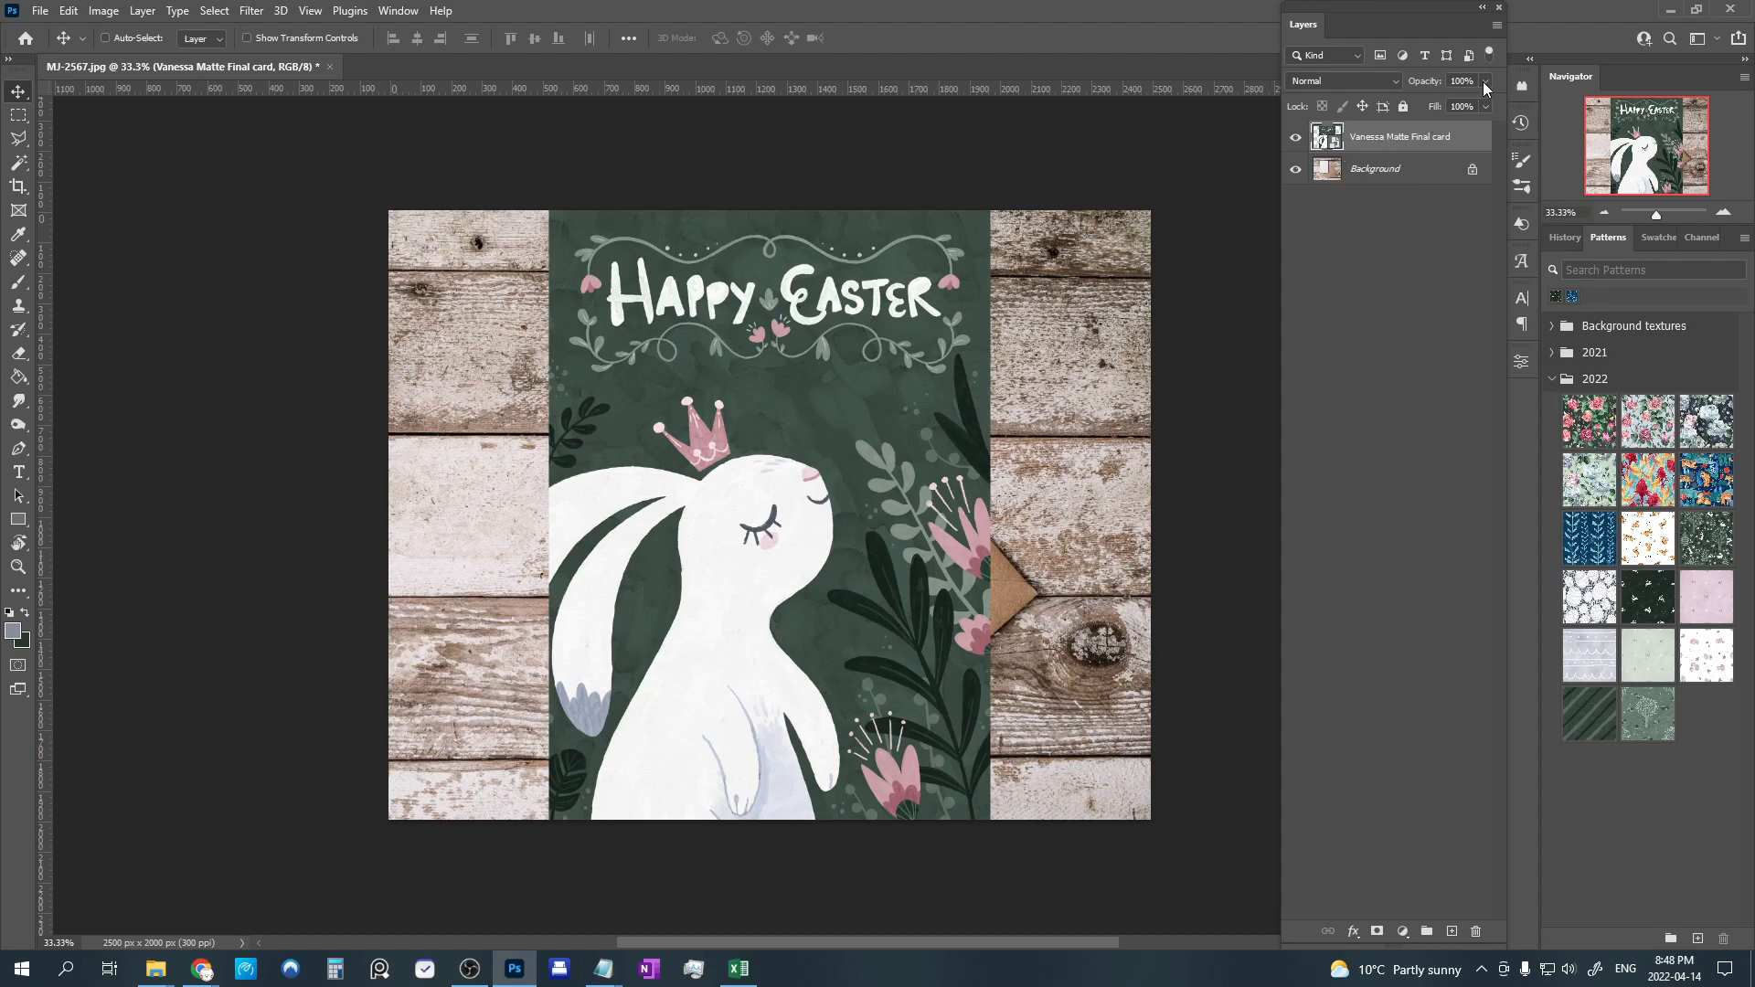
{"action": "left_click_drag", "start_coordinate": [1488, 106], "coordinate": [1448, 106]}
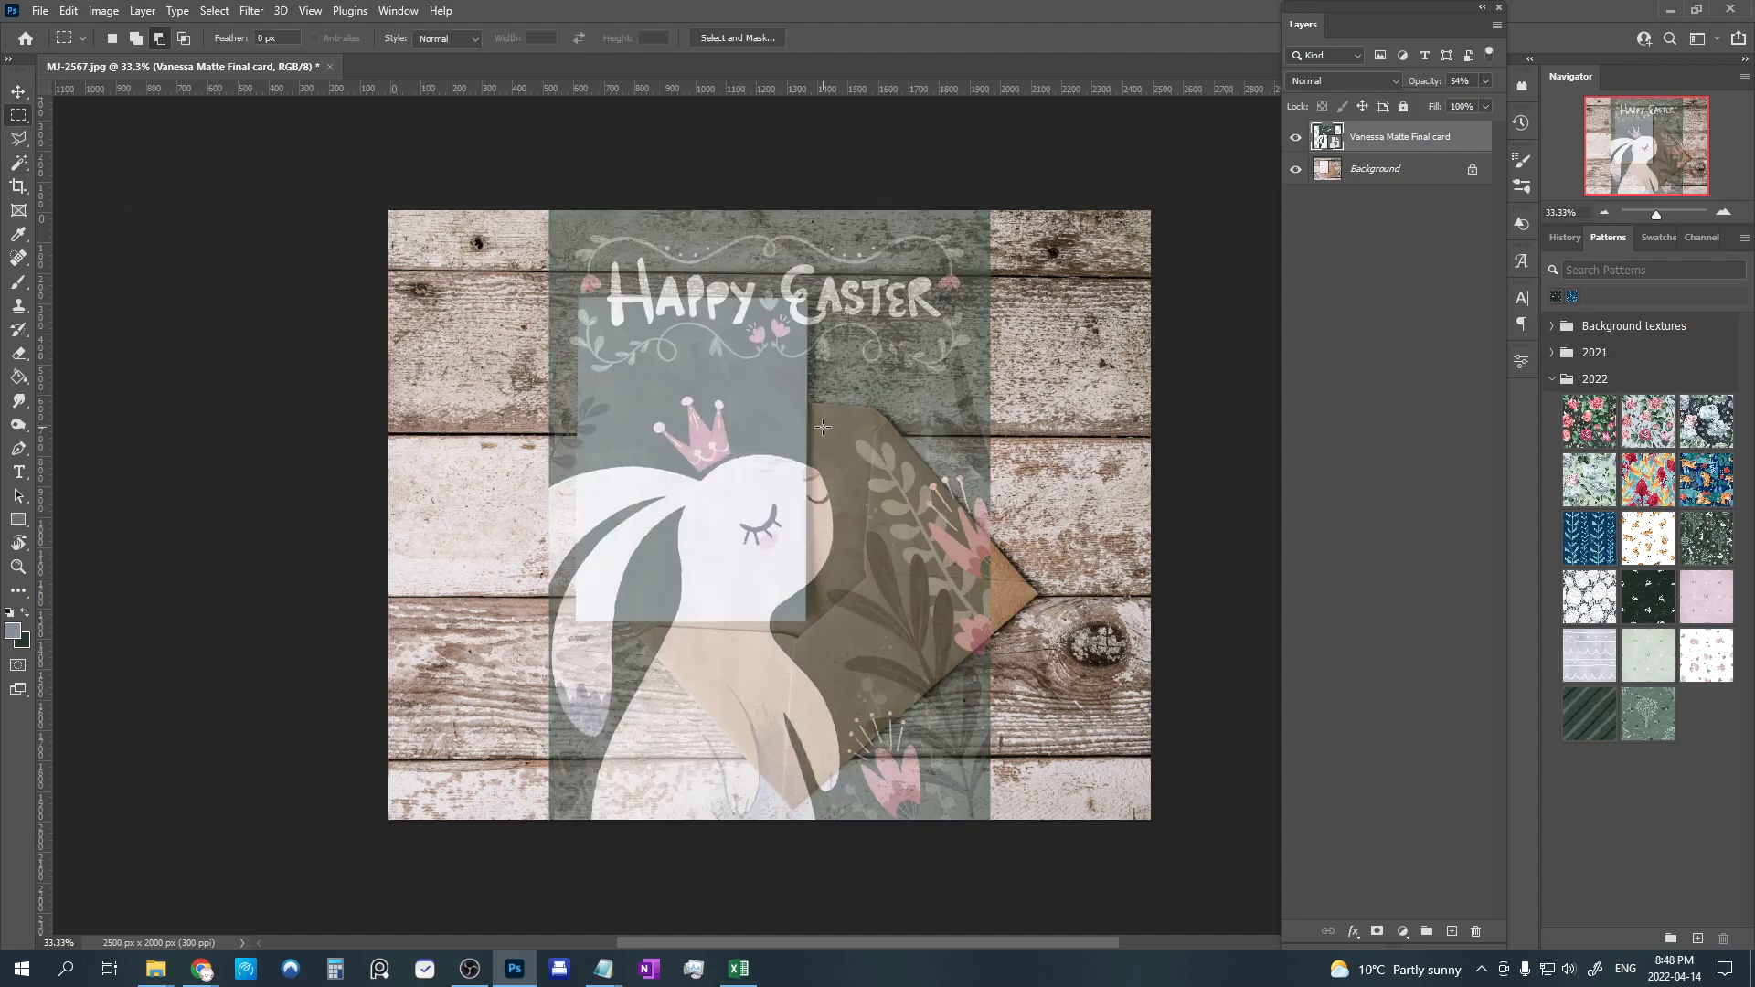
Free-transform the card, scaling it down proportionally and fitting its top-left corner to the photo card.
{"action": "key", "text": "ctrl+t"}
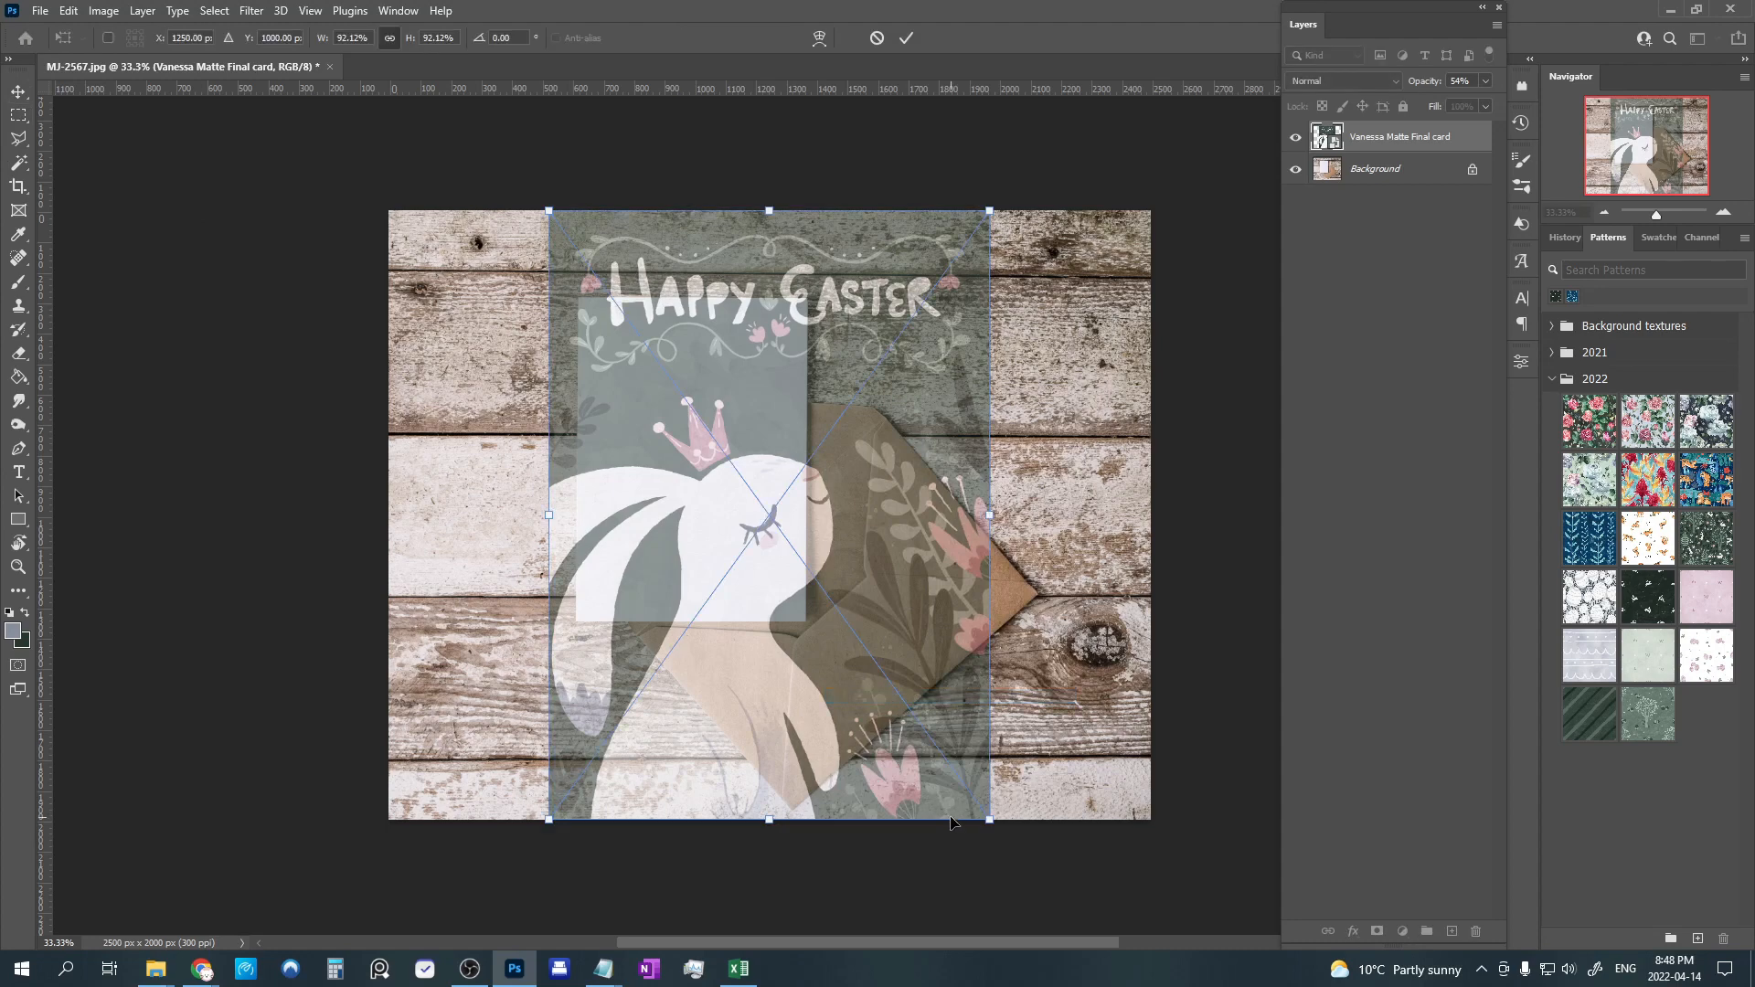
{"action": "left_click_drag", "start_coordinate": [987, 818], "coordinate": [847, 621]}
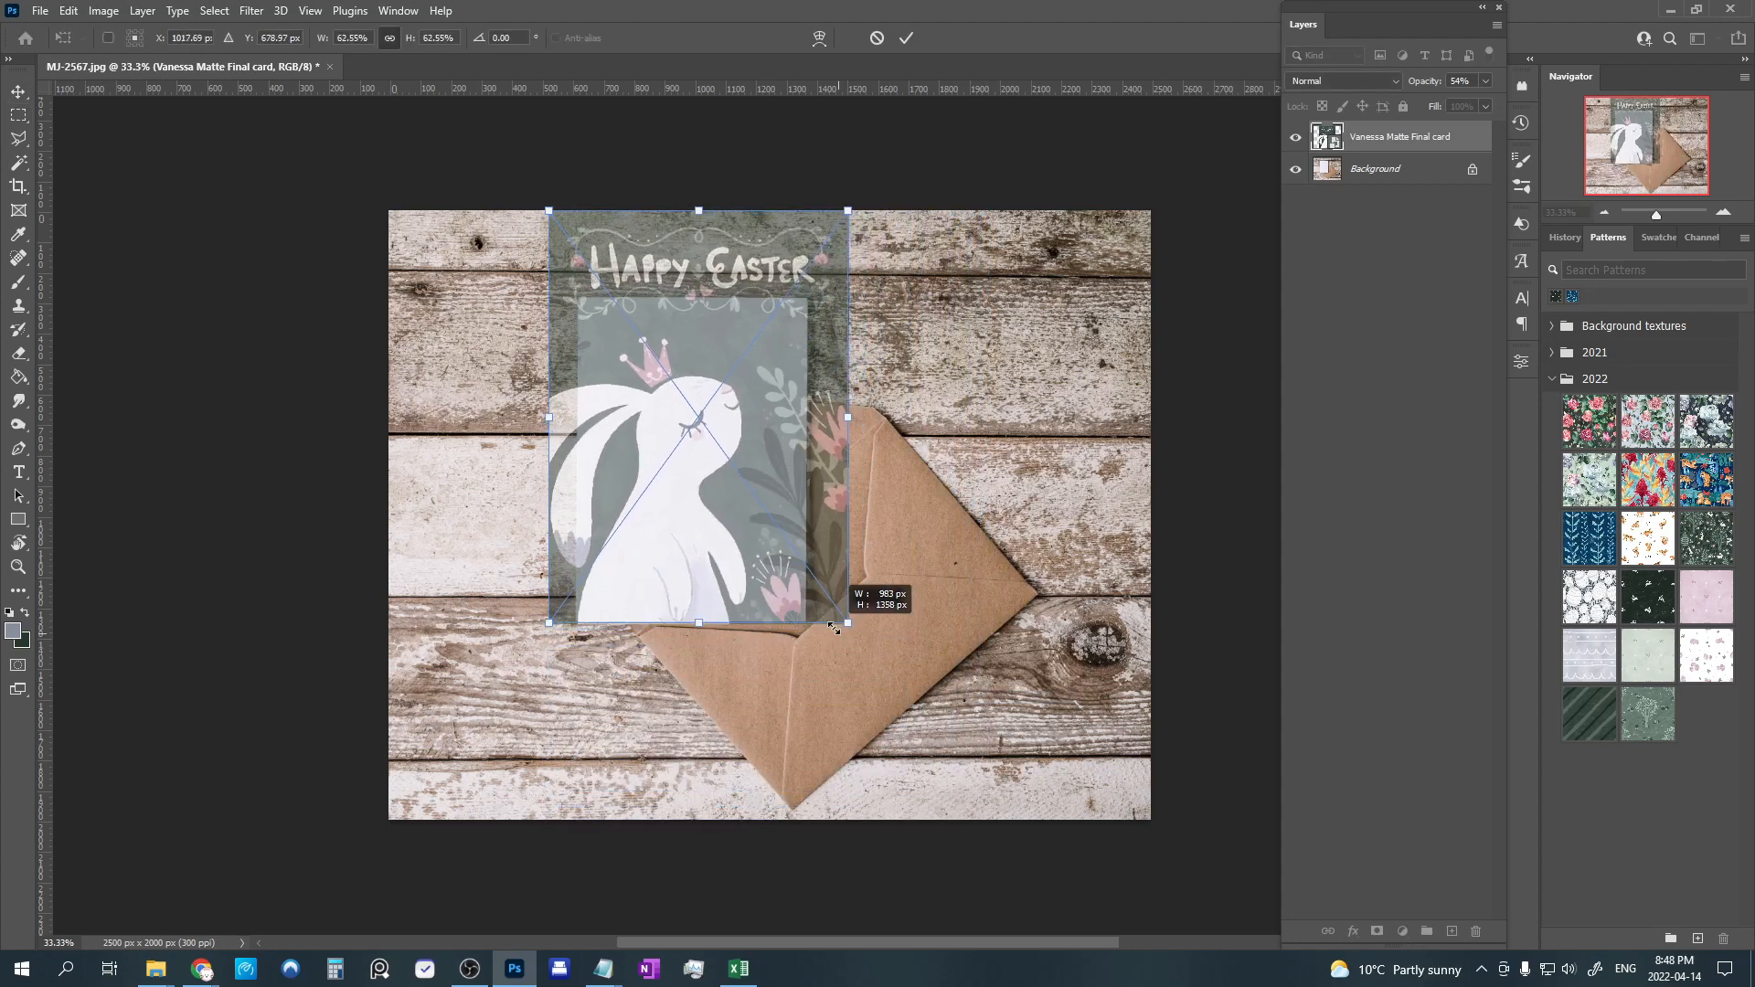
{"action": "left_click_drag", "start_coordinate": [847, 624], "coordinate": [806, 623]}
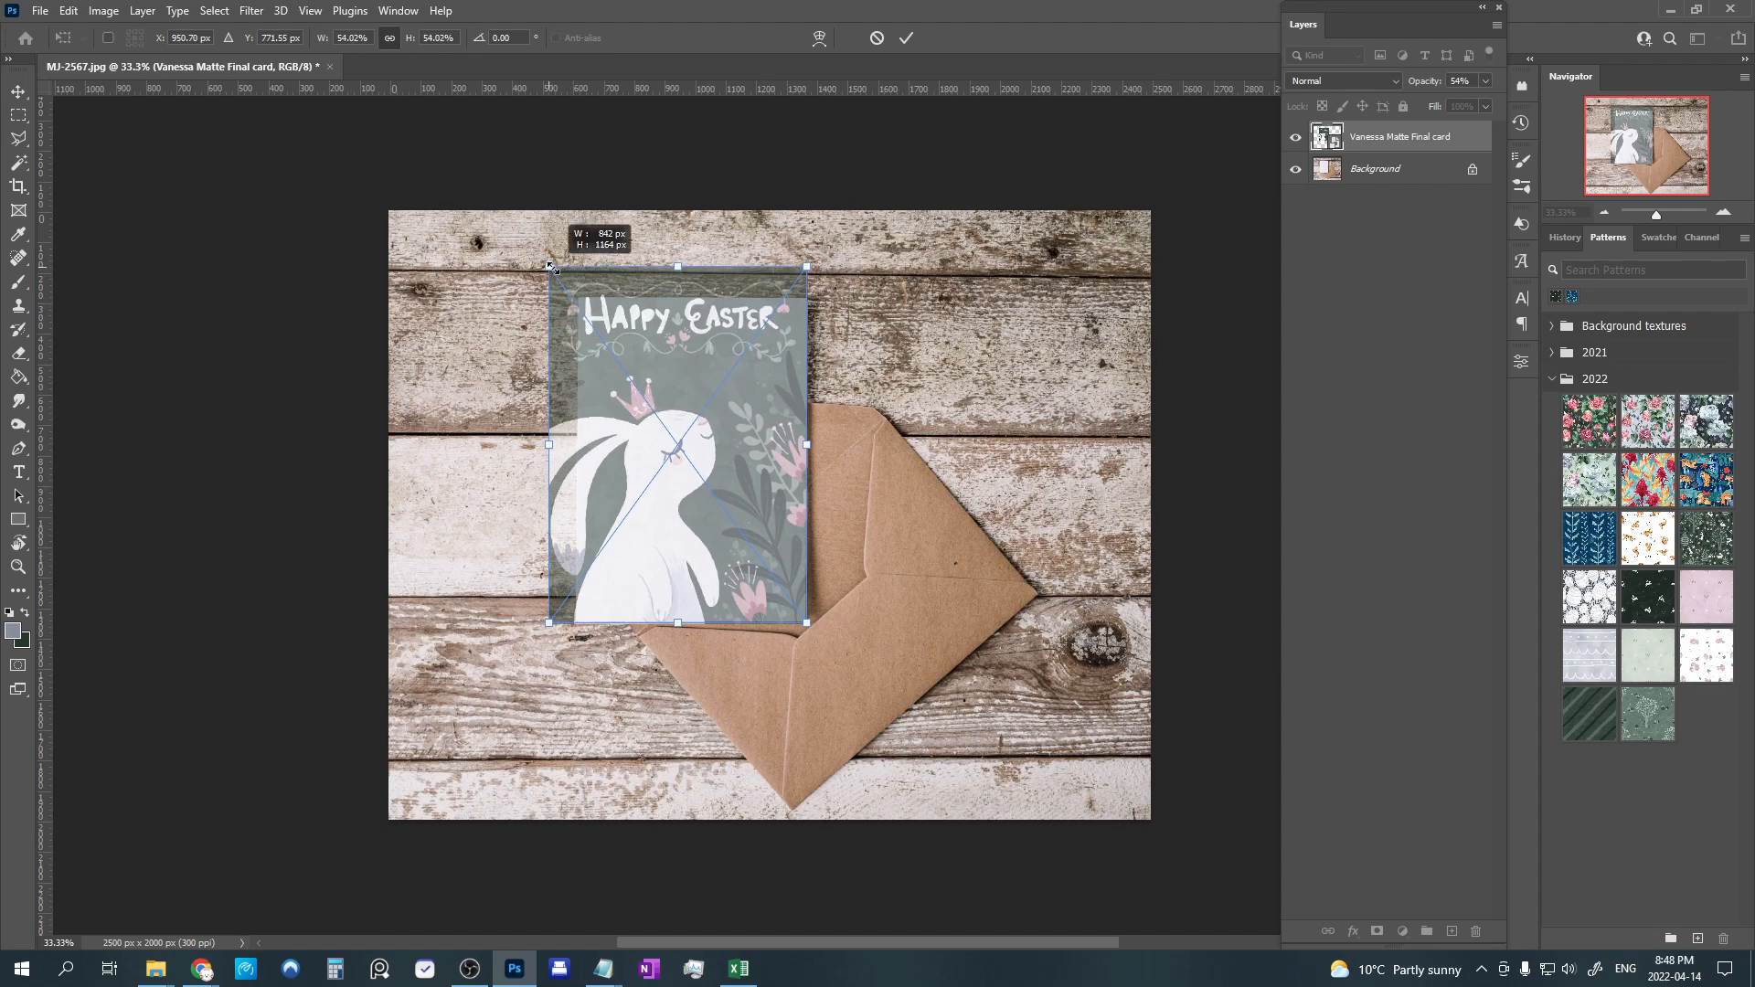
{"action": "left_click_drag", "start_coordinate": [549, 267], "coordinate": [572, 287]}
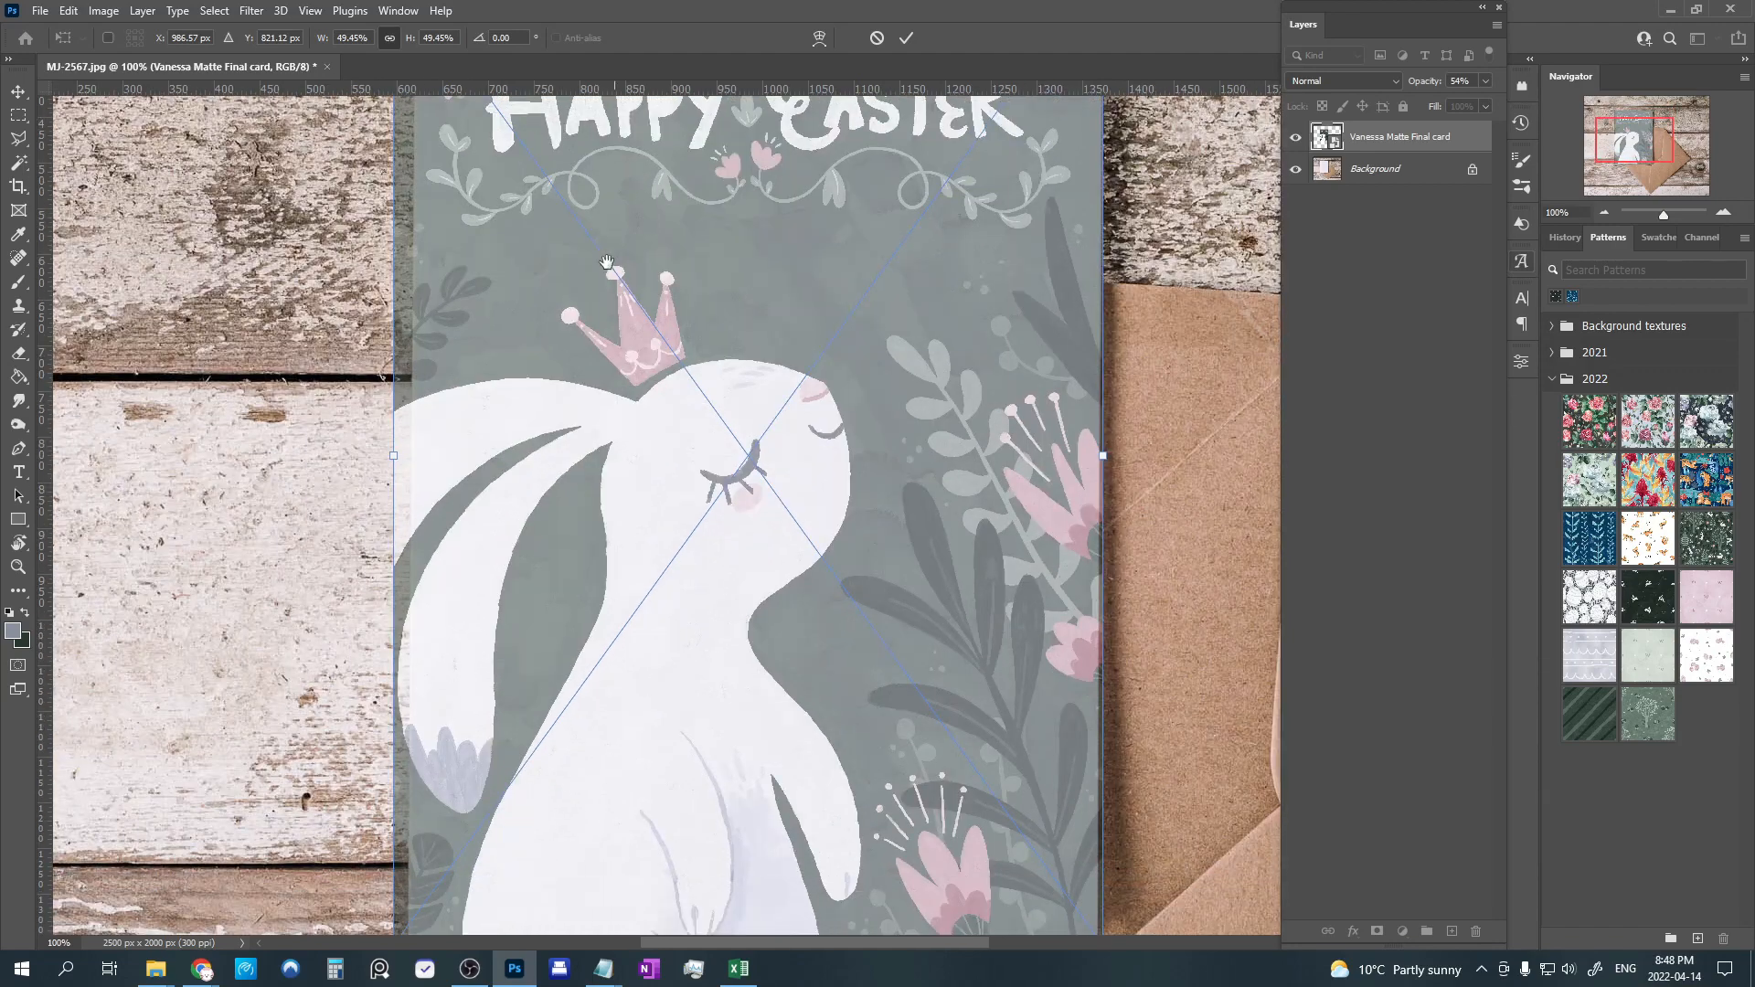
Align the card's bottom-left and top-right corners with the blank card's edges.
{"action": "left_click_drag", "start_coordinate": [605, 265], "coordinate": [470, 381]}
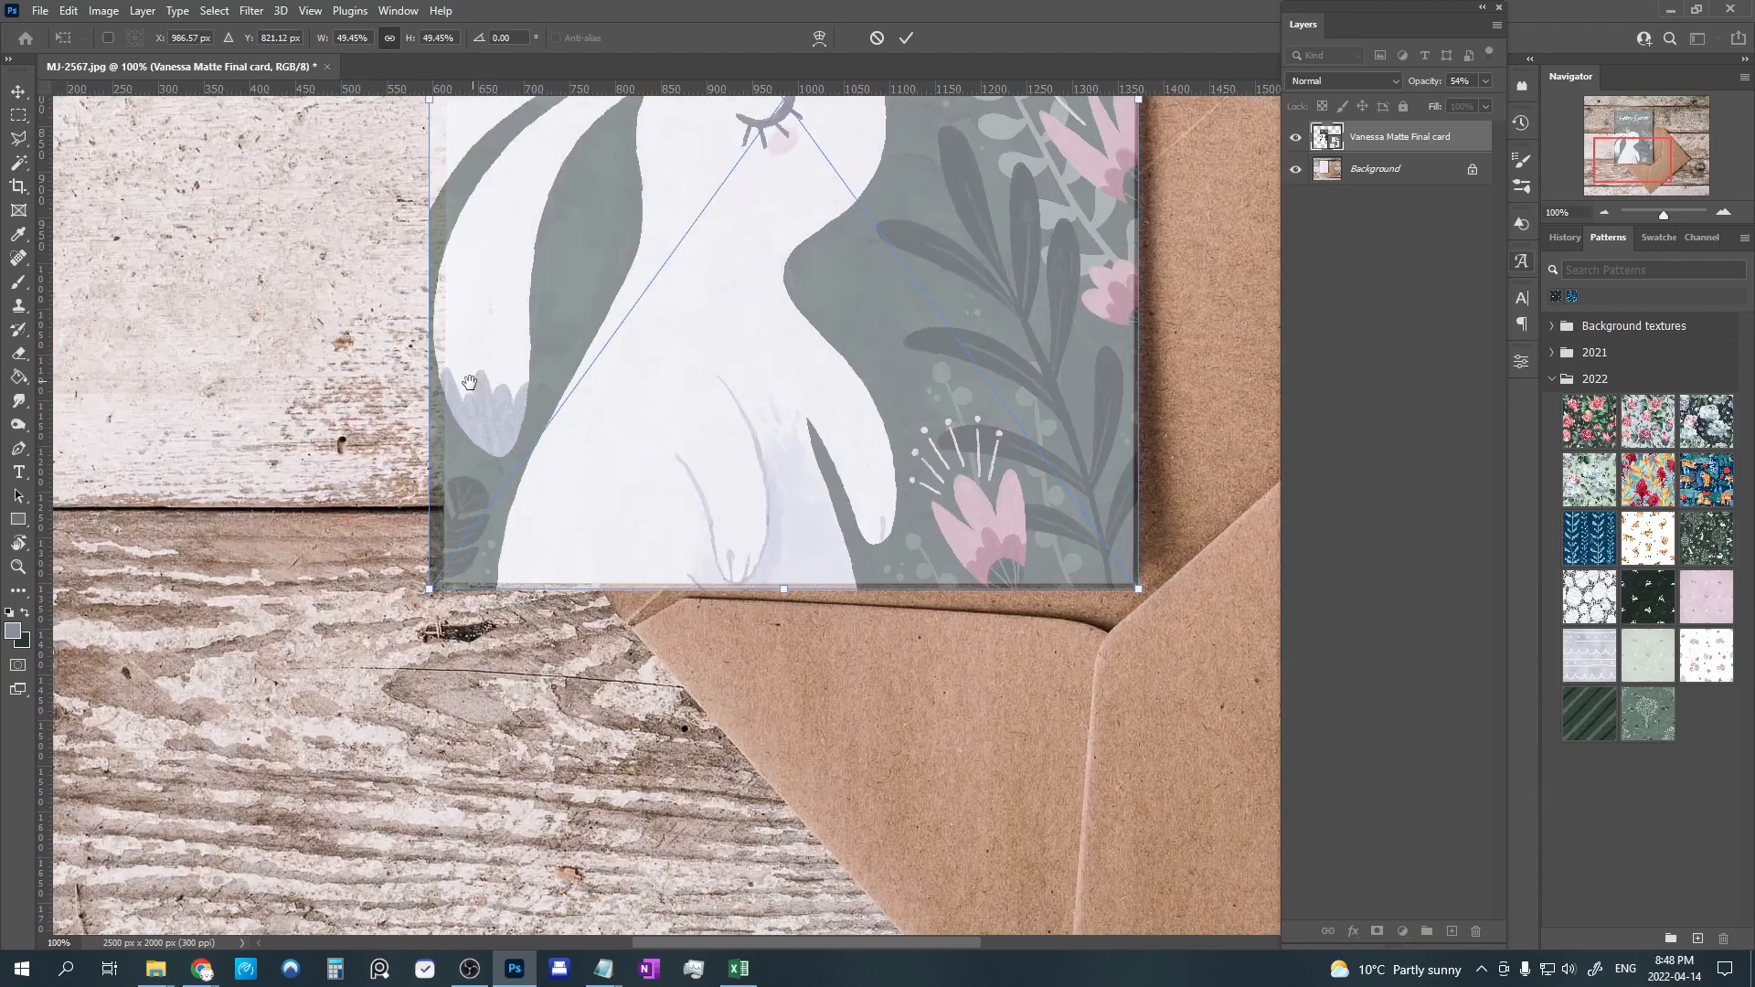
{"action": "mouse_move", "coordinate": [744, 391]}
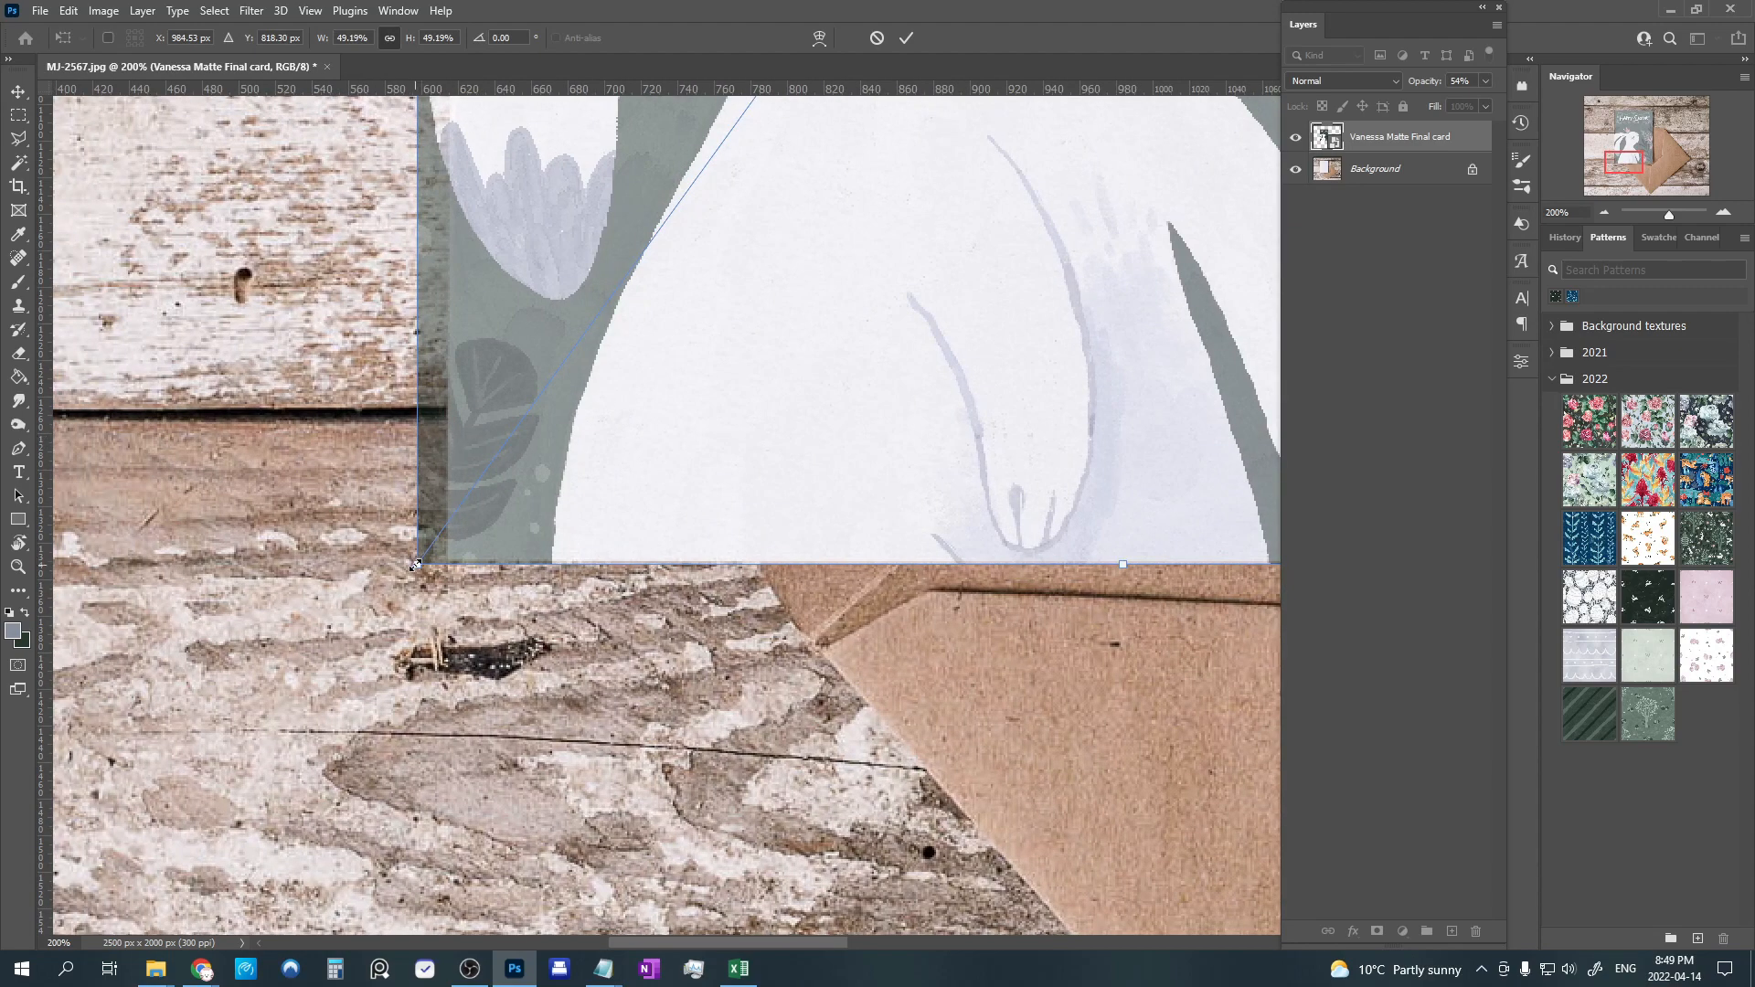
{"action": "left_click_drag", "start_coordinate": [417, 565], "coordinate": [416, 565]}
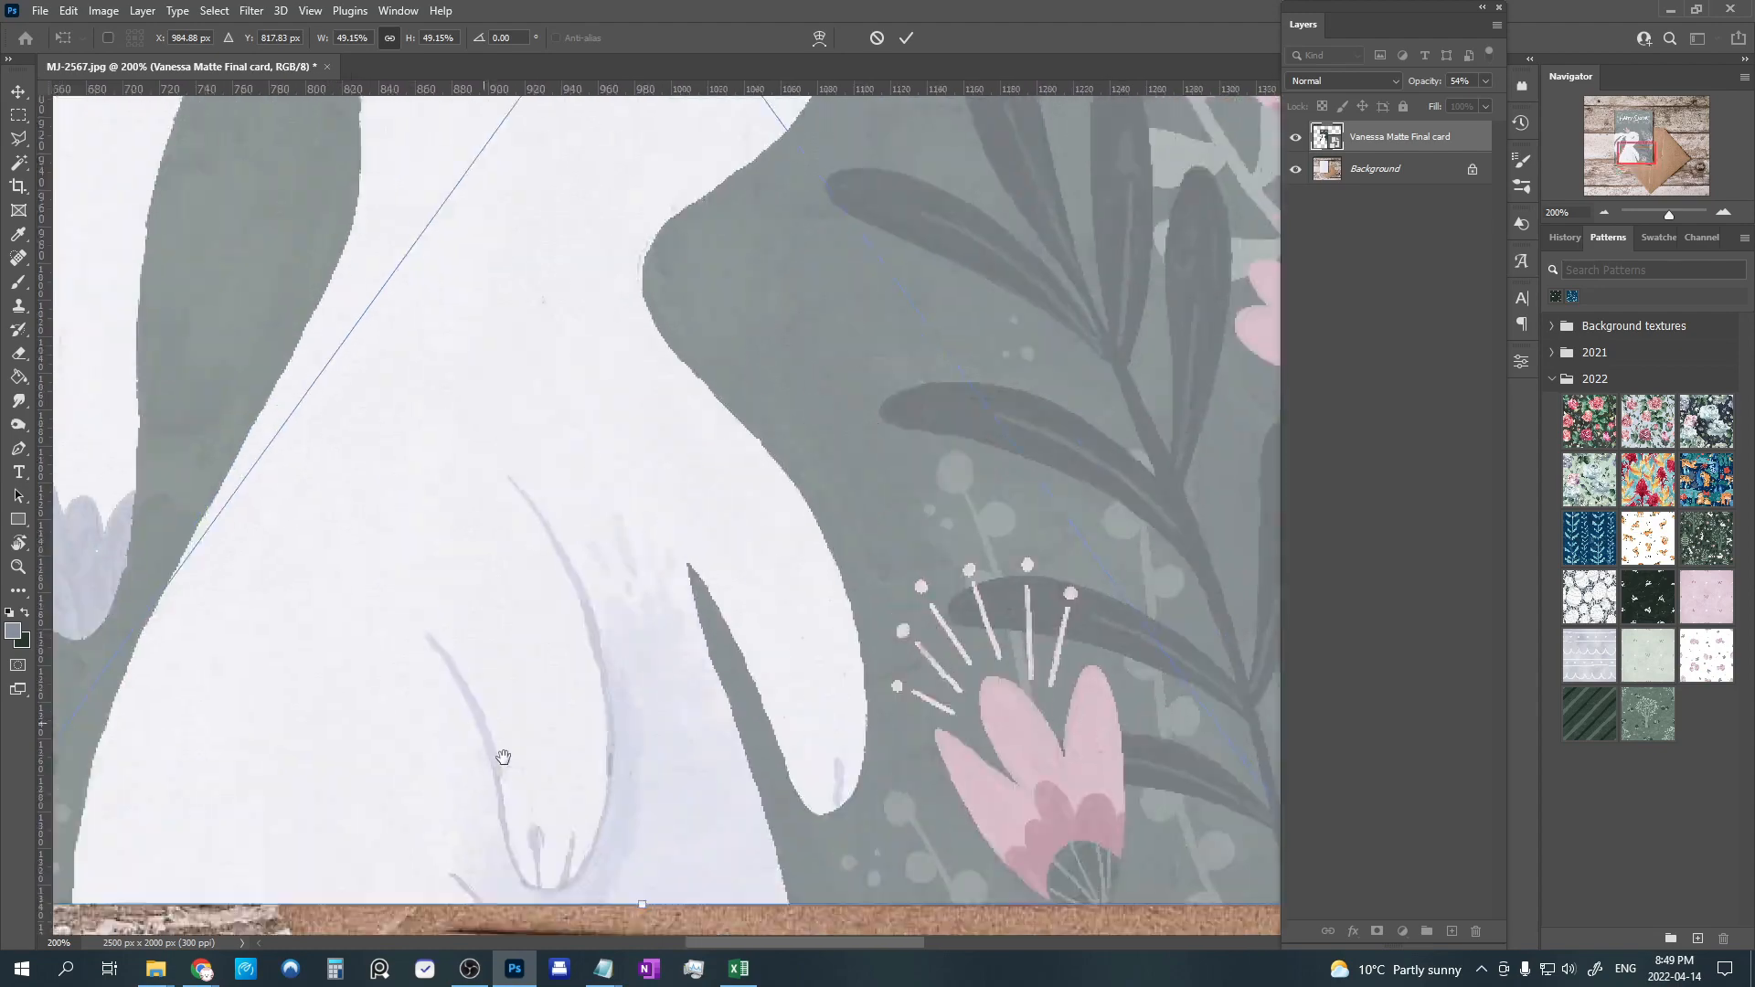
{"action": "left_click_drag", "start_coordinate": [503, 757], "coordinate": [446, 483]}
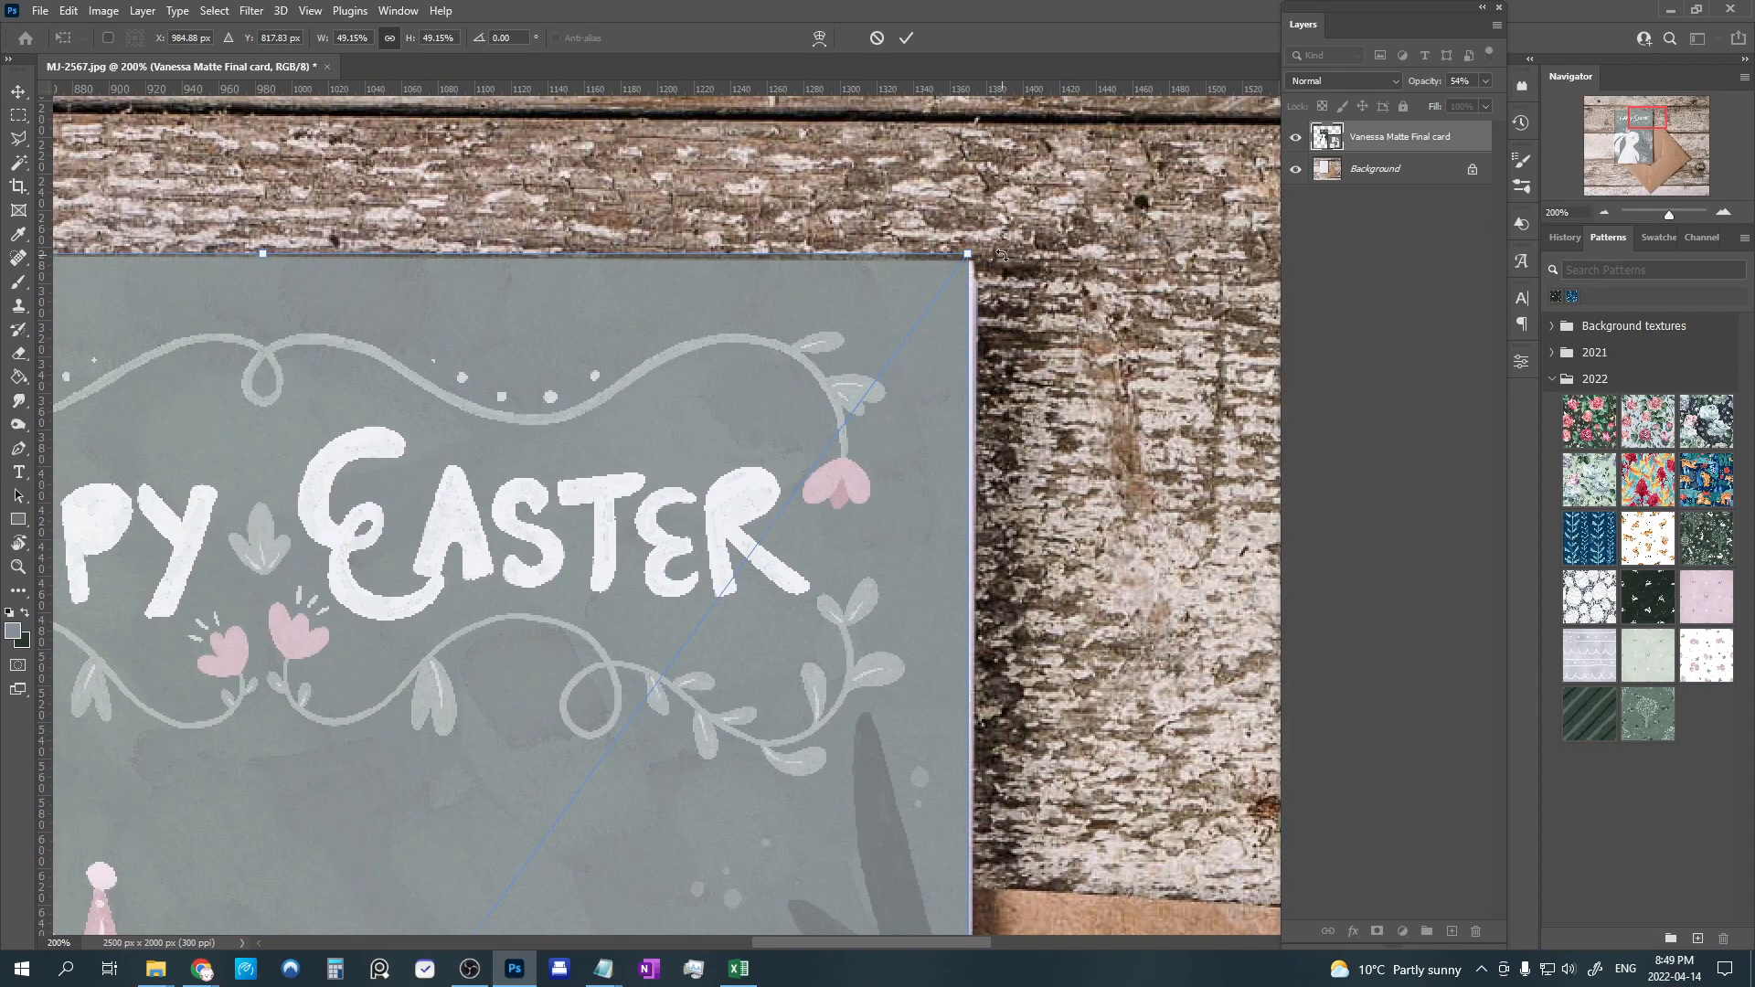
{"action": "left_click_drag", "start_coordinate": [967, 252], "coordinate": [975, 248]}
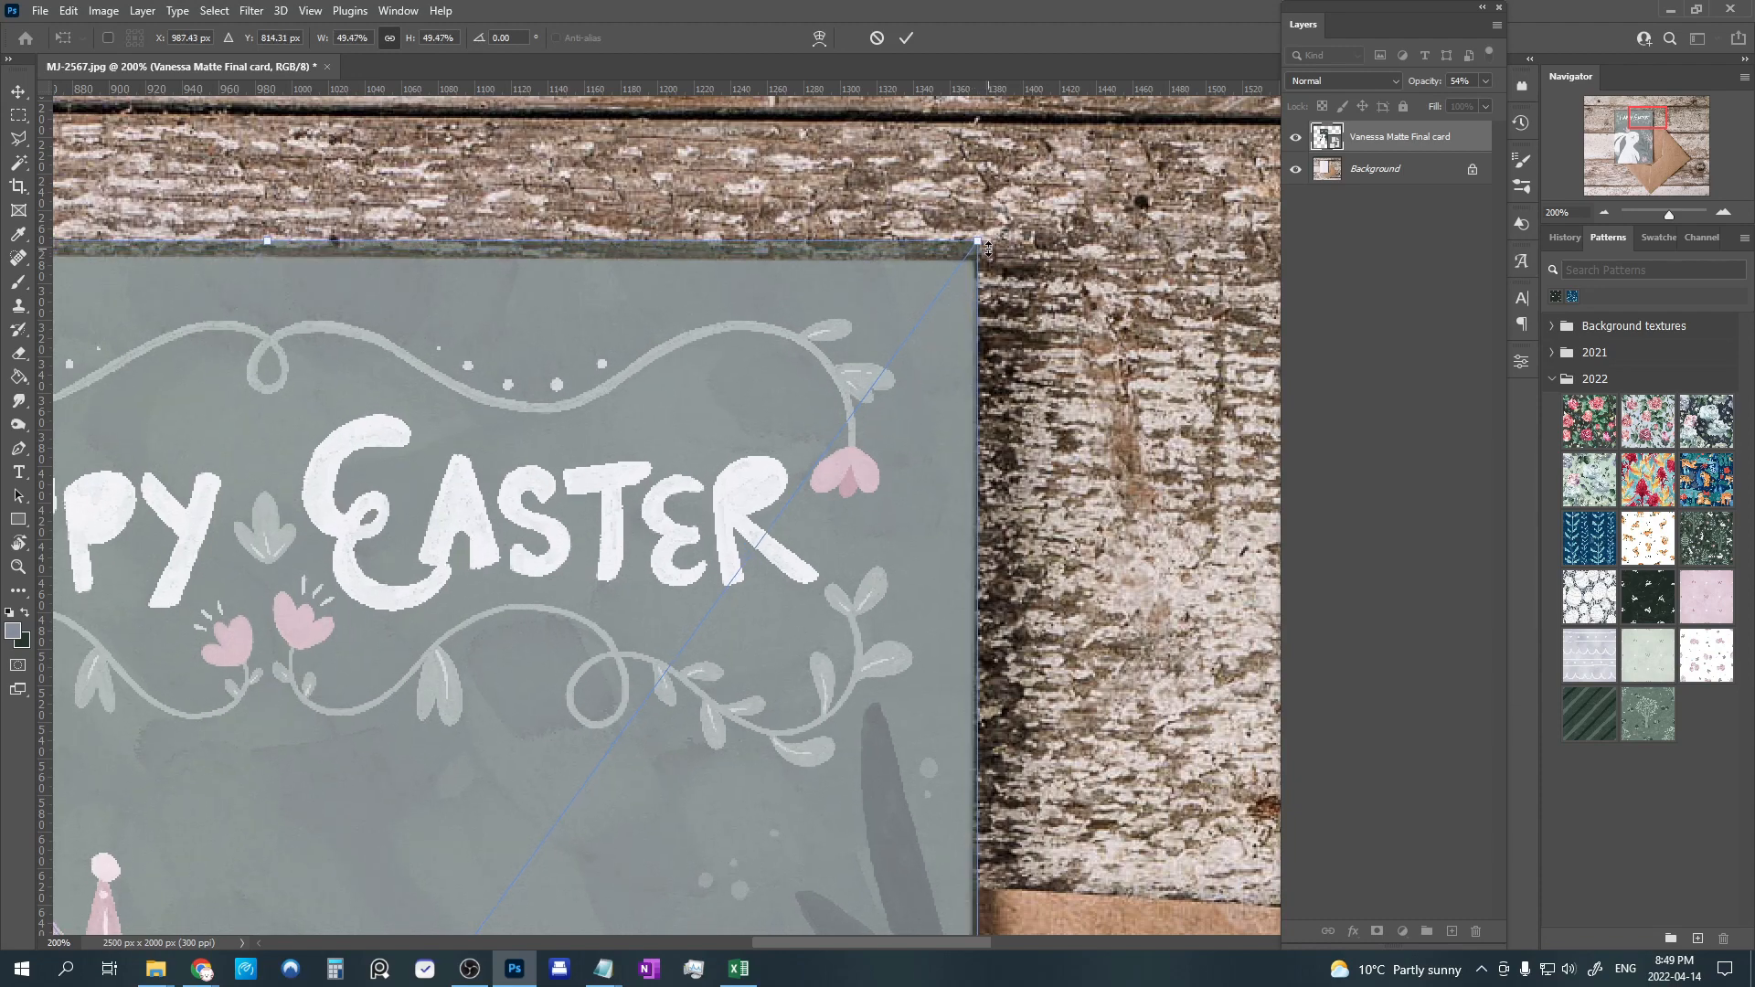
{"action": "mouse_move", "coordinate": [856, 448]}
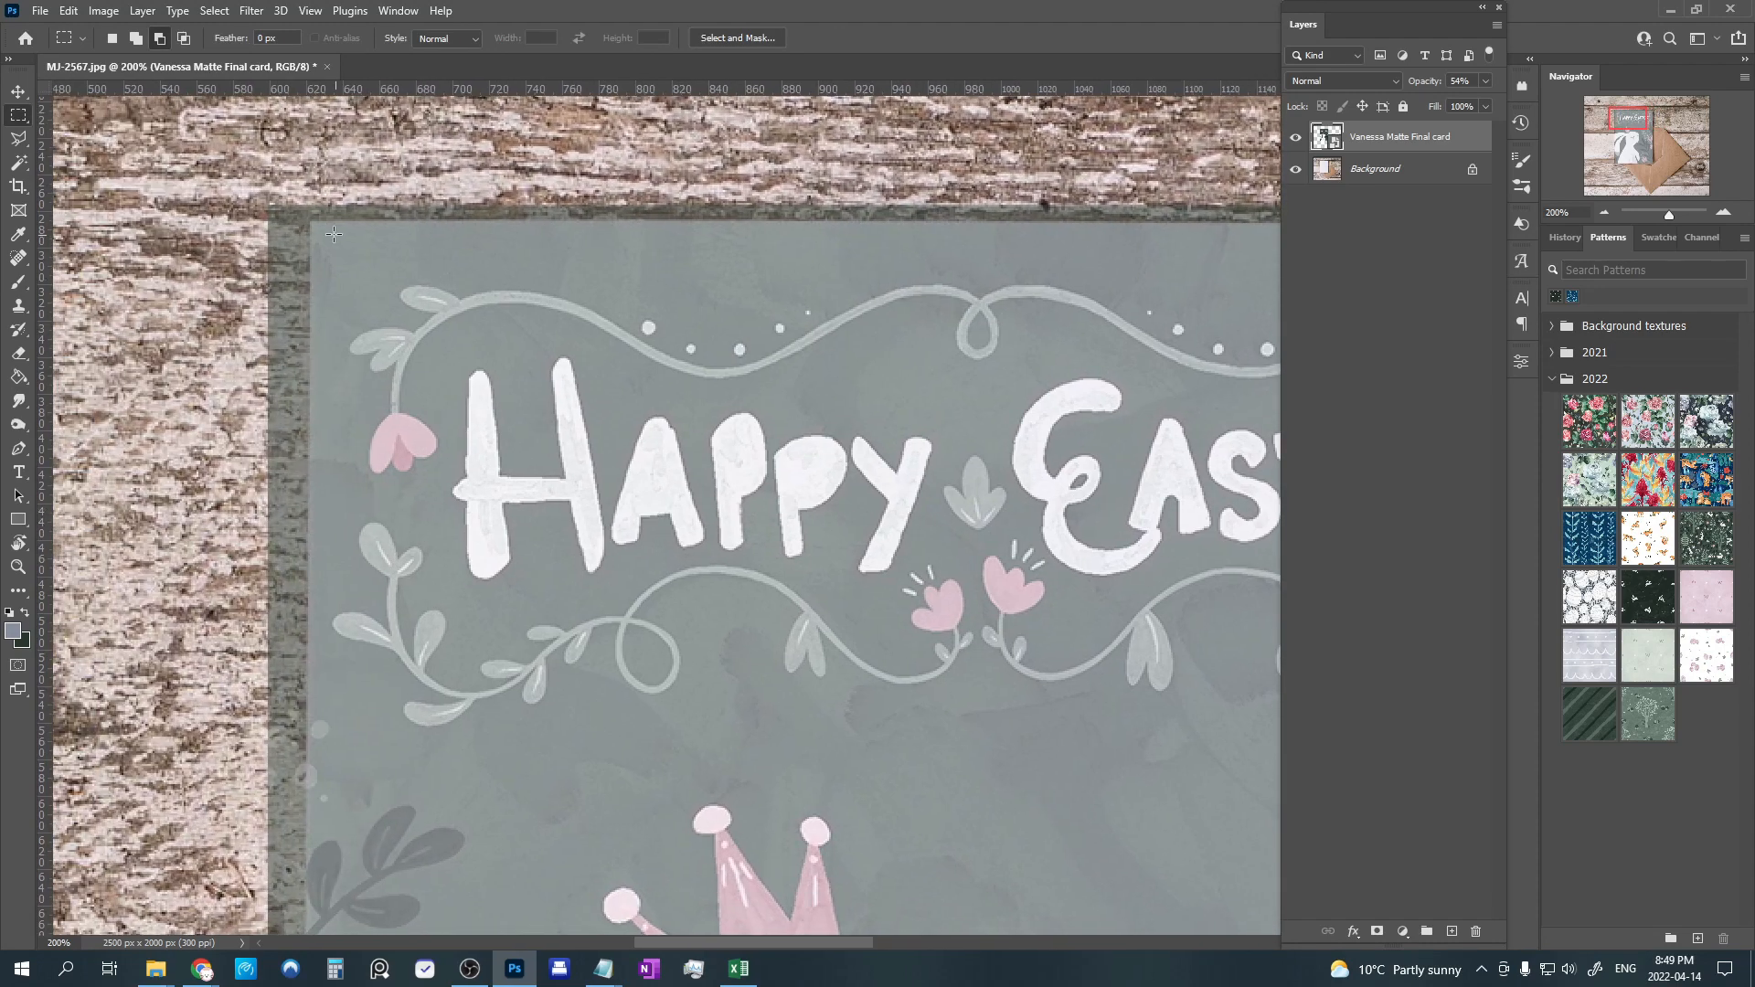
{"action": "mouse_move", "coordinate": [230, 580]}
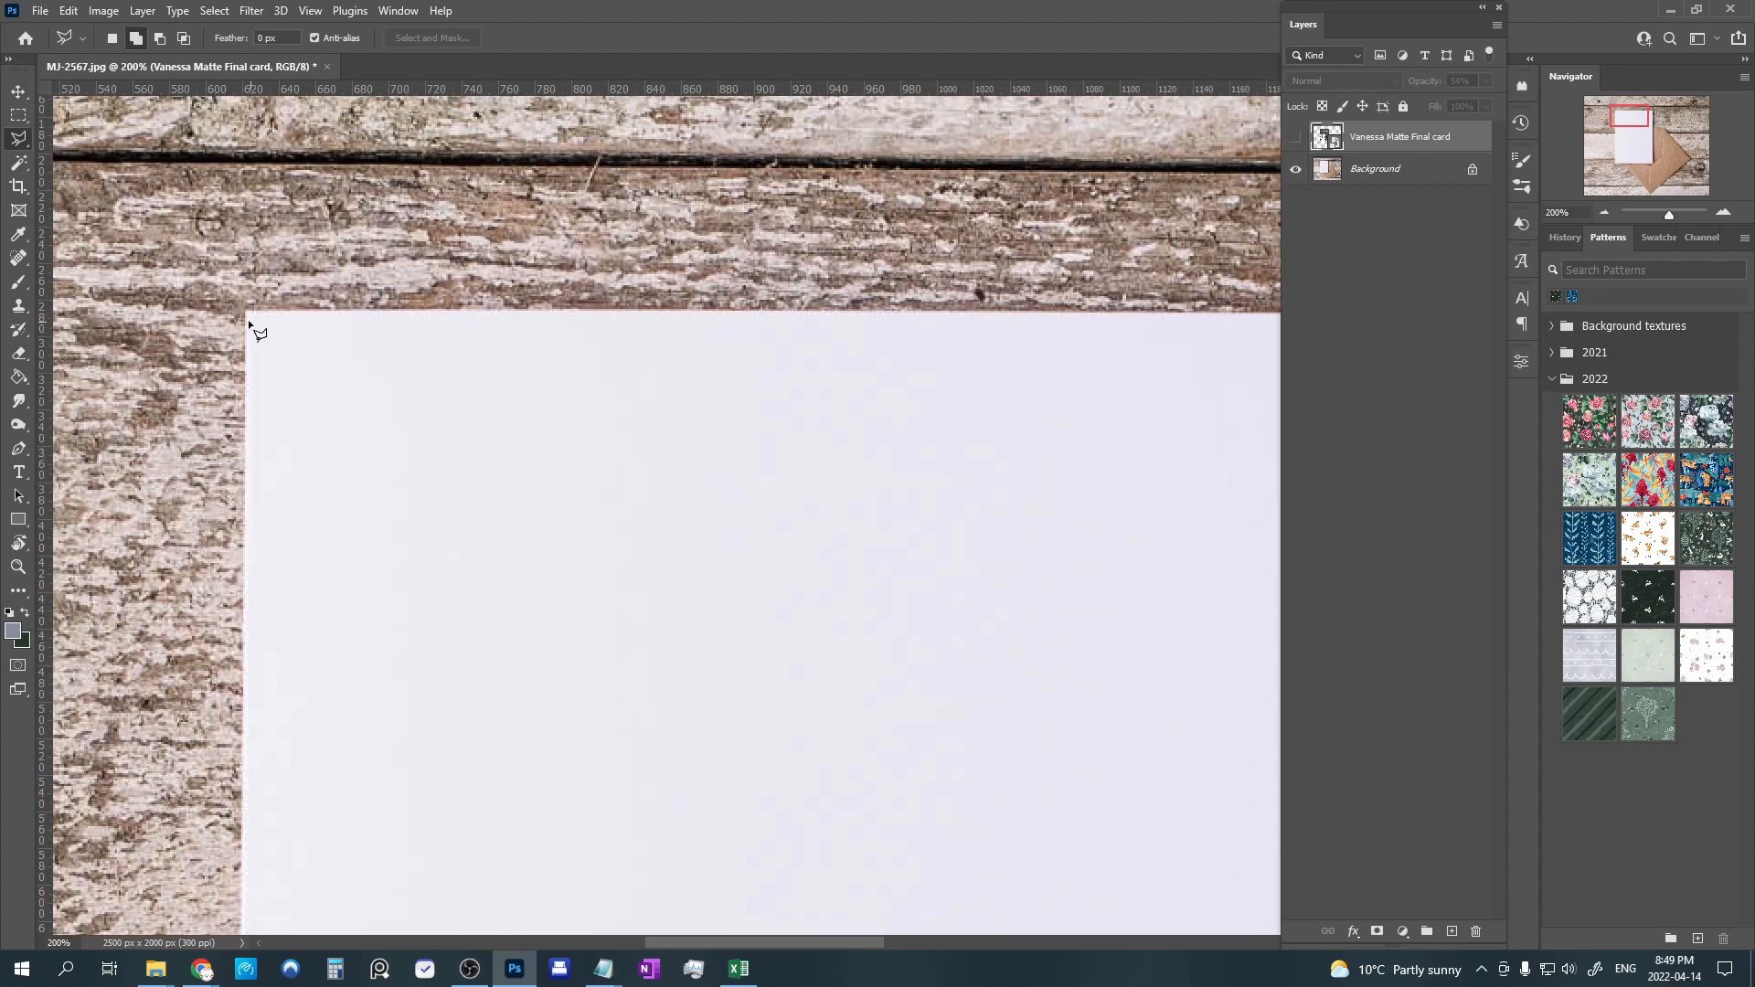
{"action": "mouse_move", "coordinate": [254, 322]}
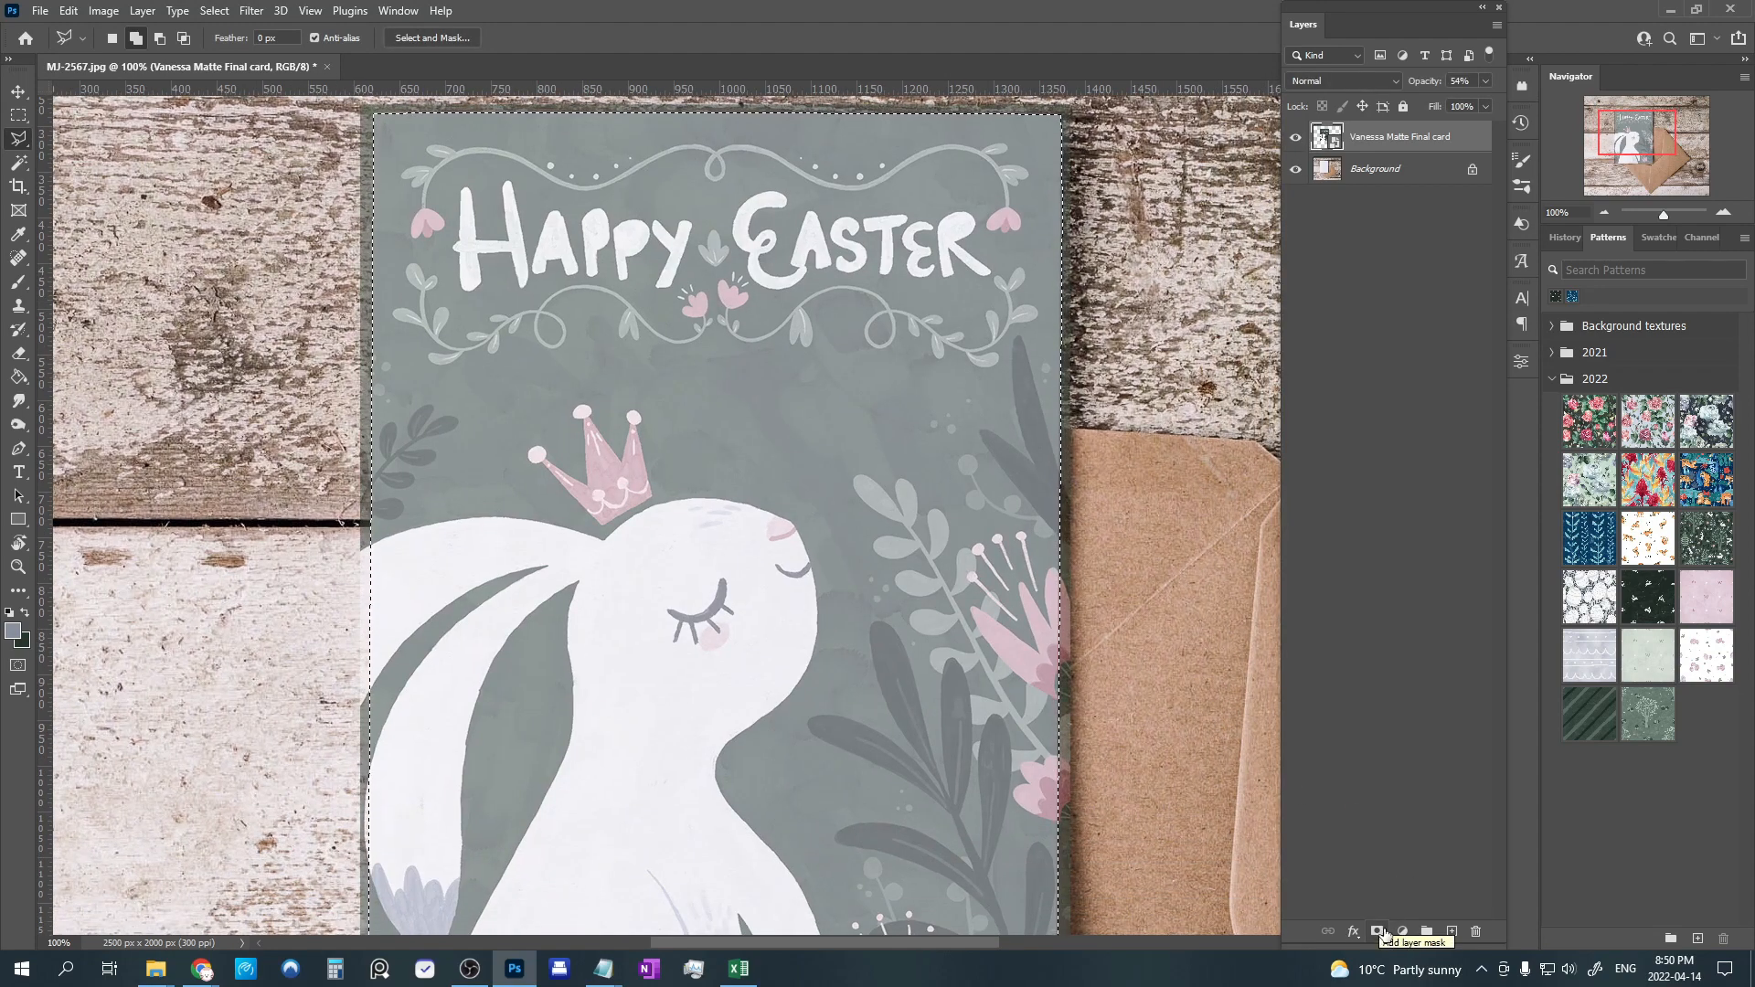
Mask the card to the selected card shape, blend it in Multiply at 100% opacity, and enter its smart-object contents.
{"action": "left_click", "coordinate": [1379, 931]}
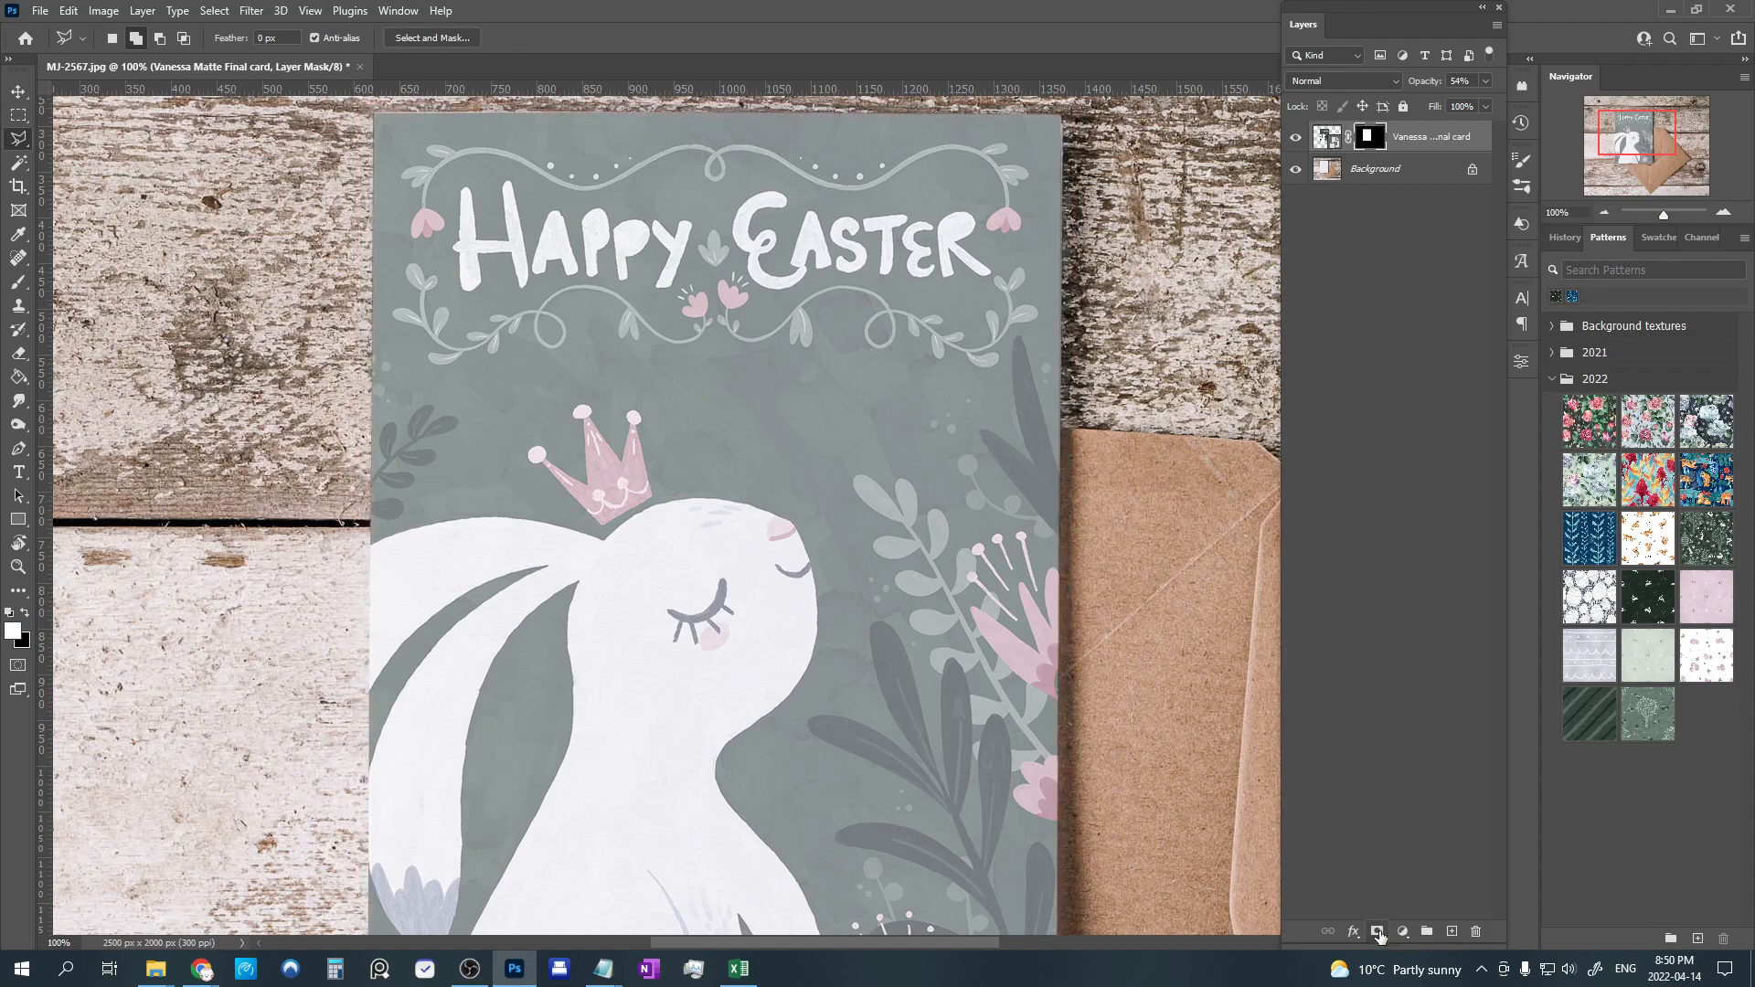
{"action": "mouse_move", "coordinate": [718, 680]}
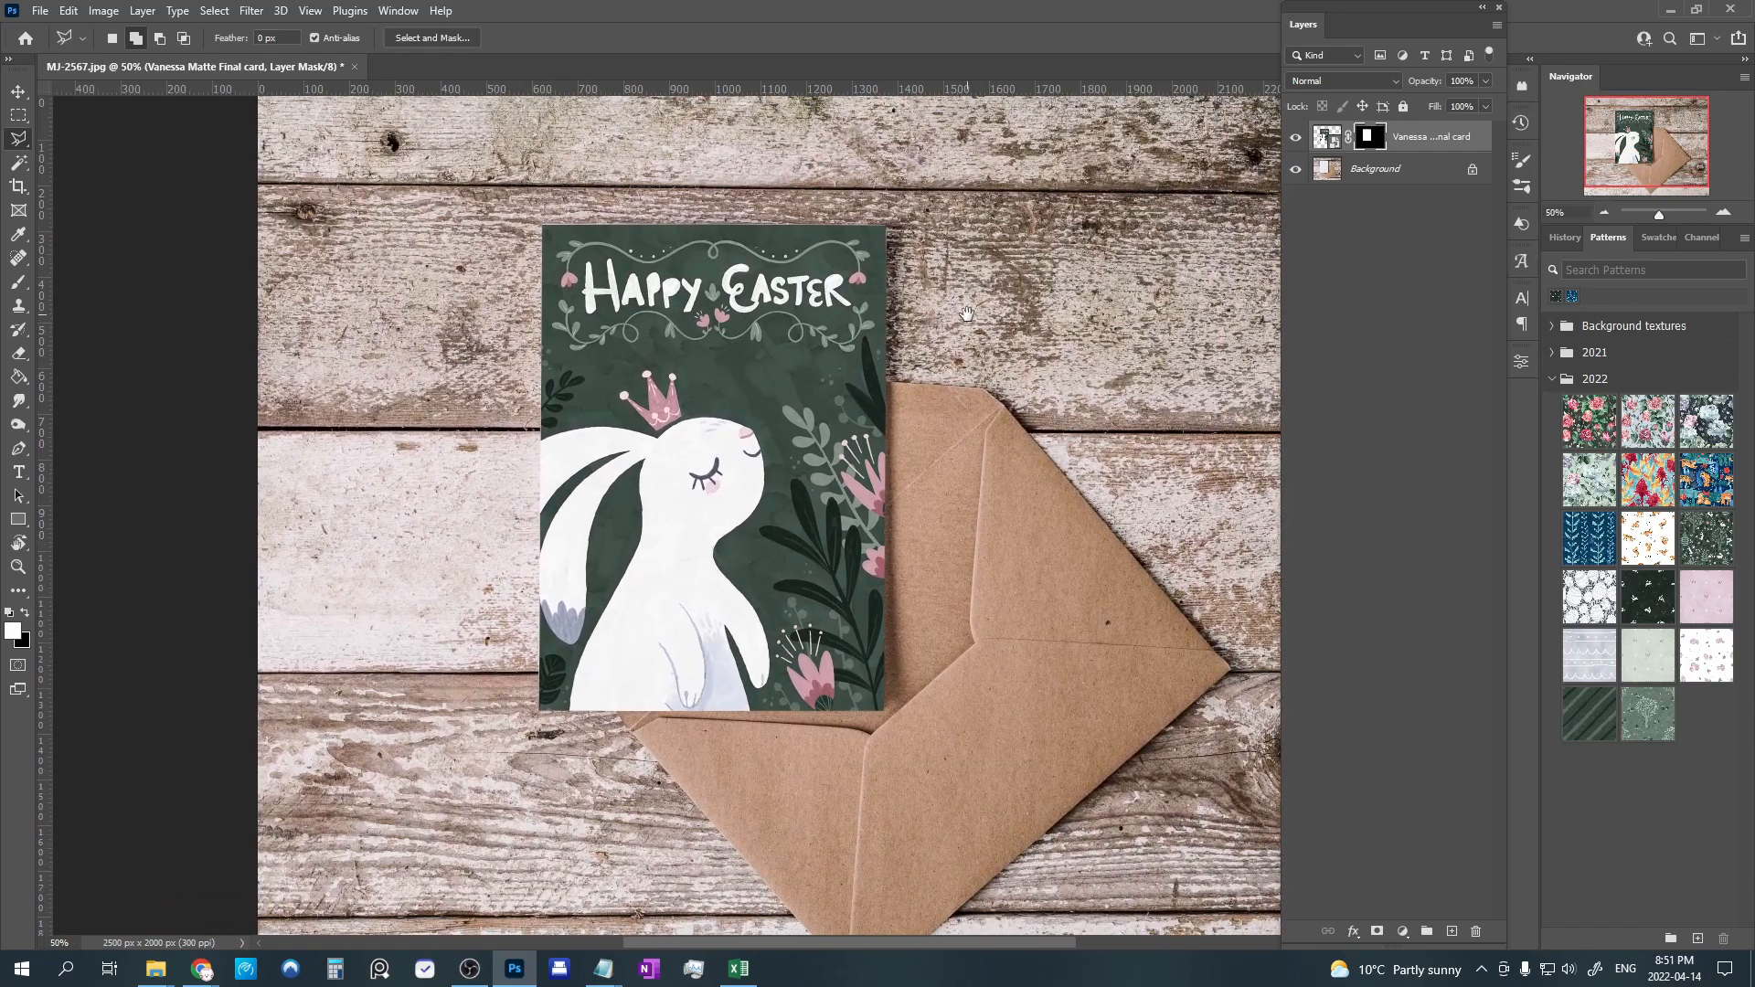
{"action": "left_click", "coordinate": [1341, 80]}
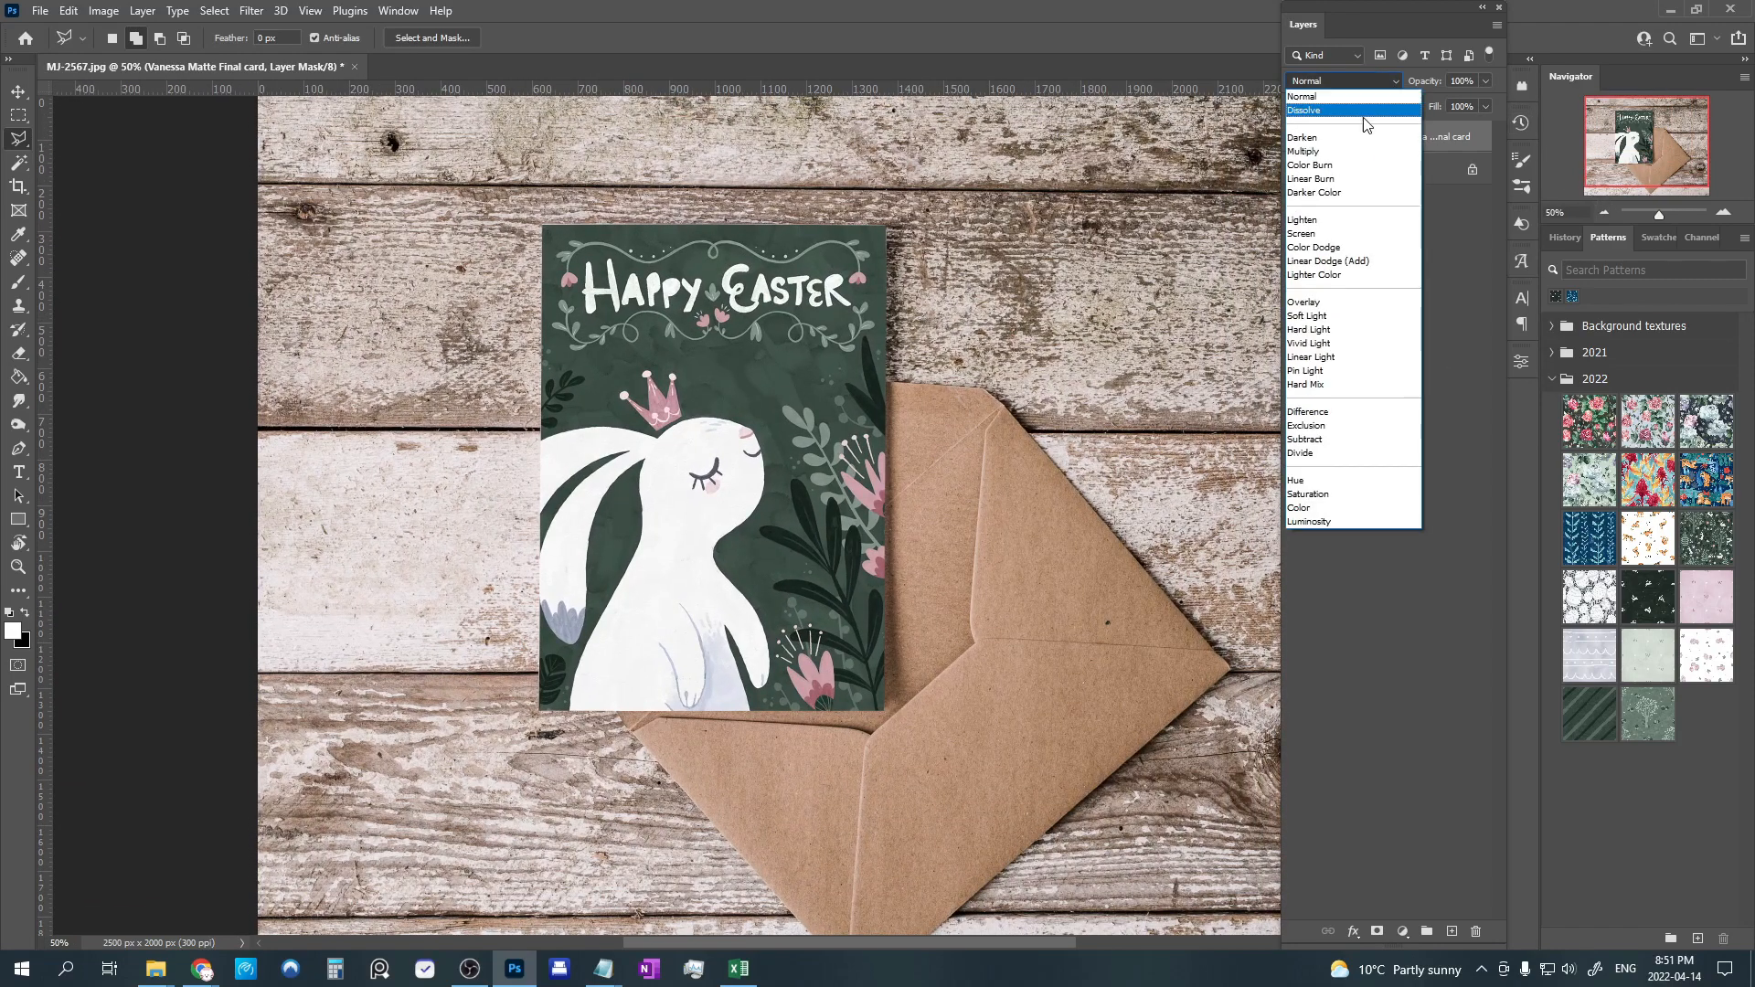
{"action": "left_click", "coordinate": [1306, 151]}
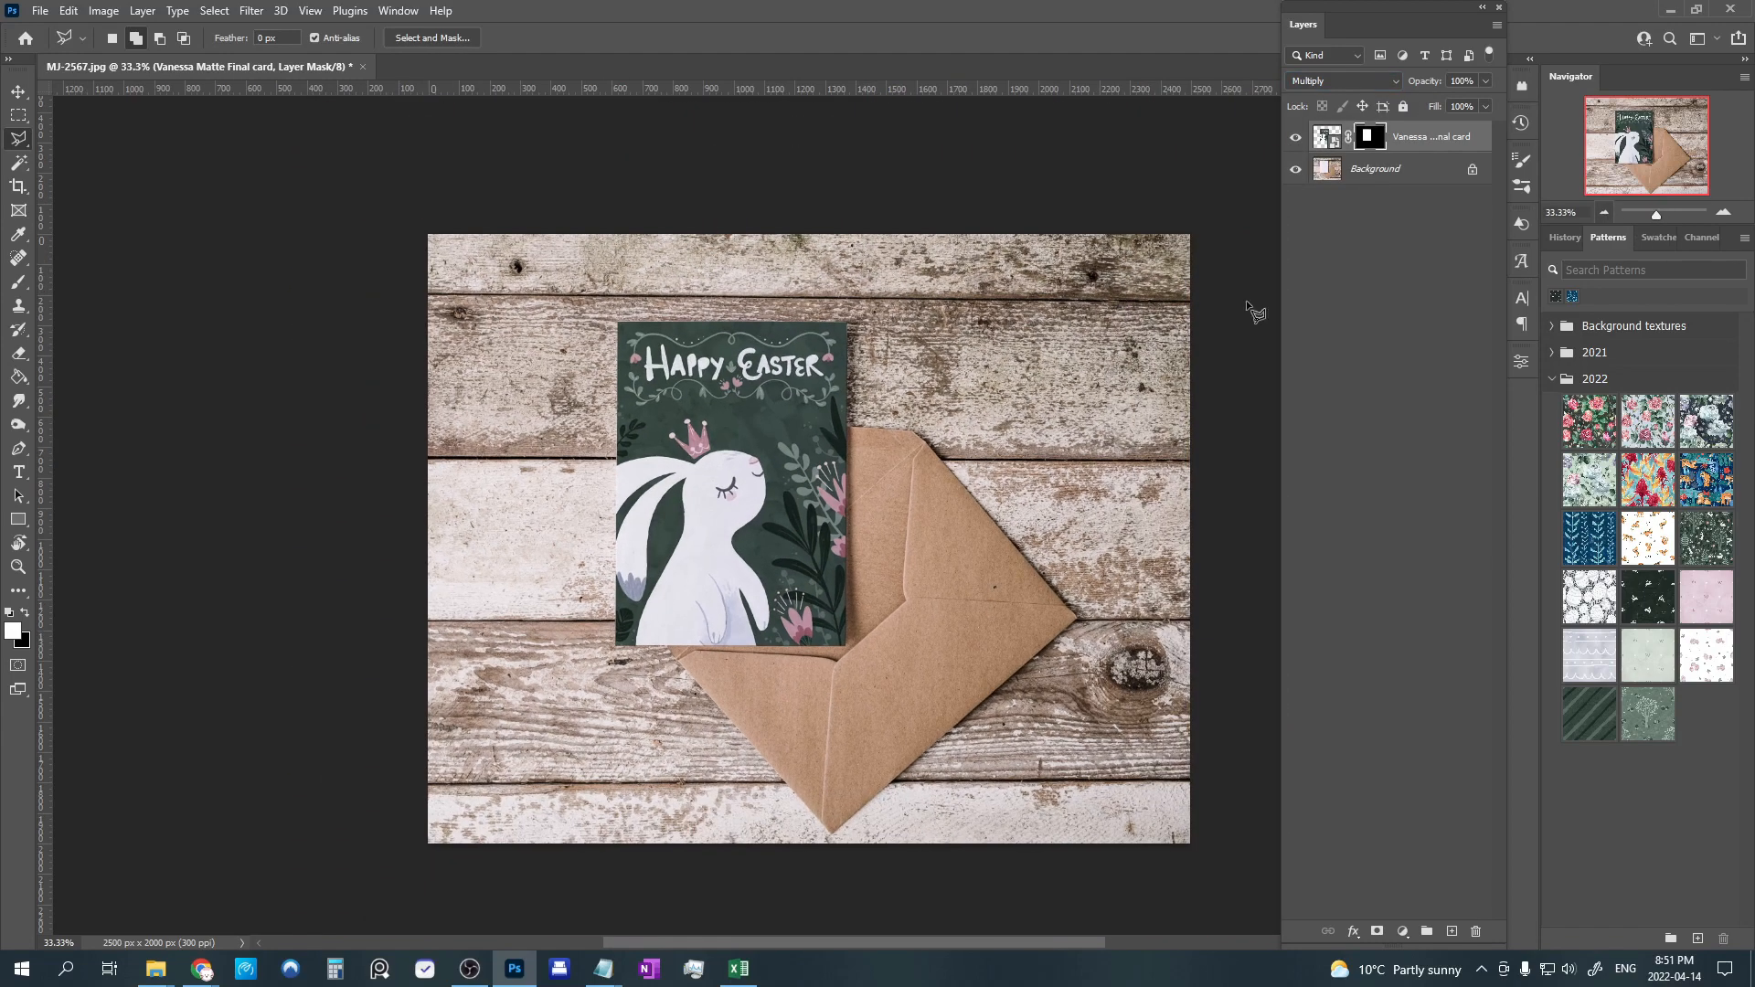
{"action": "left_click", "coordinate": [1297, 138]}
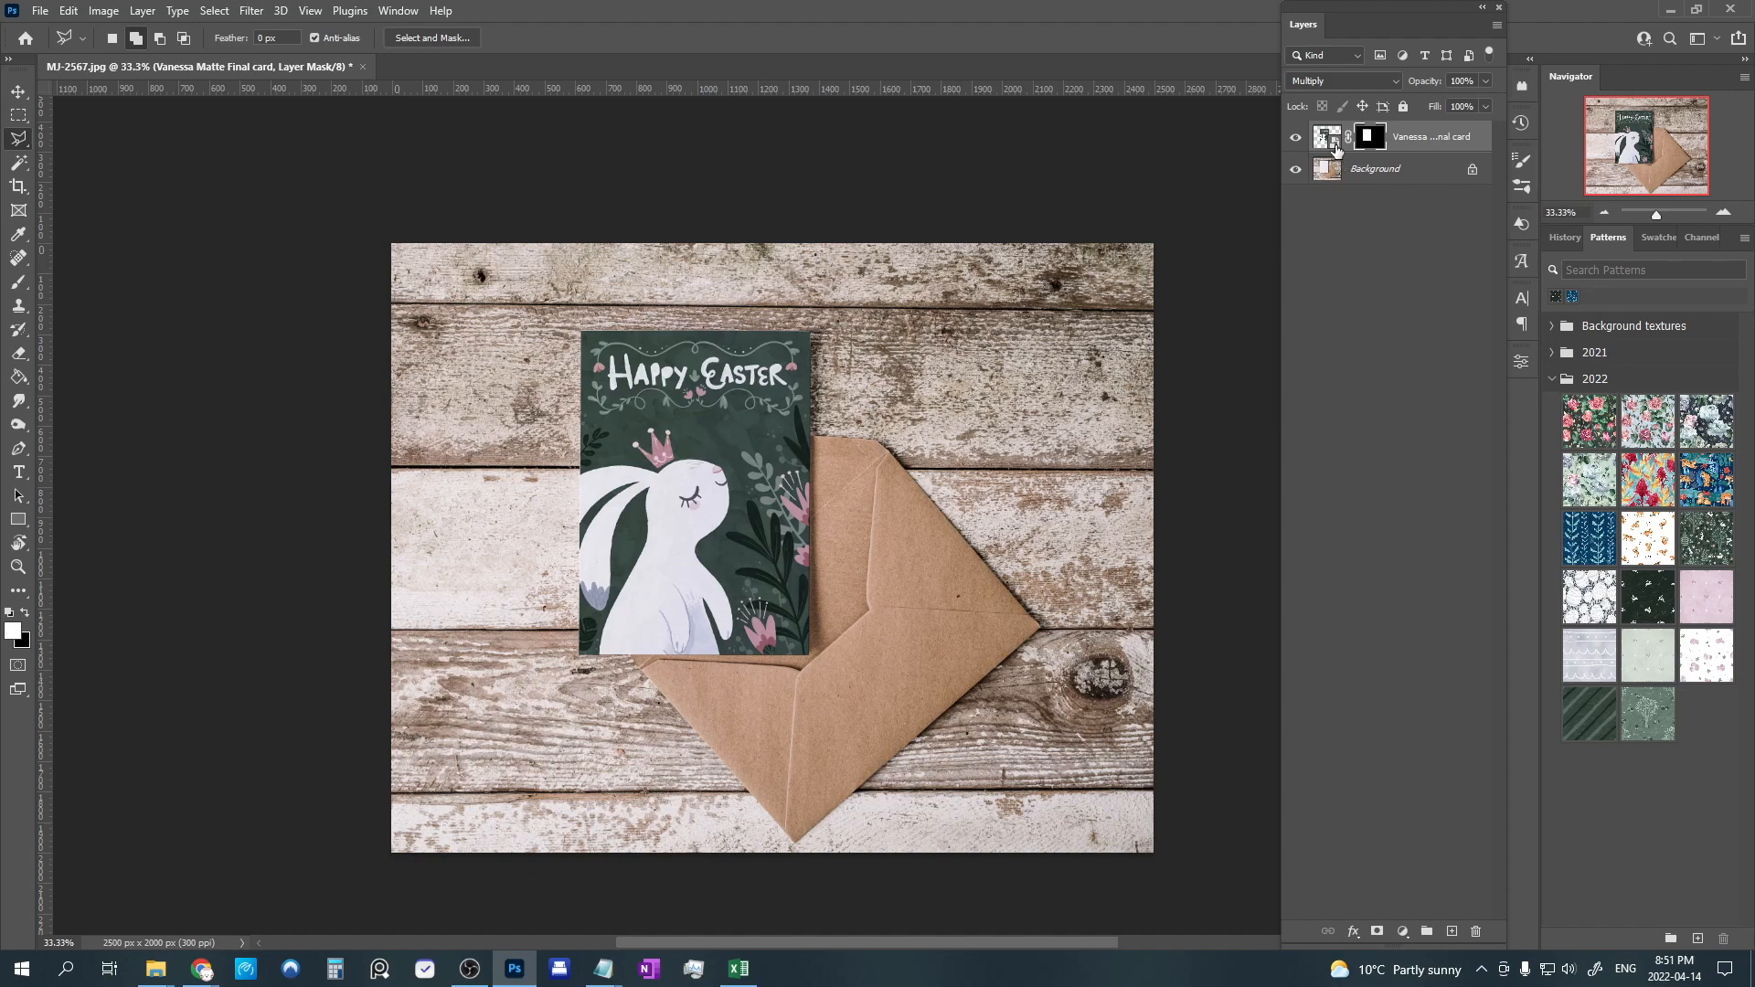
{"action": "left_click", "coordinate": [487, 66]}
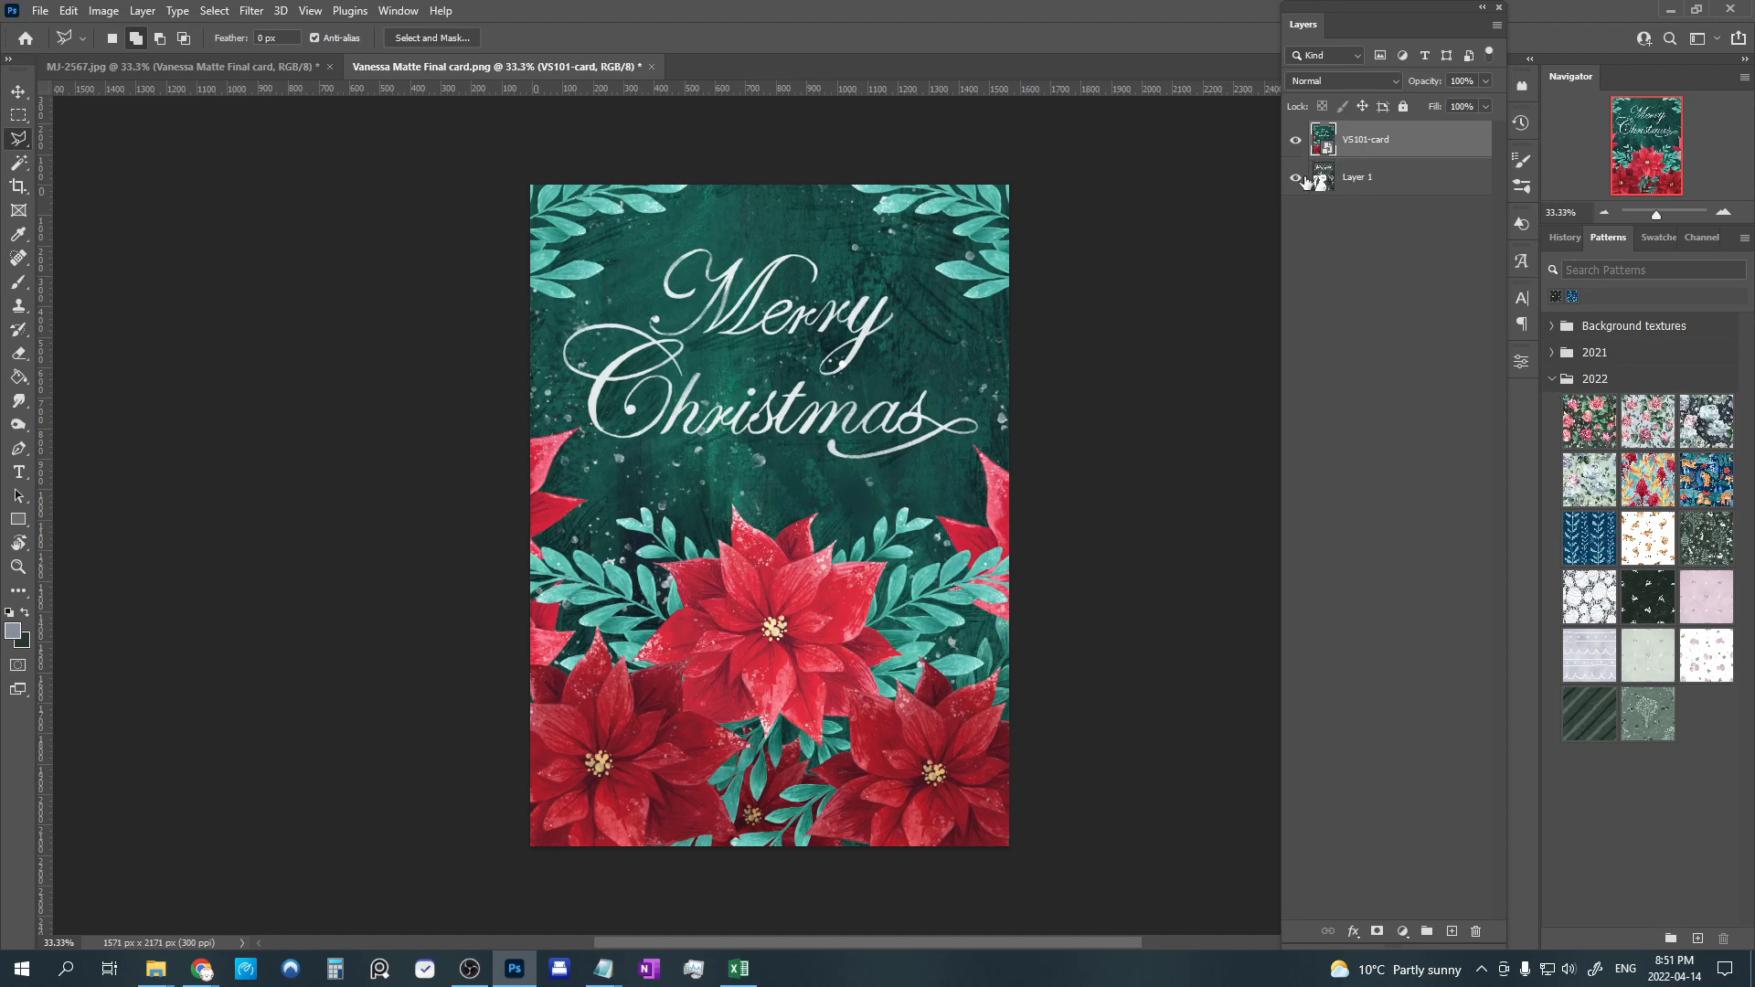
Merge the Merry Christmas poinsettia design into Layer 1 and save the card file on closing.
{"action": "left_click", "coordinate": [1294, 181]}
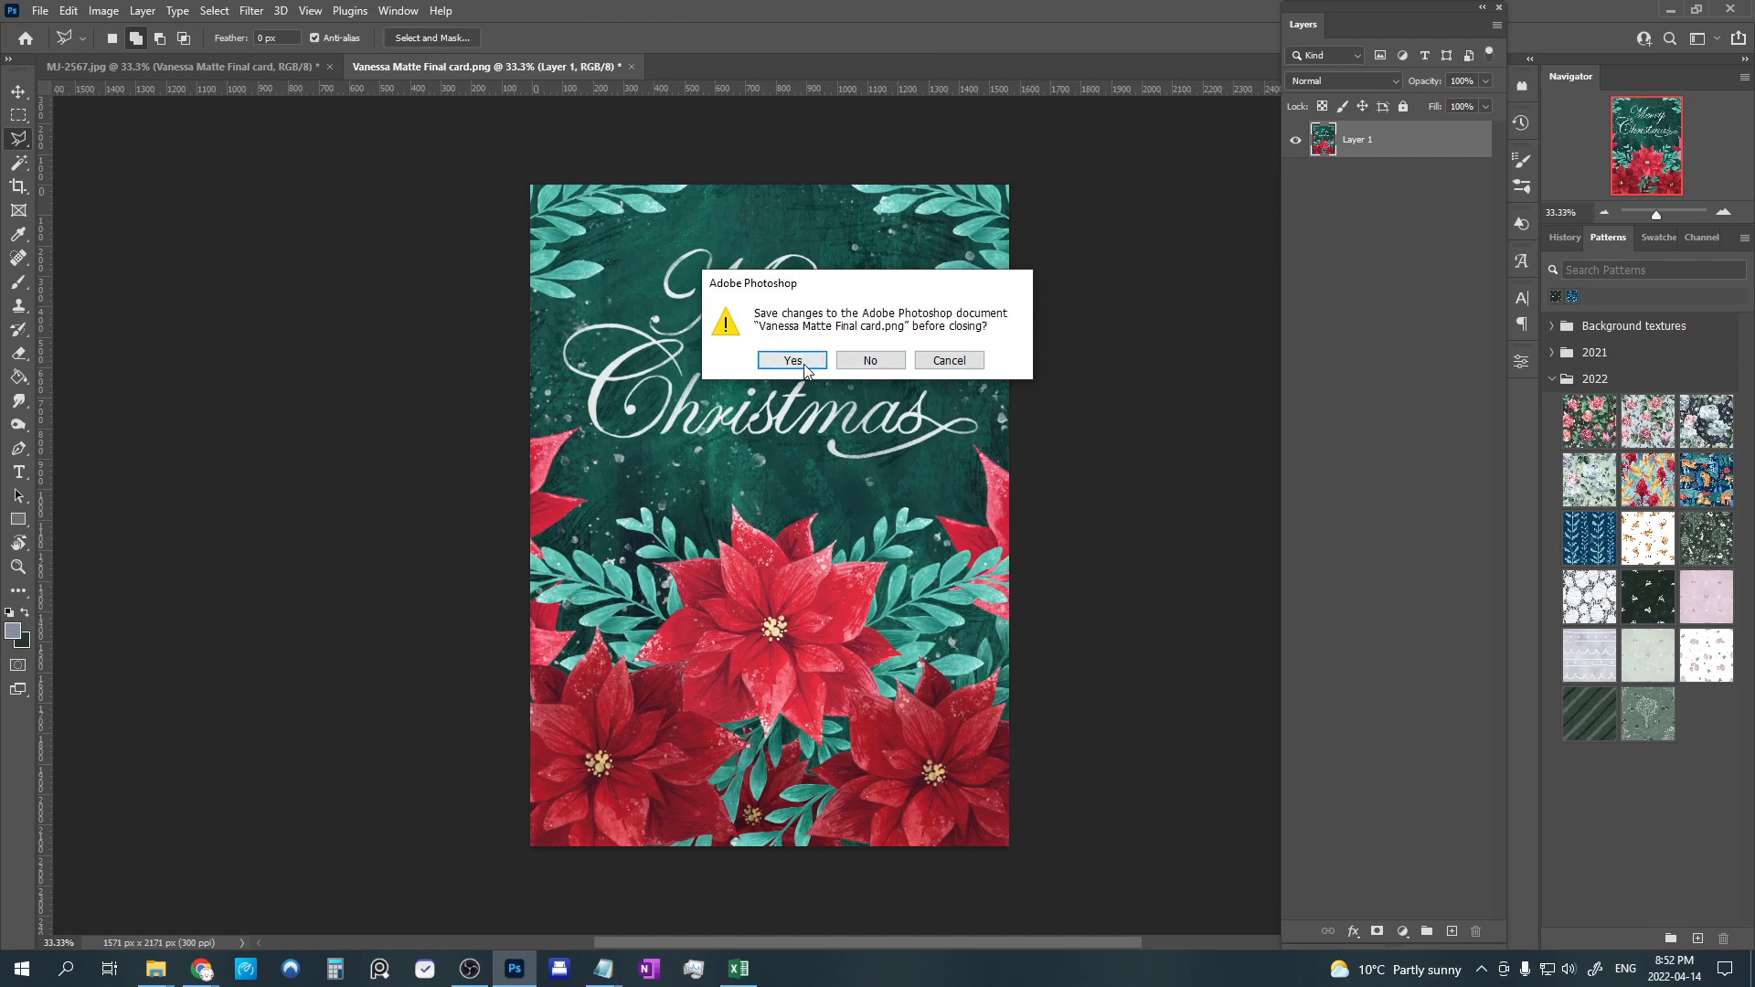
{"action": "left_click", "coordinate": [791, 360]}
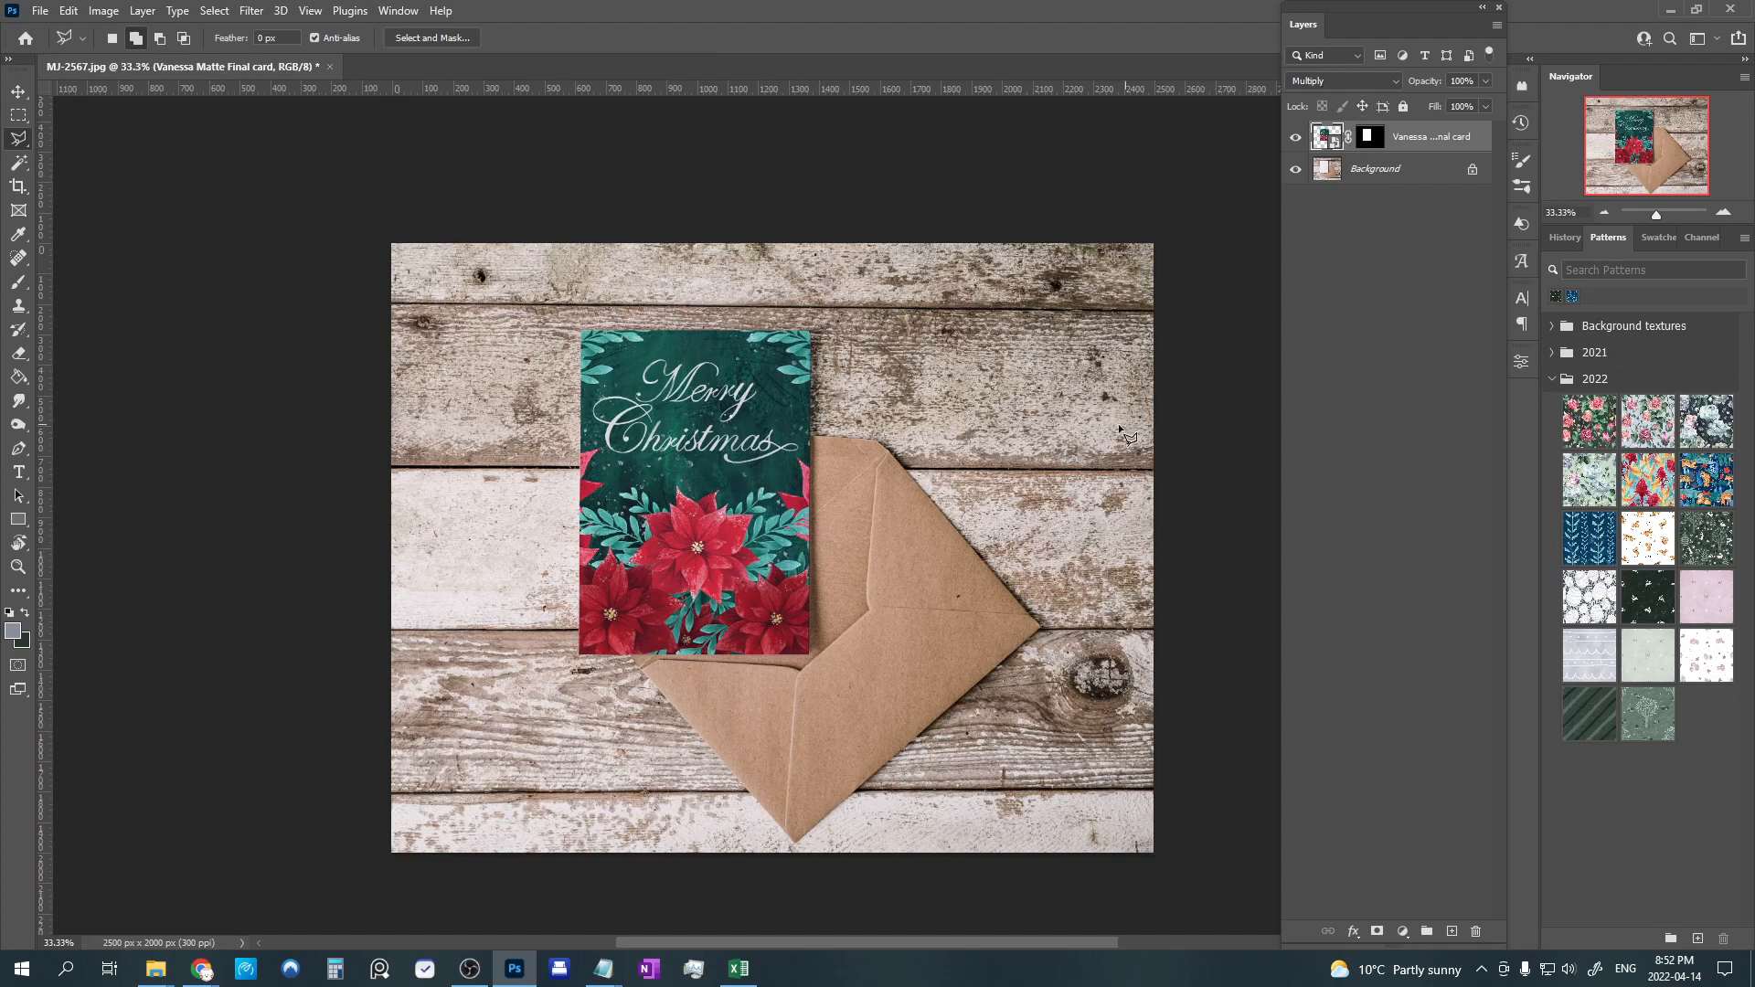
{"action": "mouse_move", "coordinate": [638, 697]}
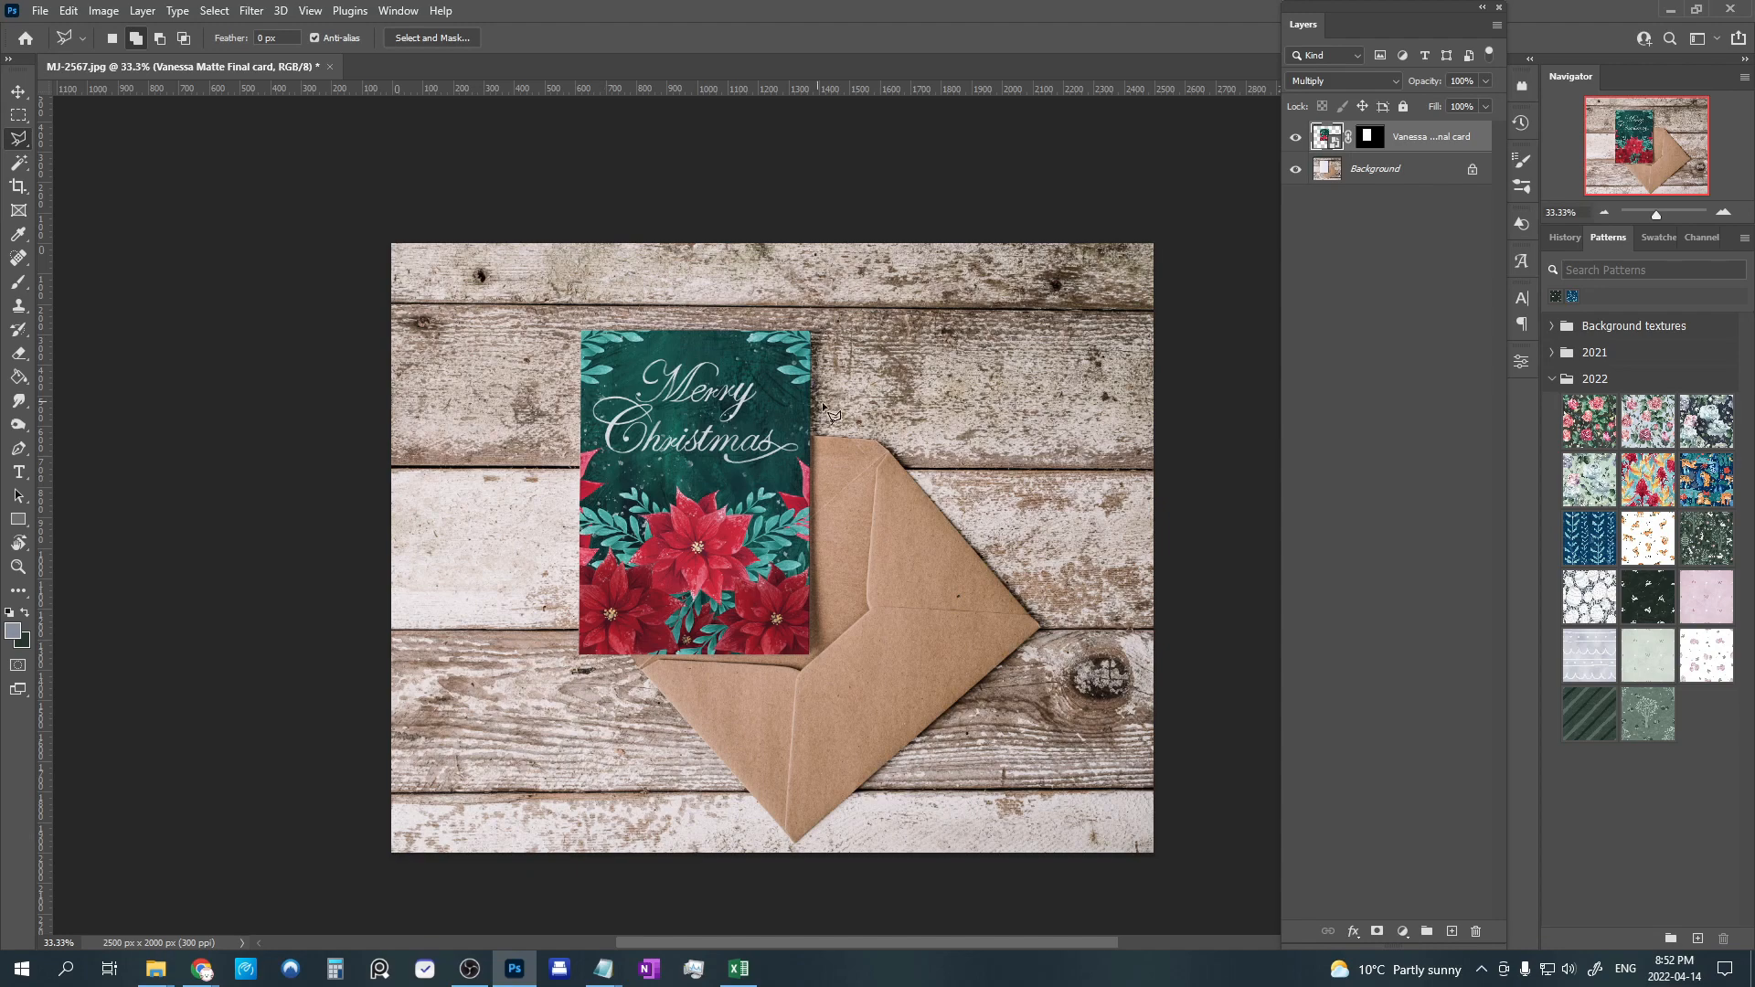
{"action": "mouse_move", "coordinate": [879, 386]}
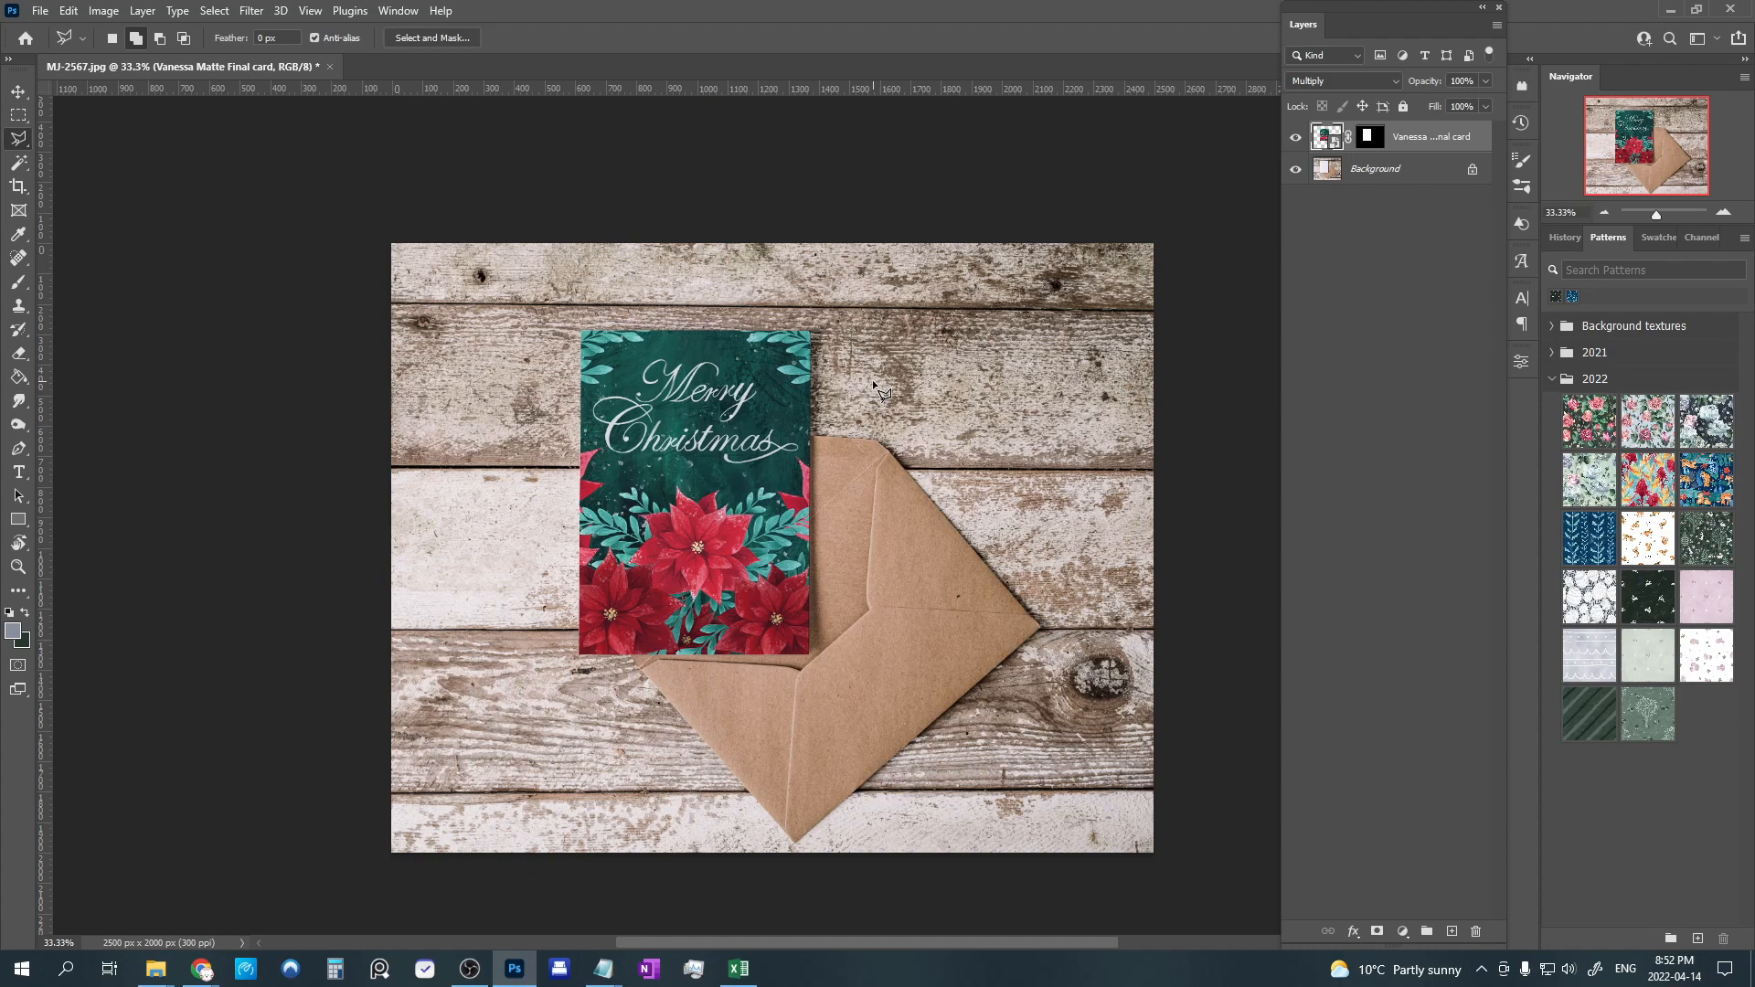
{"action": "mouse_move", "coordinate": [602, 395]}
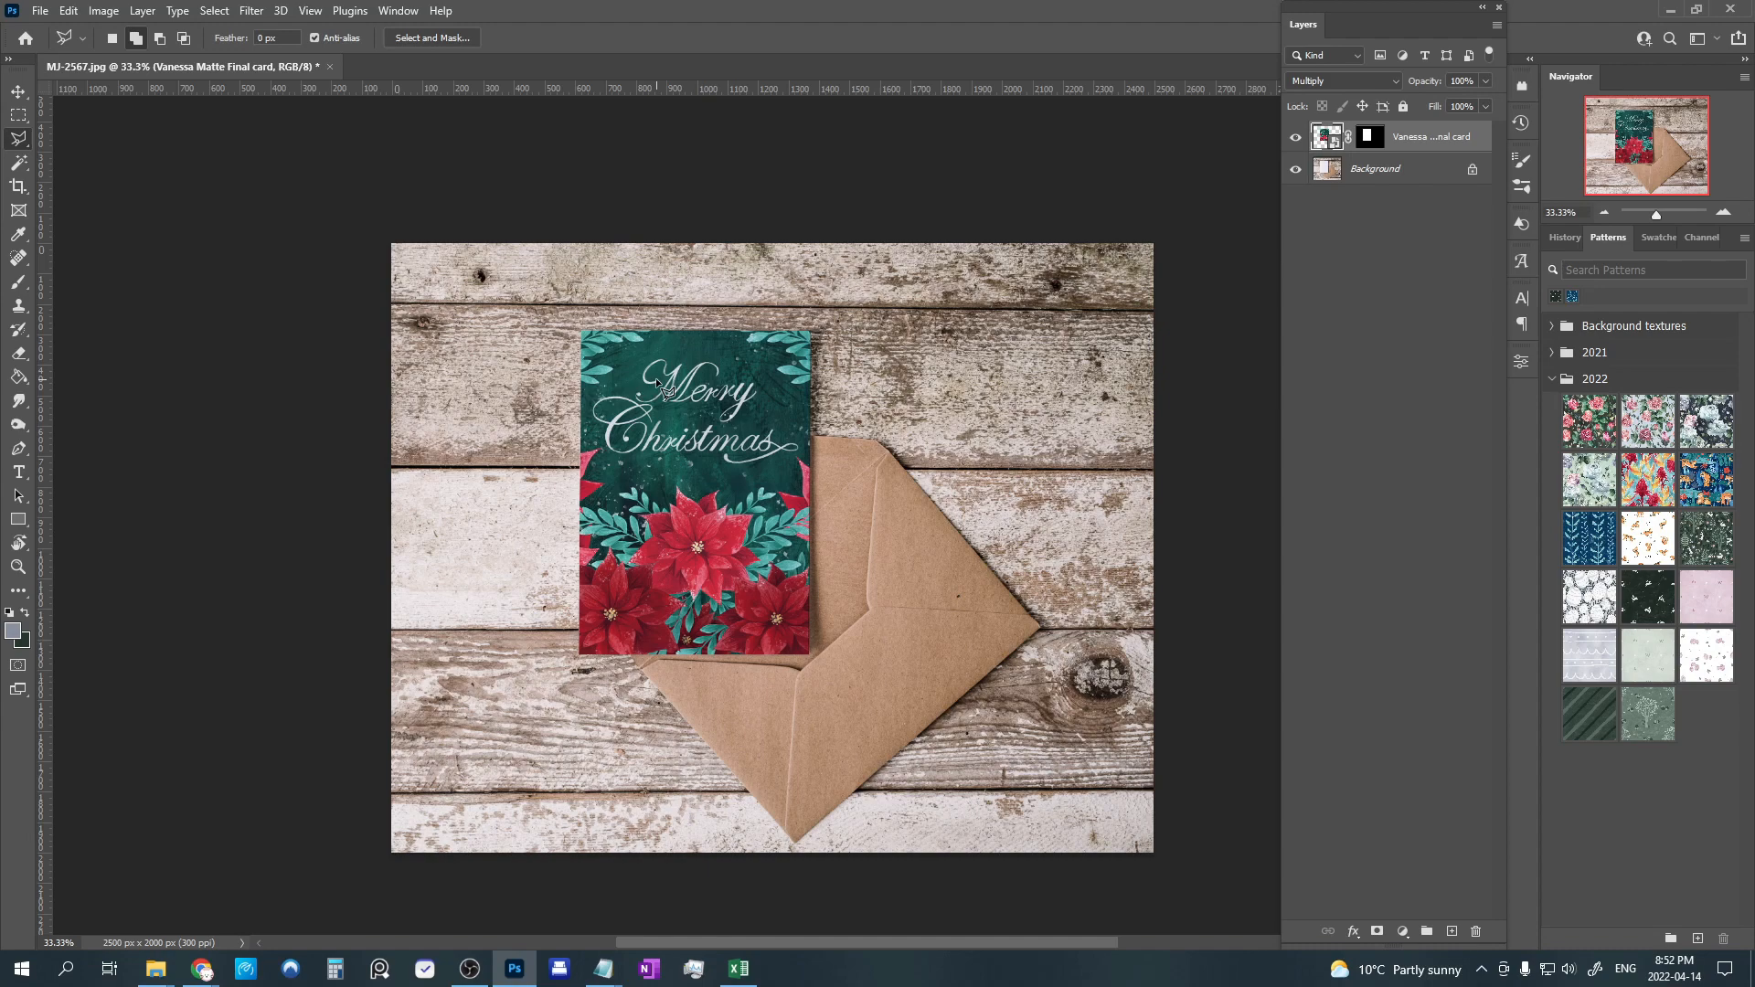
{"action": "mouse_move", "coordinate": [1238, 553]}
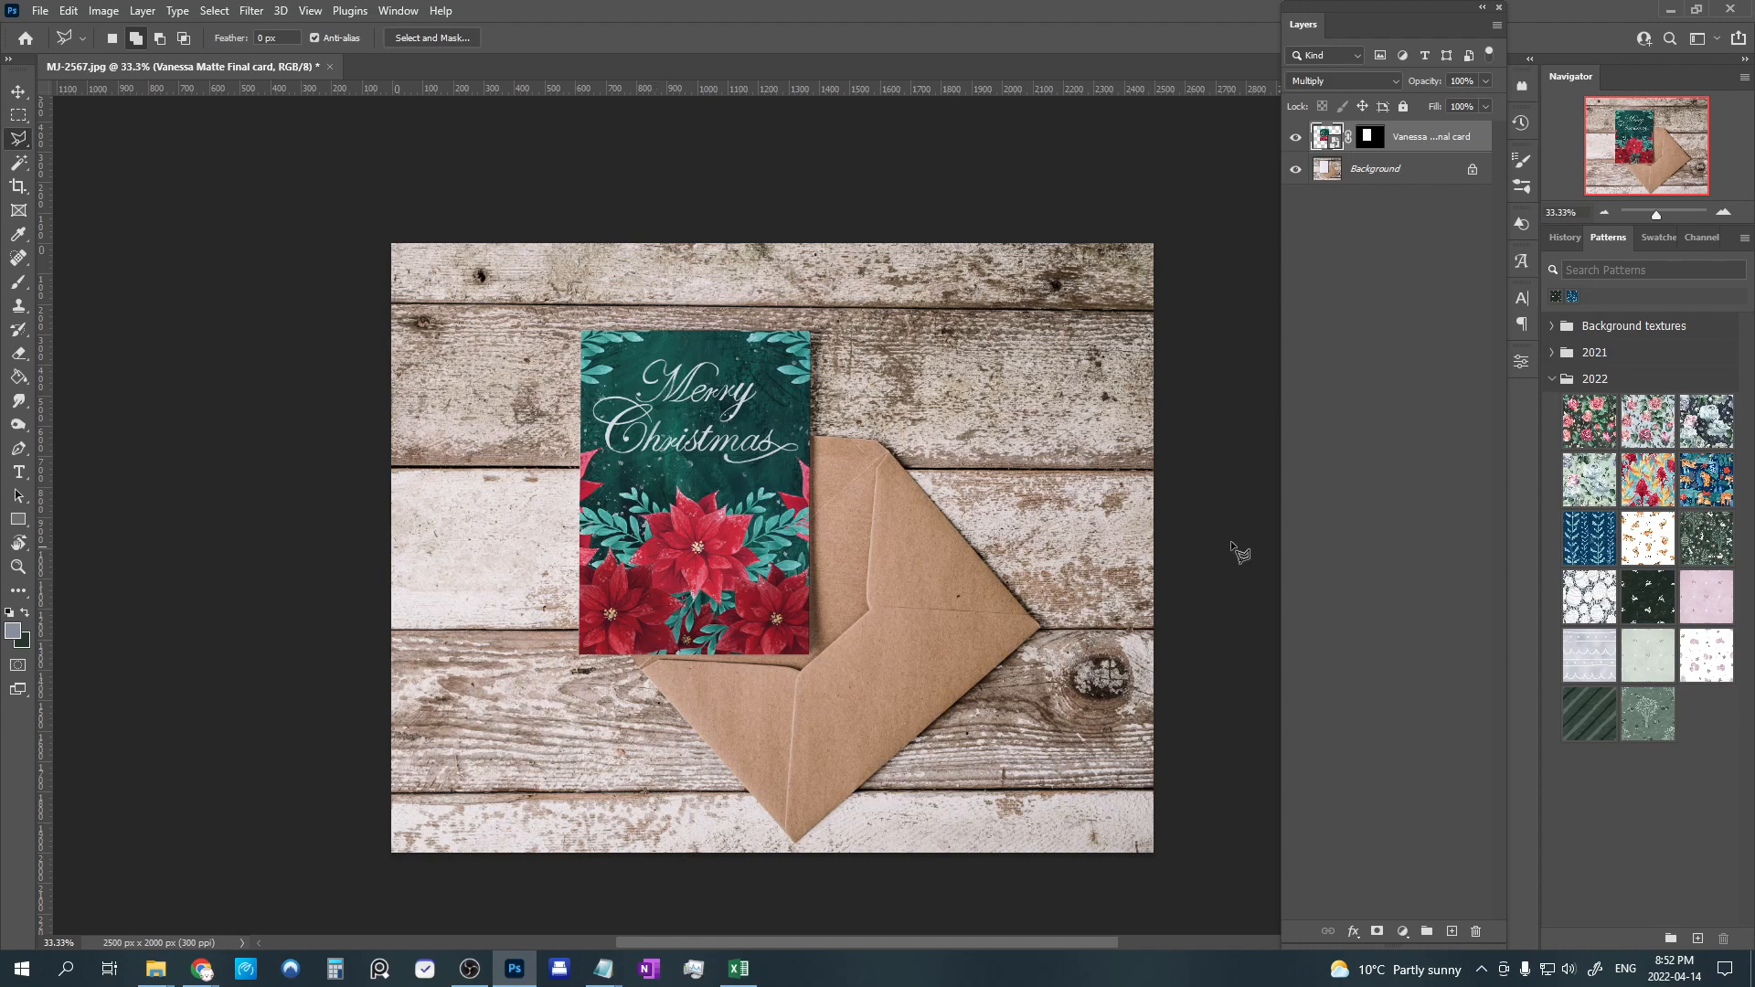
{"action": "mouse_move", "coordinate": [766, 532]}
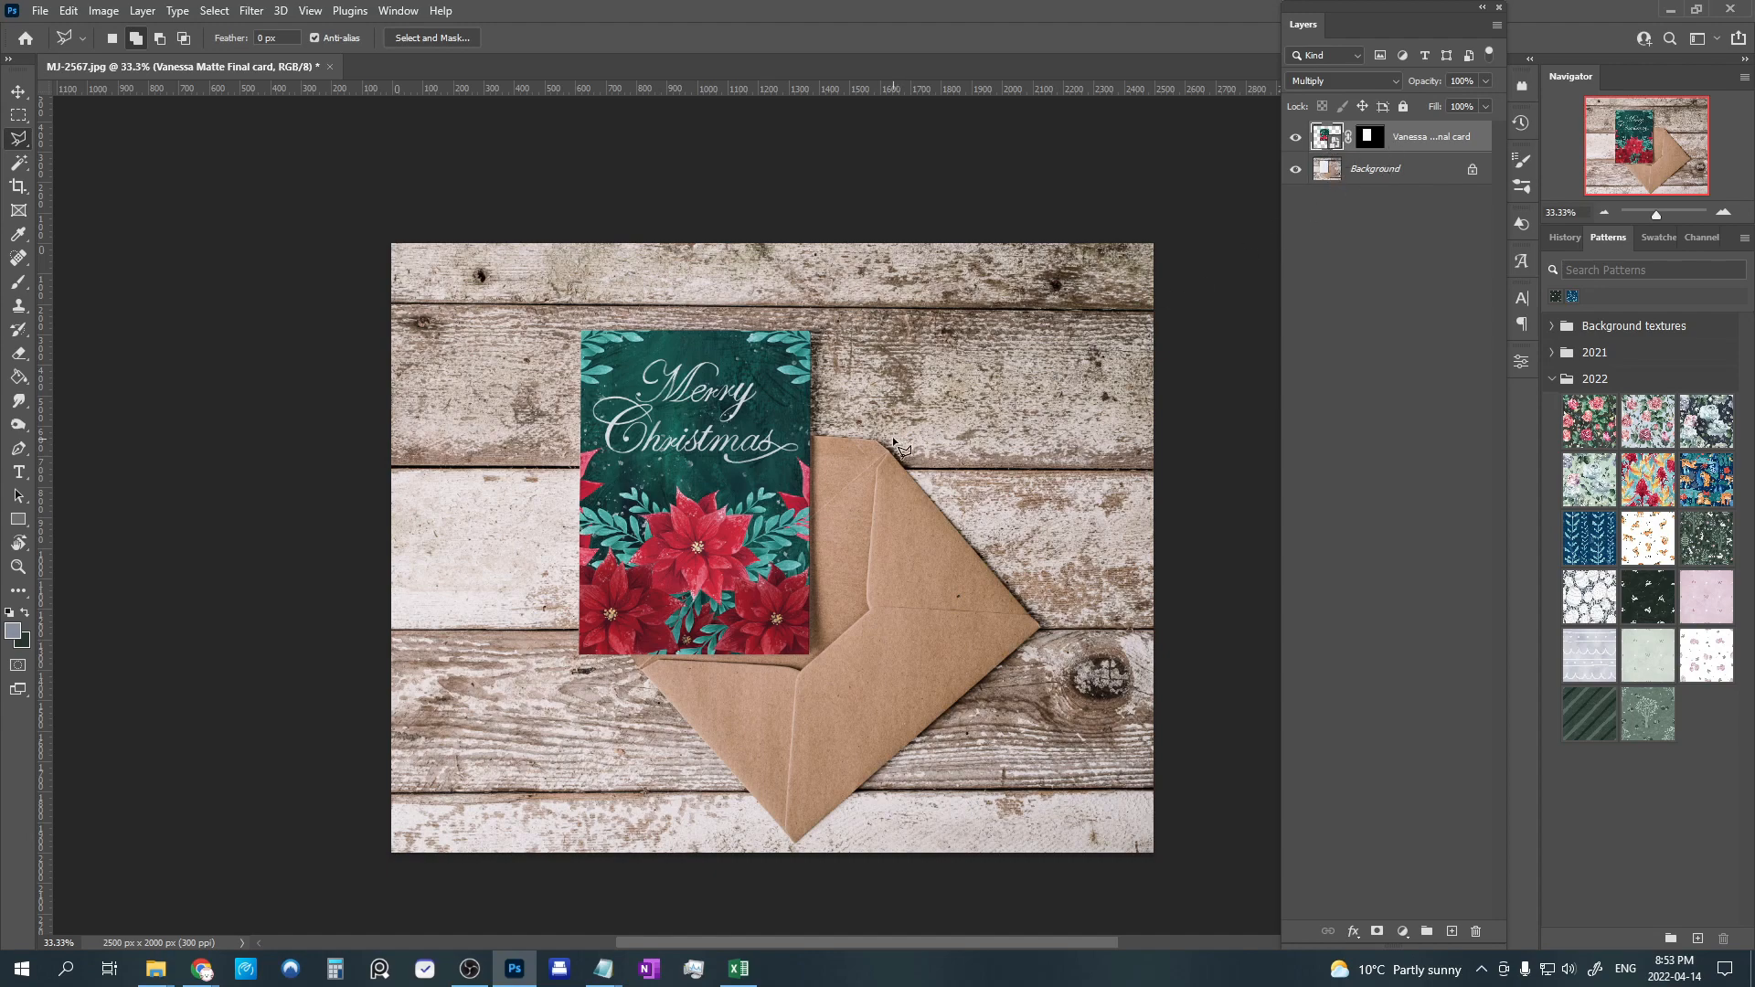
{"action": "mouse_move", "coordinate": [779, 345]}
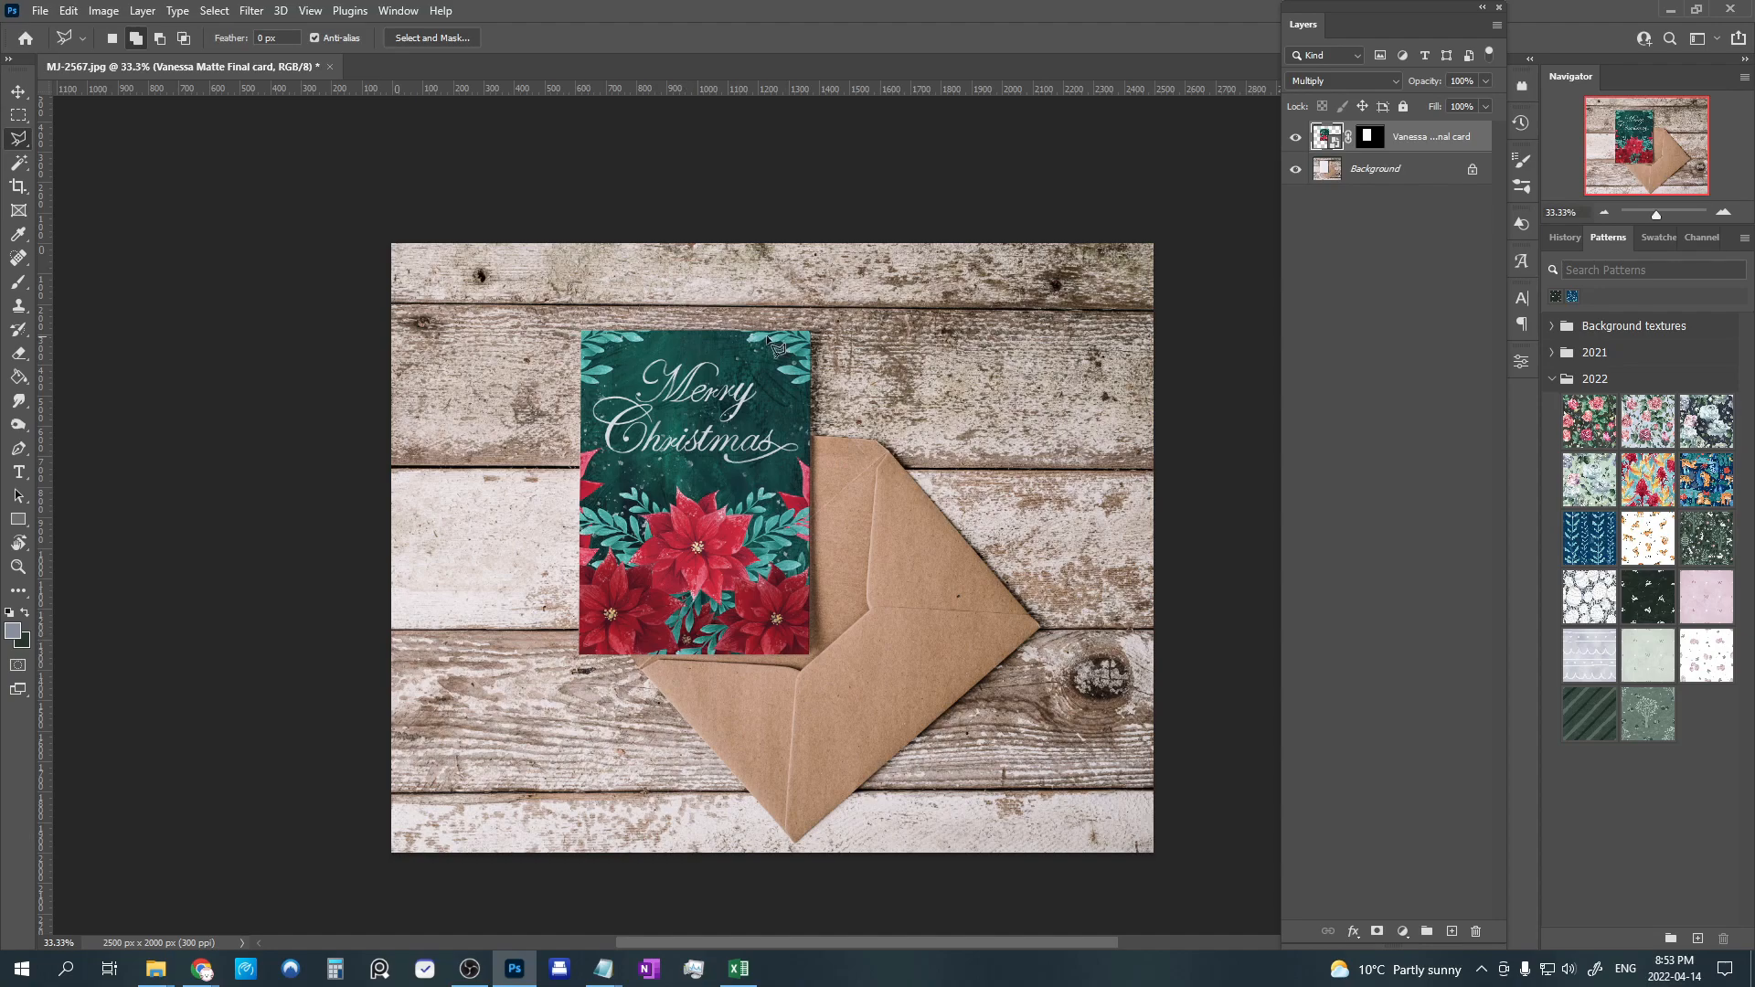